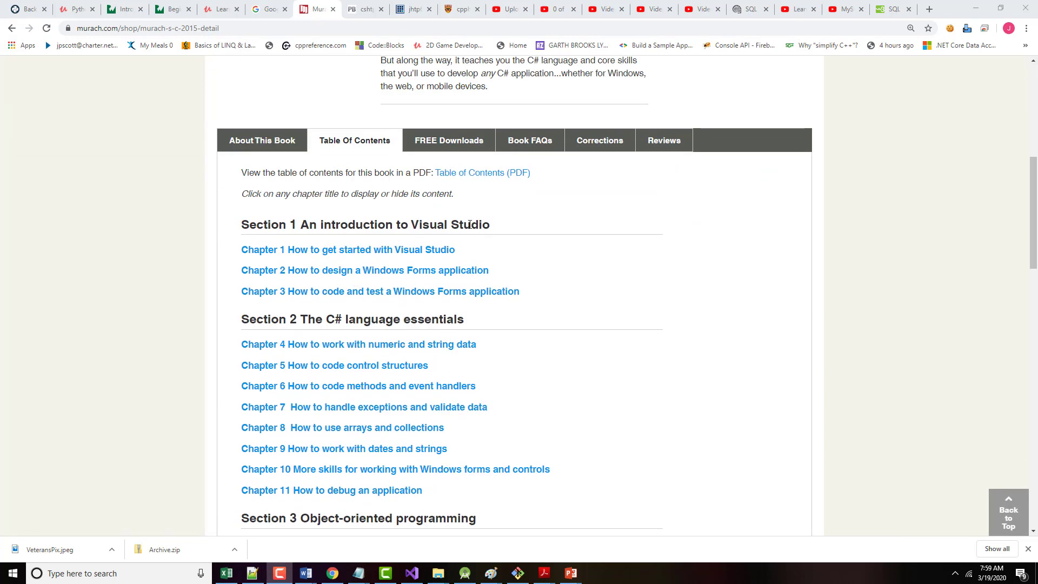
Bring up the Learn SQL in 1 Hour - SQL Basics for Beginners video in YouTube
scroll("down", 3)
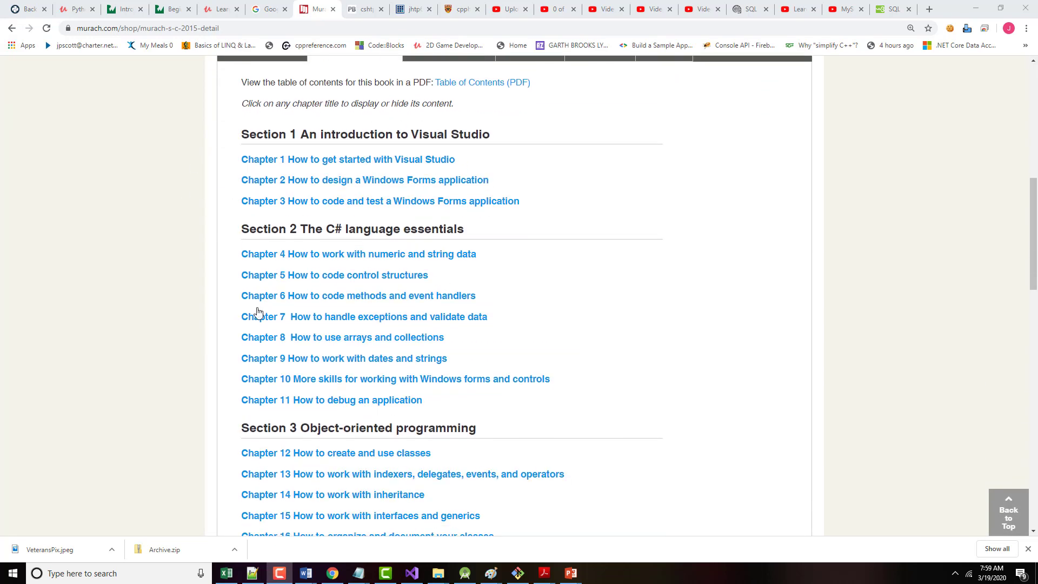
scroll("down", 3)
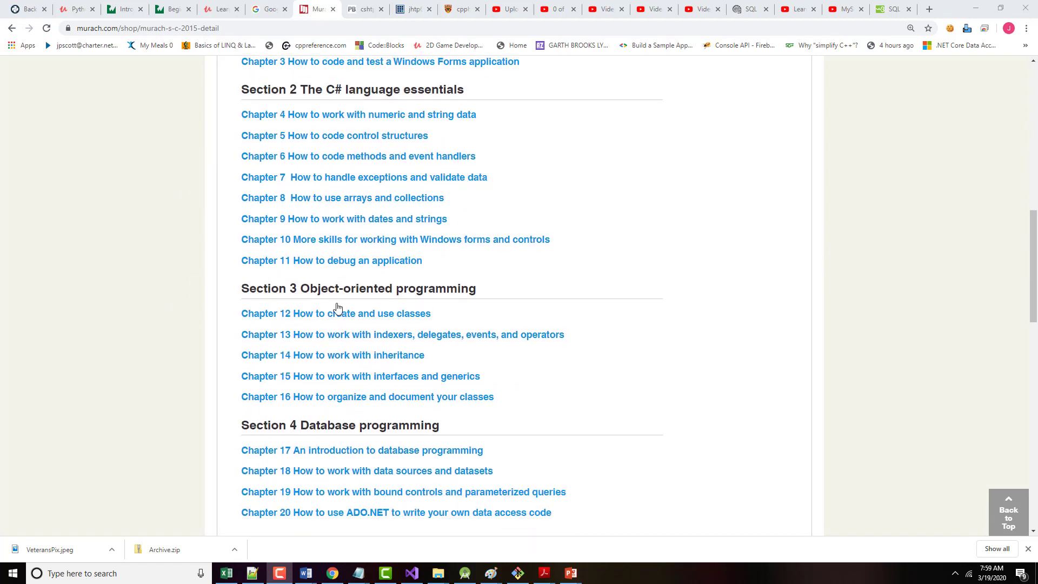
scroll("down", 3)
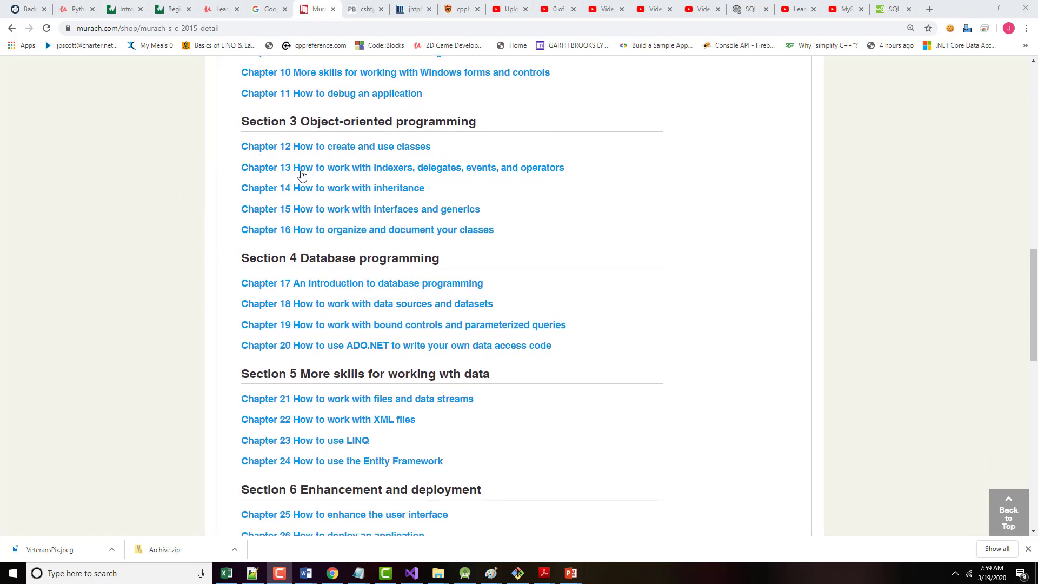
mouse_move(317, 152)
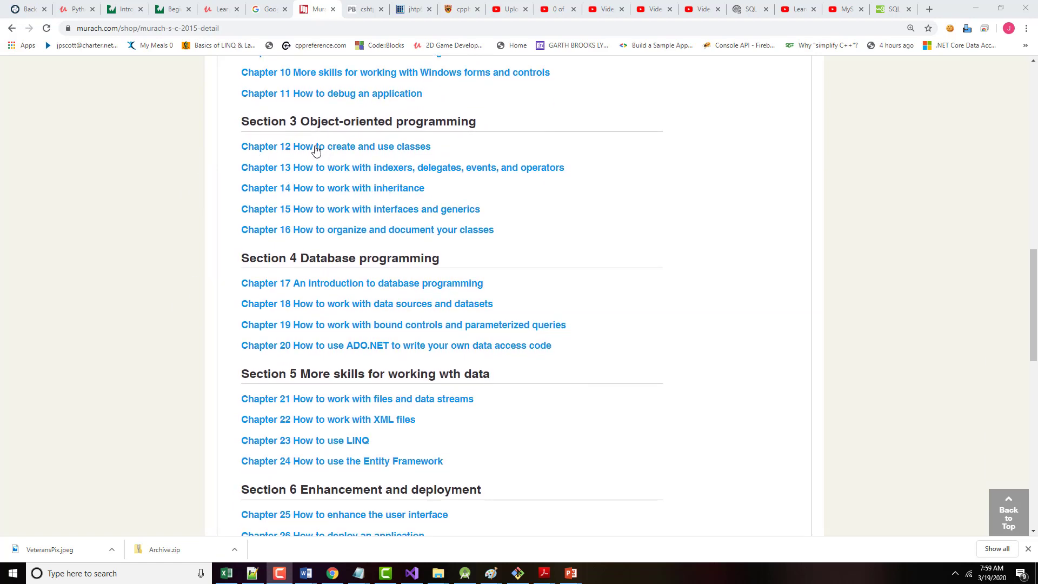
mouse_move(376, 303)
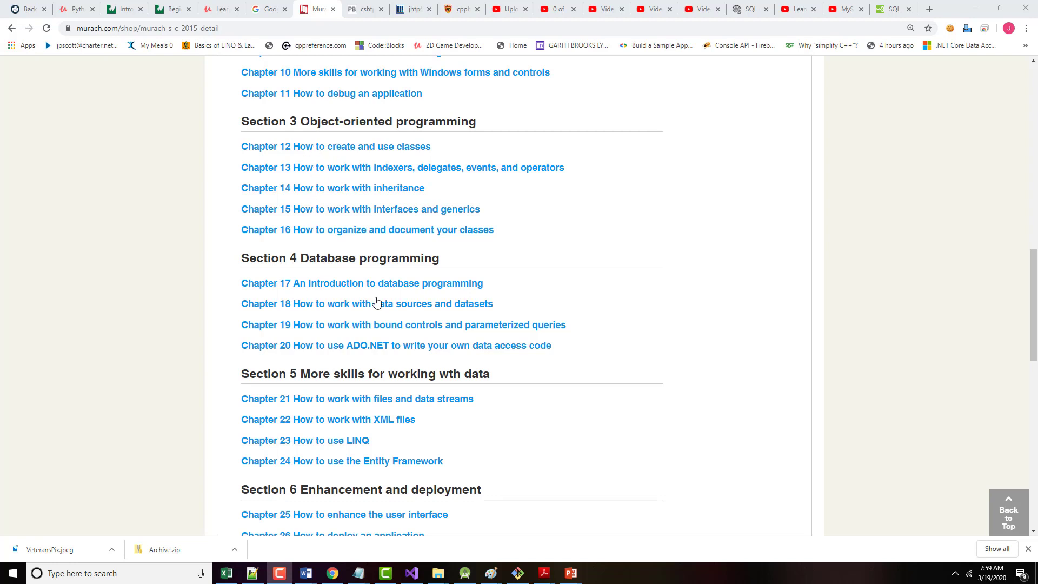
scroll("down", 3)
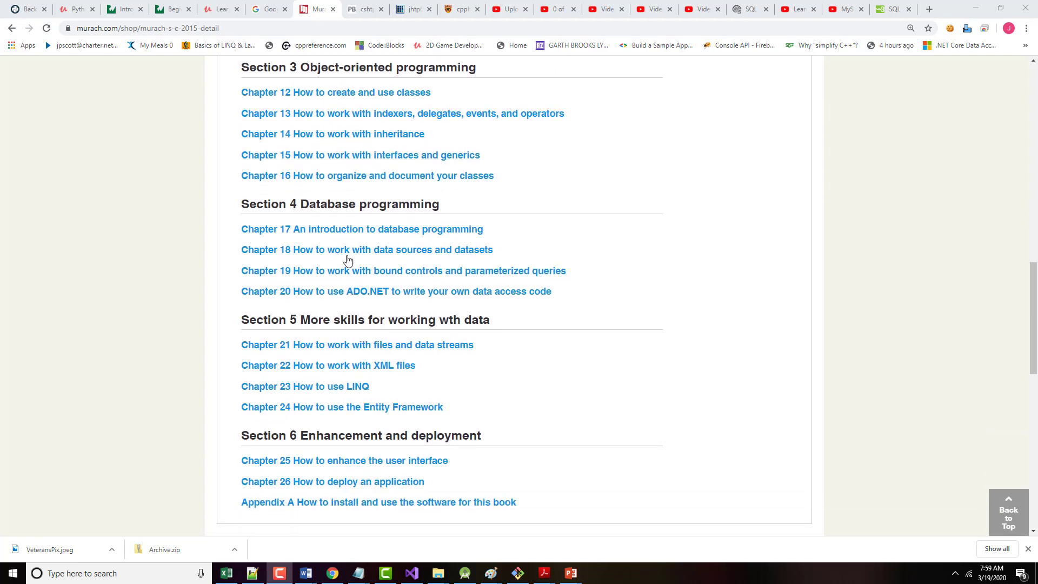
mouse_move(497, 209)
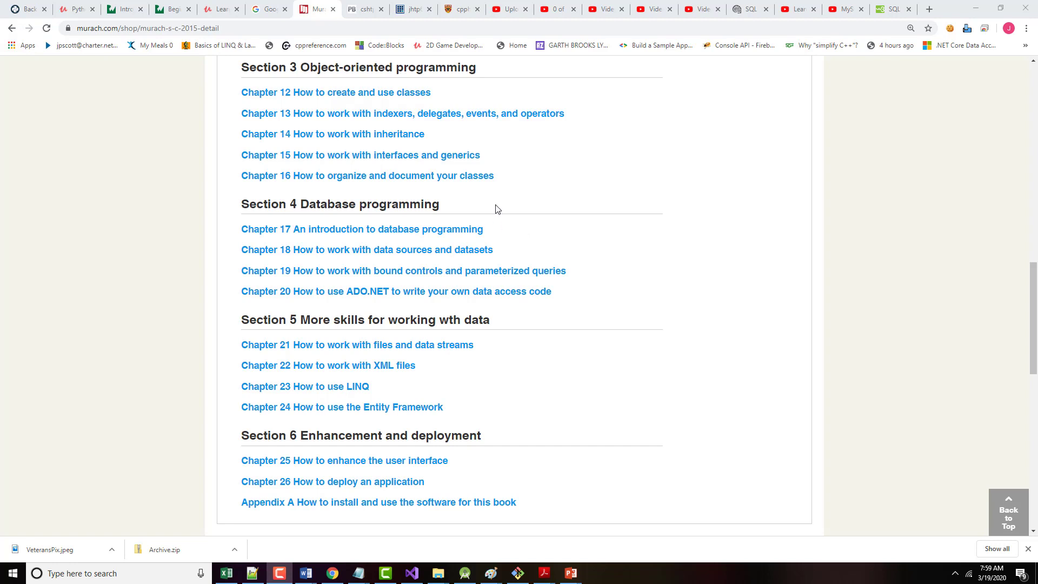
mouse_move(733, 124)
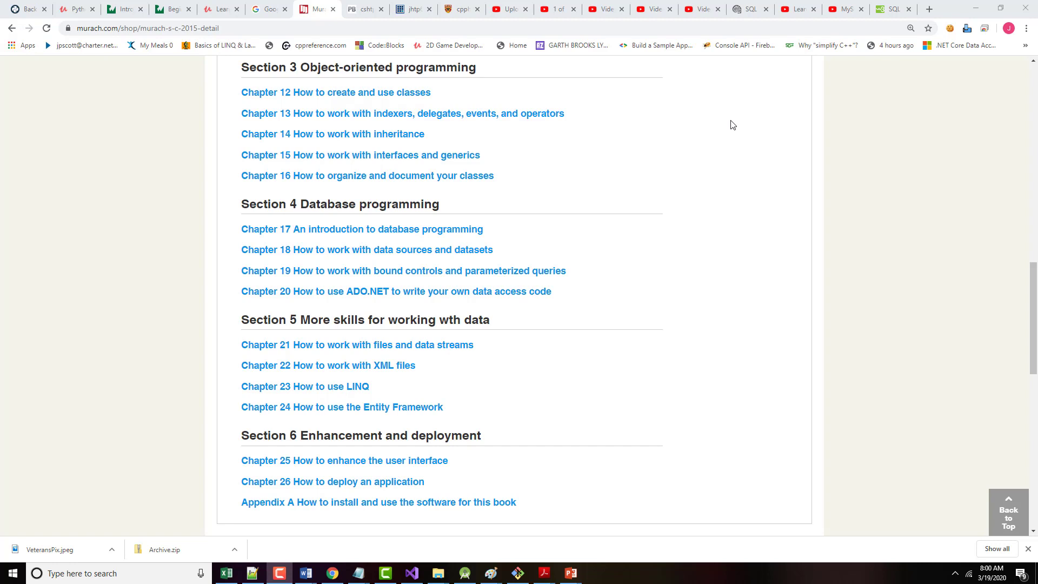
mouse_move(785, 75)
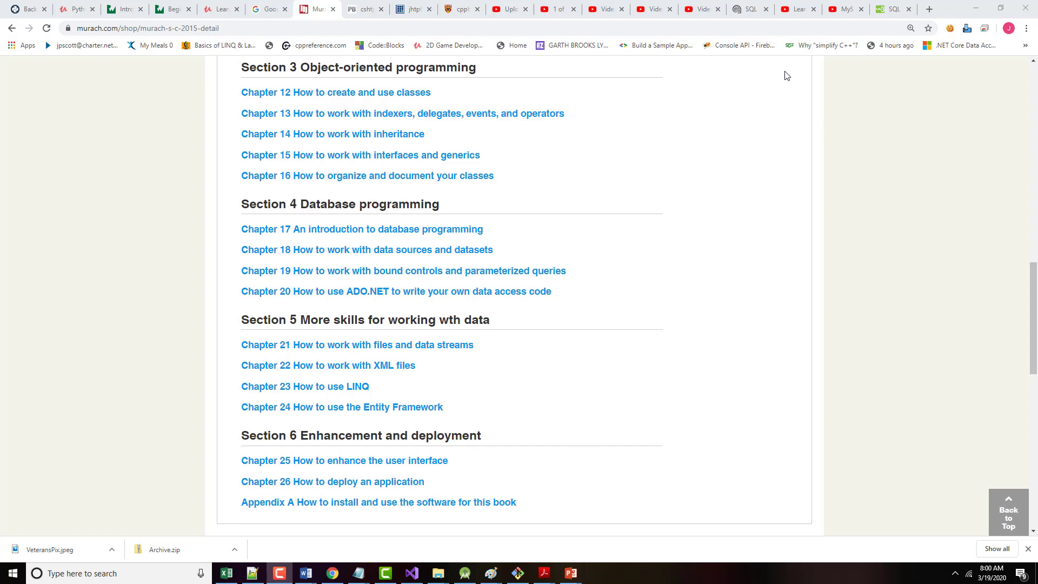
mouse_move(792, 60)
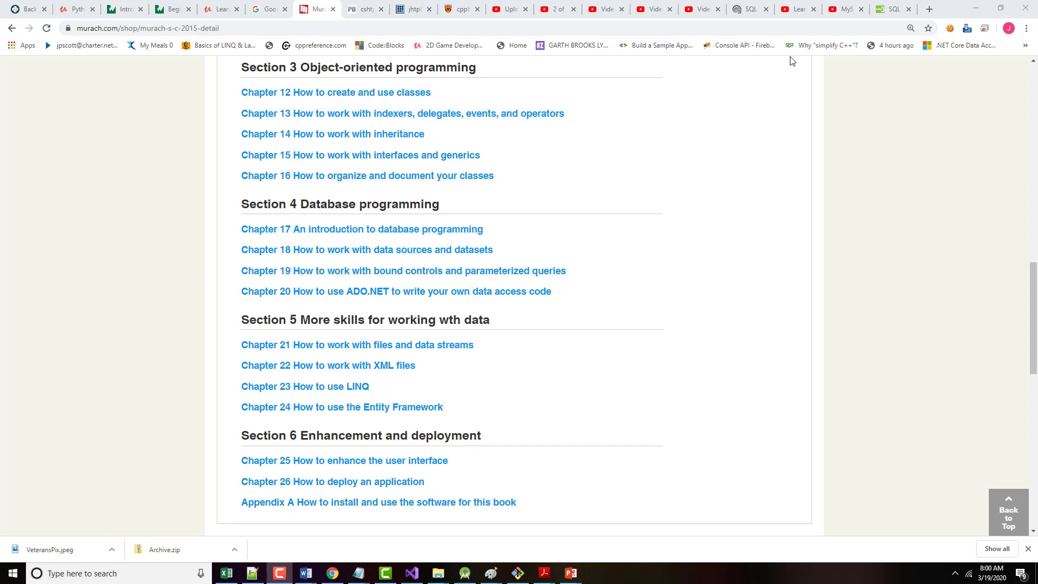
mouse_move(796, 9)
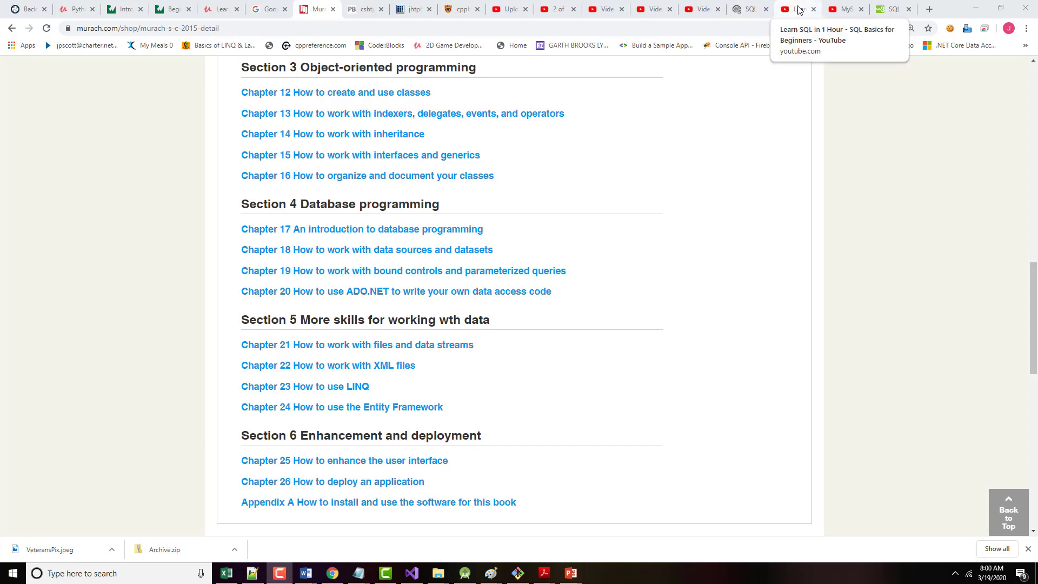
left_click(794, 9)
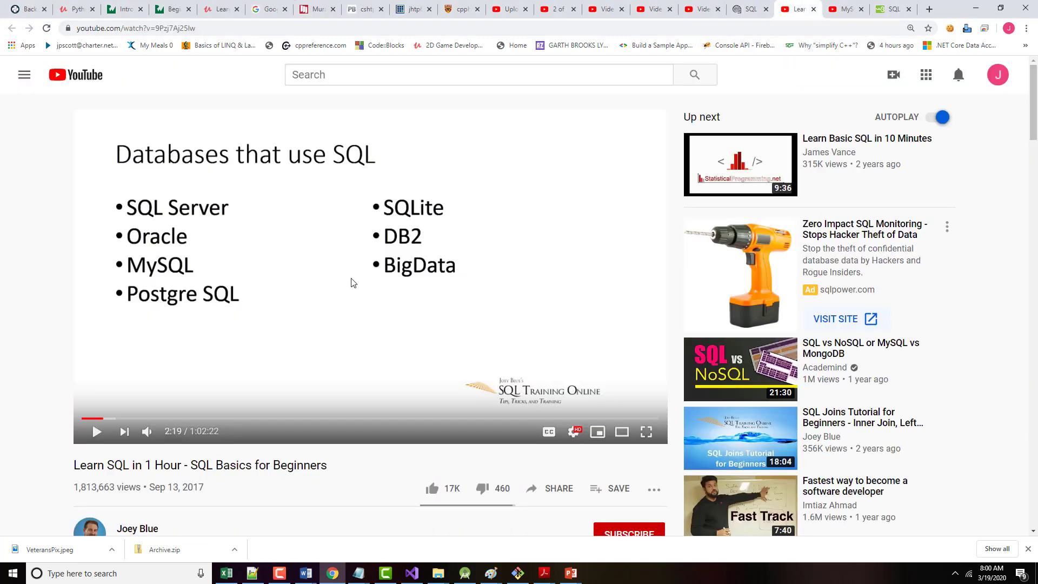
scroll("down", 3)
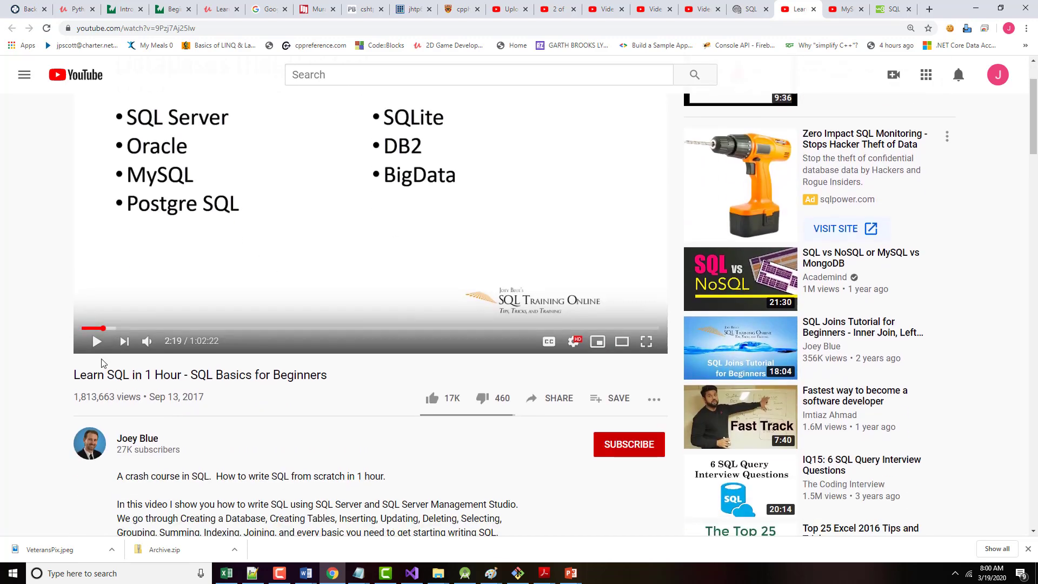
Select the full video title 'Learn SQL in 1 Hour - SQL Basics for Beginners' for copying
key("ctrl+a")
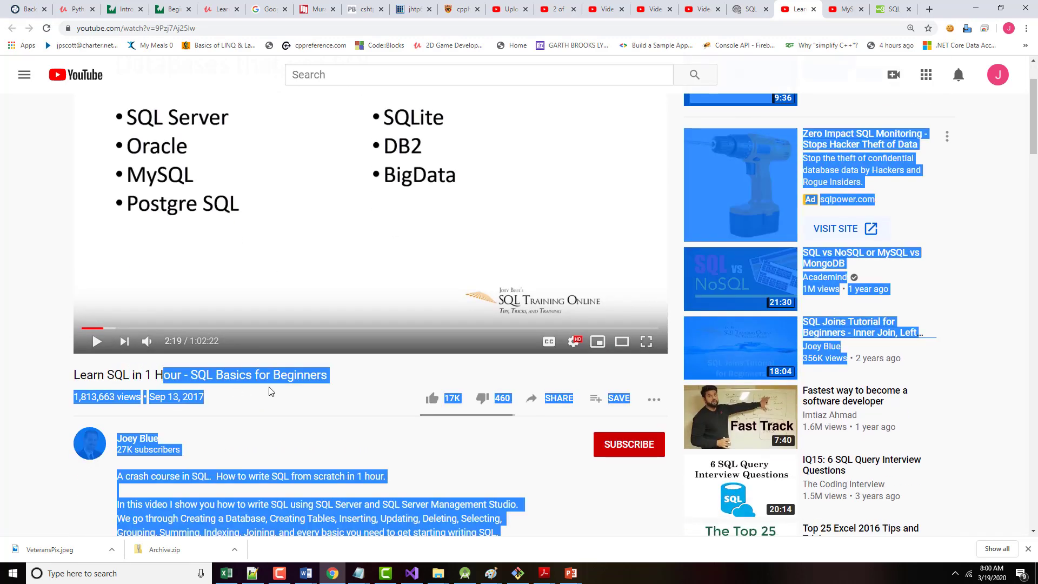
left_click(334, 383)
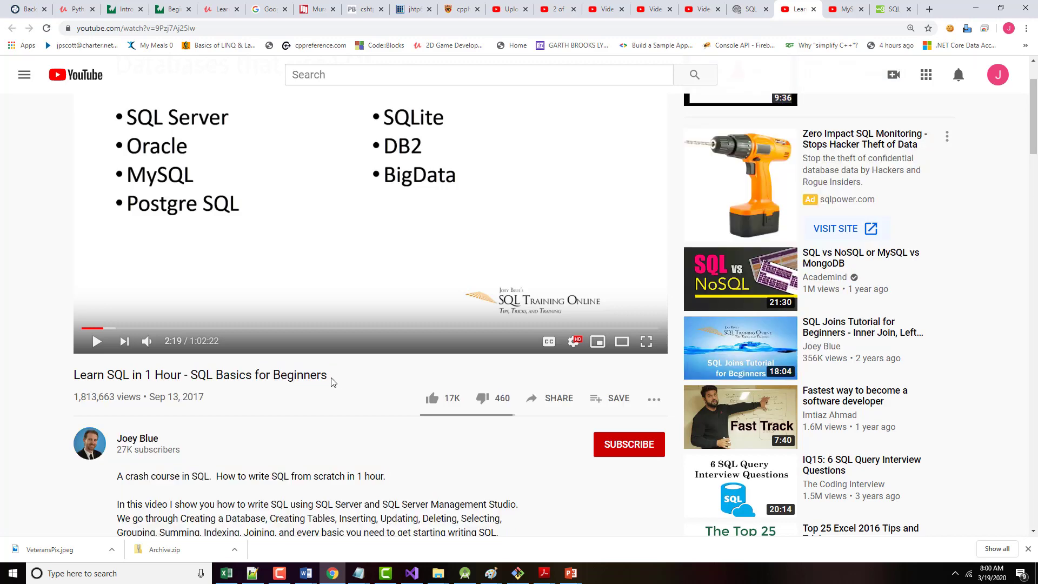
key("ctrl+a")
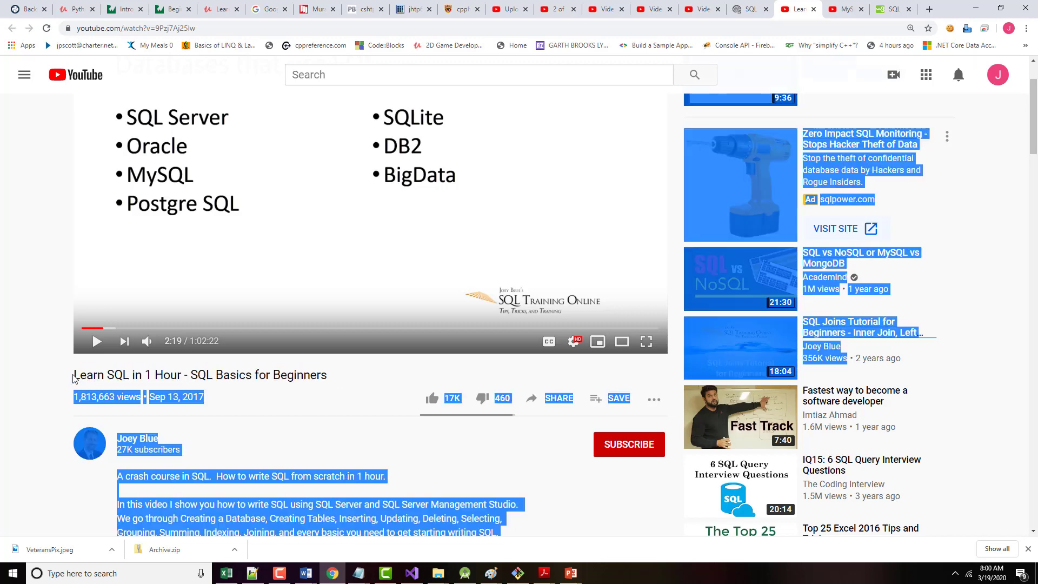
left_click(313, 388)
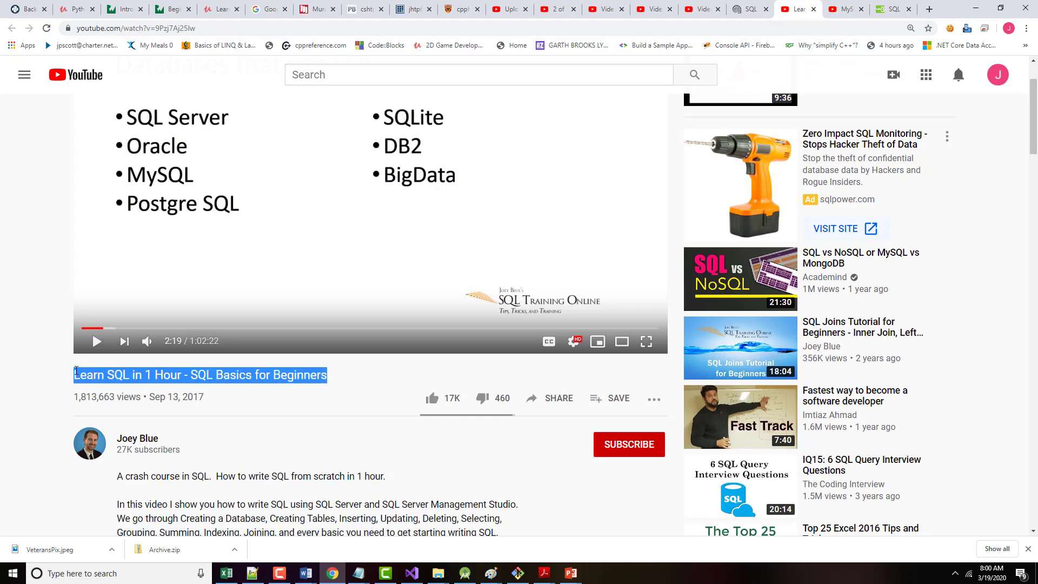
left_click(315, 375)
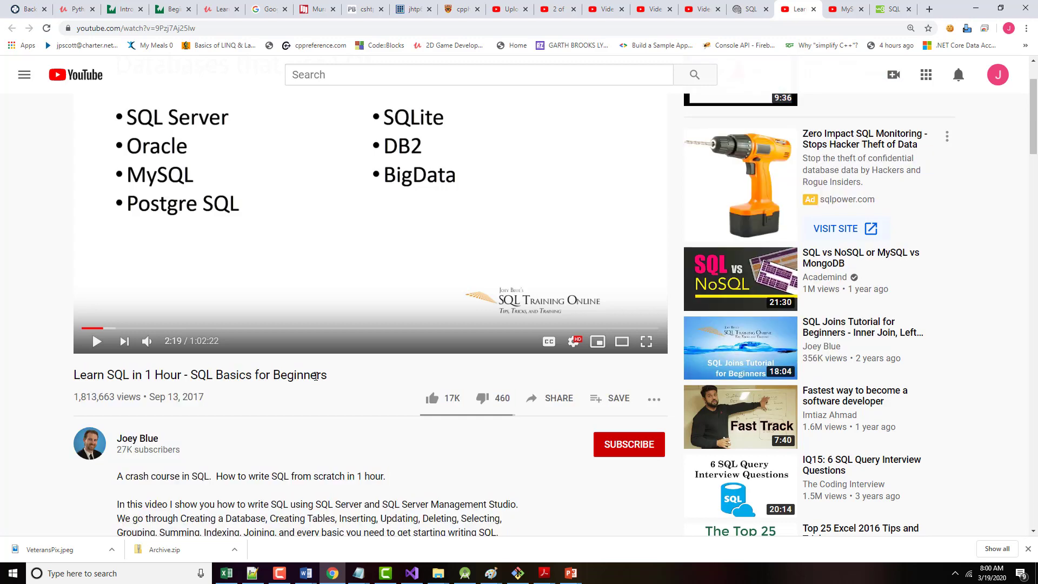
triple_click(199, 375)
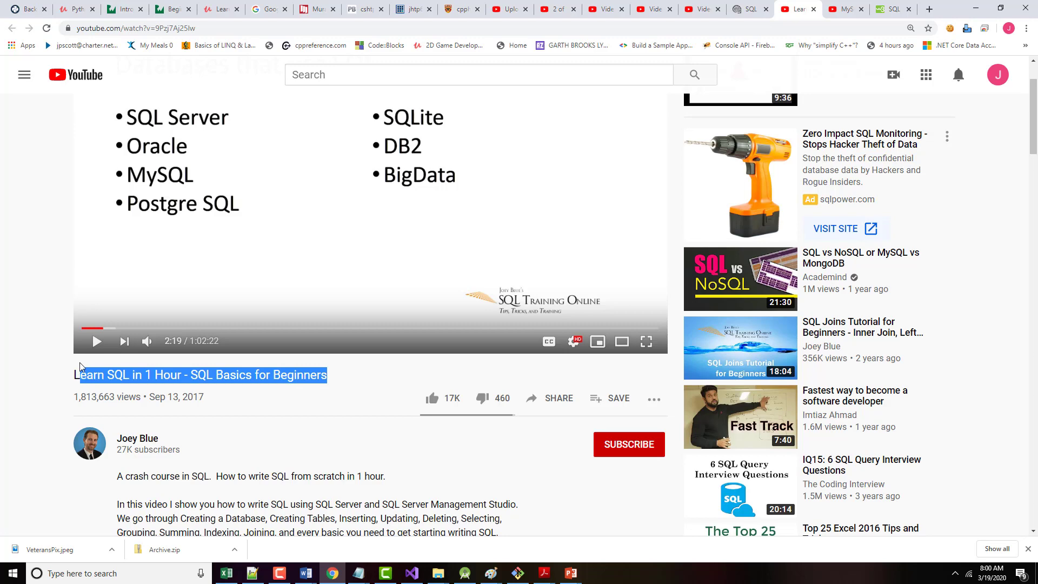
mouse_move(344, 526)
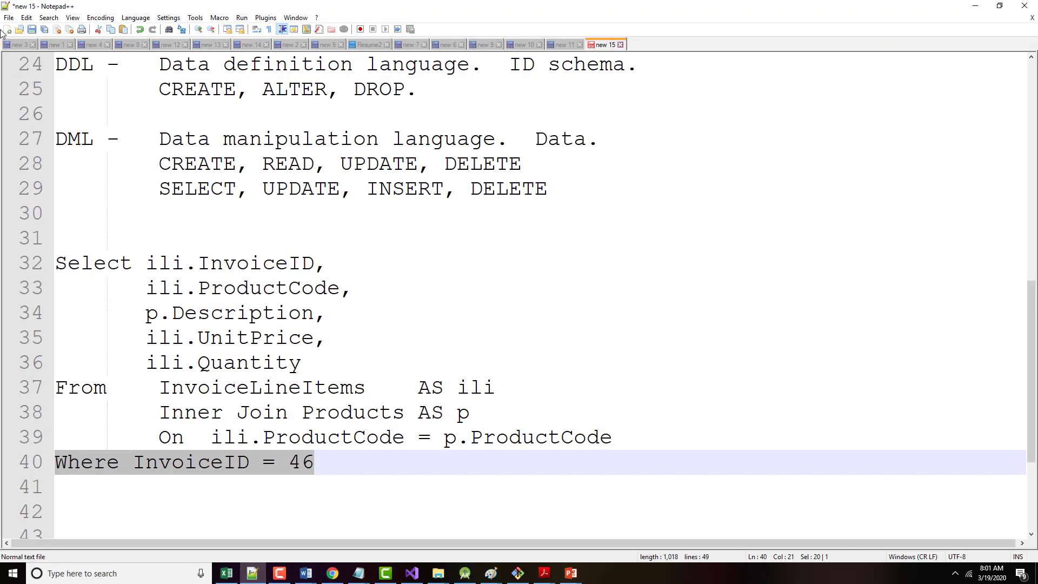
Start a new Notepad++ note with the title 'Learn SQL in 1 Hour - SQL Basics for Beginners'
left_click(8, 28)
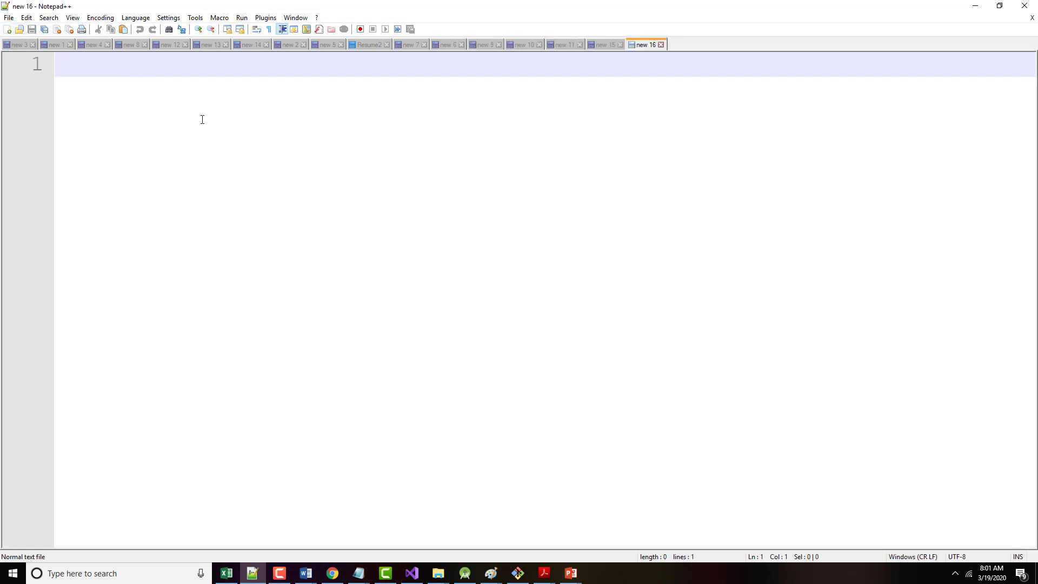
type("L")
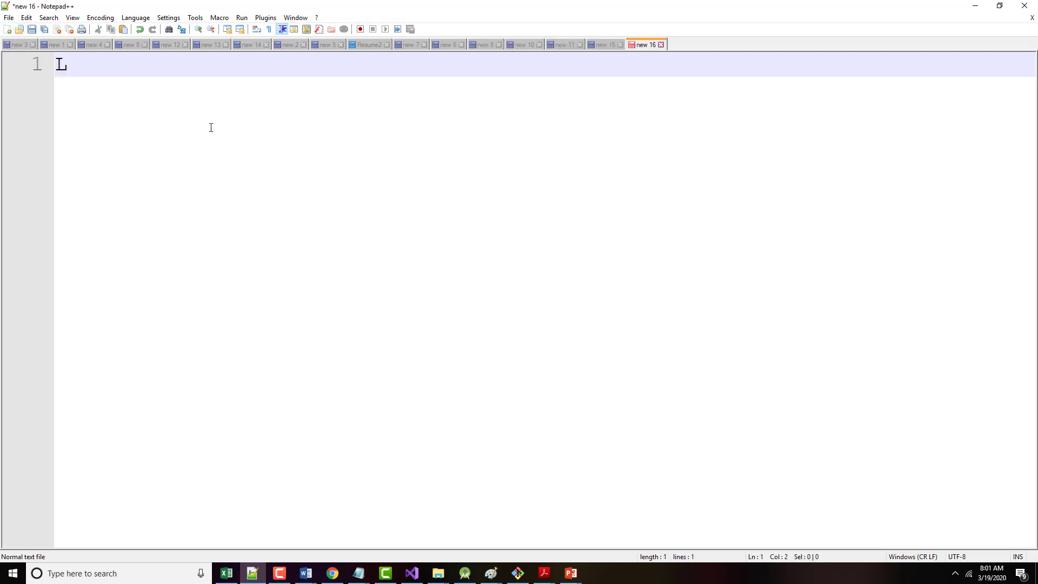
type("Learn SQL in 1 Hour - SQL Basics for Beginners:")
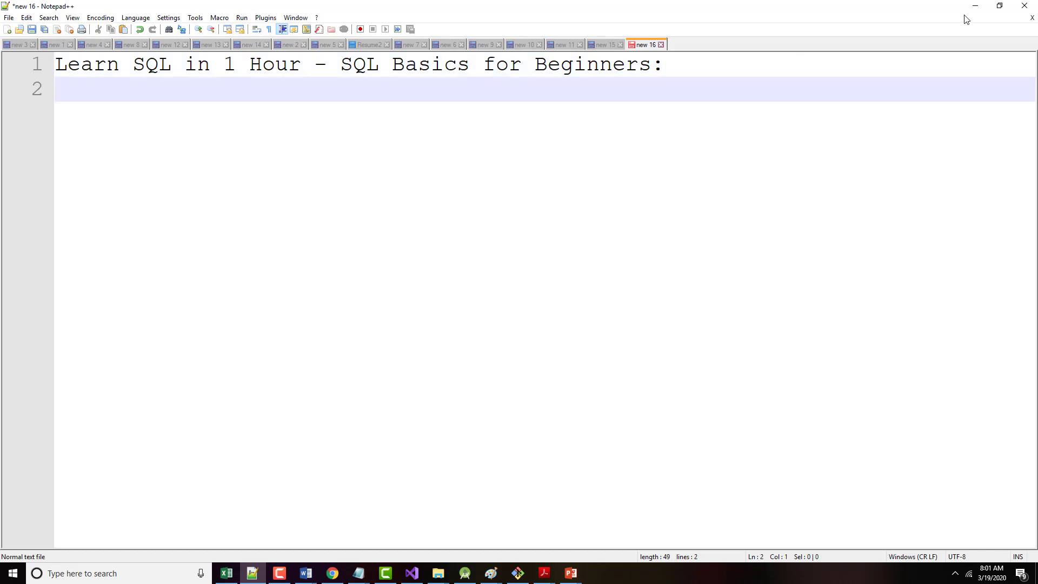
Grab the video's YouTube link from the browser and add it below the title
left_click(332, 572)
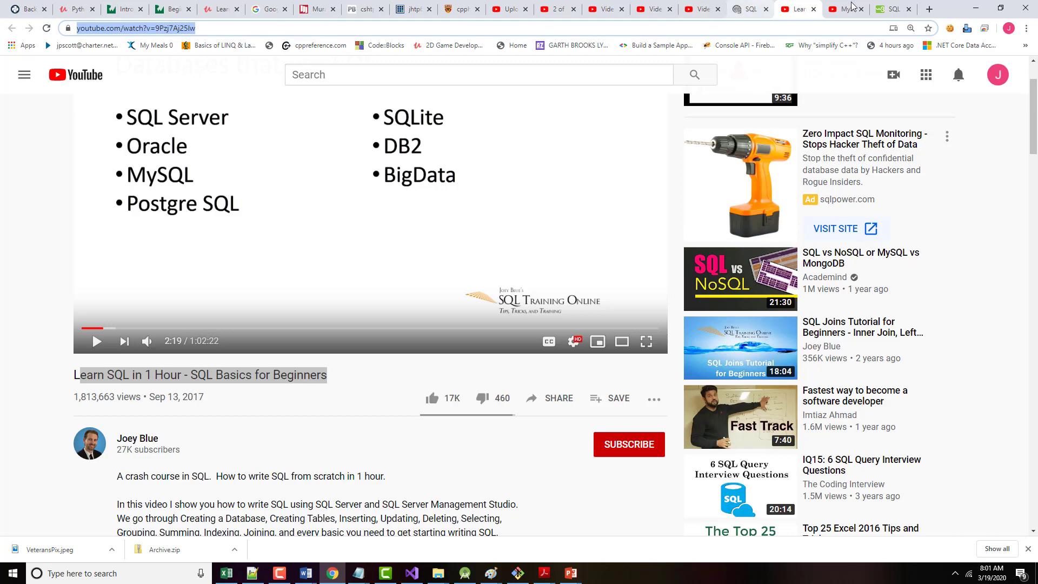
left_click(569, 573)
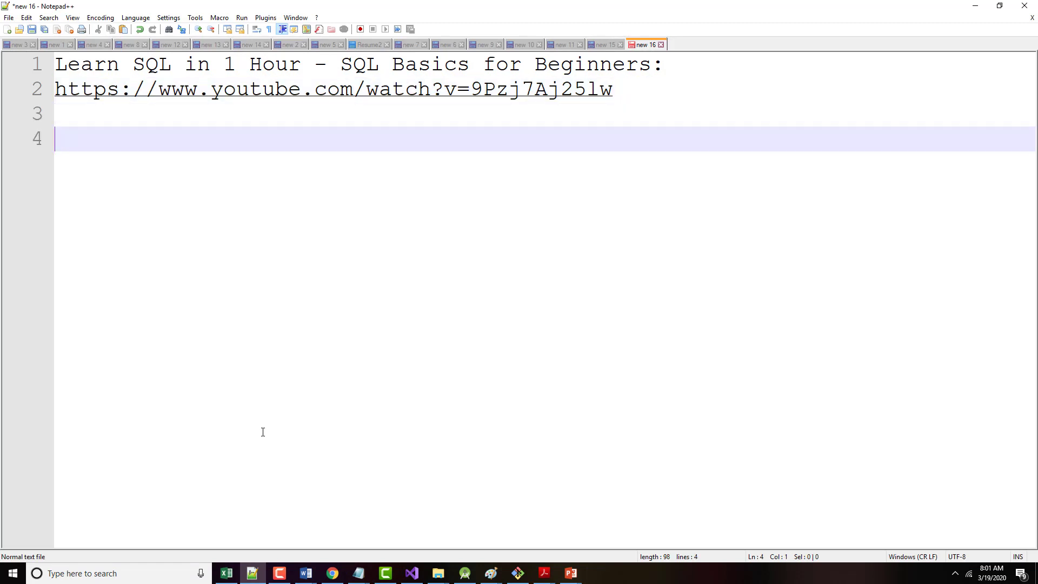
mouse_move(743, 335)
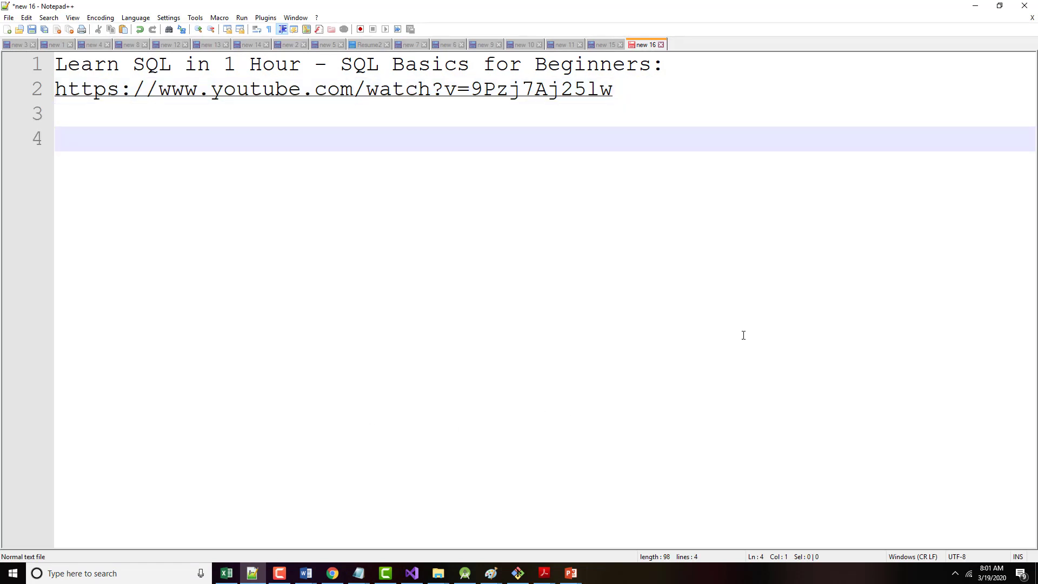
left_click(570, 573)
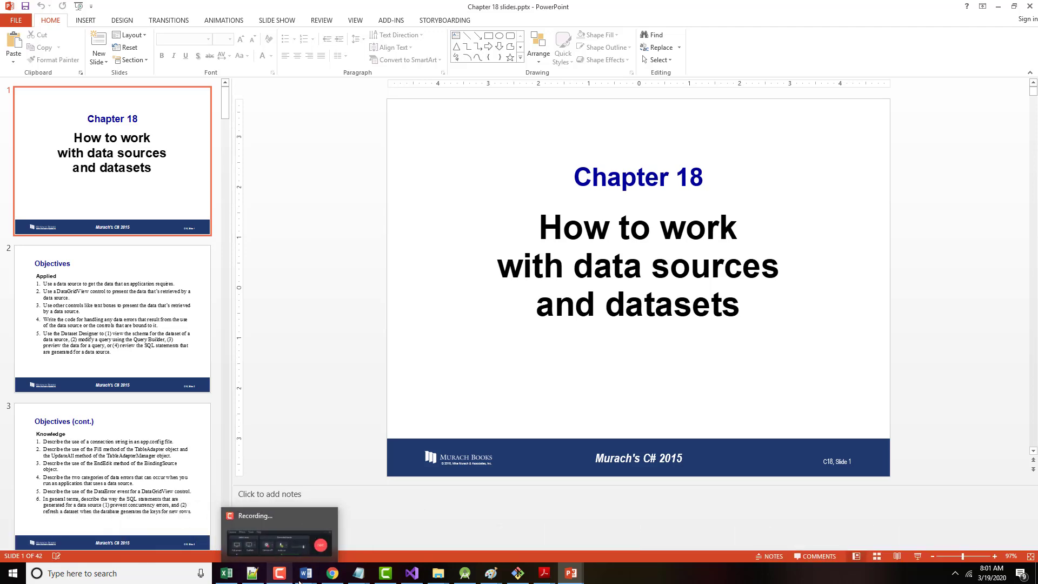
left_click(332, 573)
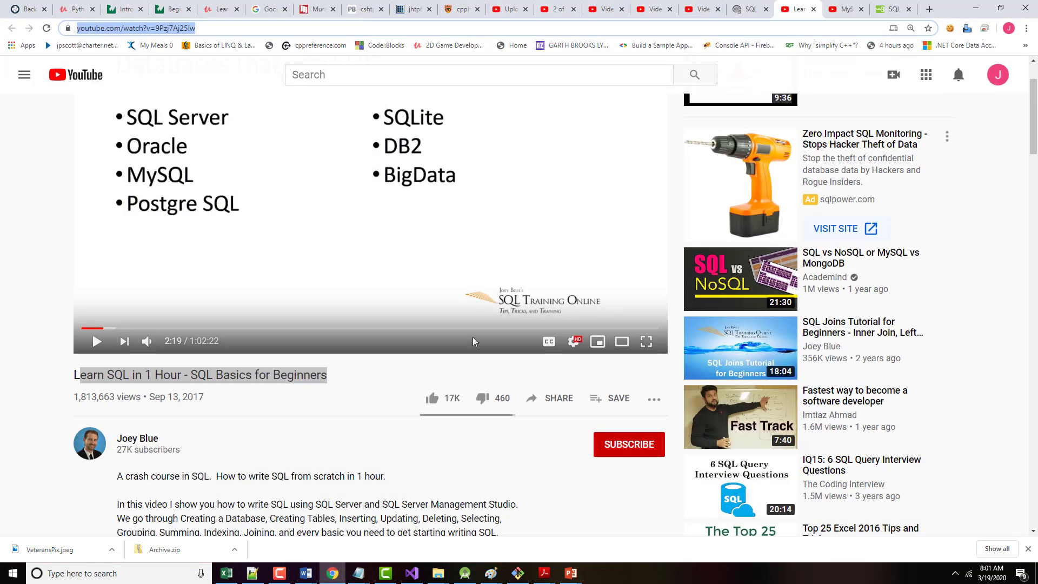
Switch to the MySQL Tutorial for Beginners video and select its whole title
left_click(846, 9)
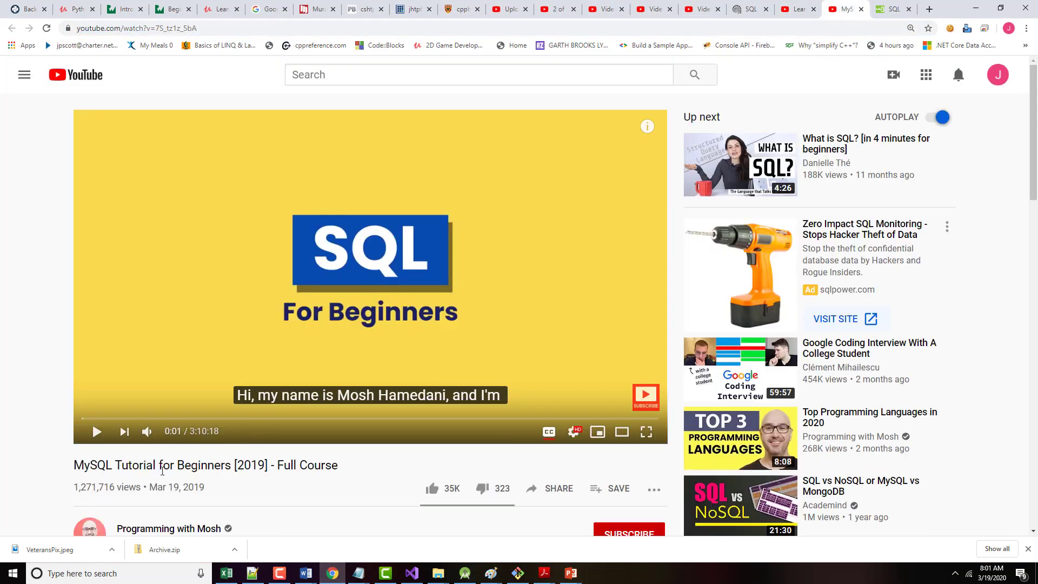
scroll("down", 3)
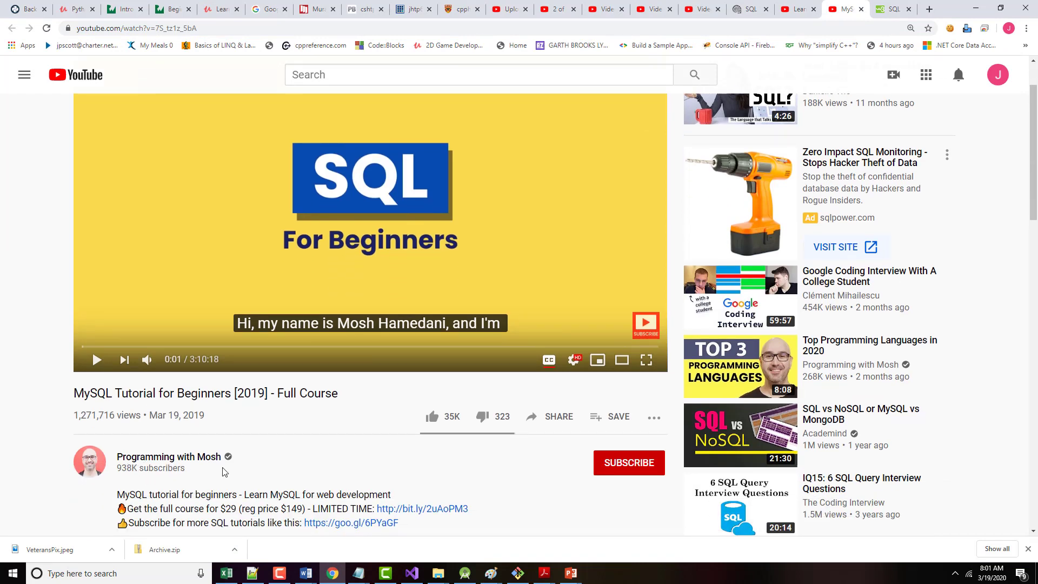
scroll("down", 3)
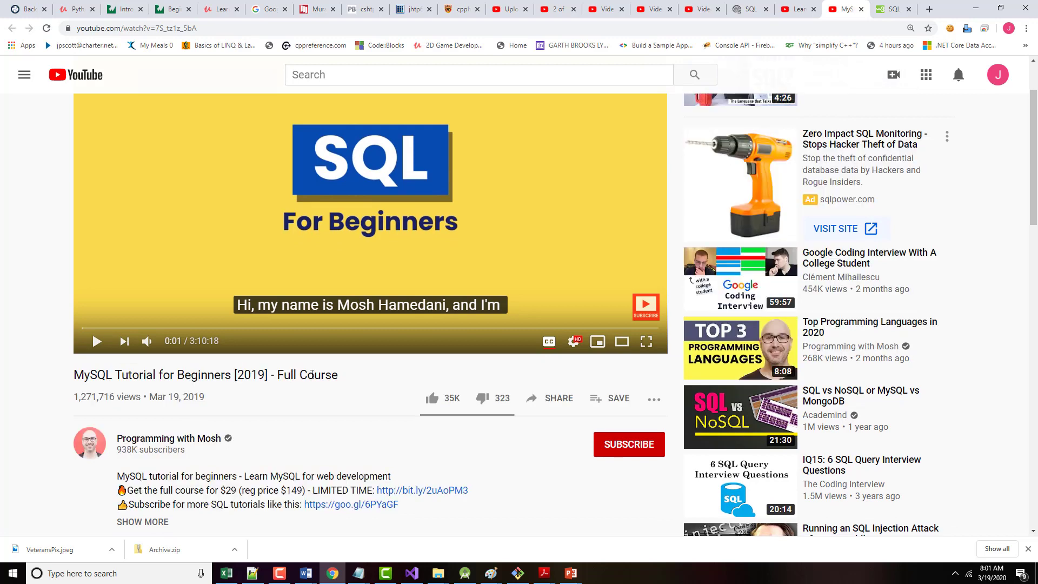
double_click(309, 376)
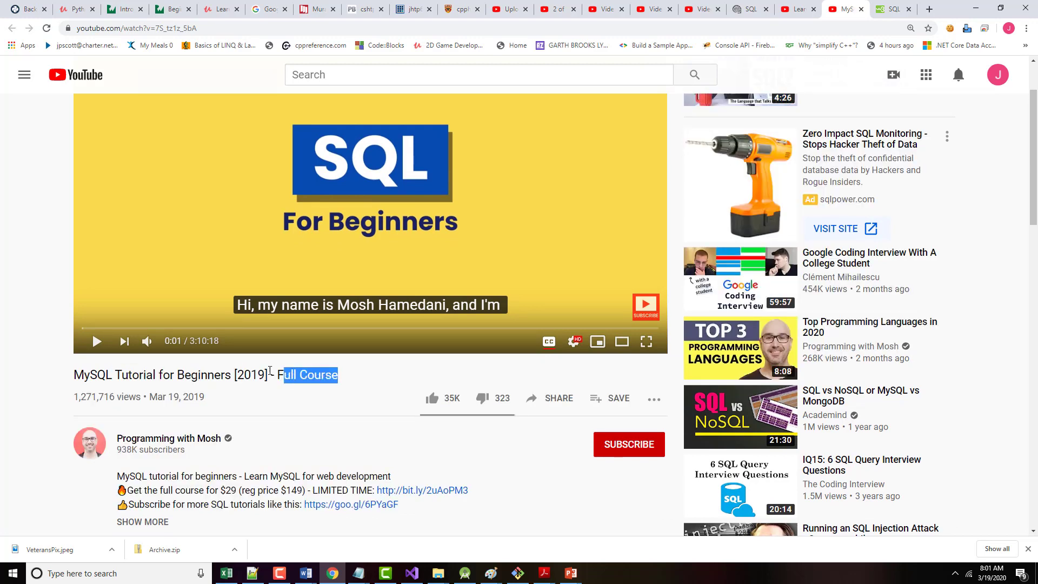
triple_click(198, 375)
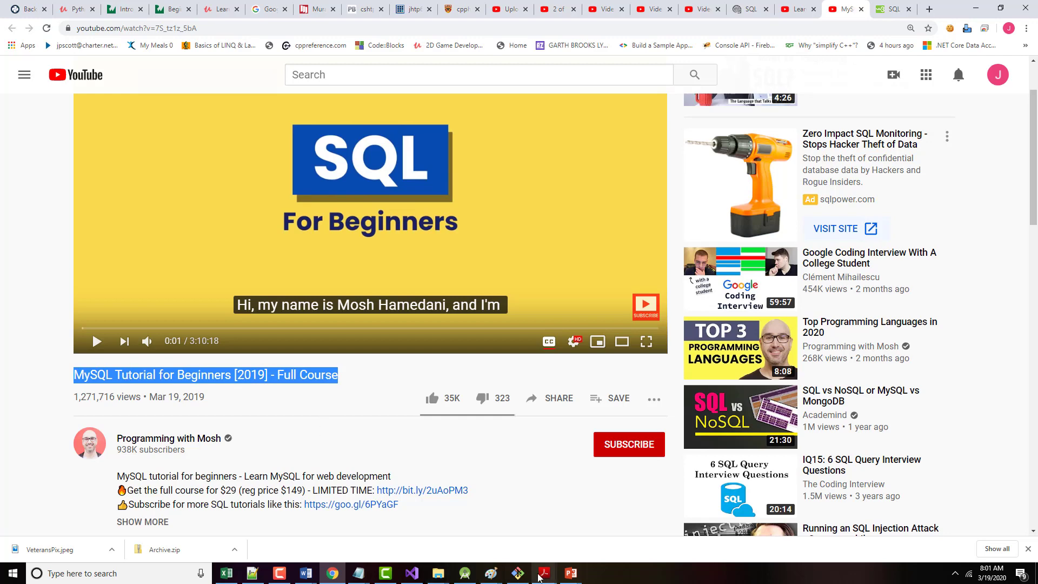
mouse_move(545, 573)
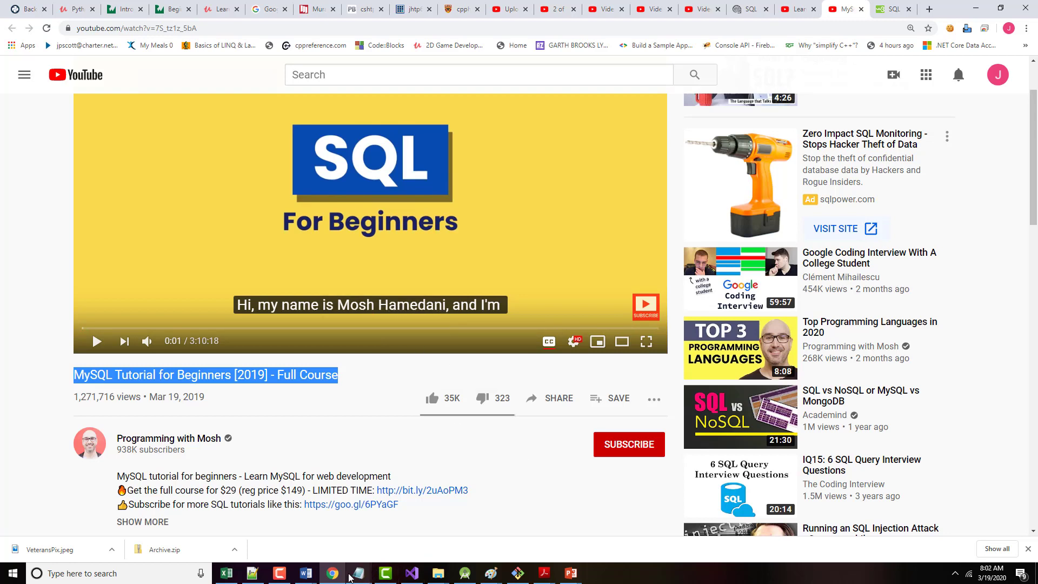
mouse_move(358, 573)
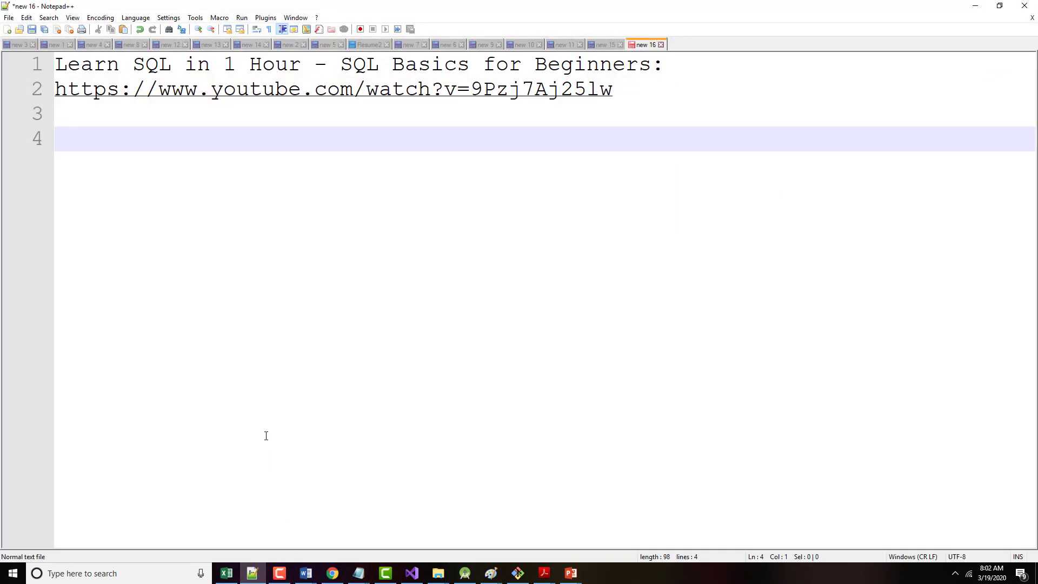
Add the 'MySQL Tutorial for Beginners [2019] - Full Course' title and its YouTube link to the note
type("MySQL Tutorial for Beginners [2019] - Full Course")
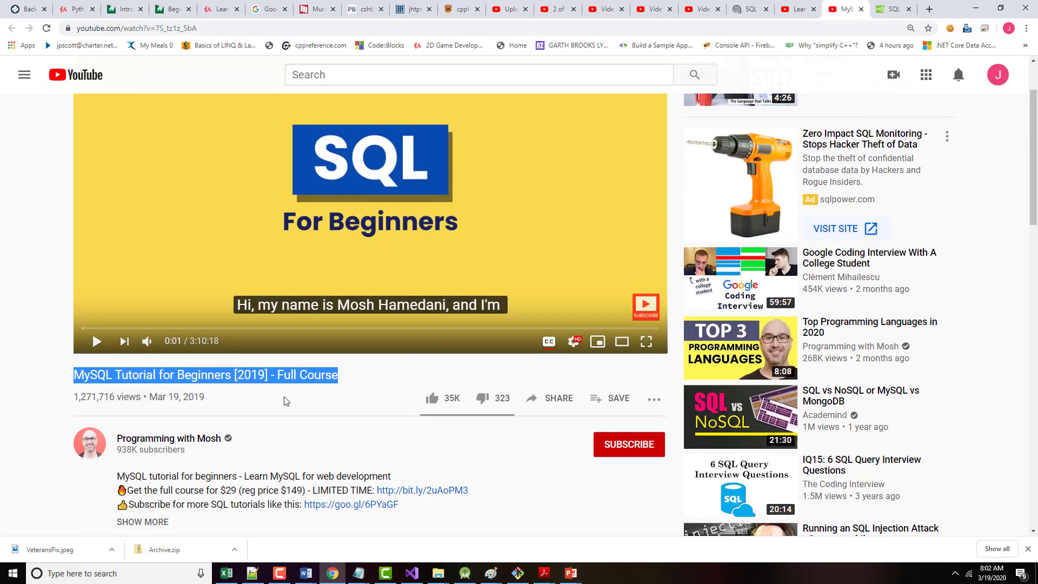
left_click(165, 28)
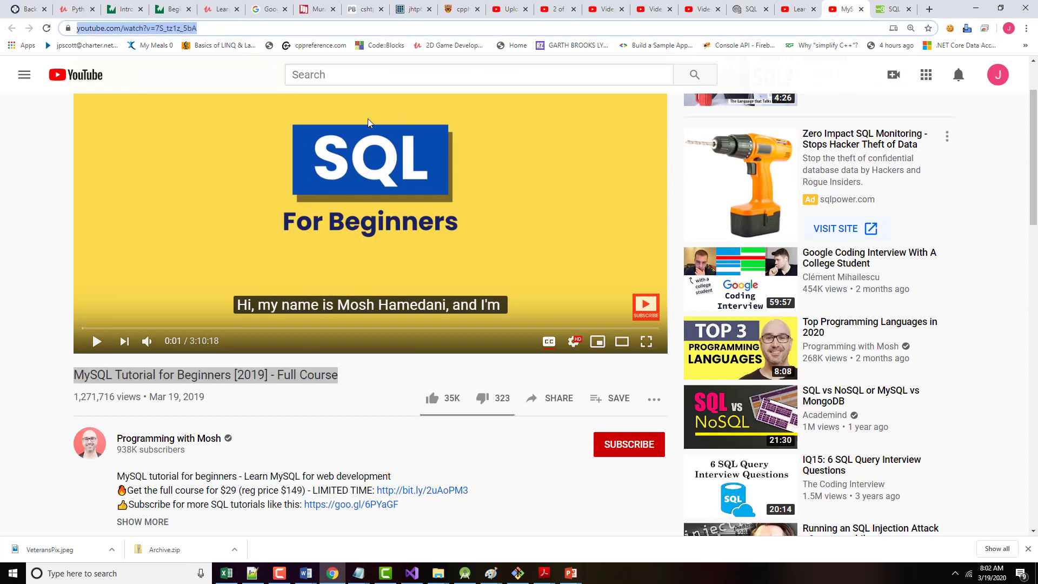
left_click(569, 573)
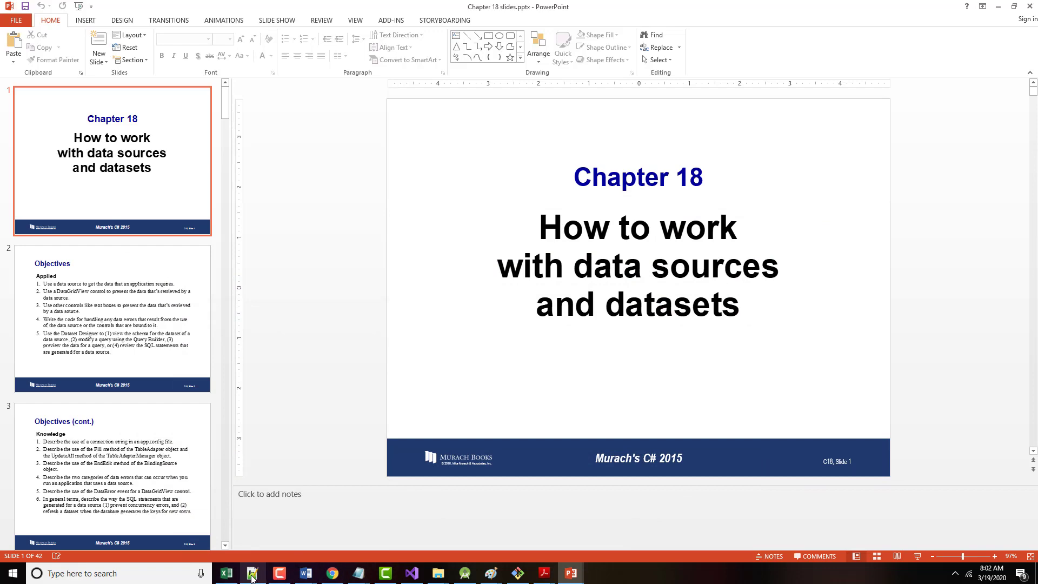
Put the notes and presentation windows away so the desktop shows
left_click(252, 573)
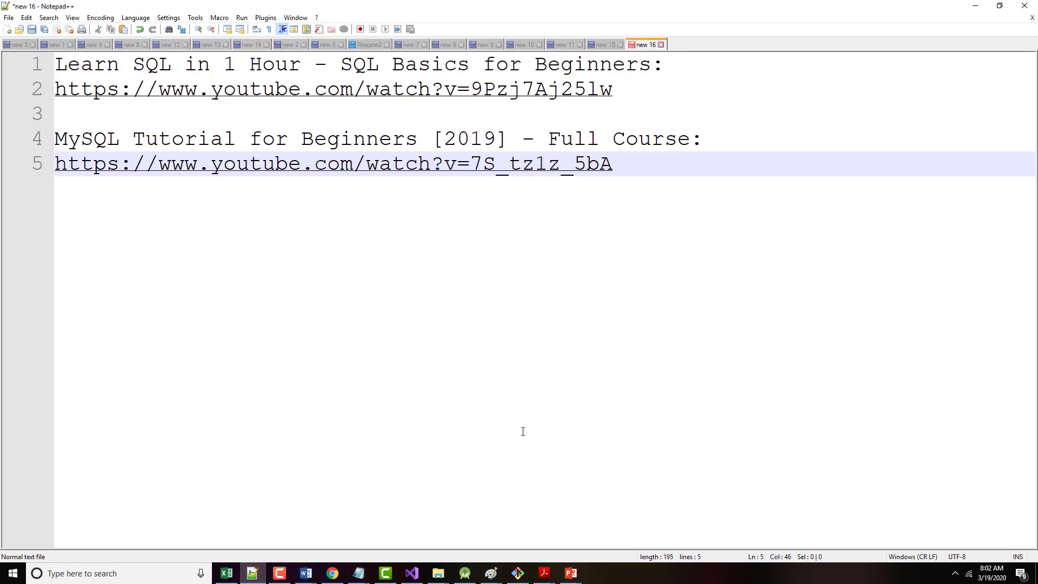
left_click(569, 573)
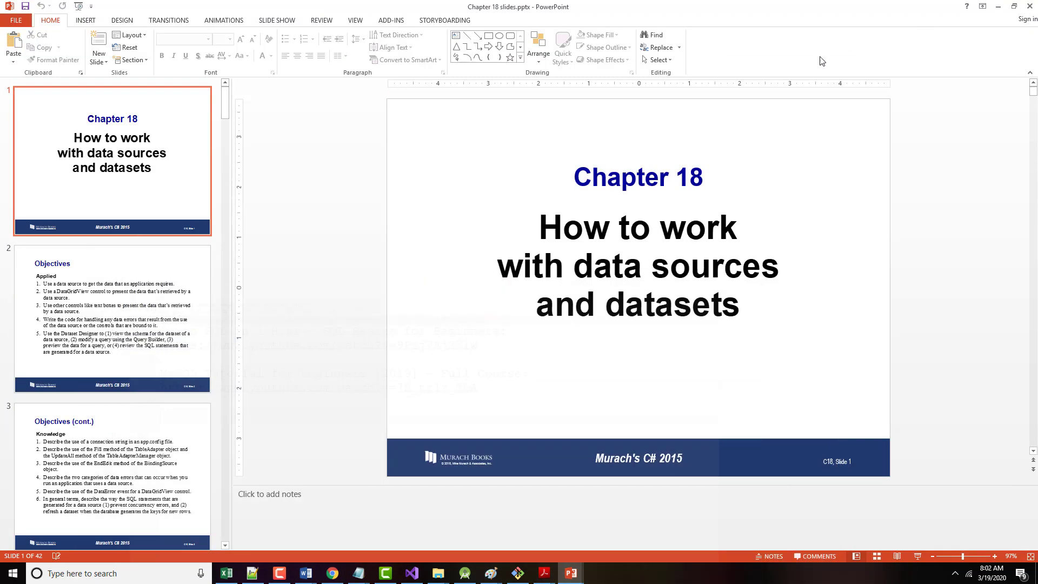
left_click(1001, 6)
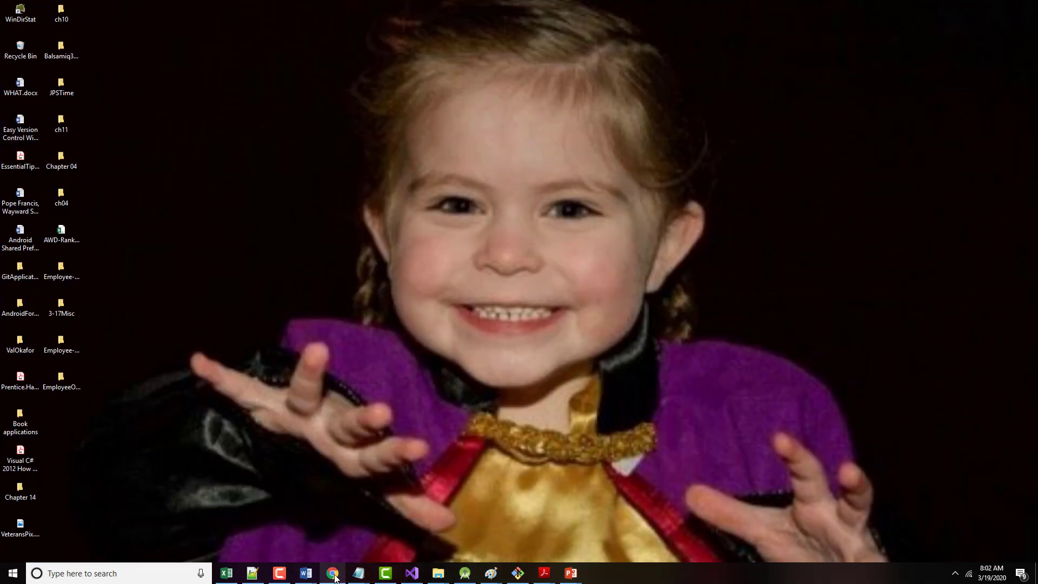
left_click(333, 573)
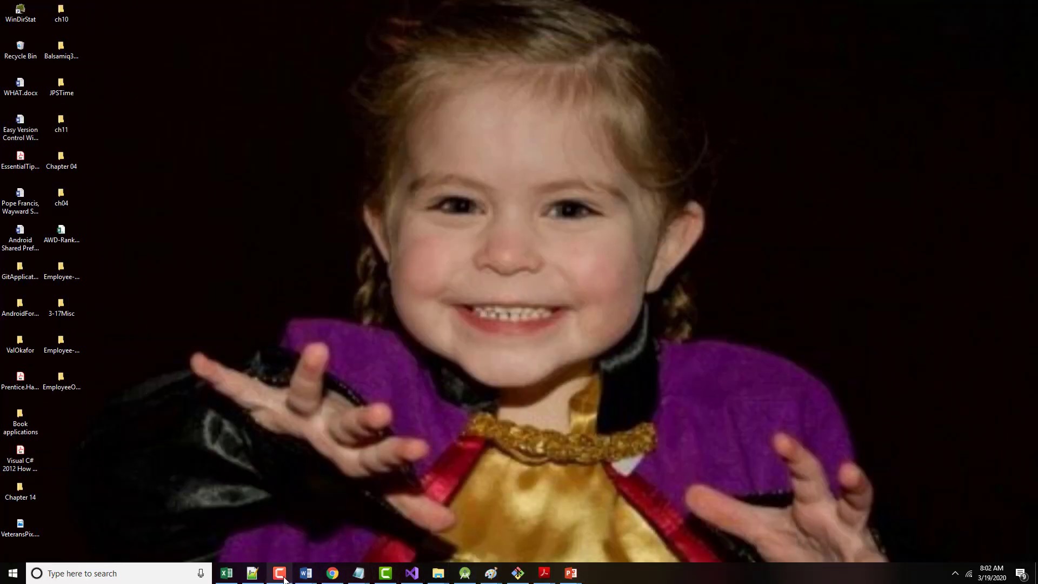
mouse_move(717, 572)
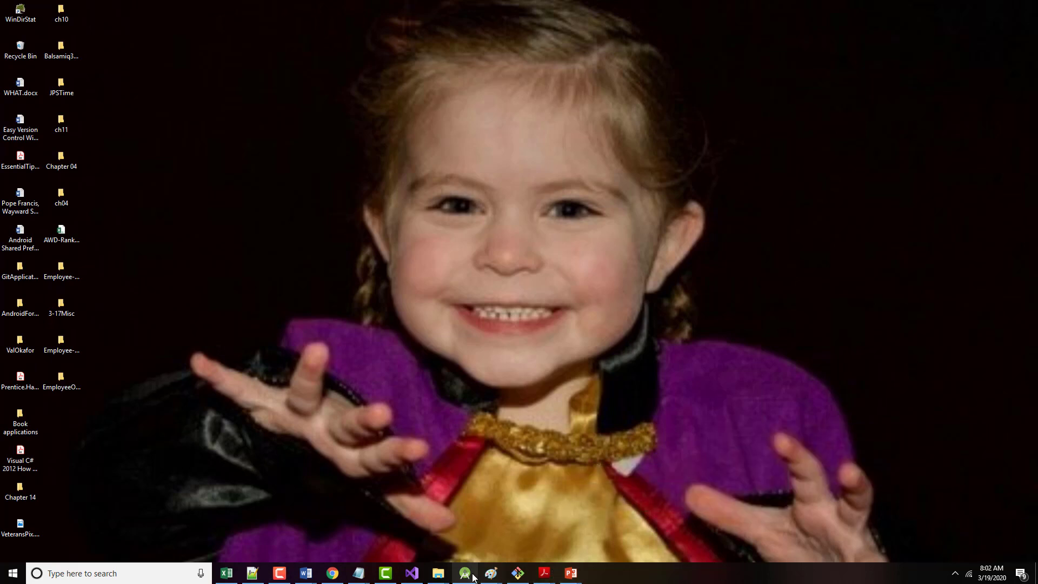
mouse_move(464, 573)
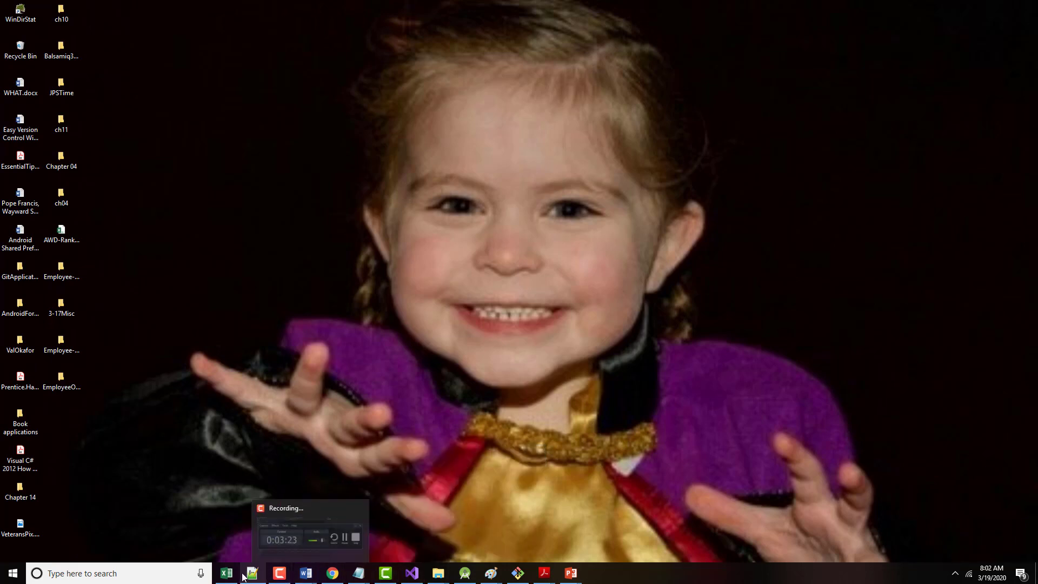
Add an 'SQL Tutorial (W3Schools.com)' entry below the two video links in the note
left_click(250, 572)
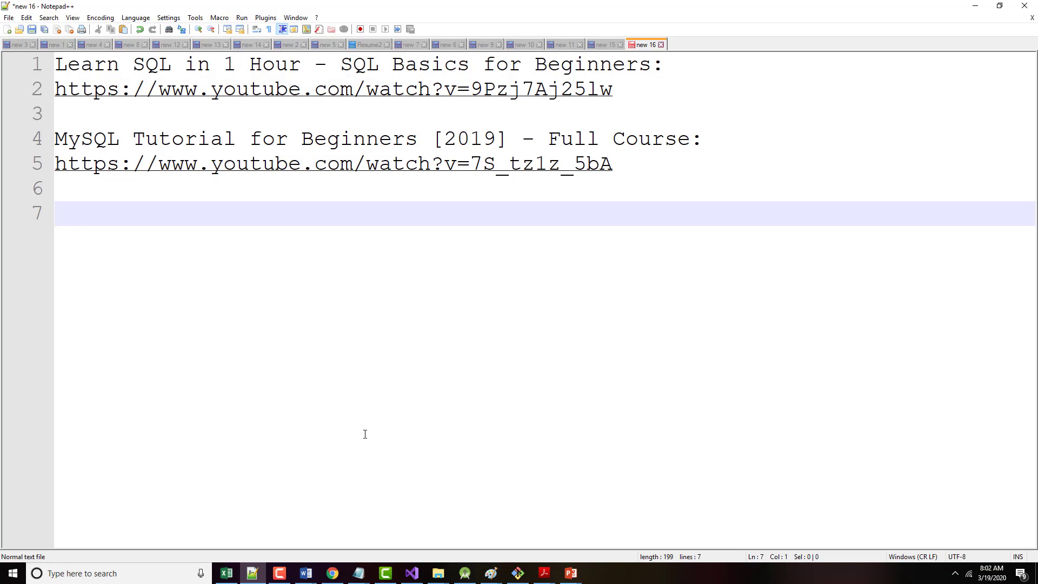
type("SQL")
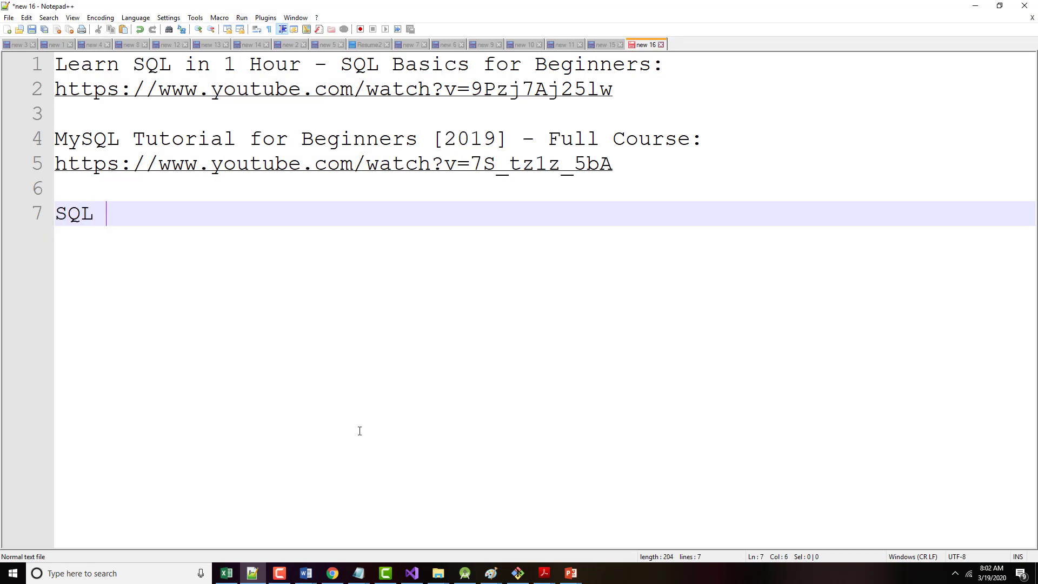
type("Tutorial (W")
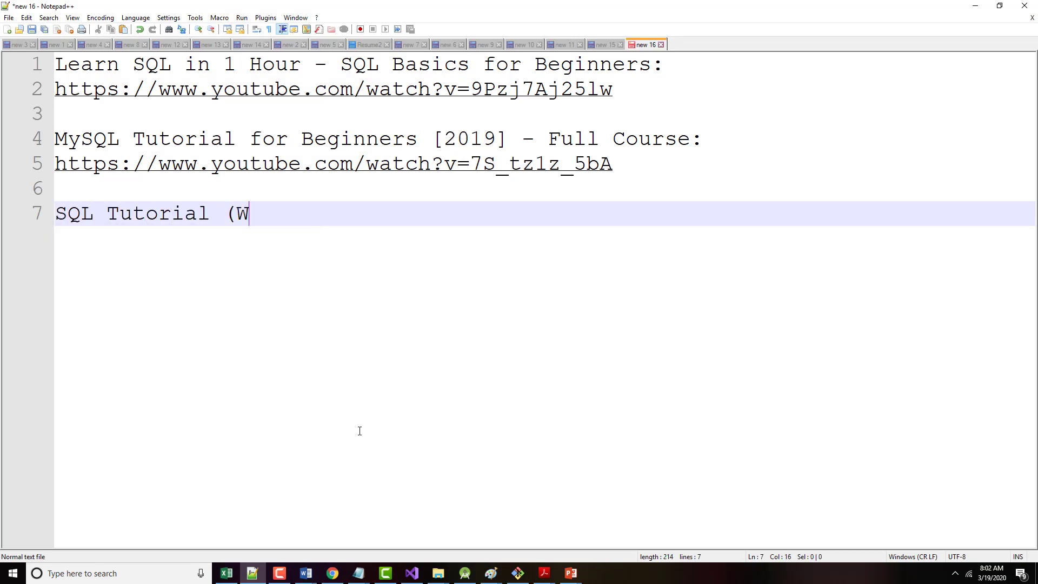
type("3School")
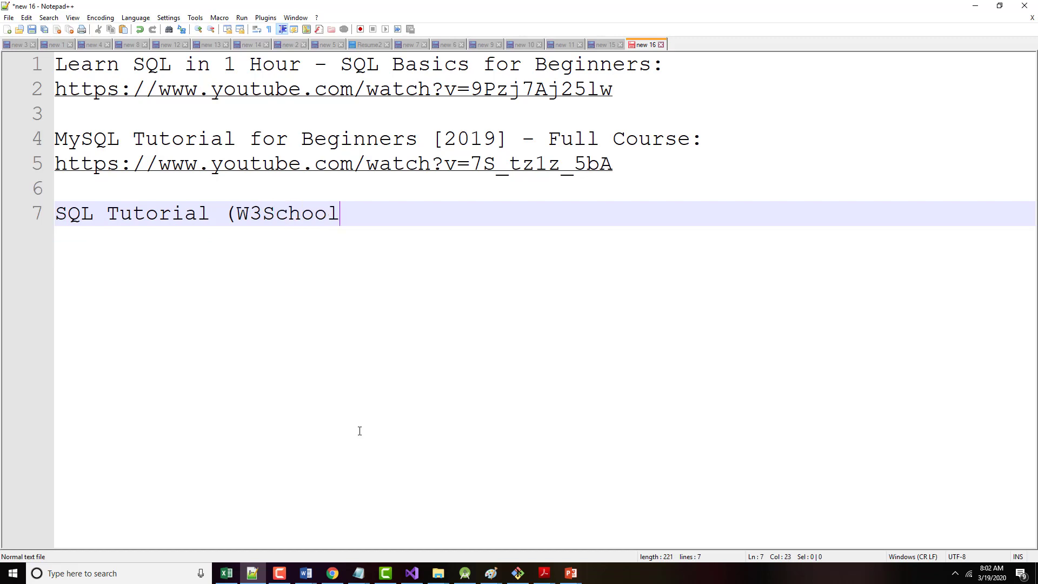
type("s.com)")
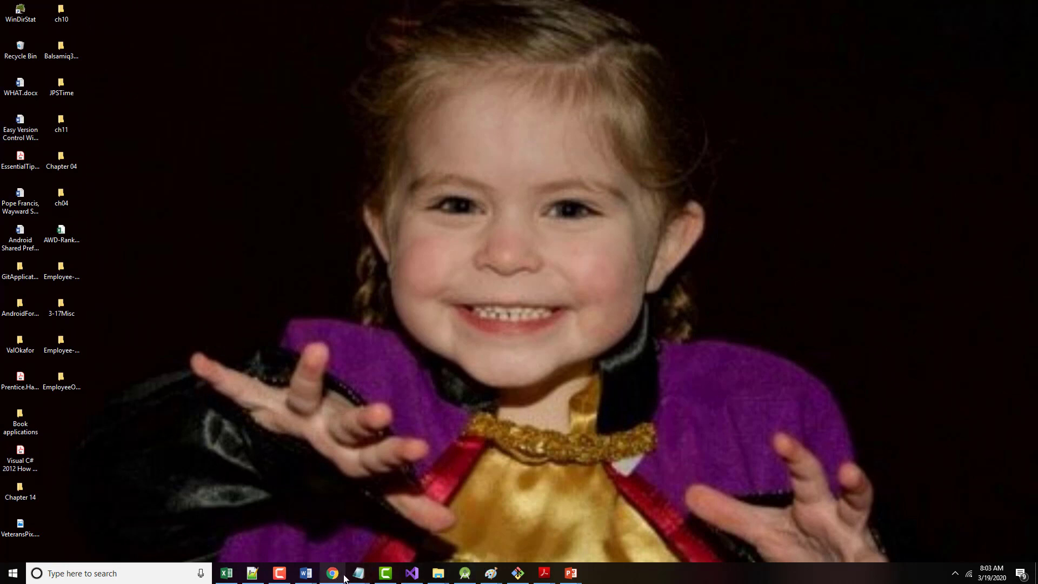
Search 'jsfiddle site for practicing sql' in a new browser tab to reach JSFiddle
left_click(332, 573)
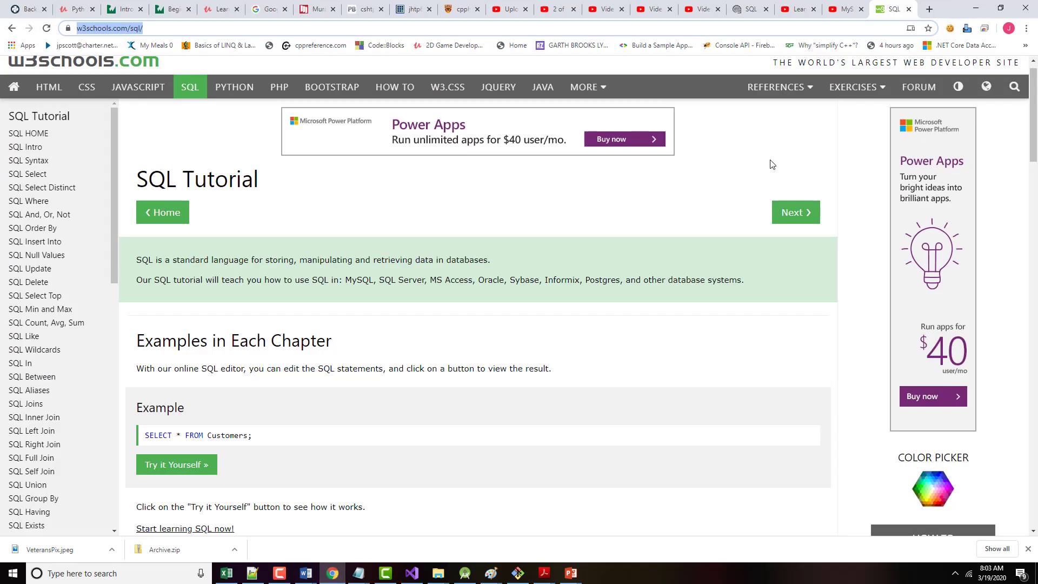
left_click(929, 9)
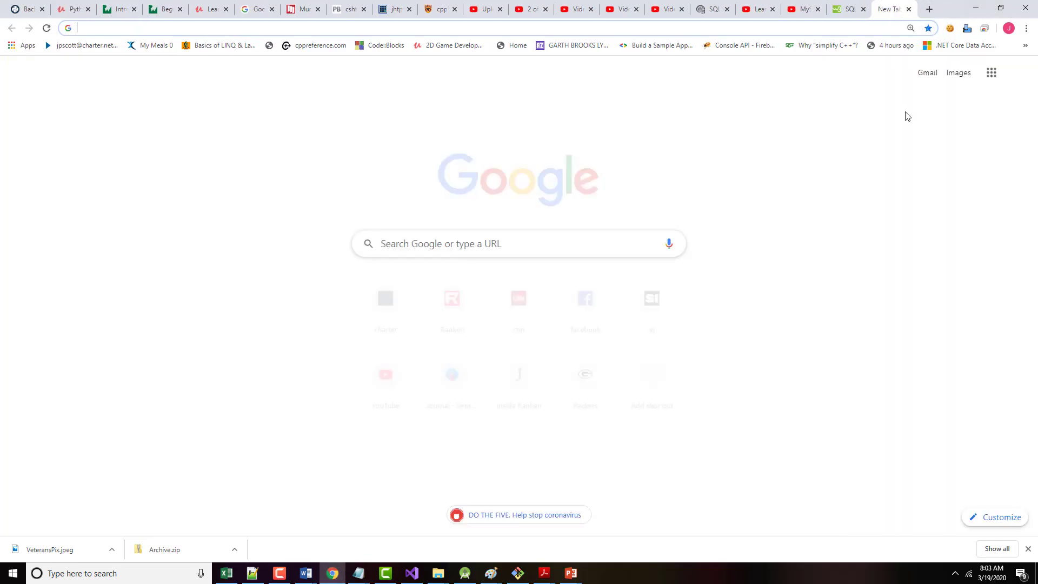
type("jsfiddle site for practicing sql")
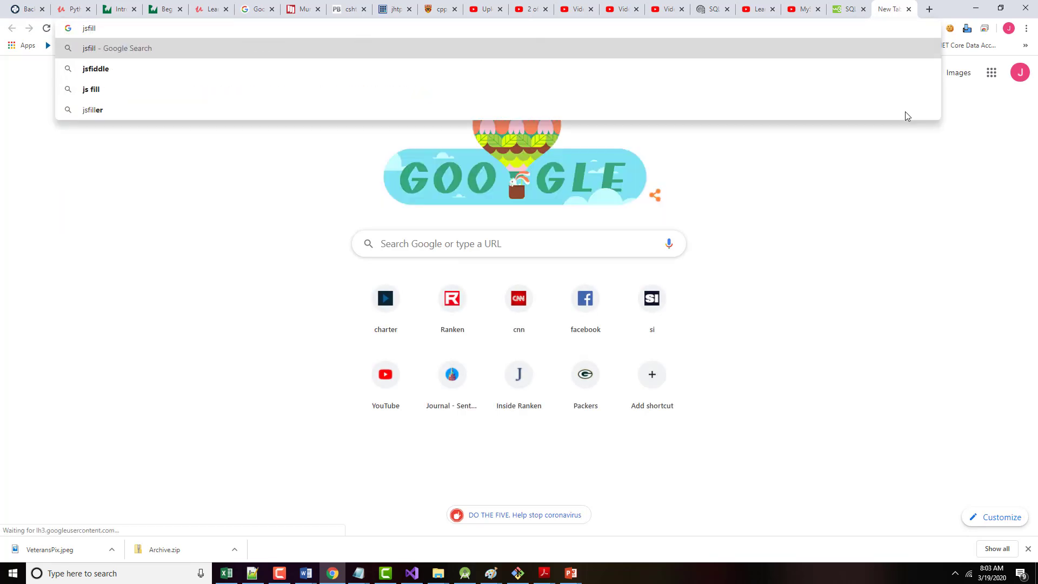
type("jsfiddle site for practicing sql")
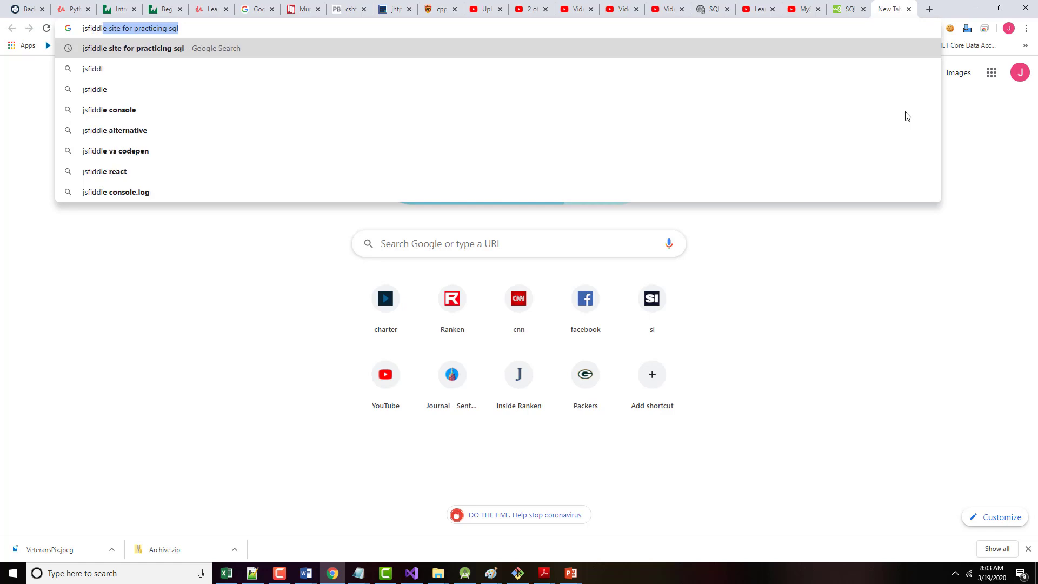
key("Return")
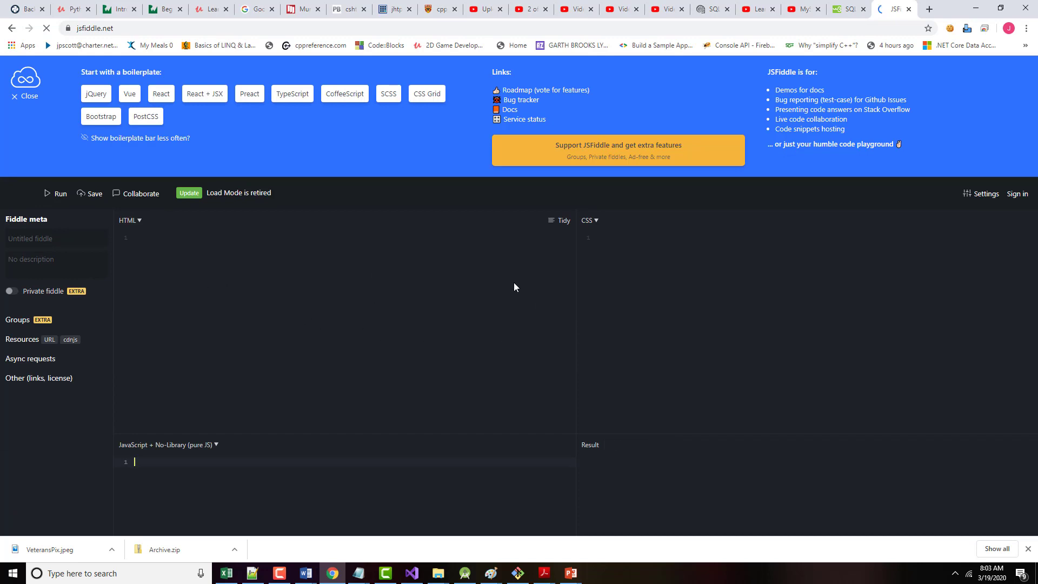
mouse_move(572, 329)
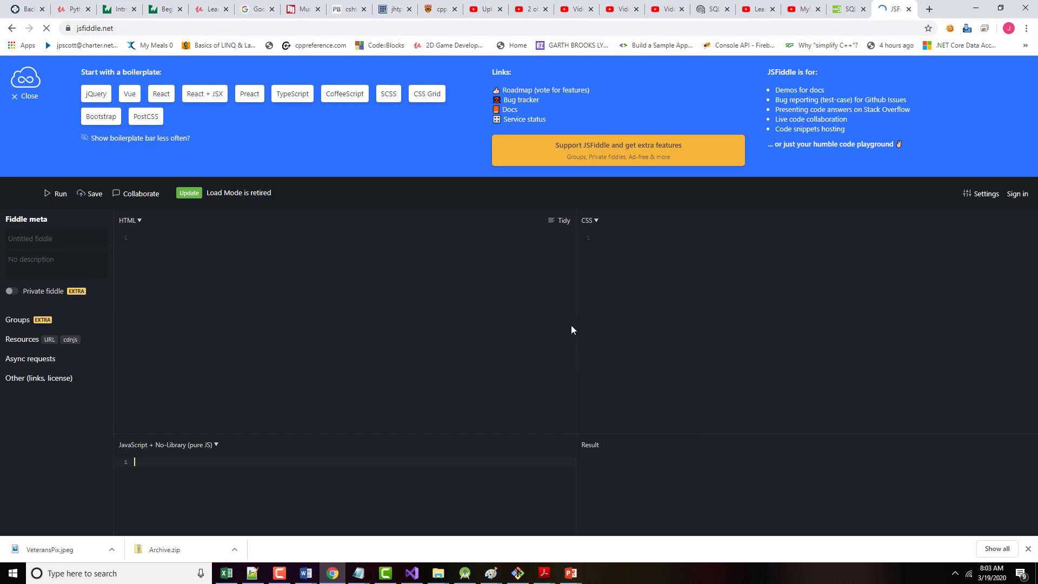
mouse_move(607, 311)
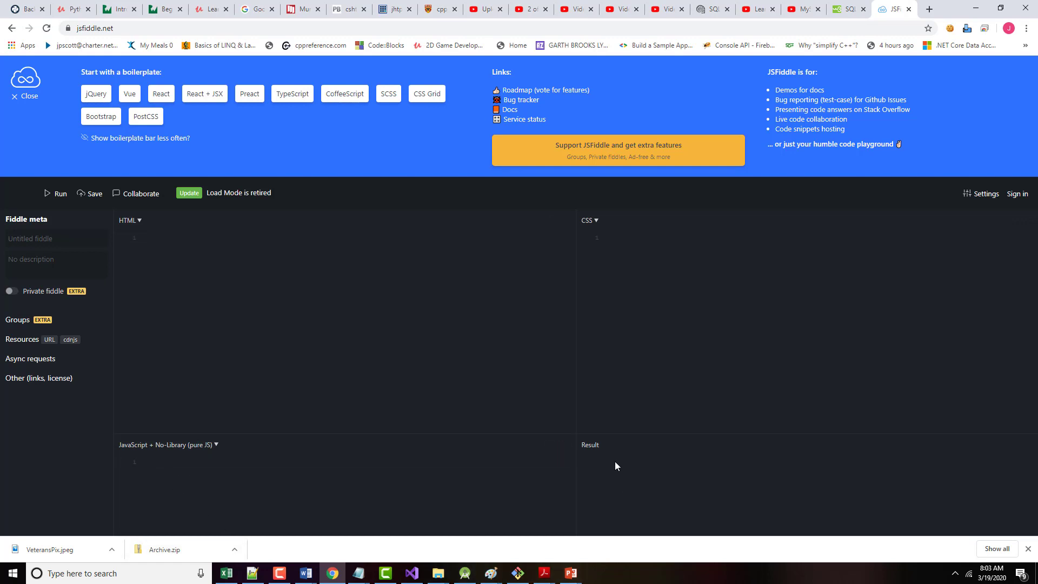
Write alert("Hello"); in the JSFiddle JavaScript panel
left_click(213, 484)
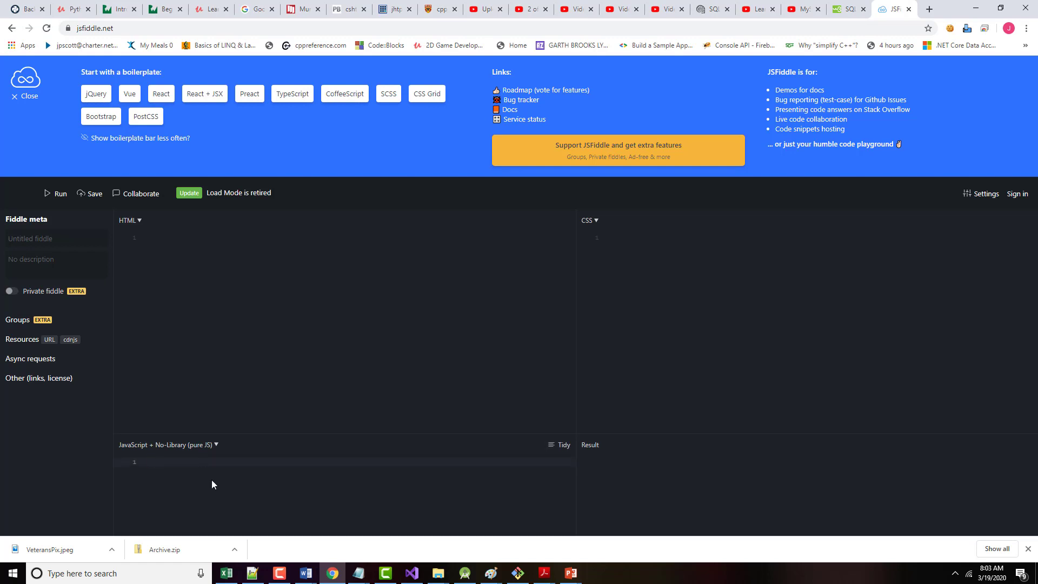
type("alert(H")
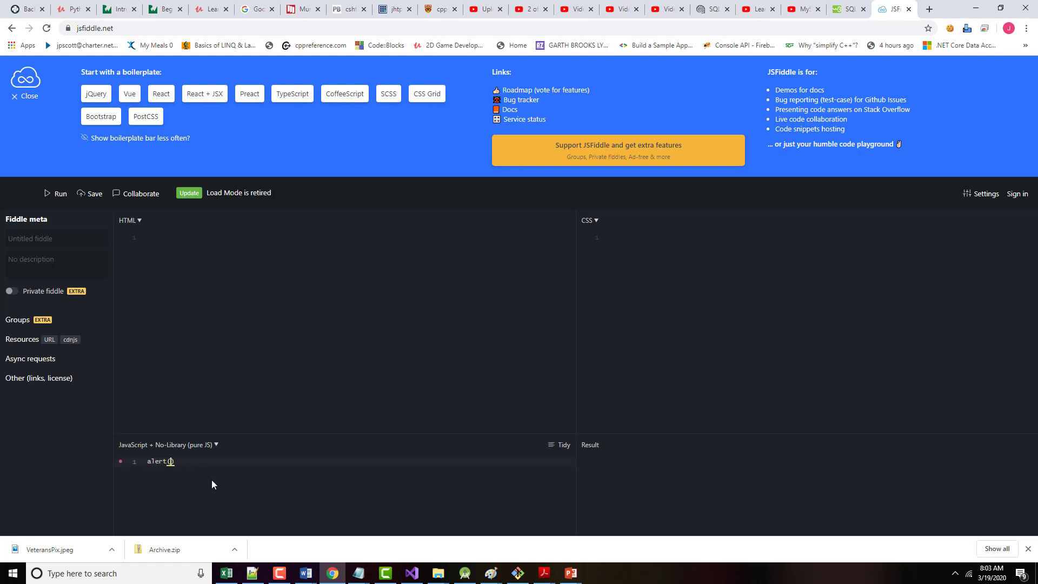
type("\"Hello\"")
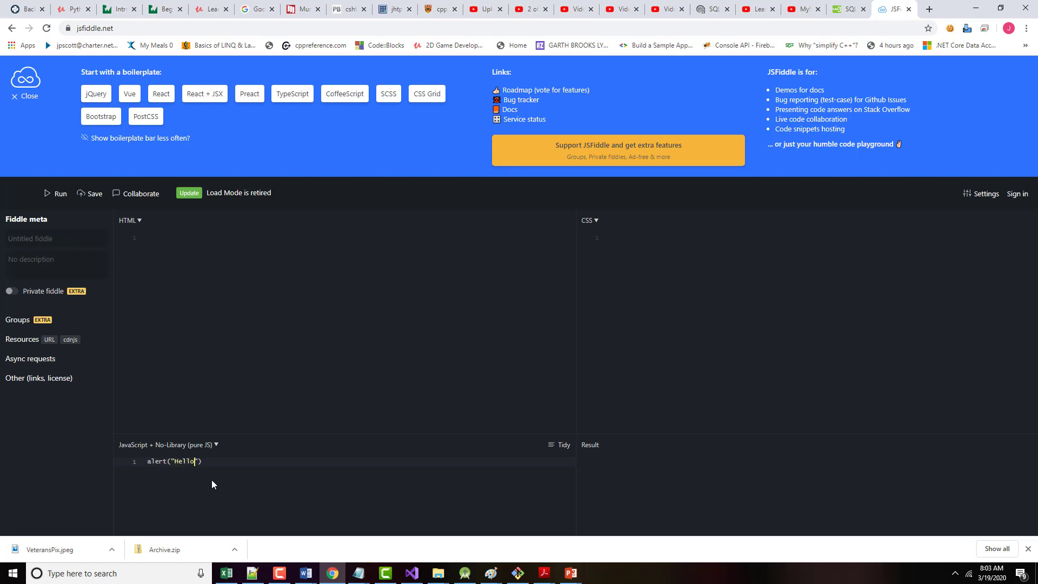
type(";")
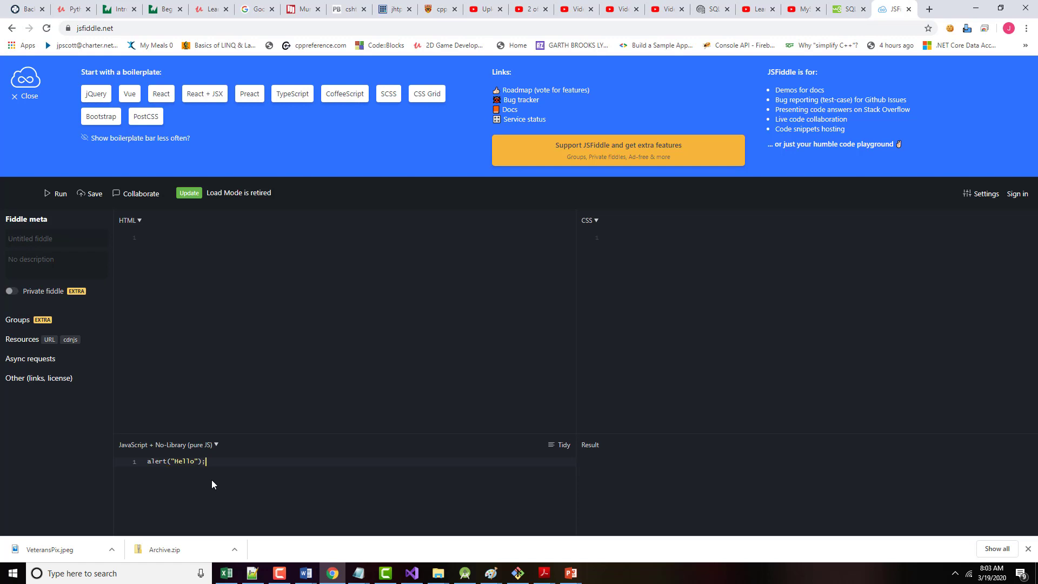
mouse_move(500, 368)
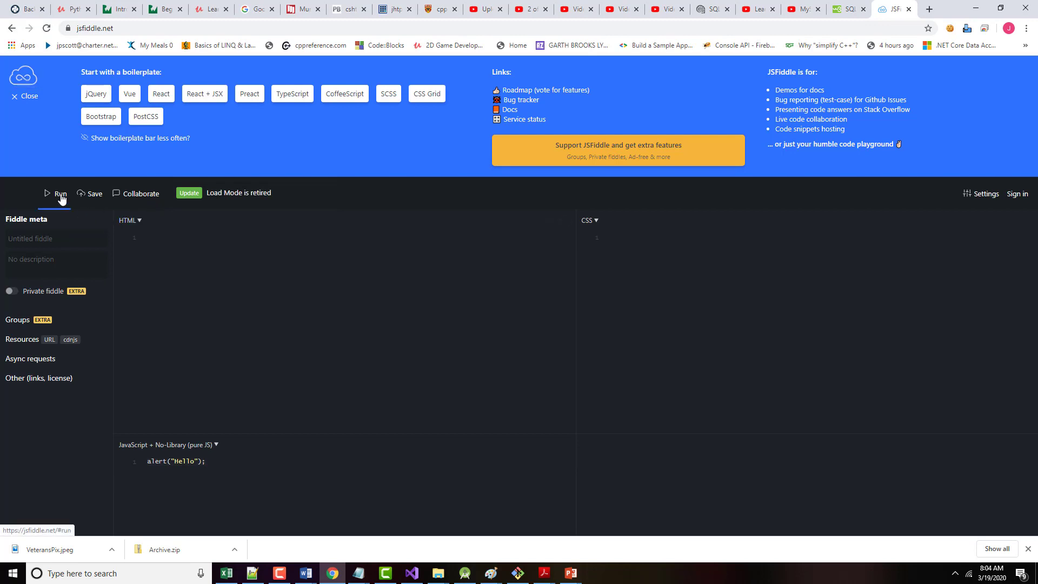
Run the fiddle and dismiss the Hello alert pop-up
left_click(58, 193)
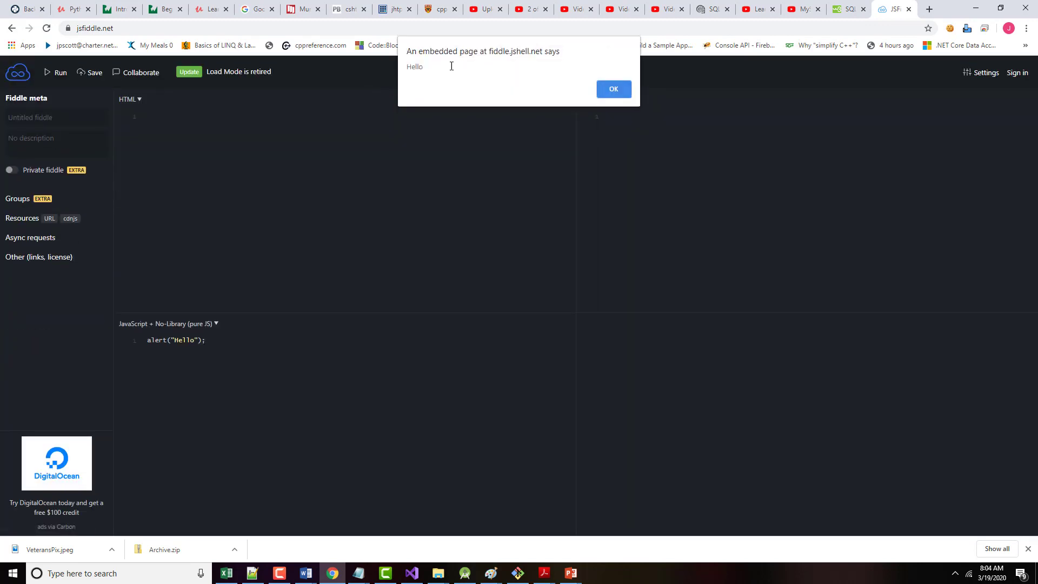
left_click(611, 88)
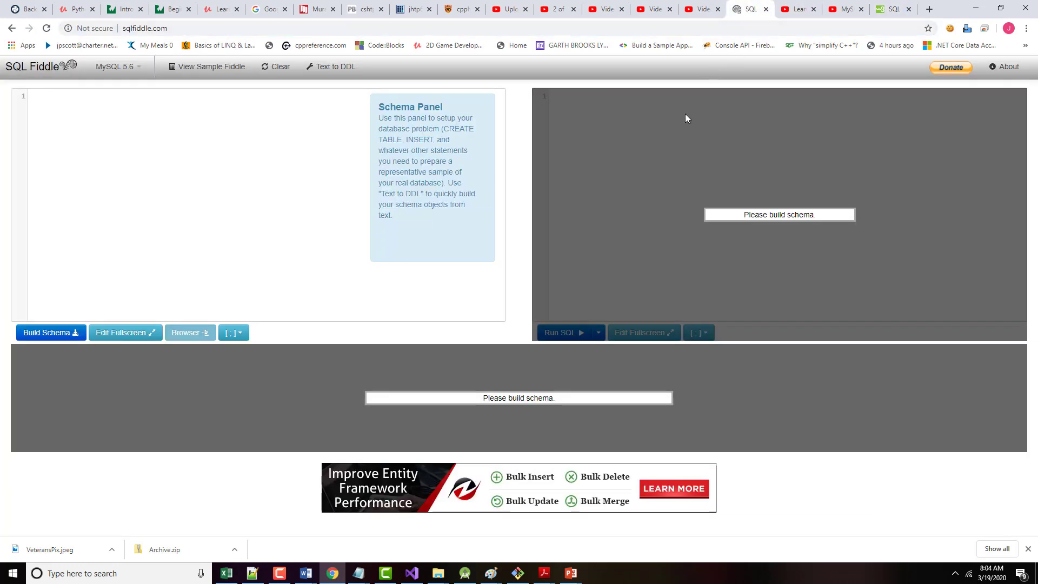
mouse_move(473, 182)
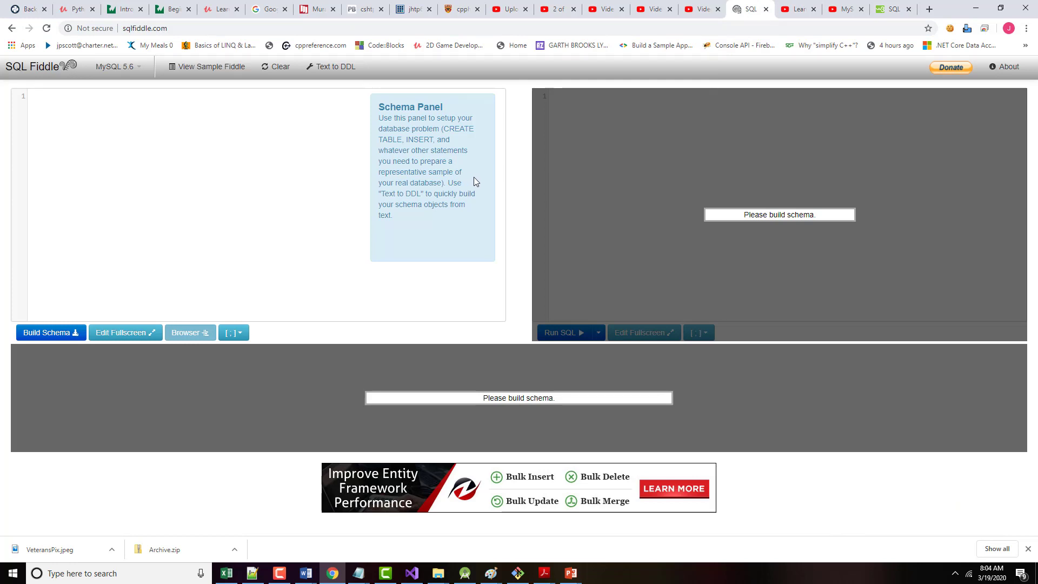
mouse_move(337, 162)
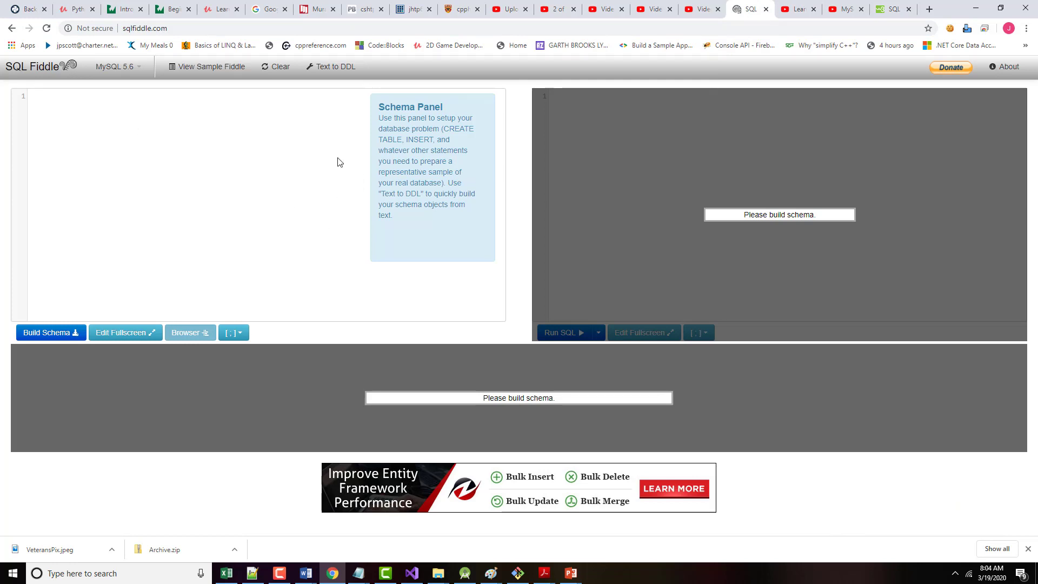
mouse_move(705, 181)
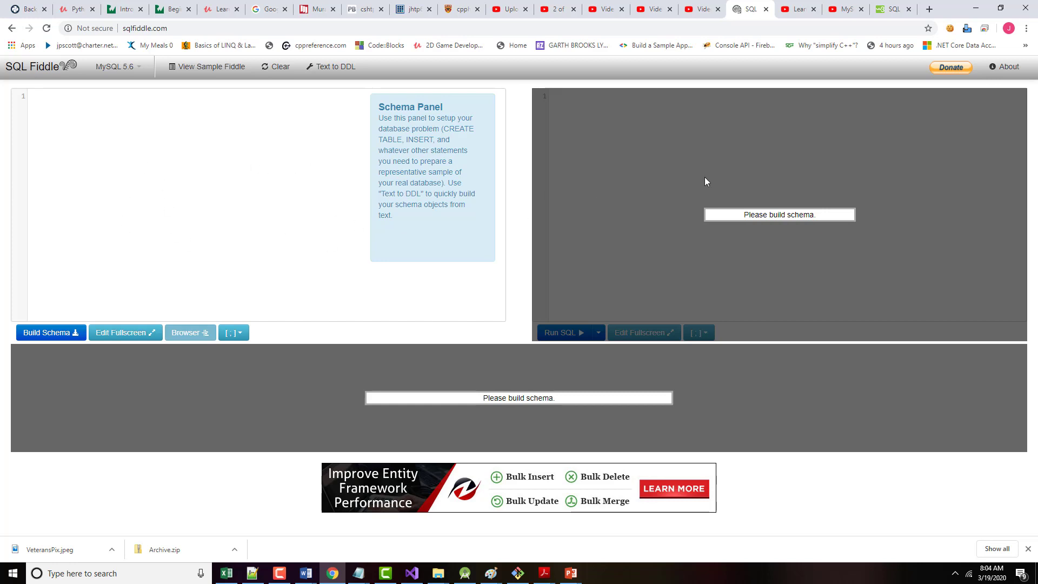
mouse_move(611, 409)
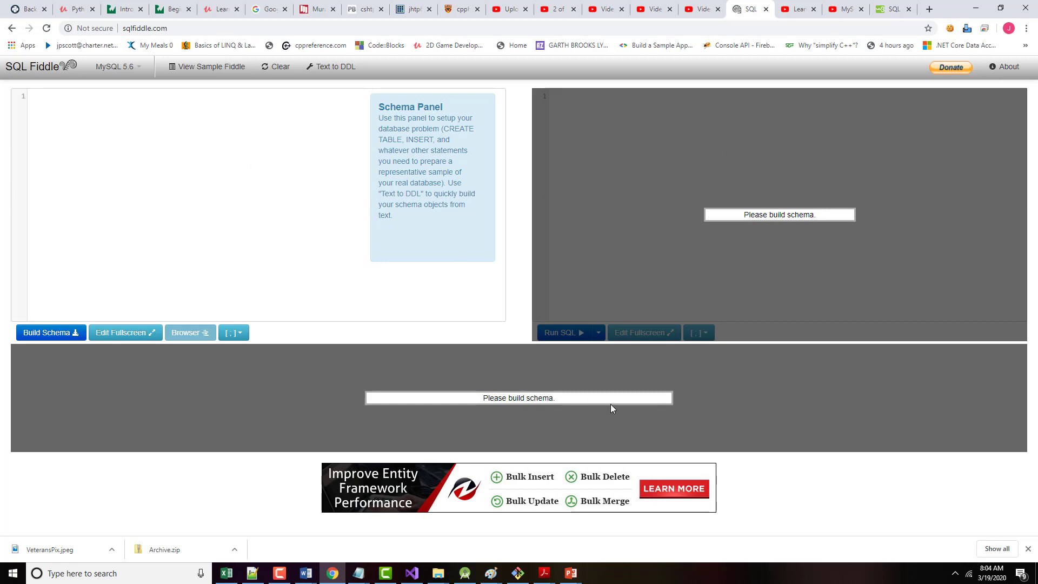
mouse_move(633, 323)
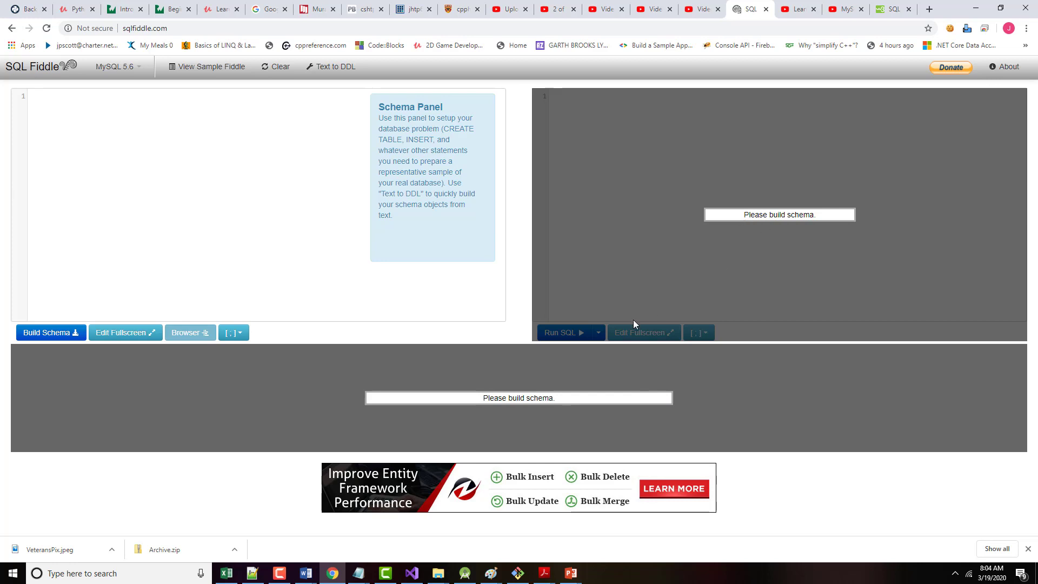
mouse_move(557, 364)
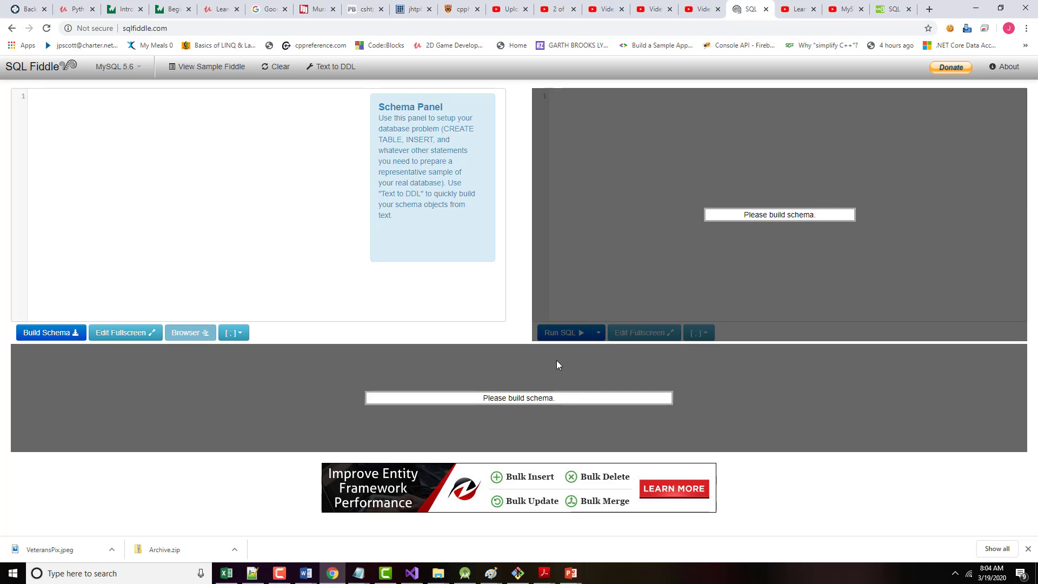
mouse_move(938, 18)
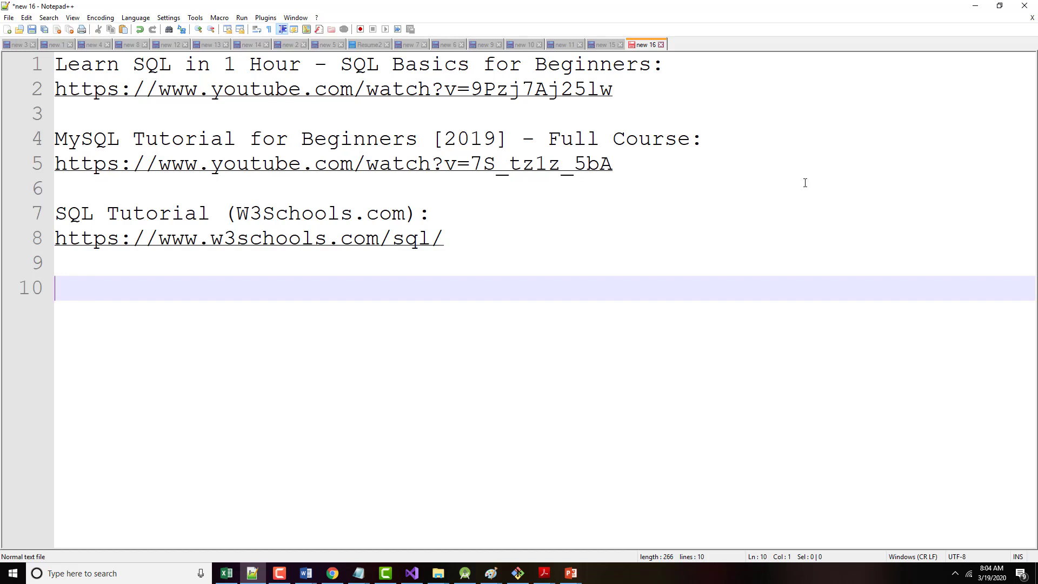
Return to the blank MySQL 5.6 SQL Fiddle page in the browser
left_click(332, 573)
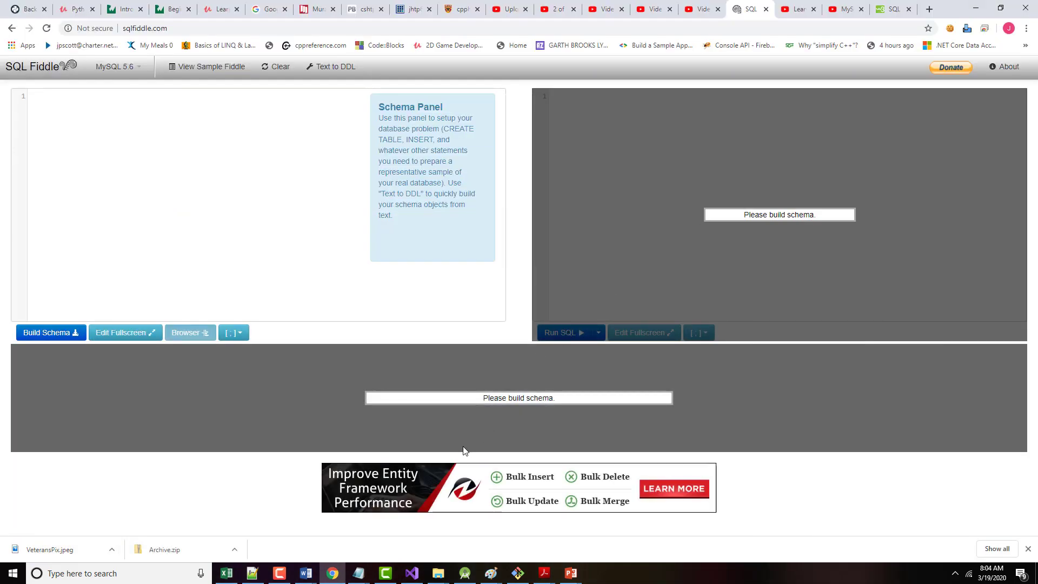
mouse_move(489, 161)
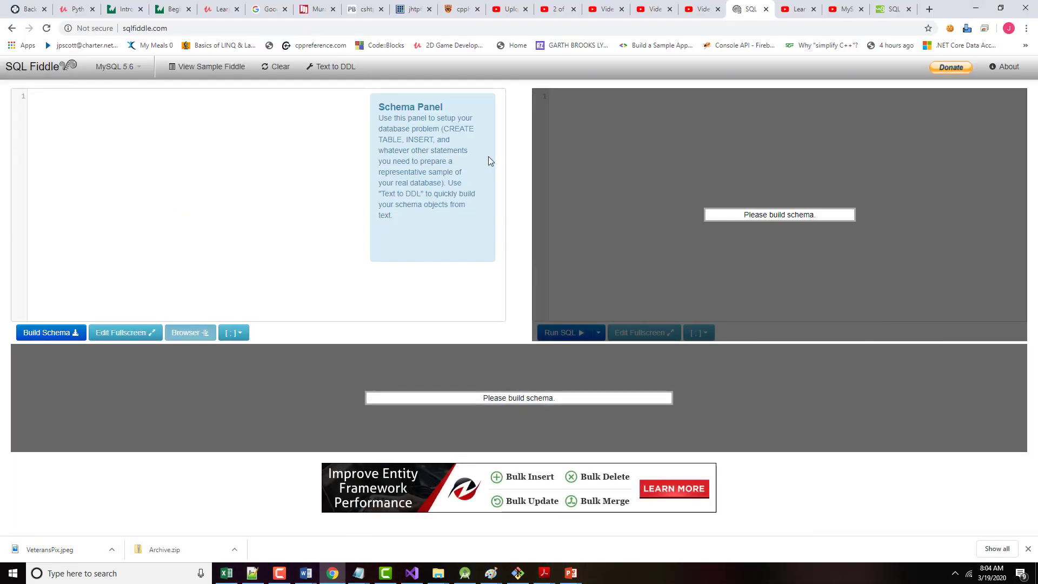
Search Google for xampp download and go to the Apache Friends download page
left_click(928, 9)
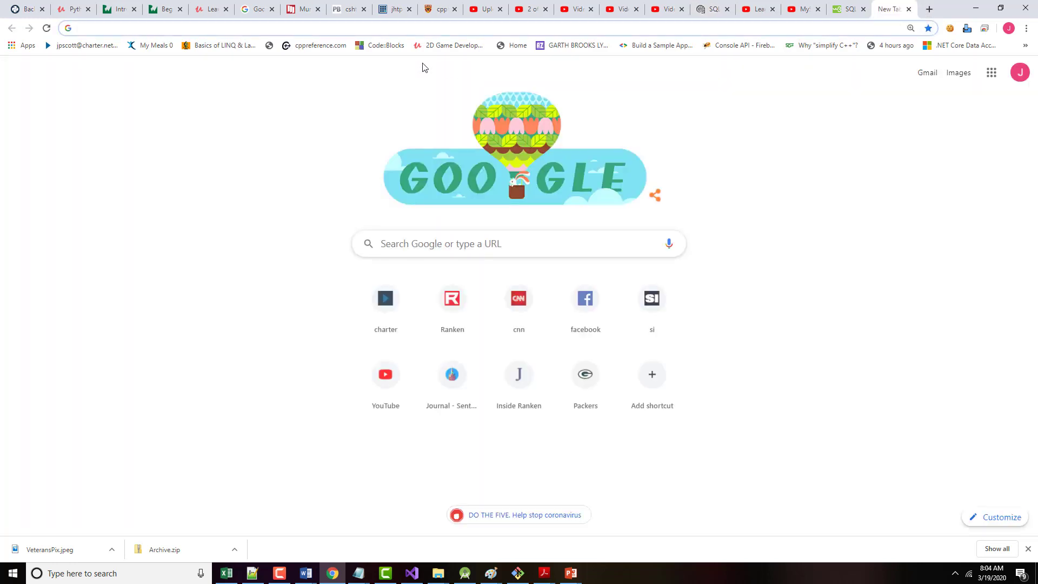
type("sammp")
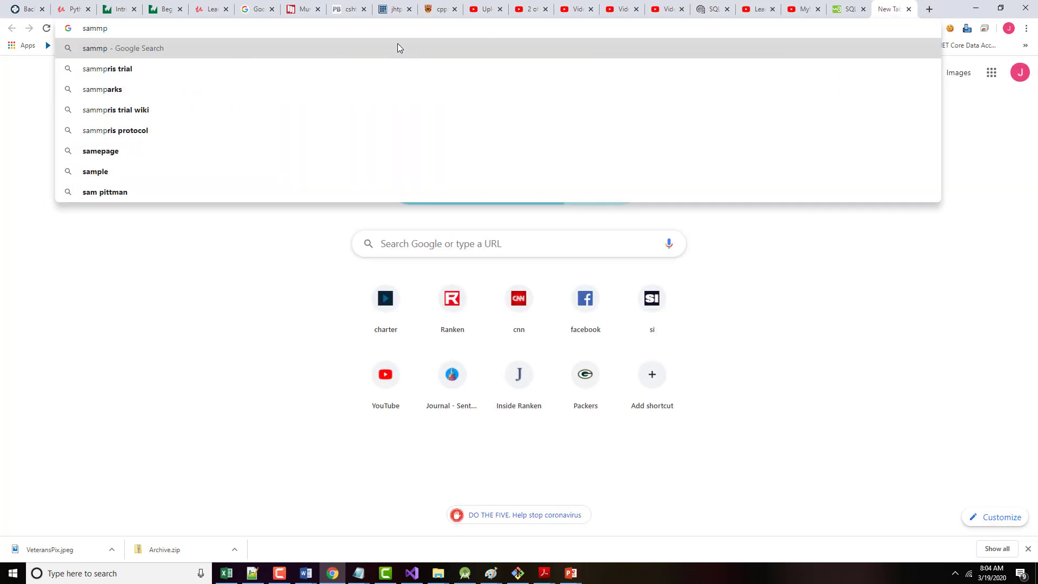
type("xa")
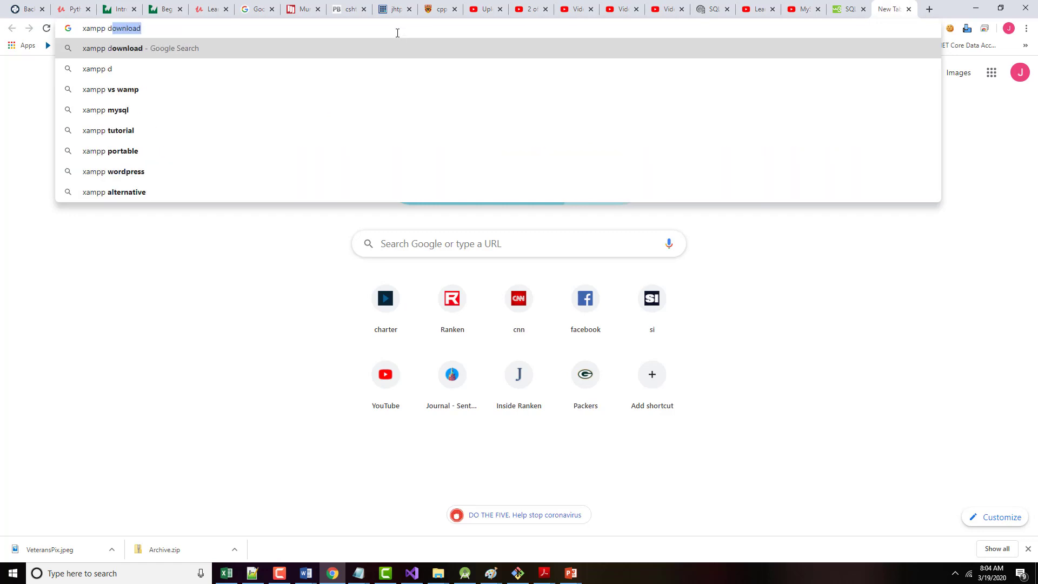
key("Return")
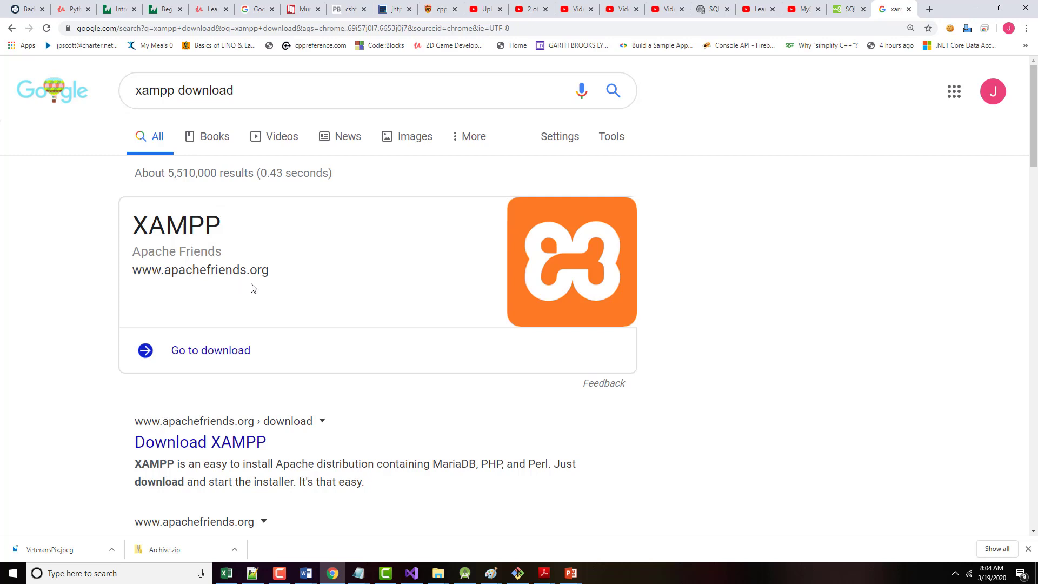
left_click(210, 350)
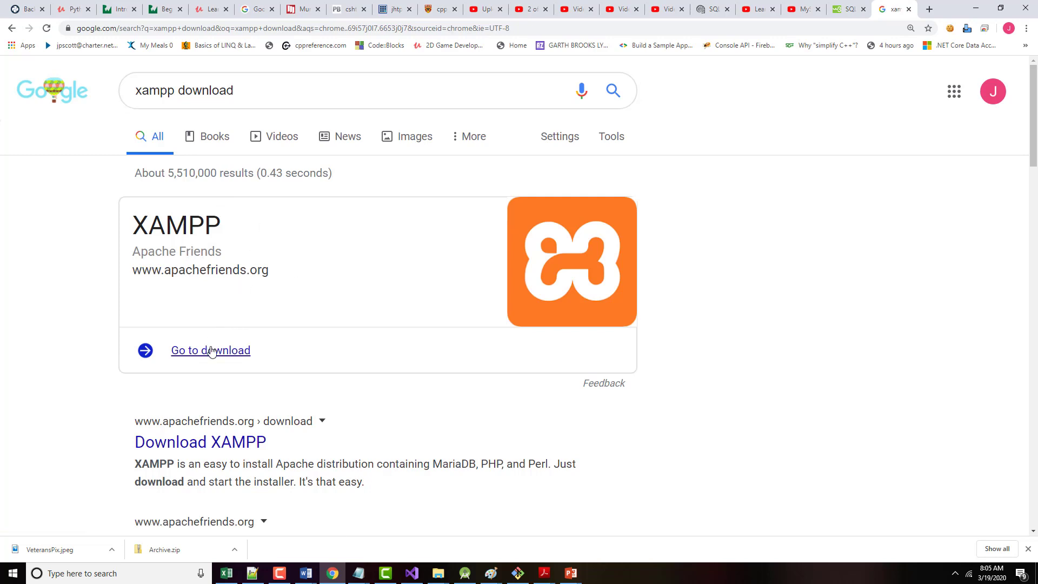
left_click(210, 351)
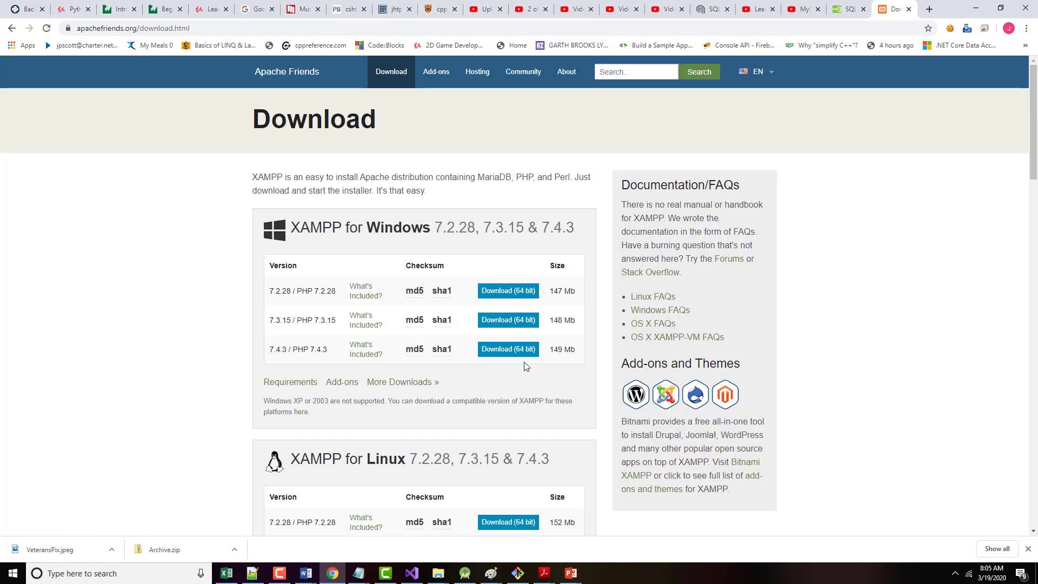
mouse_move(500, 397)
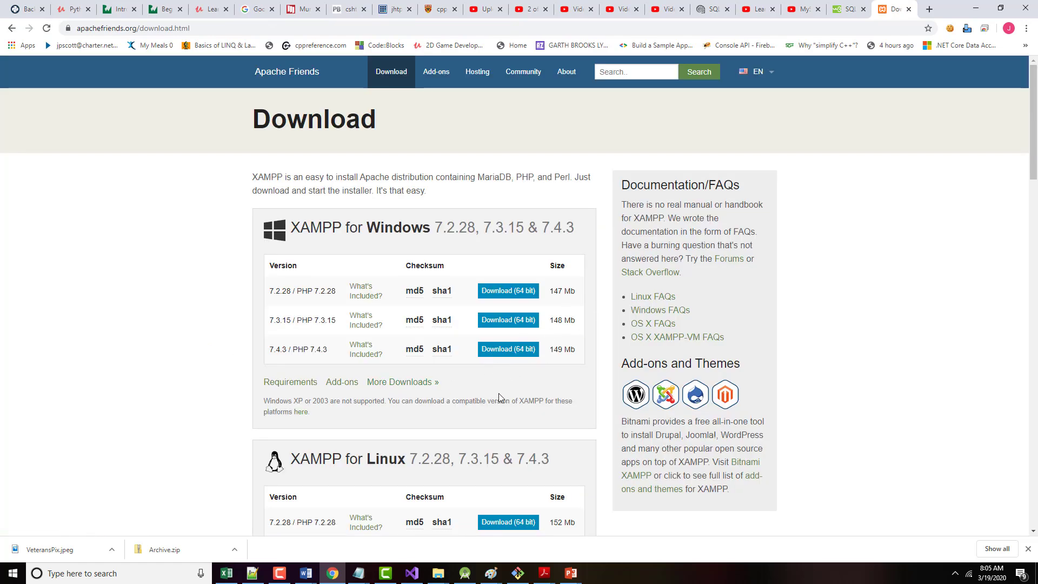
Download the 64-bit XAMPP 7.2.28 Windows installer
scroll("down", 3)
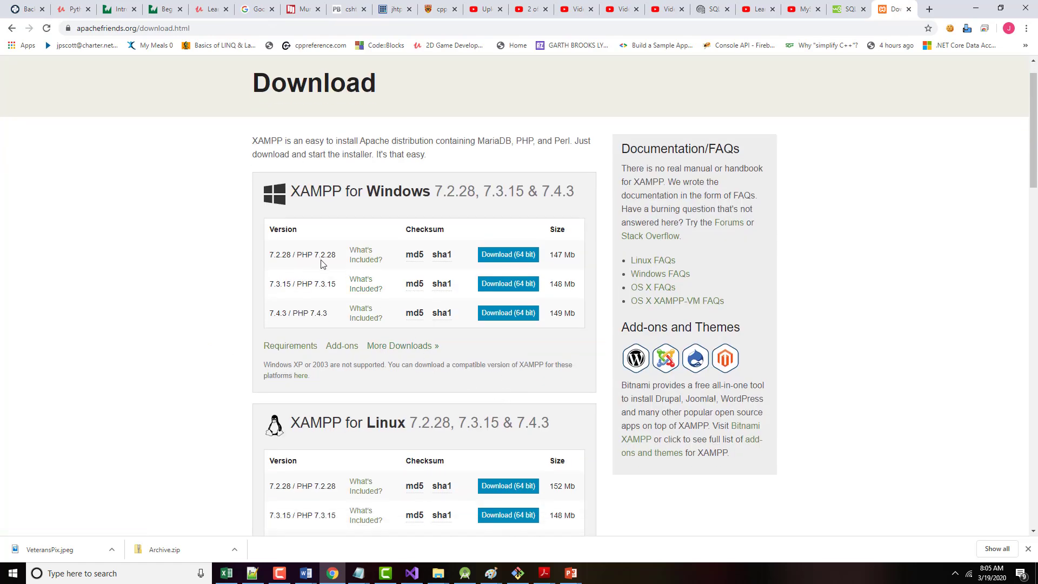
mouse_move(499, 270)
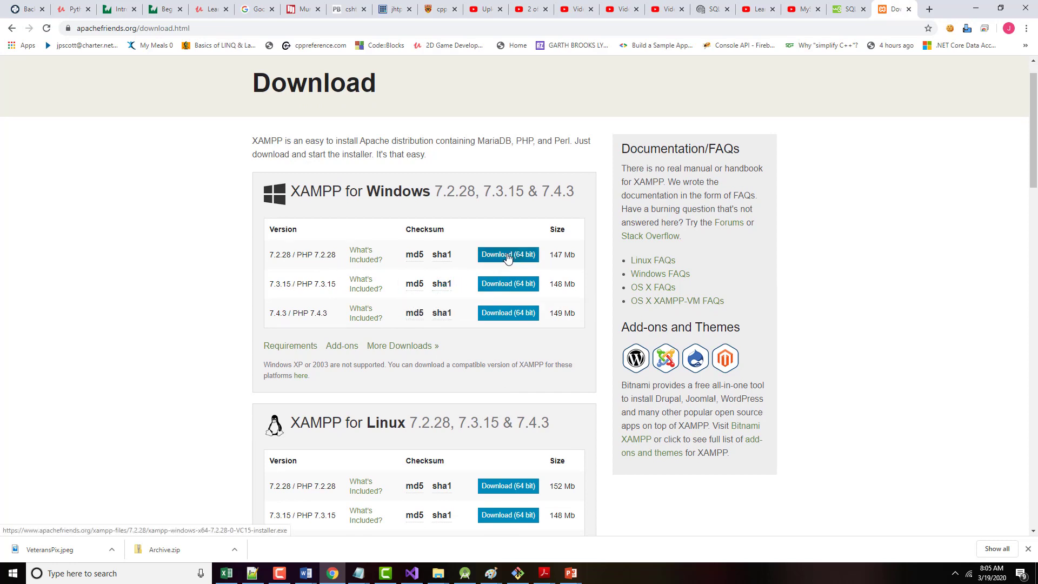
mouse_move(281, 317)
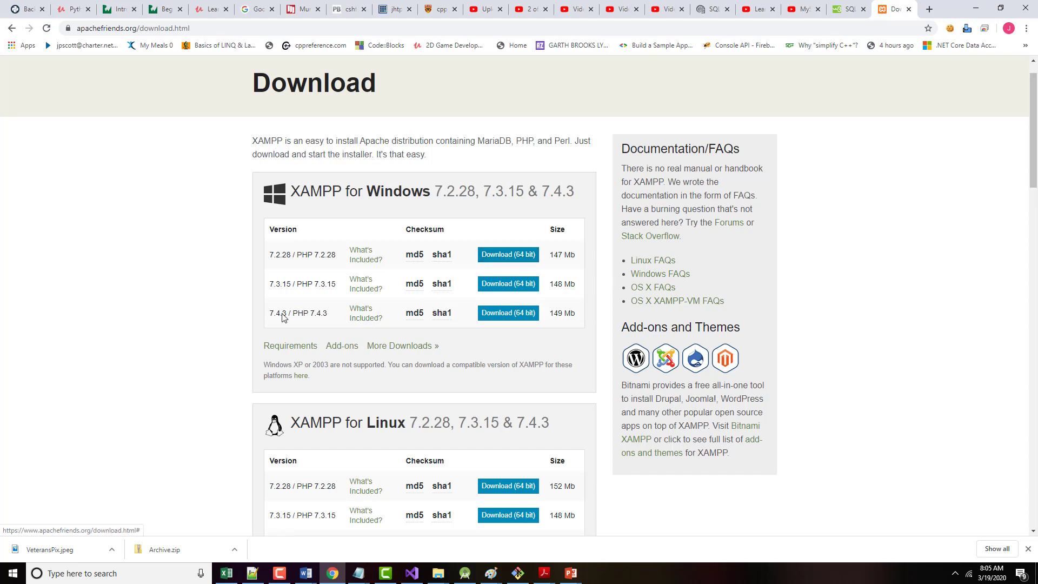
mouse_move(296, 262)
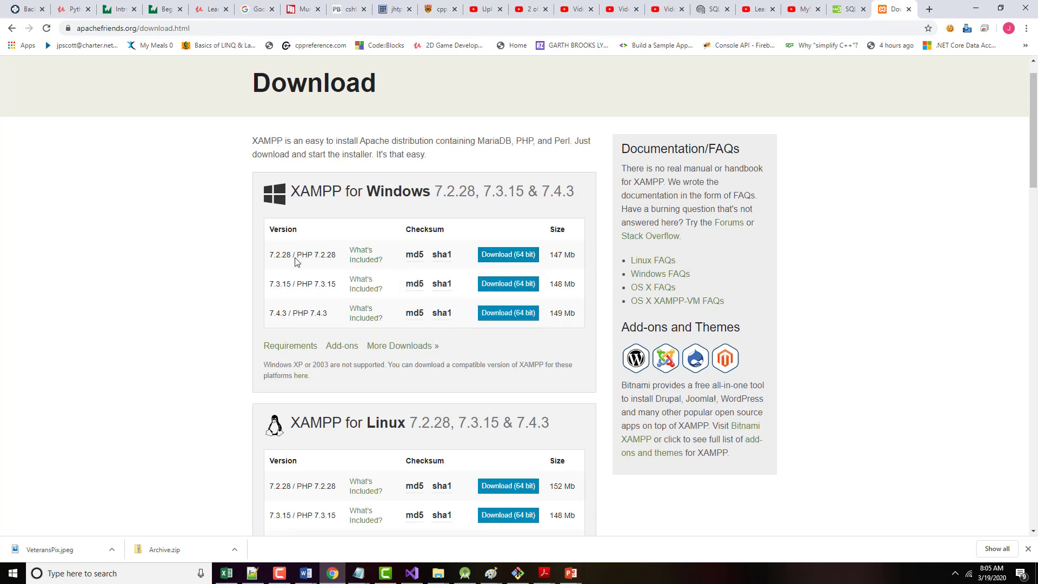
mouse_move(503, 267)
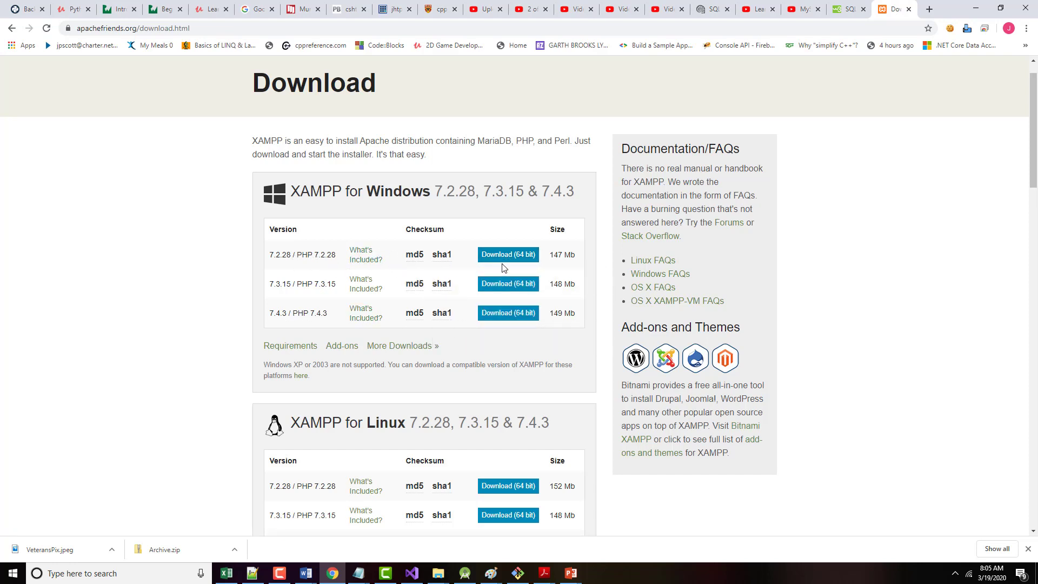
left_click(508, 254)
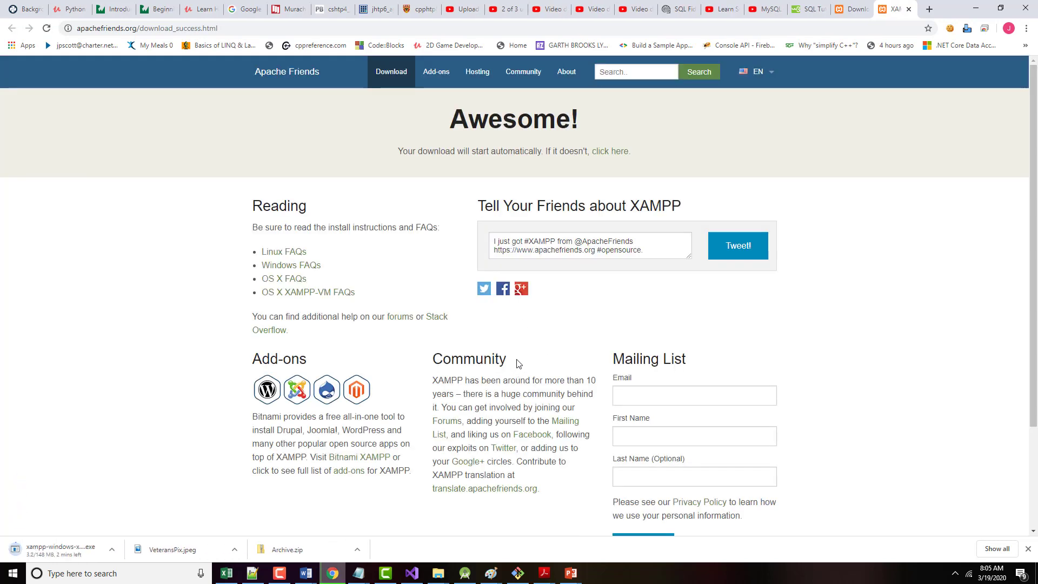
scroll("down", 3)
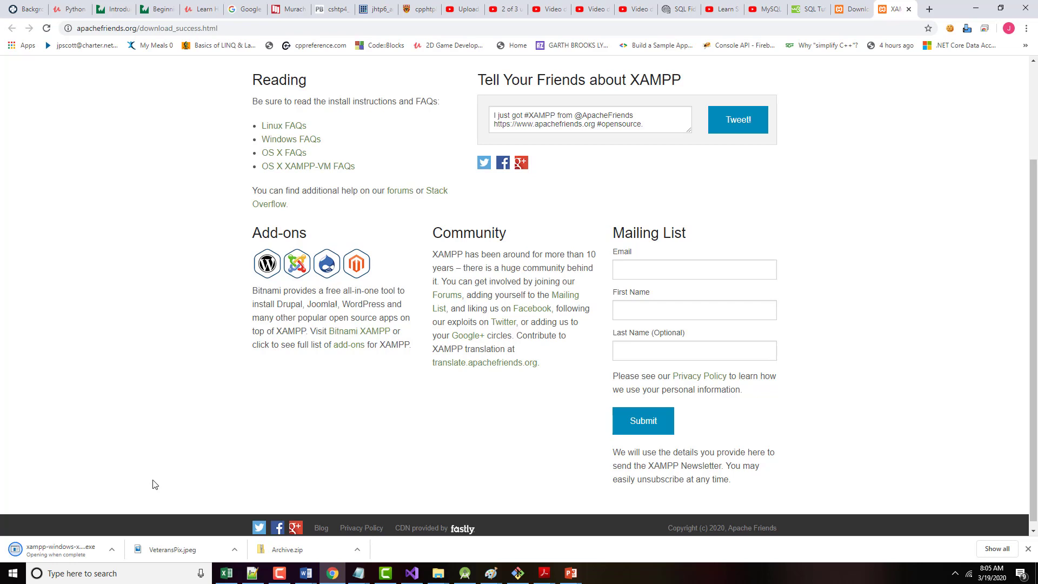
mouse_move(63, 550)
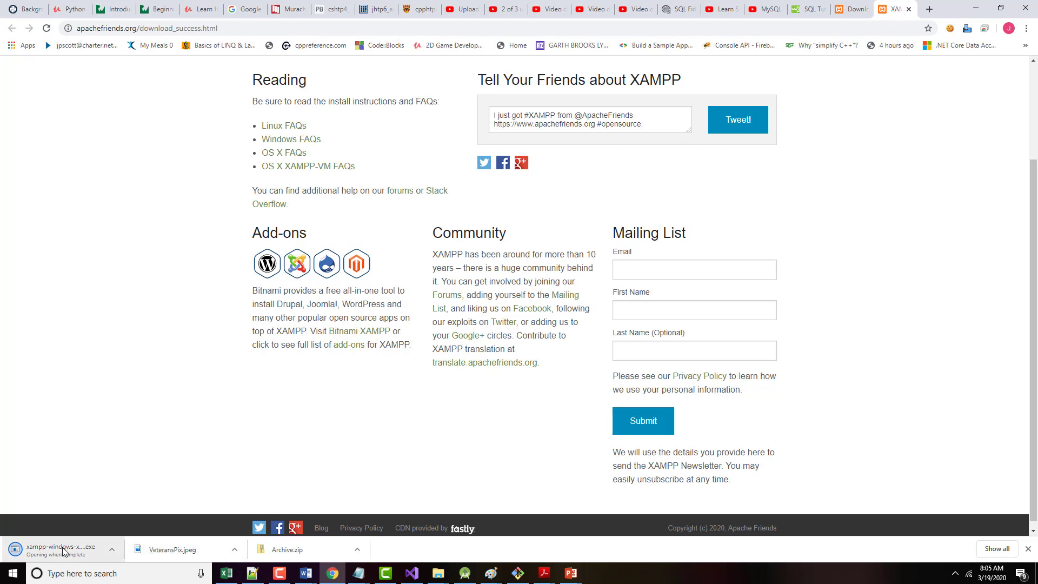
mouse_move(73, 555)
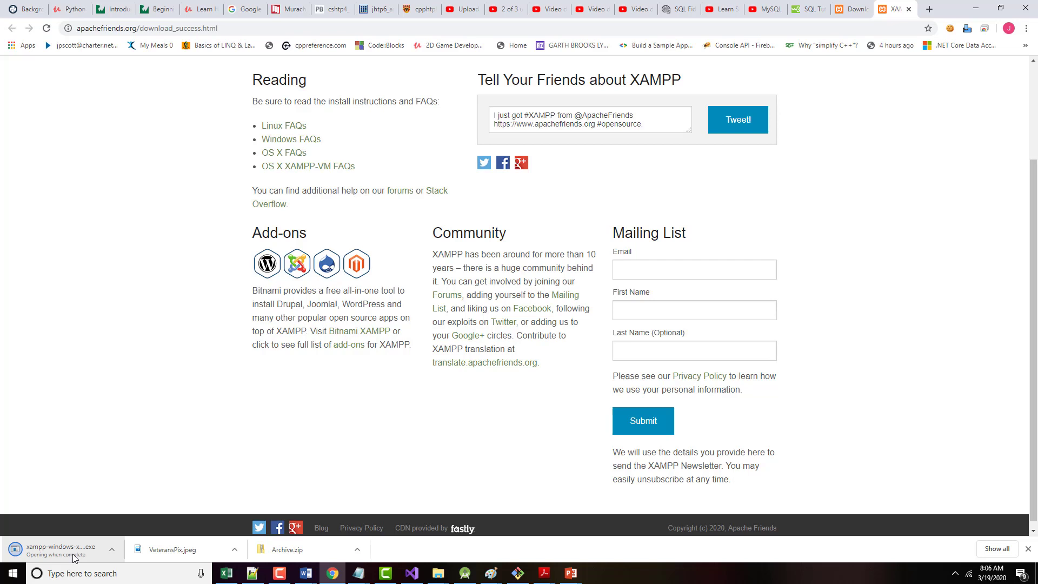
Launch the XAMPP installer and step through to the C:\xampp folder page, dismissing the folder-not-empty warning
left_click(112, 549)
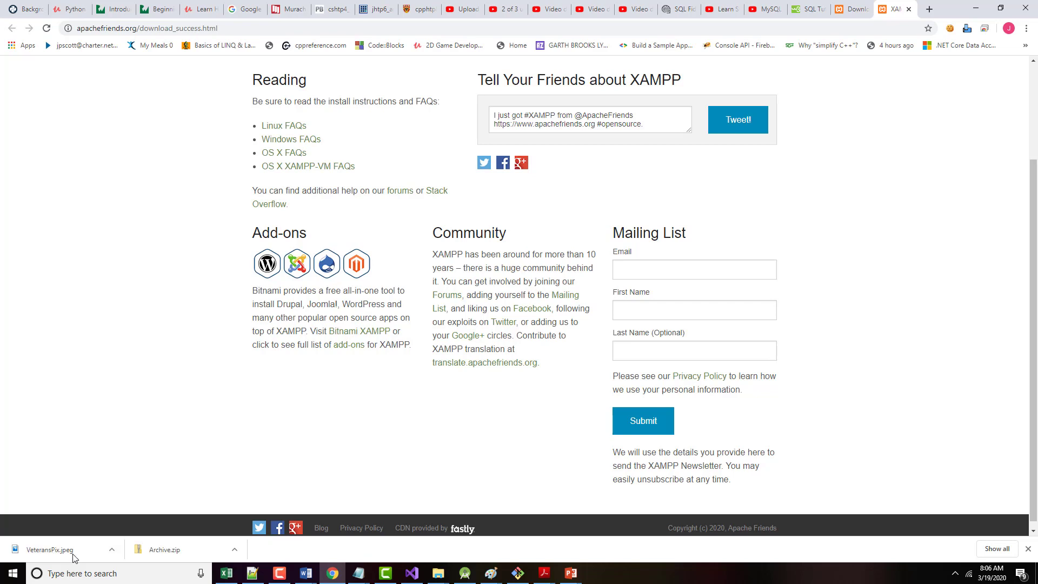
mouse_move(464, 366)
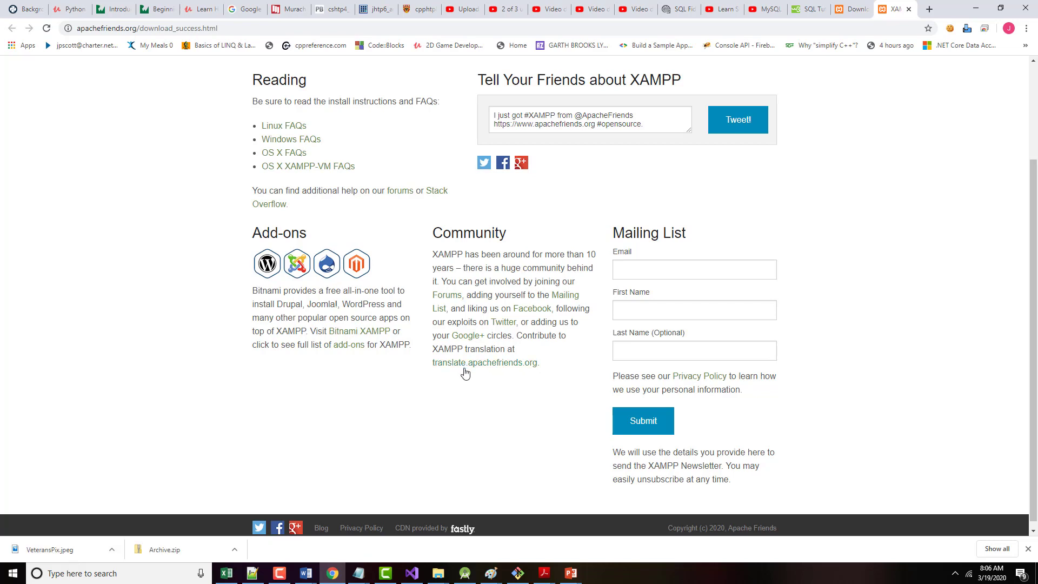
mouse_move(738, 302)
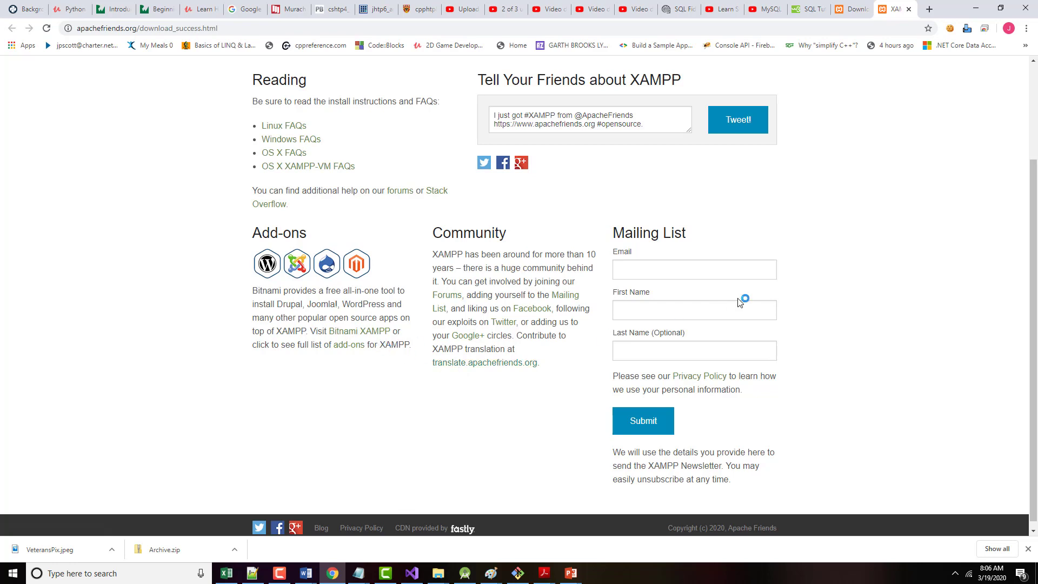
mouse_move(569, 377)
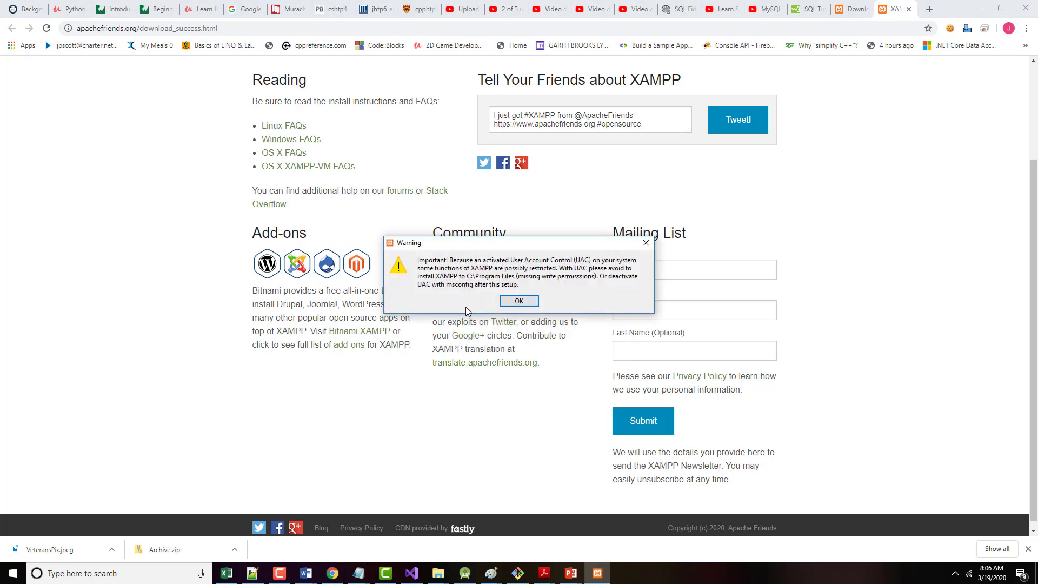
mouse_move(475, 281)
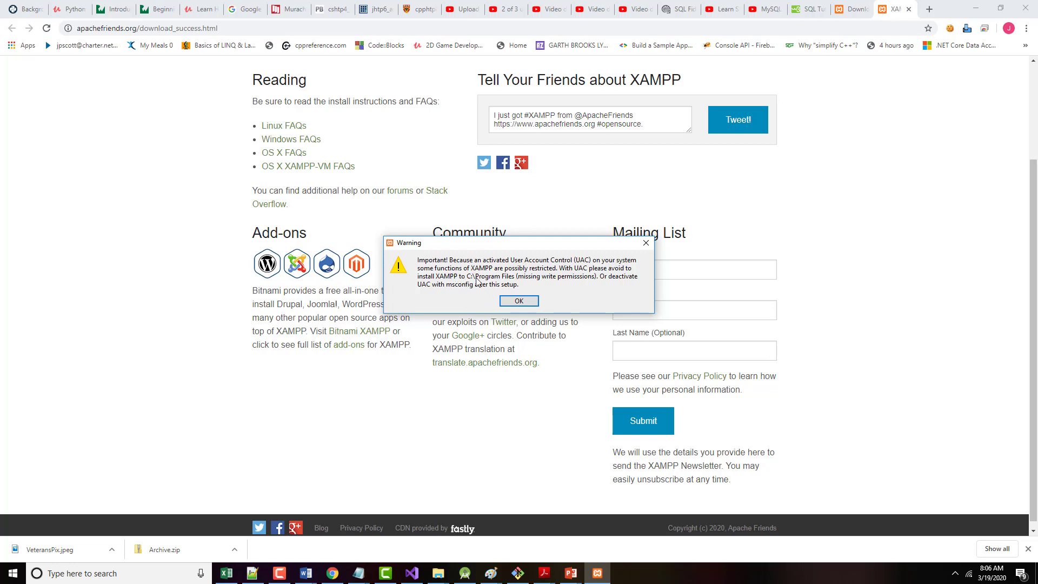
mouse_move(501, 287)
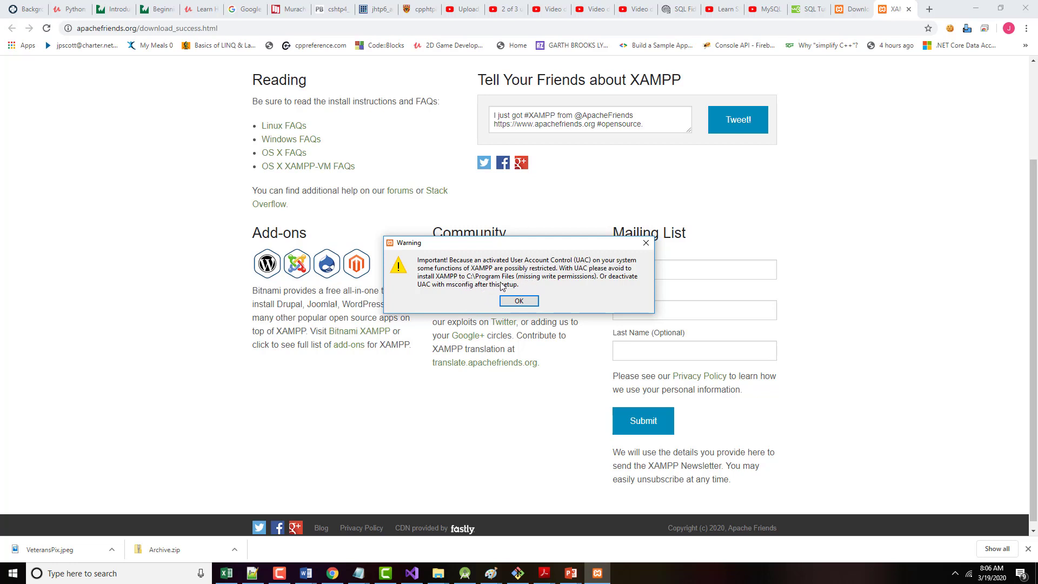
mouse_move(441, 286)
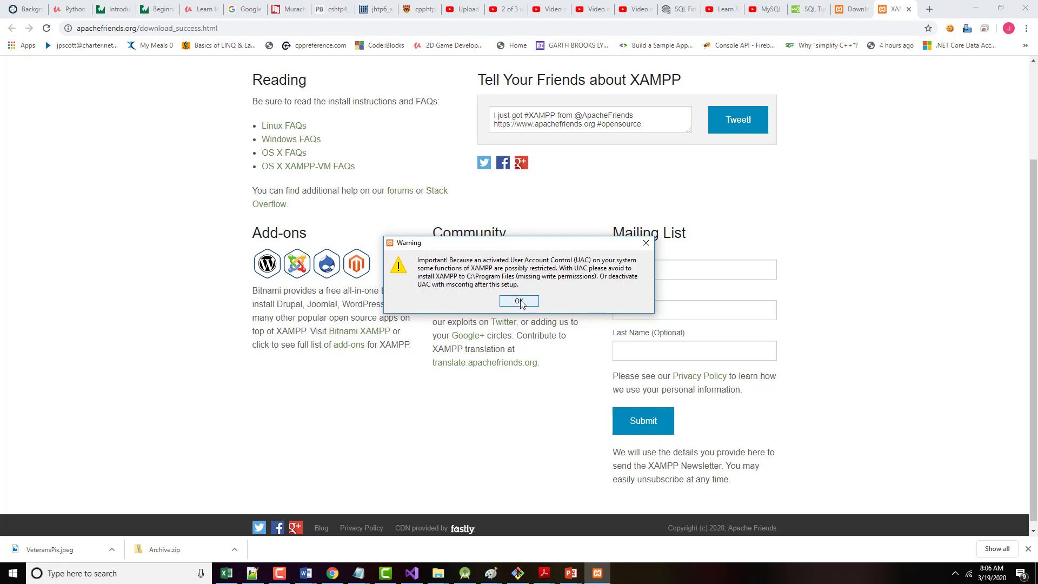
left_click(519, 301)
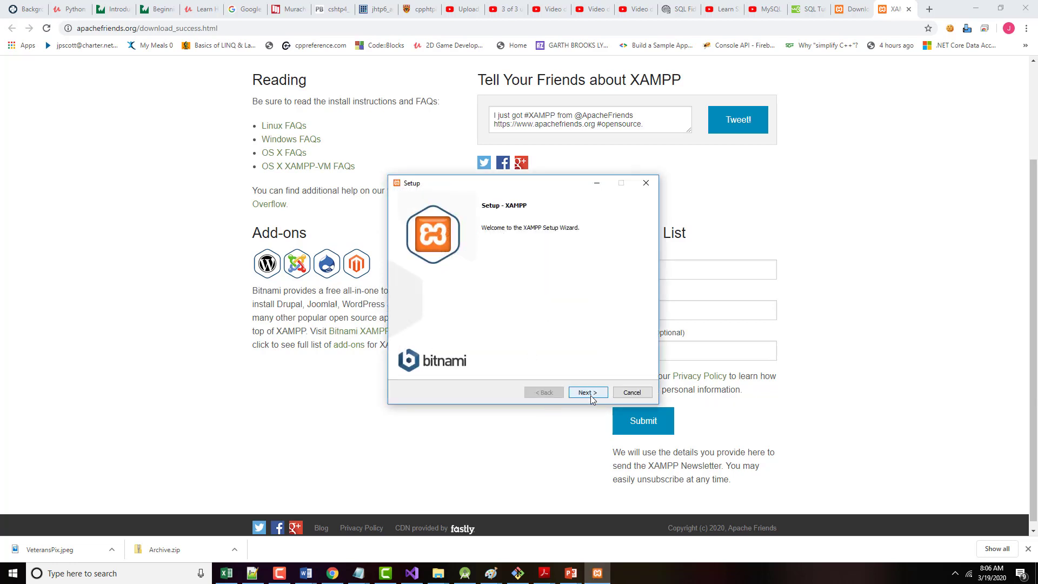
left_click(586, 391)
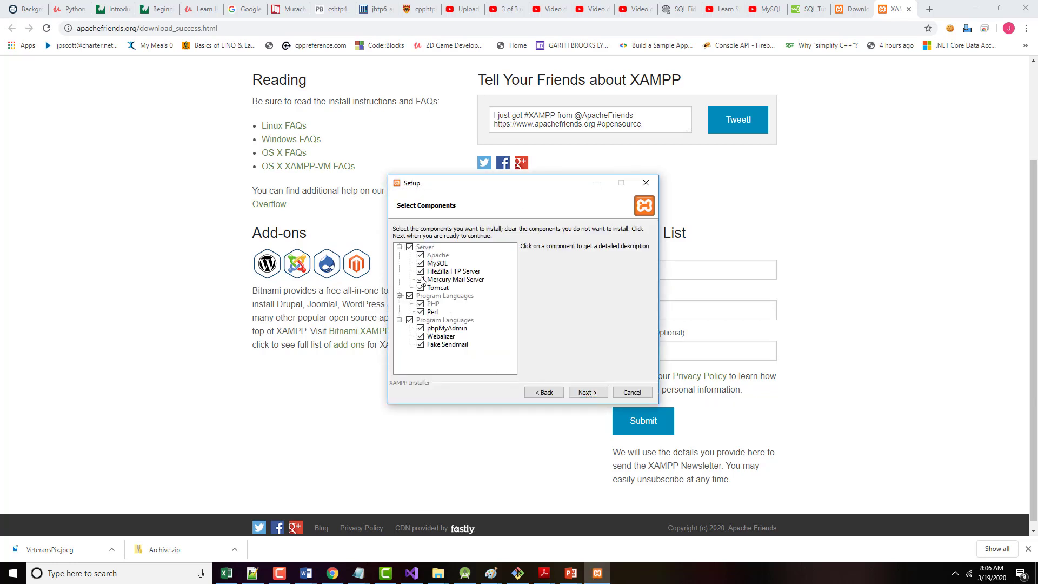
left_click(585, 391)
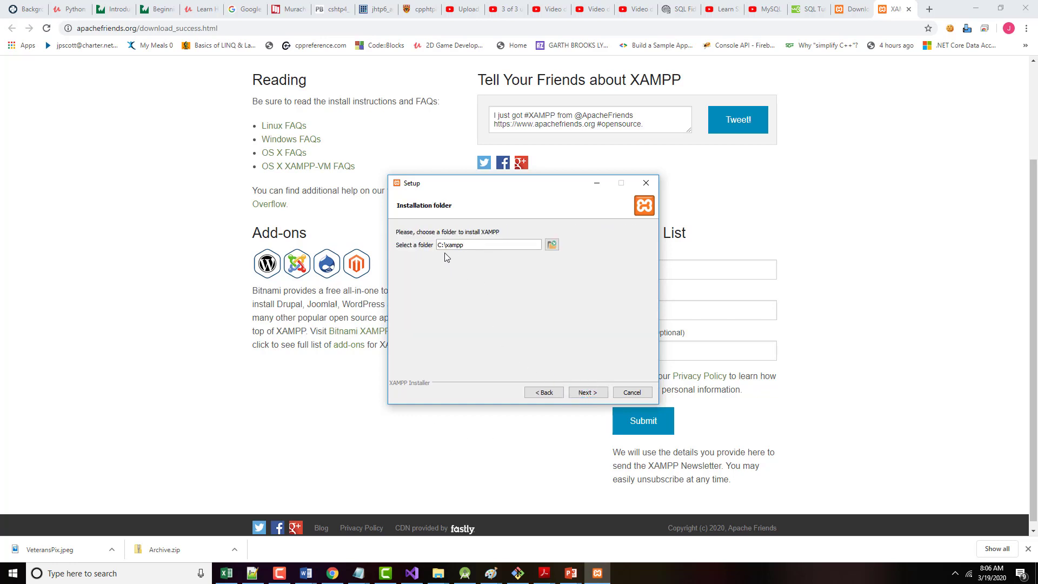
mouse_move(461, 260)
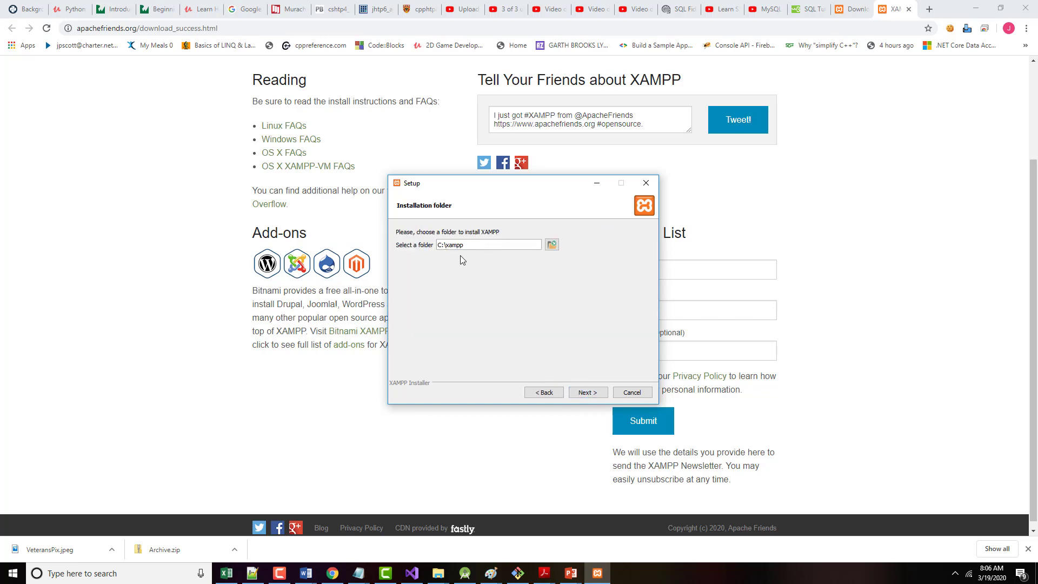
left_click(586, 391)
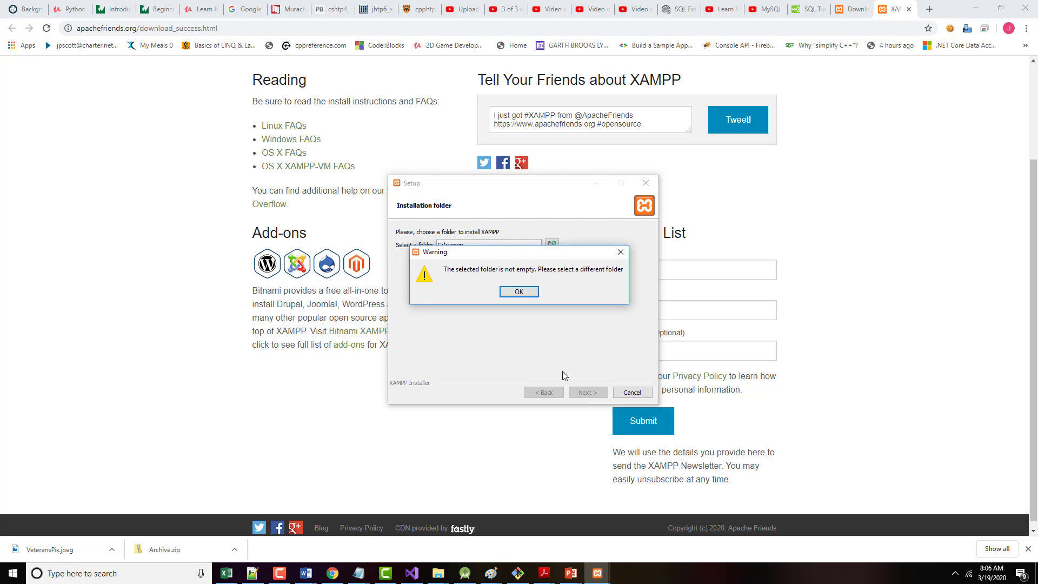
mouse_move(519, 291)
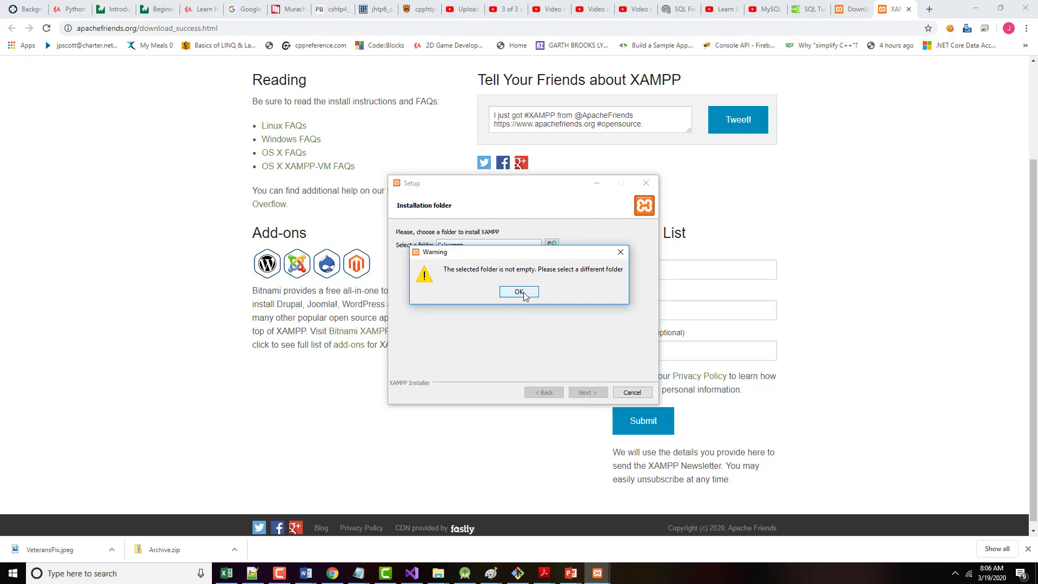
left_click(519, 292)
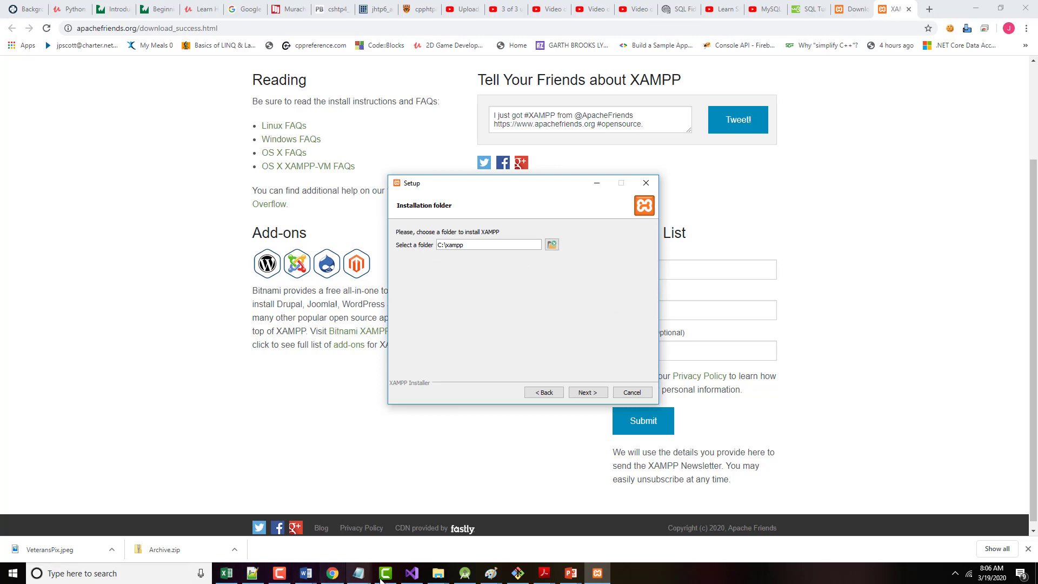
mouse_move(437, 572)
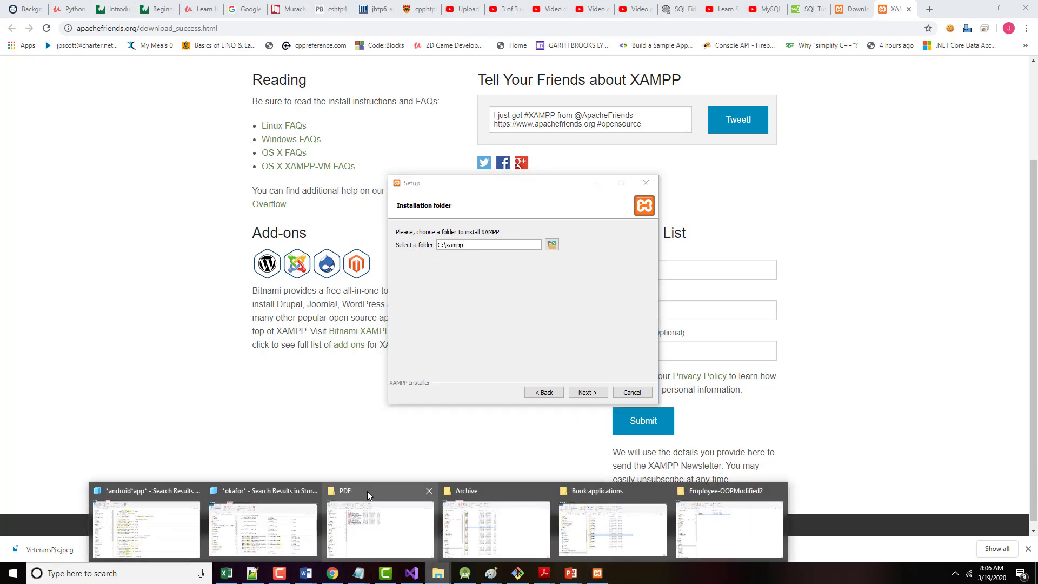
Bring up a File Explorer window at the root of the C: drive
left_click(379, 526)
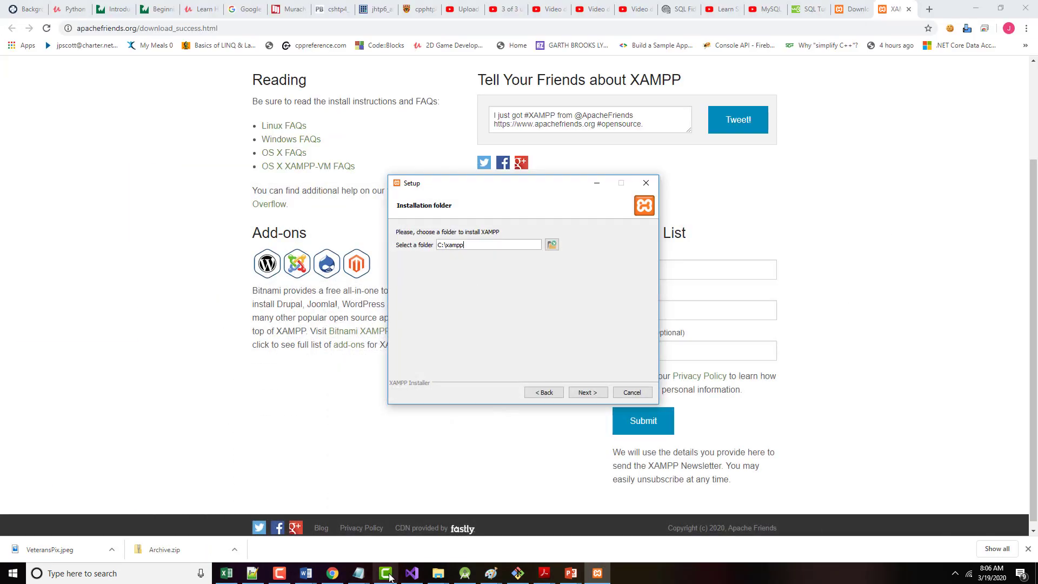
mouse_move(437, 573)
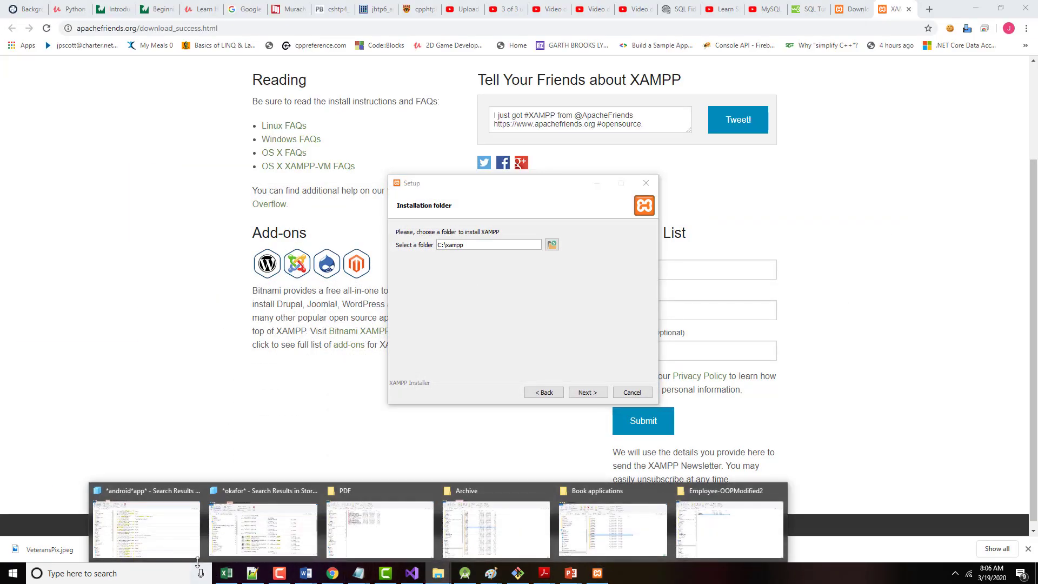
left_click(493, 530)
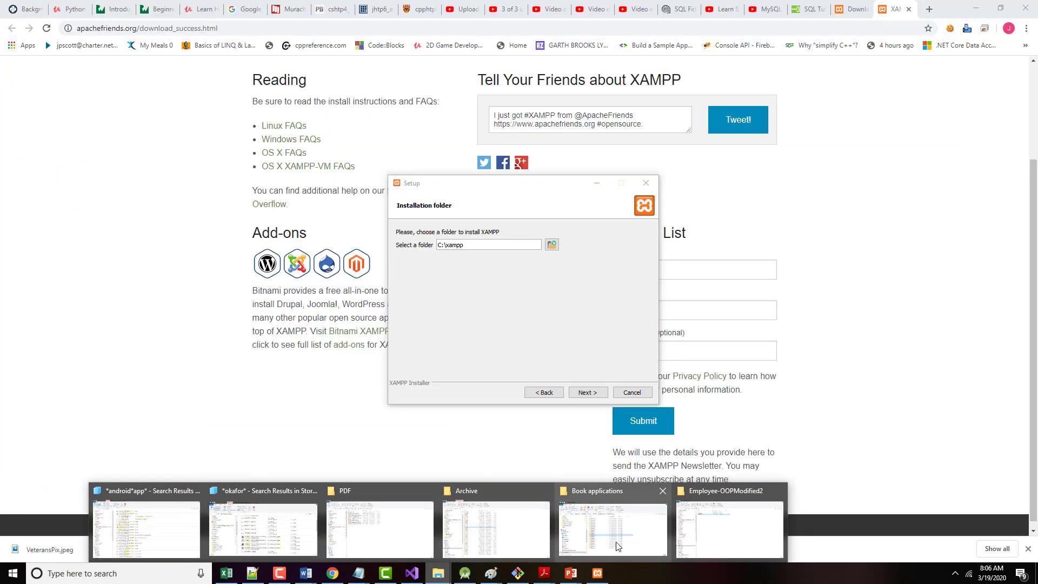
left_click(727, 530)
type("c")
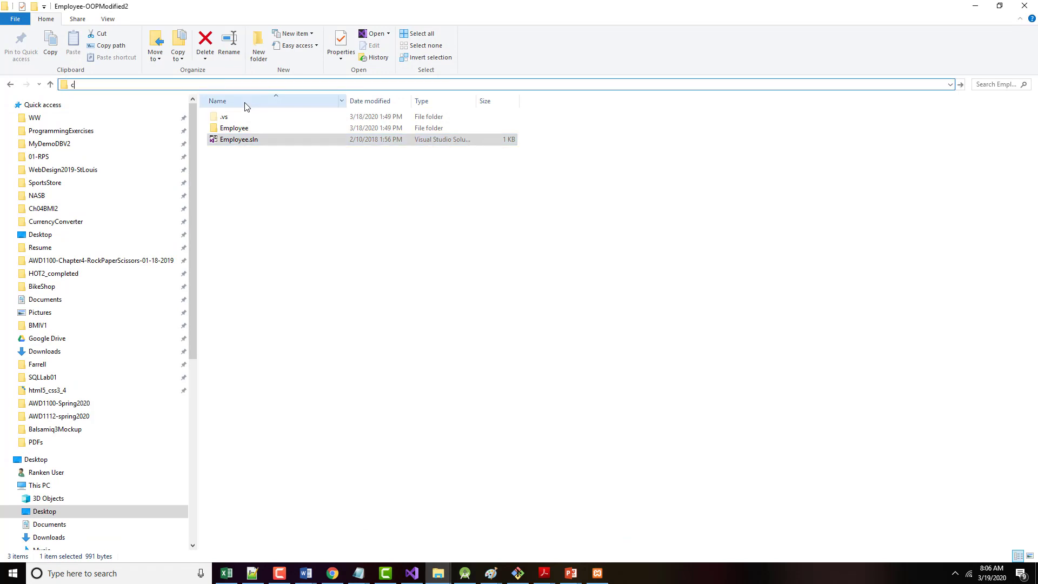
type(":\\")
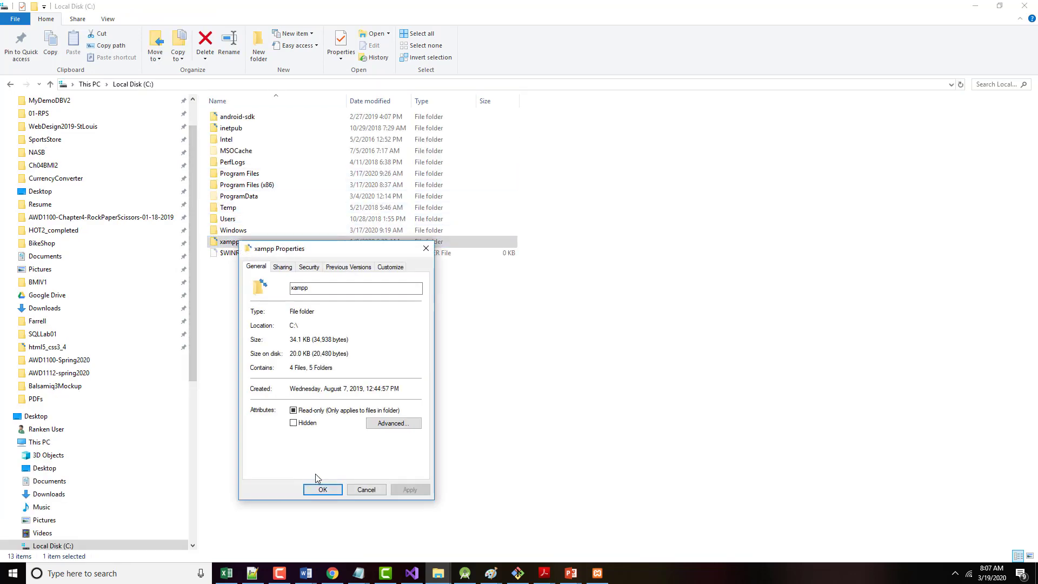
mouse_move(366, 488)
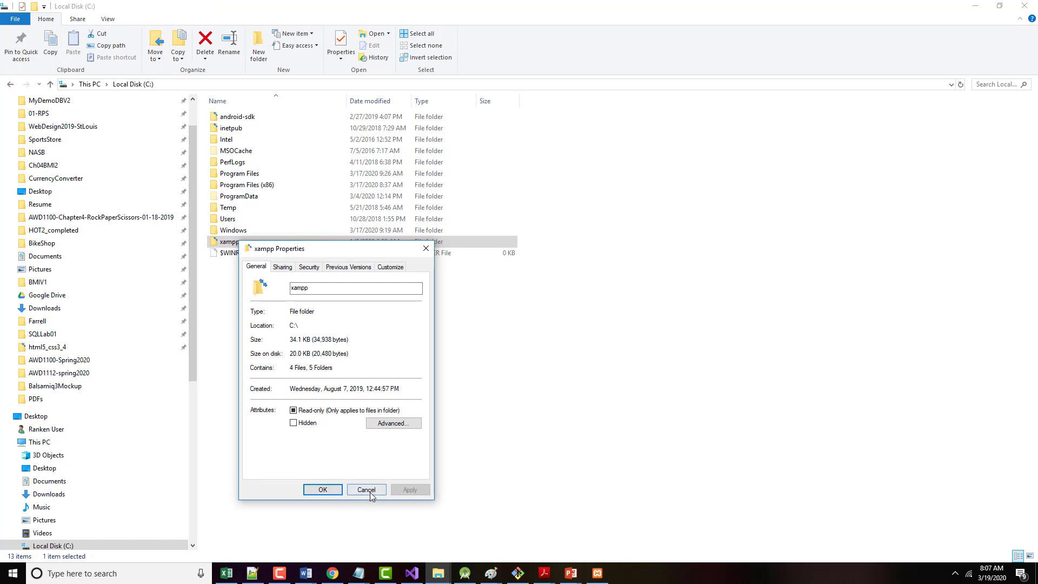
left_click(367, 489)
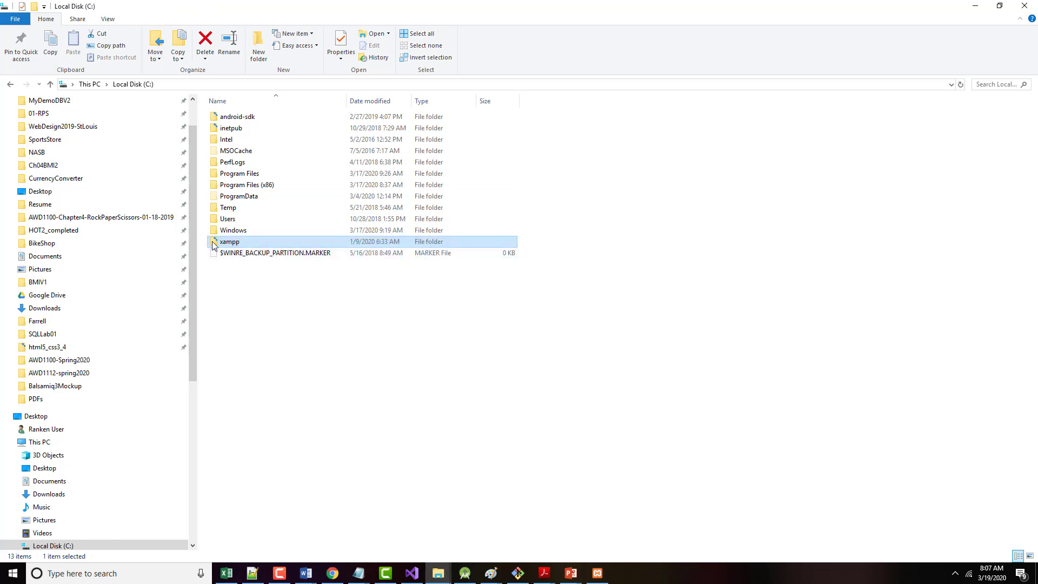
Inspect the xampp folder's htdocs, then rename C:\xampp to xampp-OLD
double_click(229, 241)
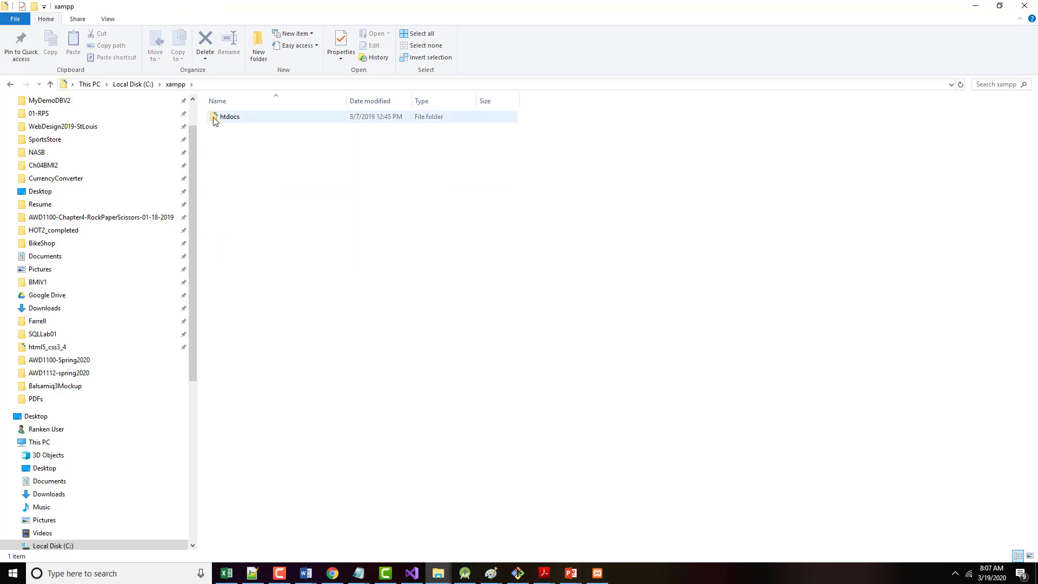
double_click(229, 117)
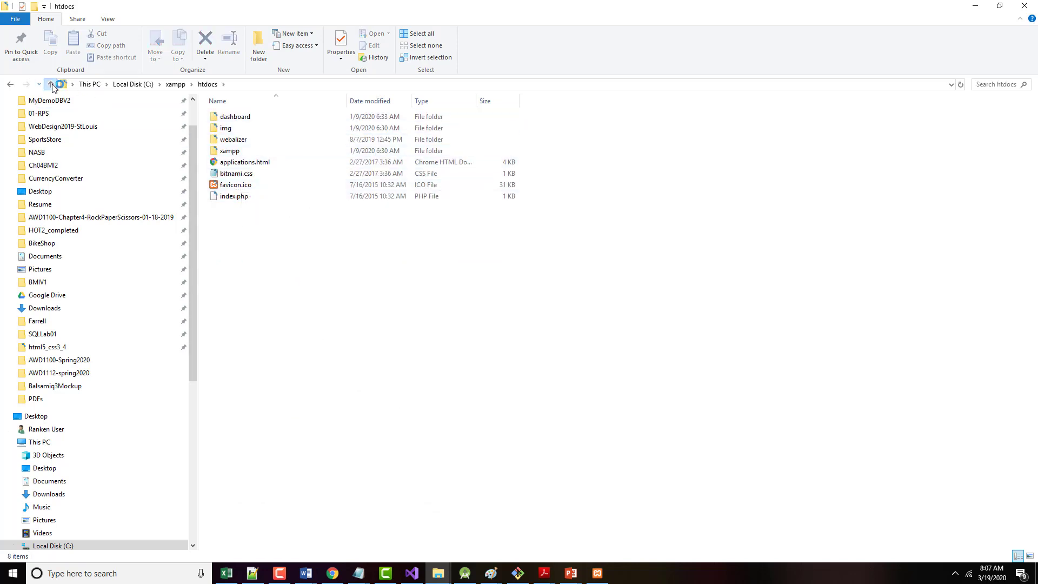
left_click(52, 85)
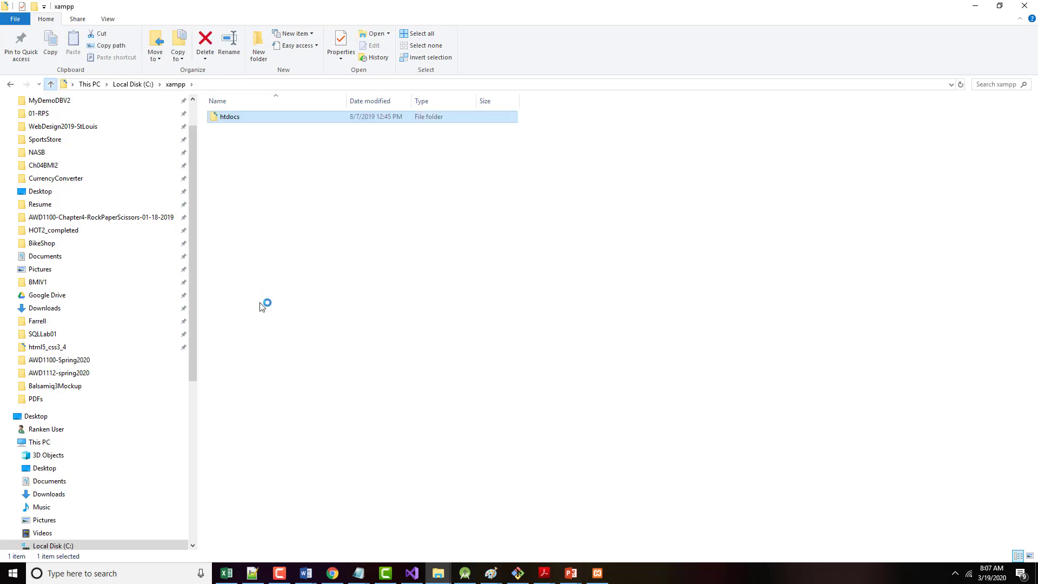
left_click(49, 85)
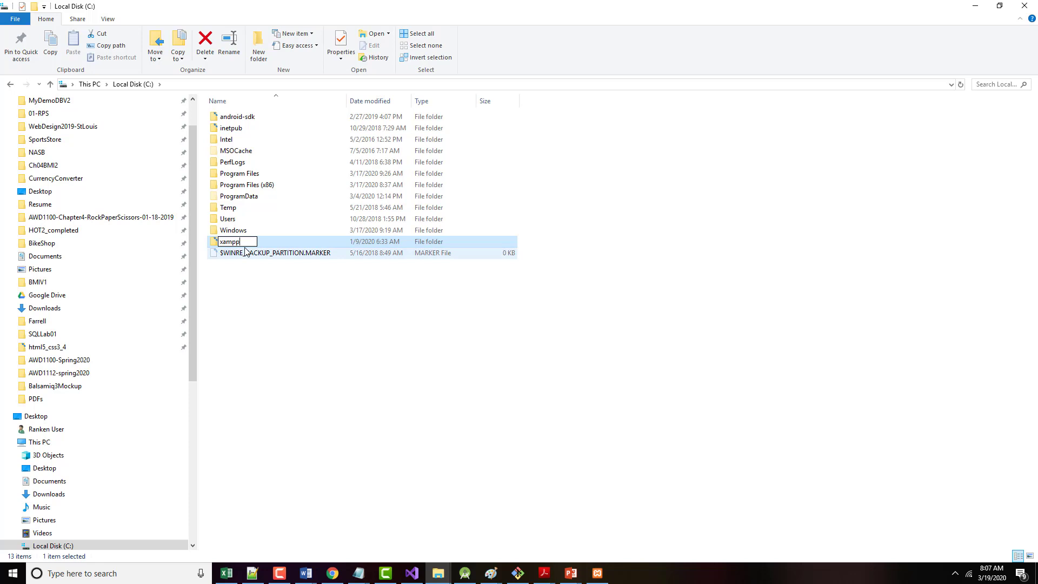
type("-OLD")
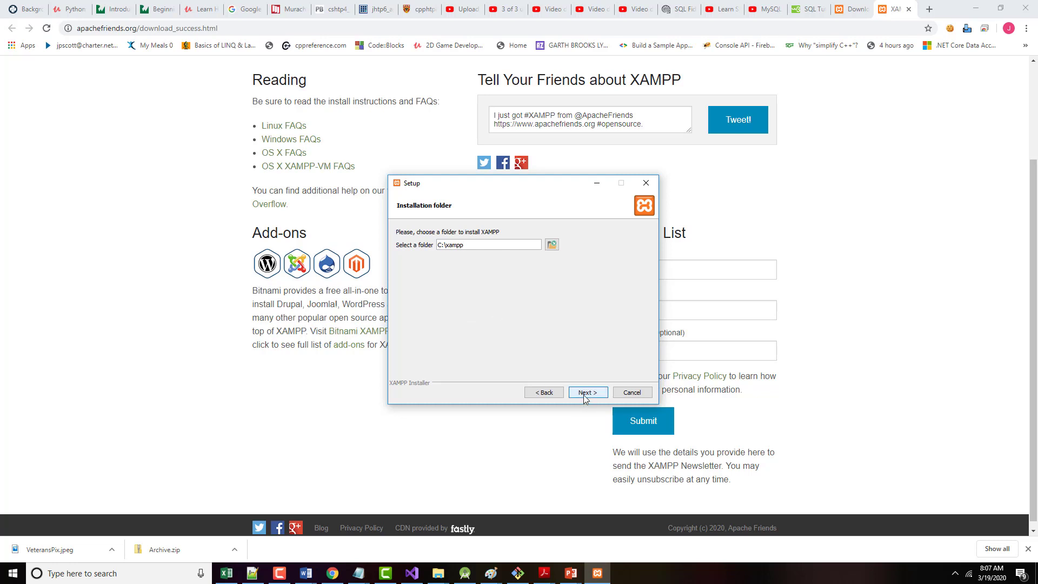
left_click(585, 392)
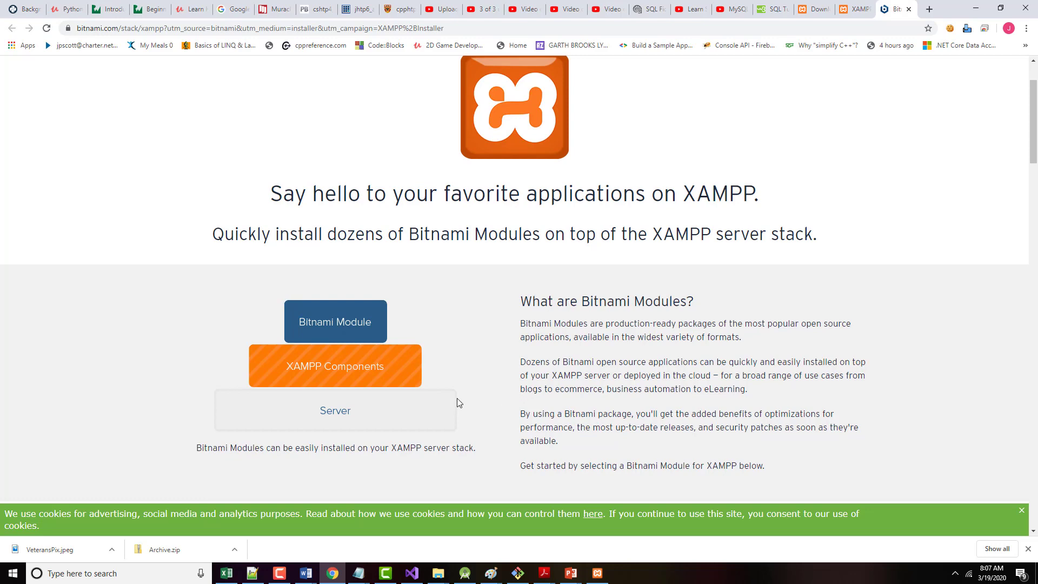
Scroll through the Bitnami for XAMPP module list down to the cloud partners
scroll("down", 3)
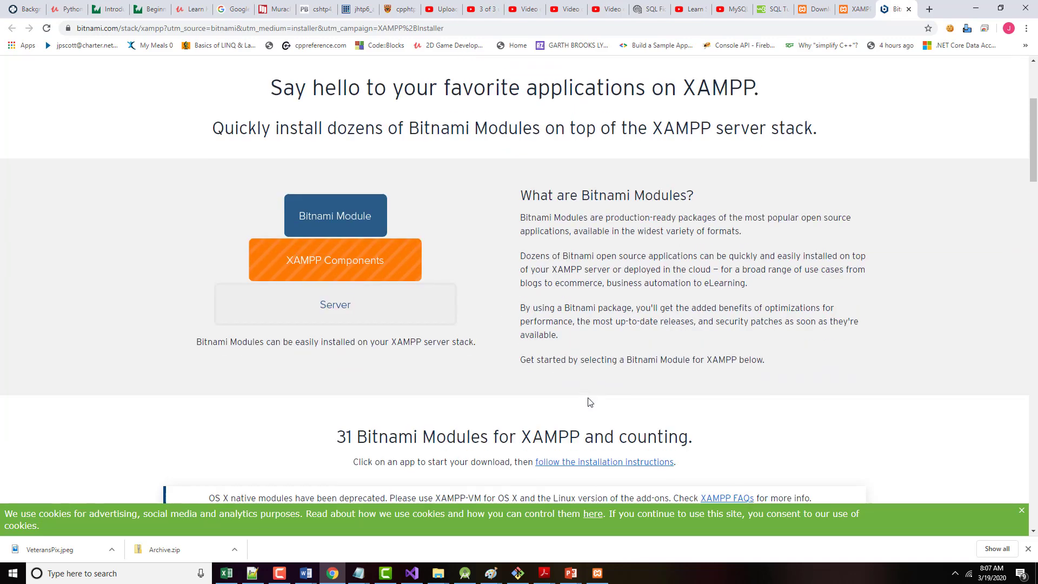
scroll("down", 3)
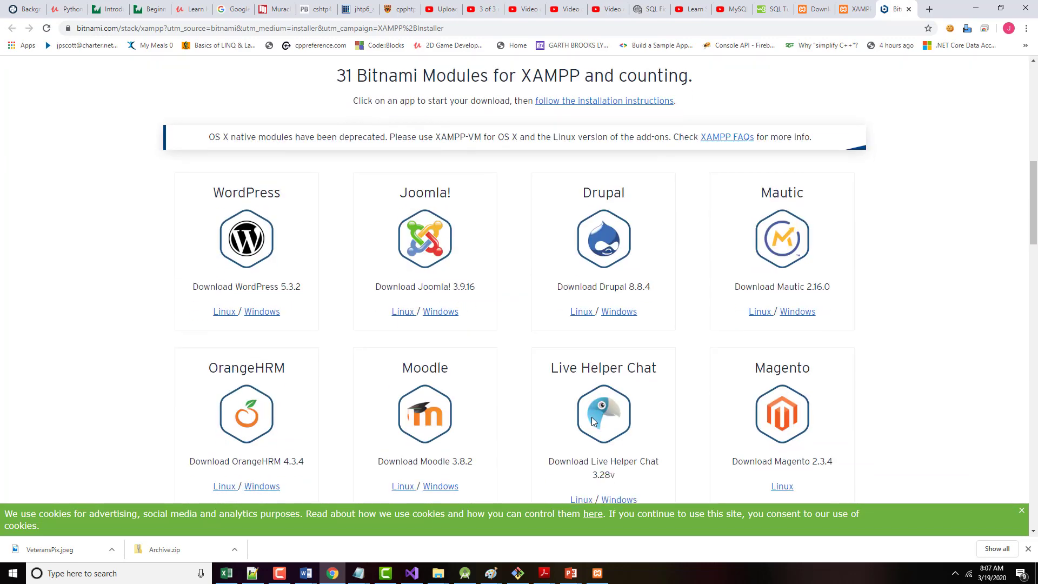
scroll("down", 3)
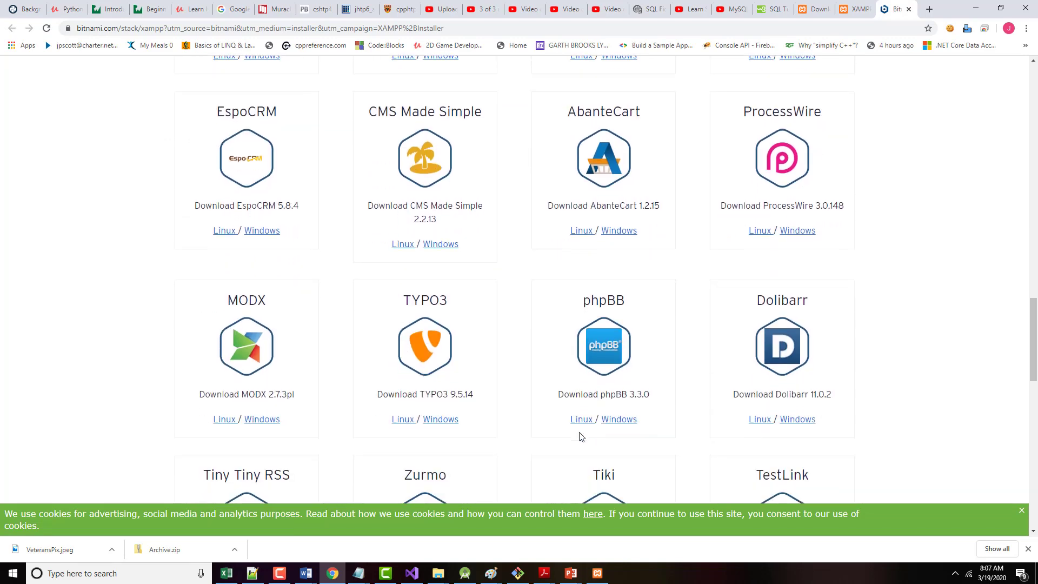
scroll("down", 3)
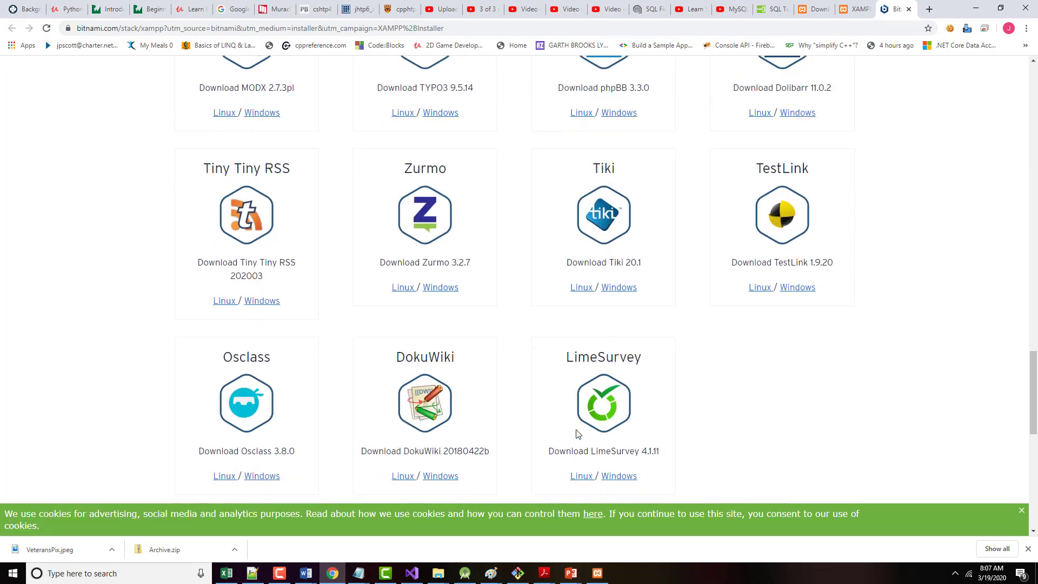
scroll("up", 3)
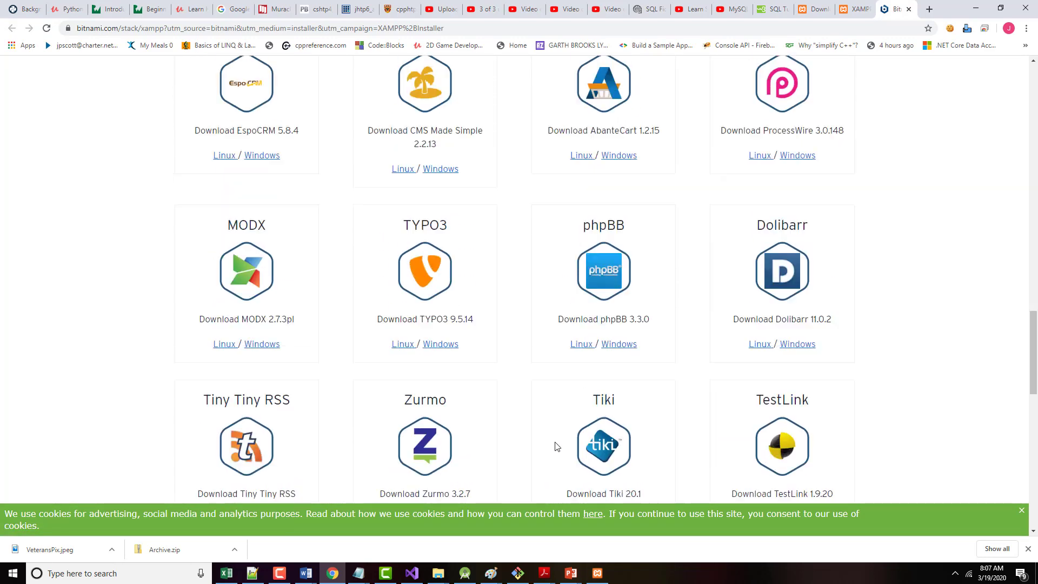
scroll("up", 3)
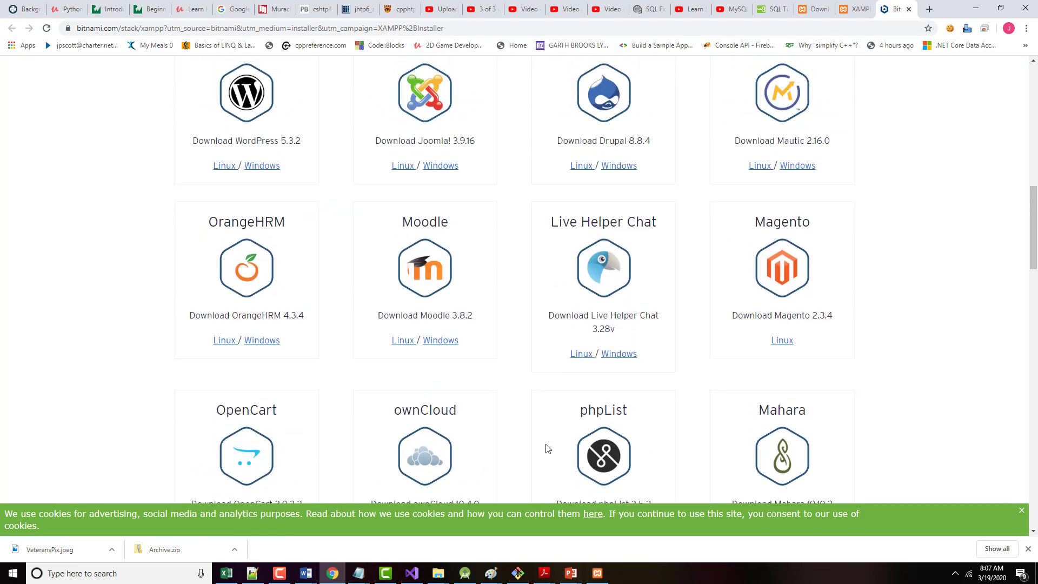
scroll("up", 3)
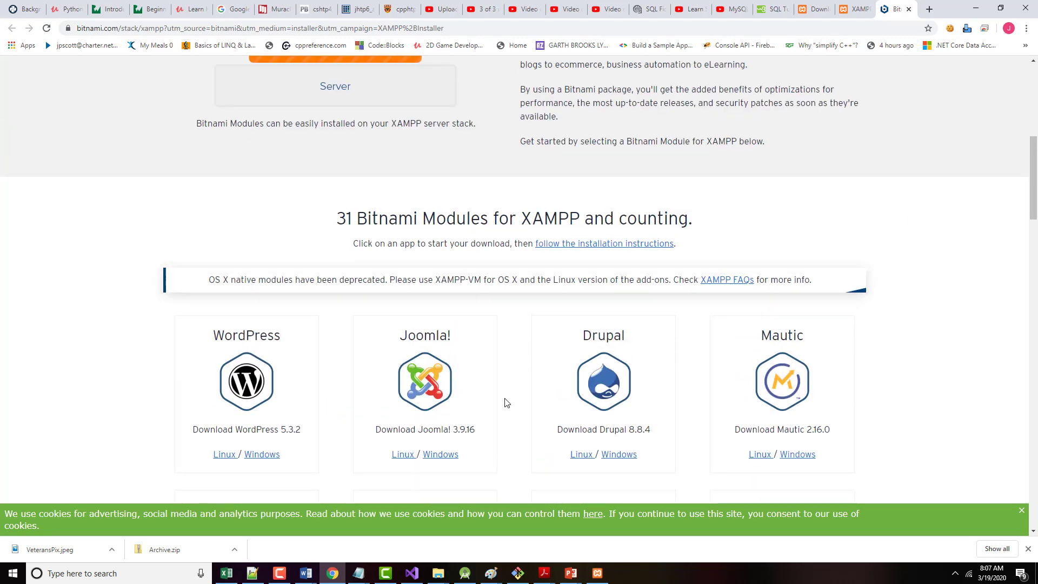
scroll("down", 3)
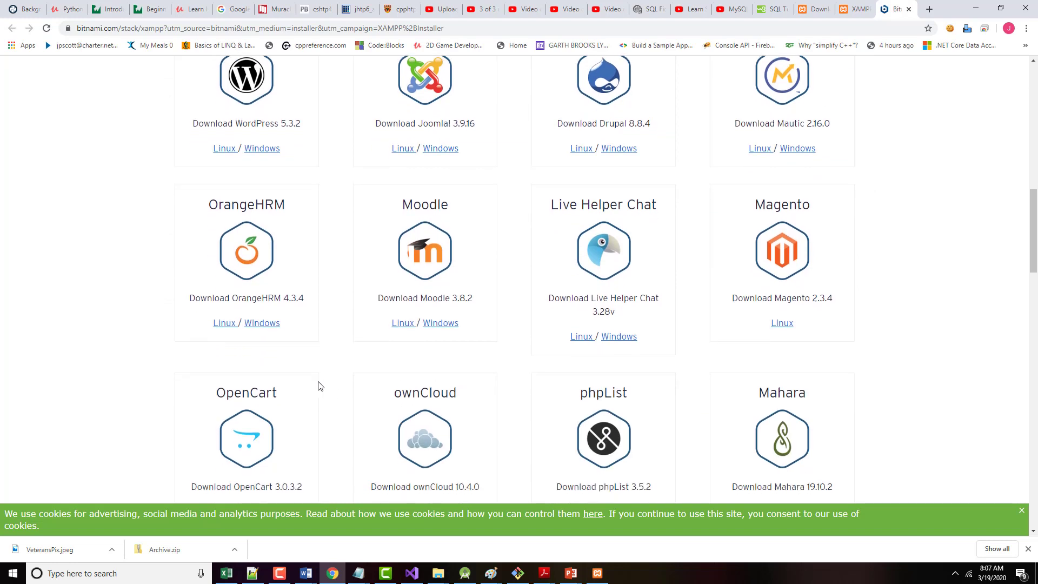
scroll("down", 3)
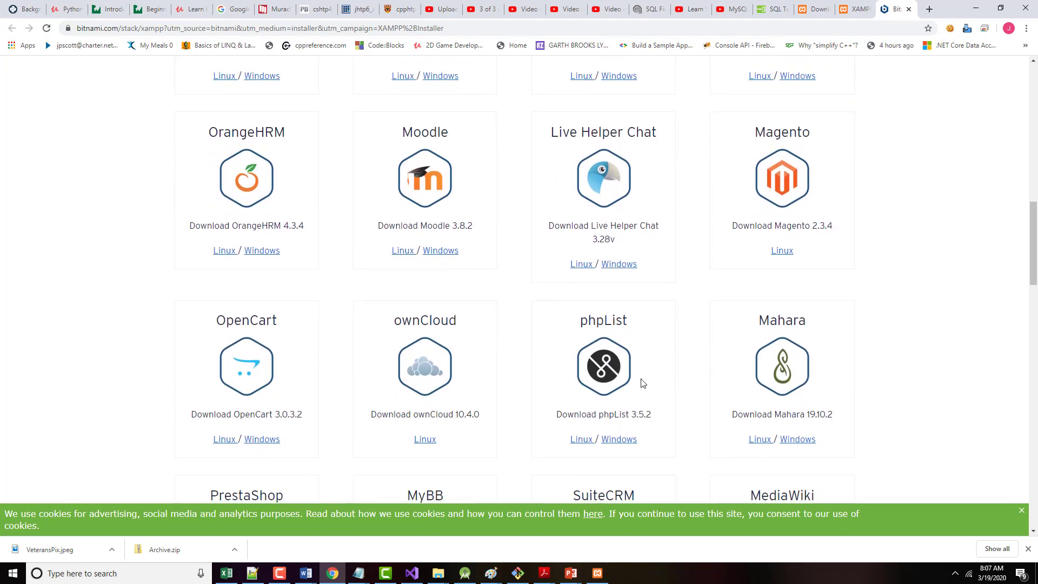
scroll("down", 3)
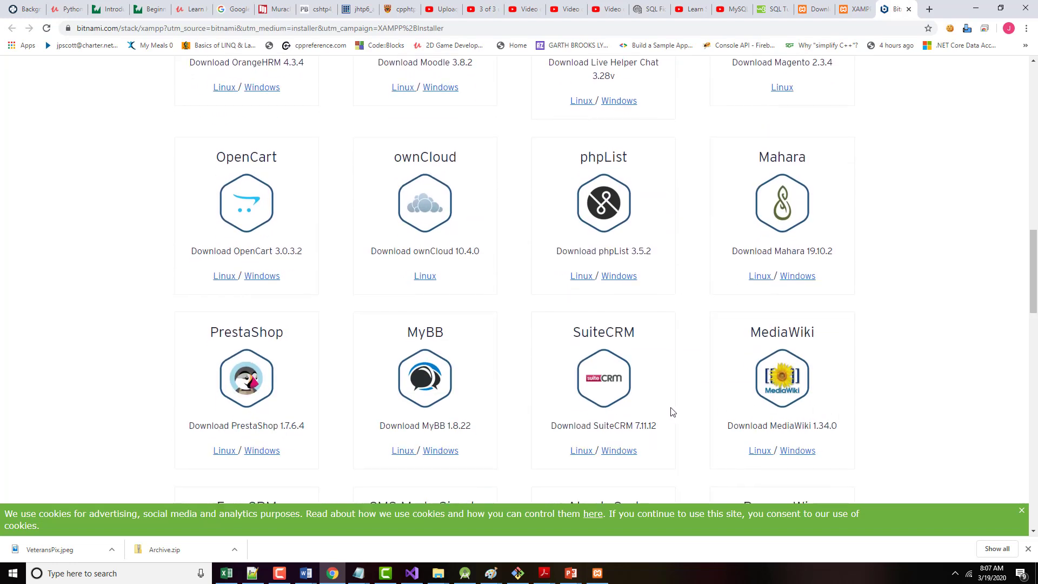
scroll("down", 3)
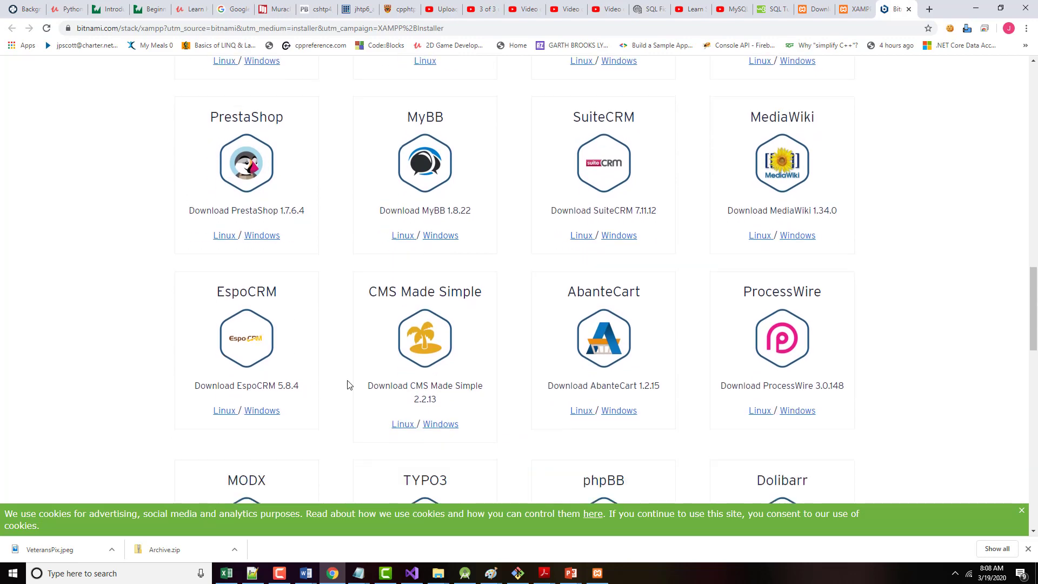
scroll("down", 3)
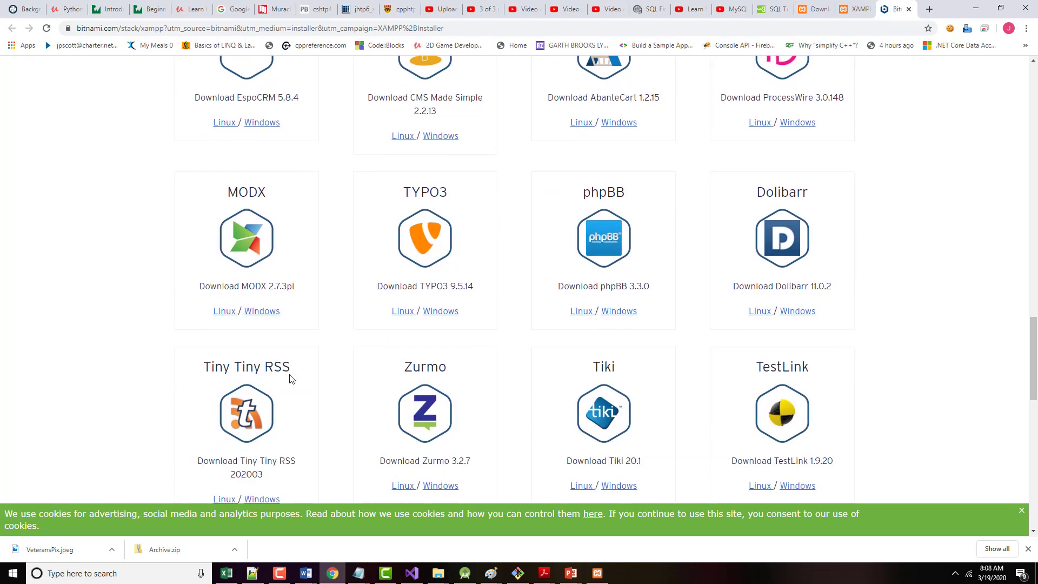
scroll("down", 3)
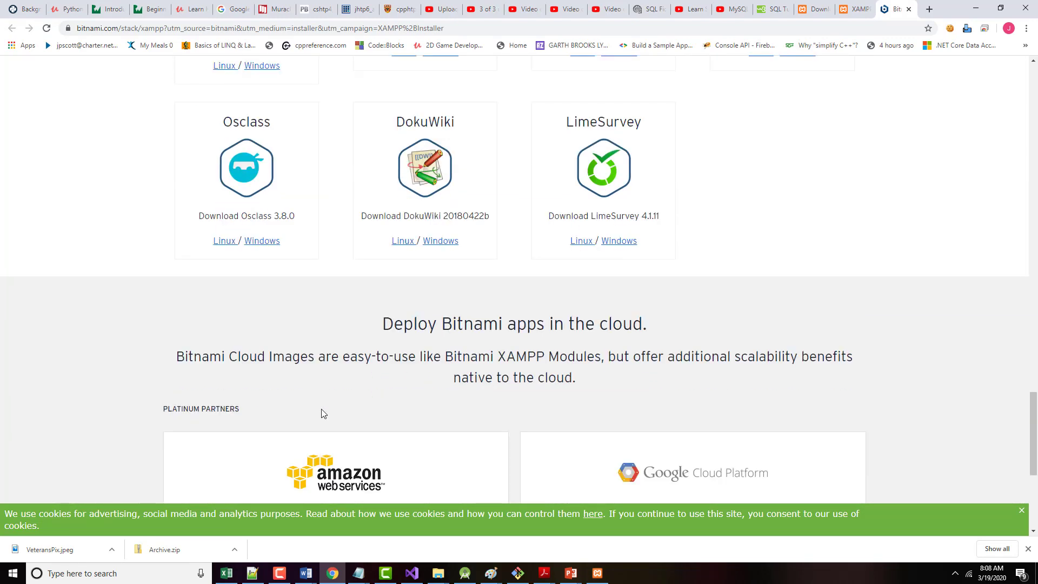
scroll("down", 3)
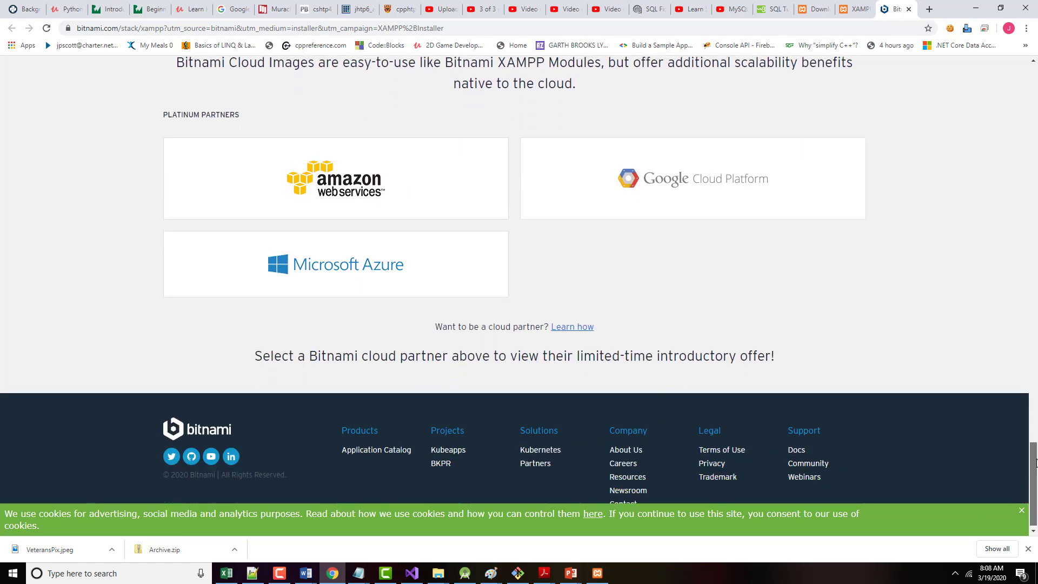
scroll("up", 3)
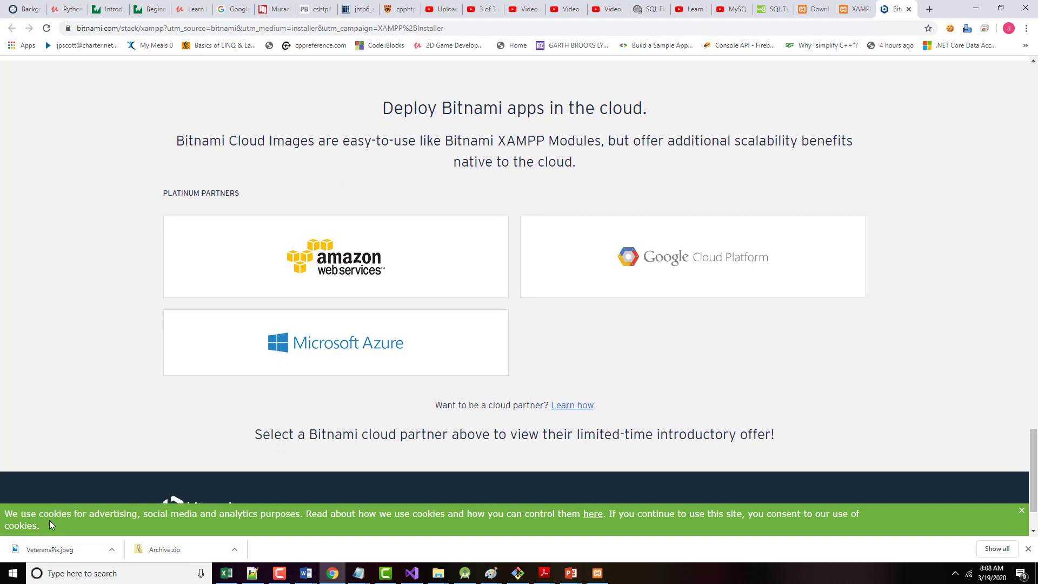
mouse_move(87, 549)
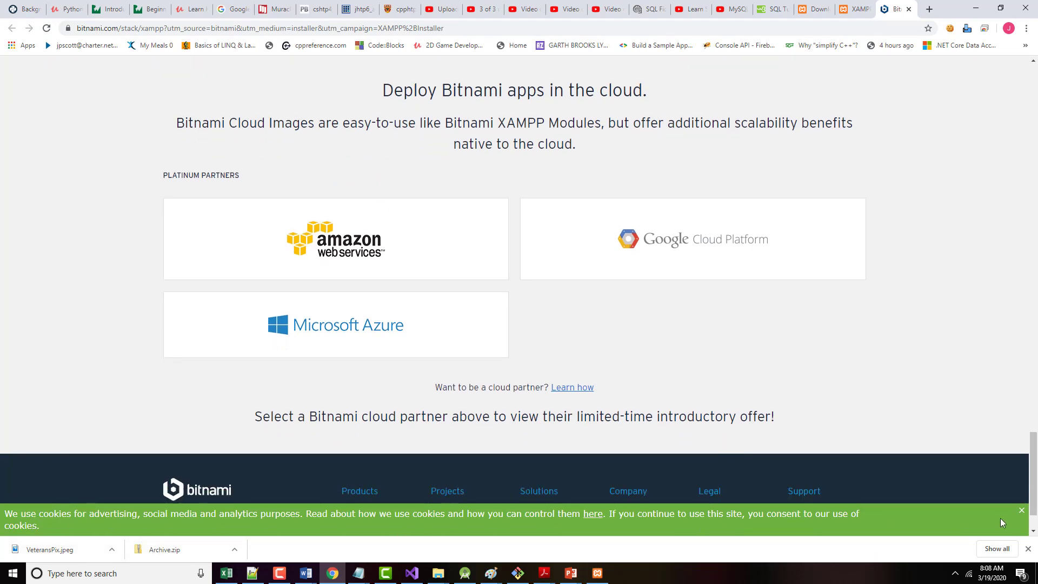
Dismiss the cookie consent notice and scroll back to the top of the page
left_click(1030, 509)
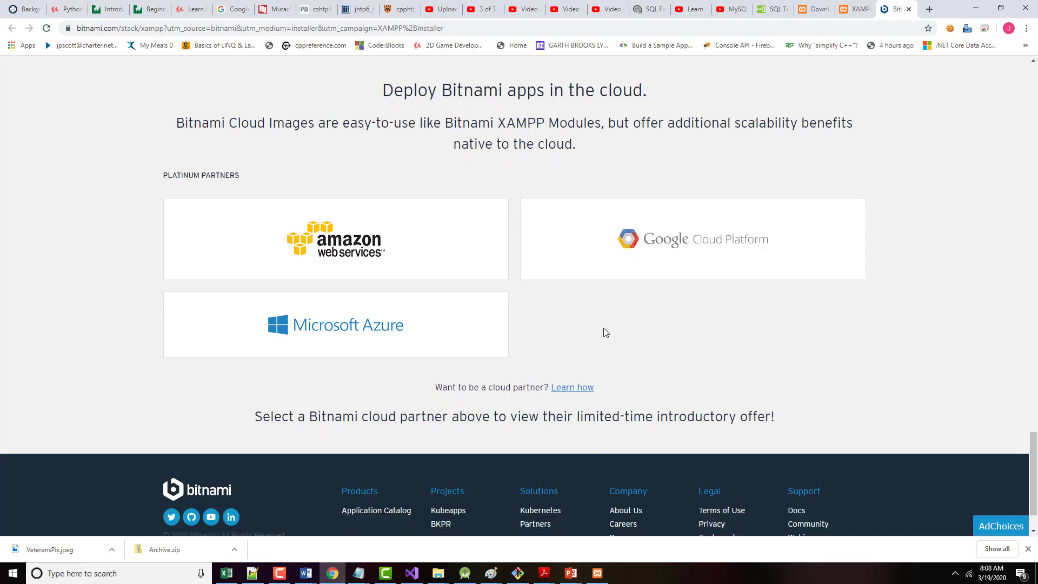
scroll("up", 3)
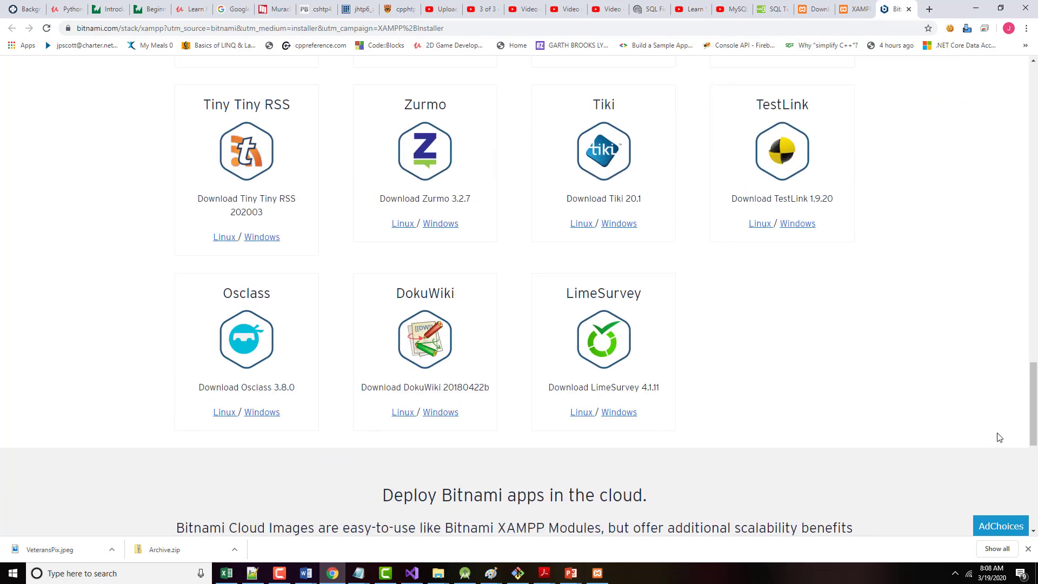
scroll("up", 3)
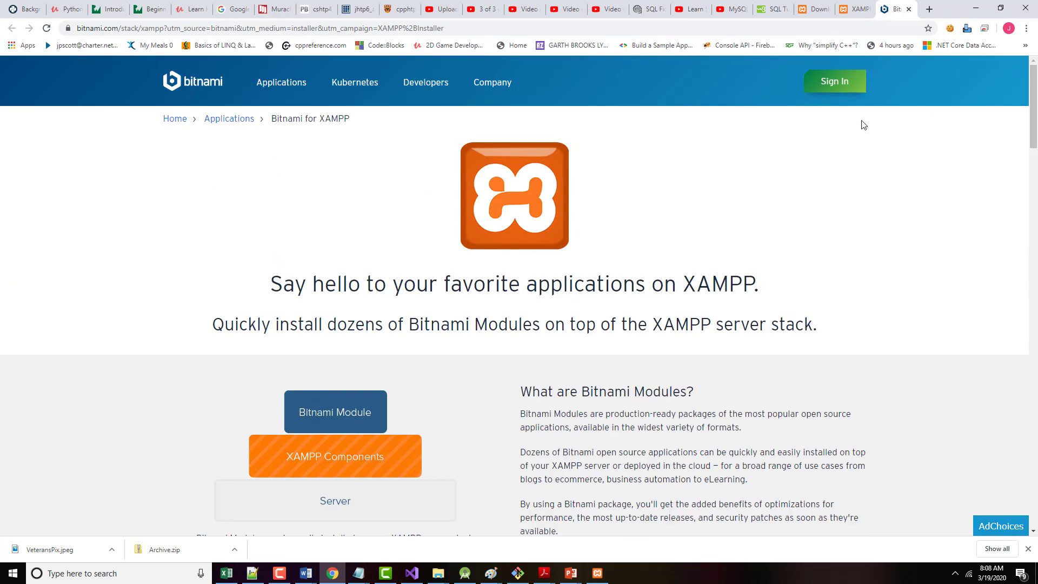
mouse_move(536, 439)
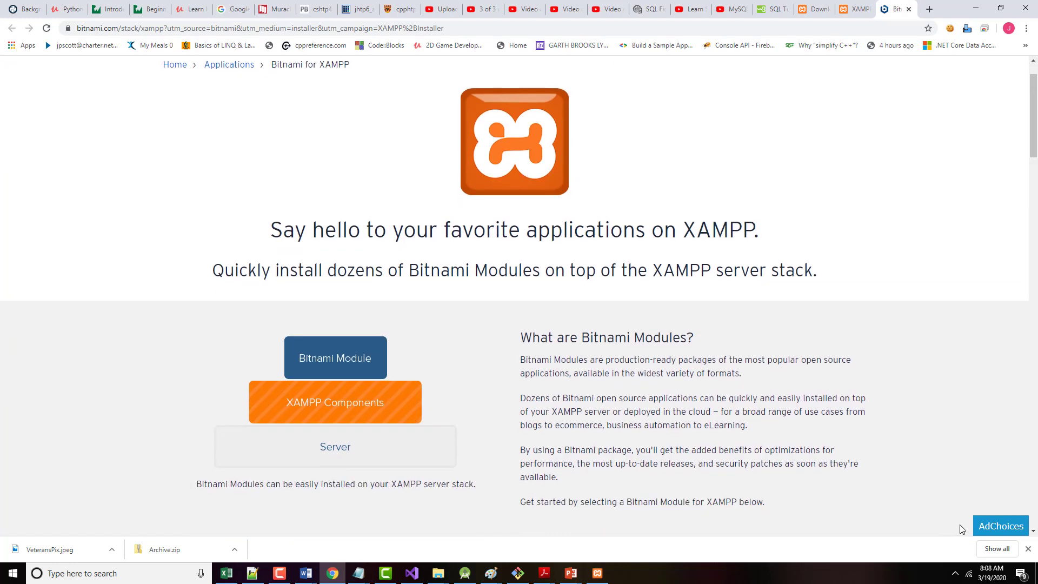
mouse_move(323, 403)
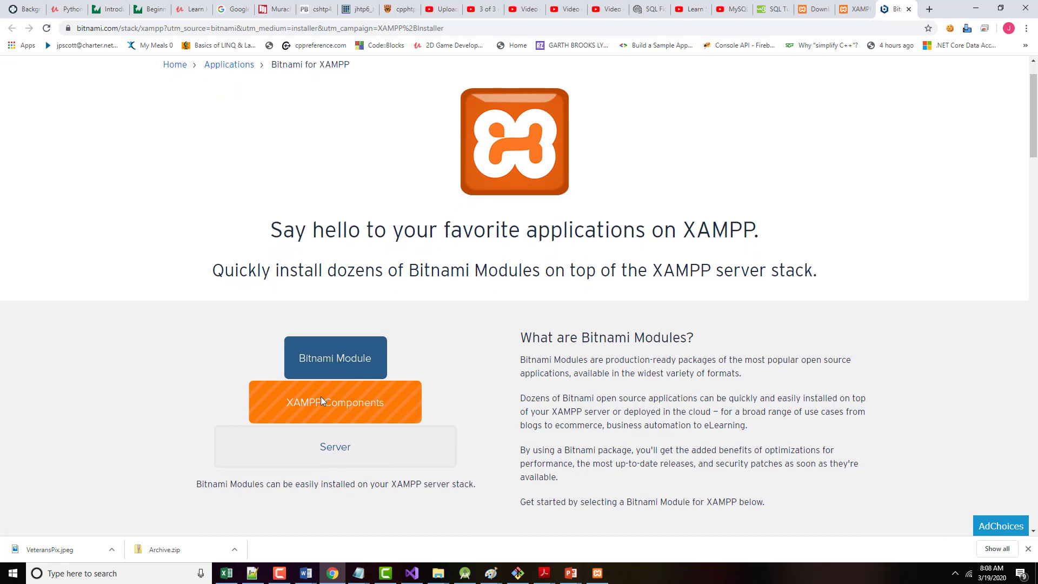
scroll("up", 3)
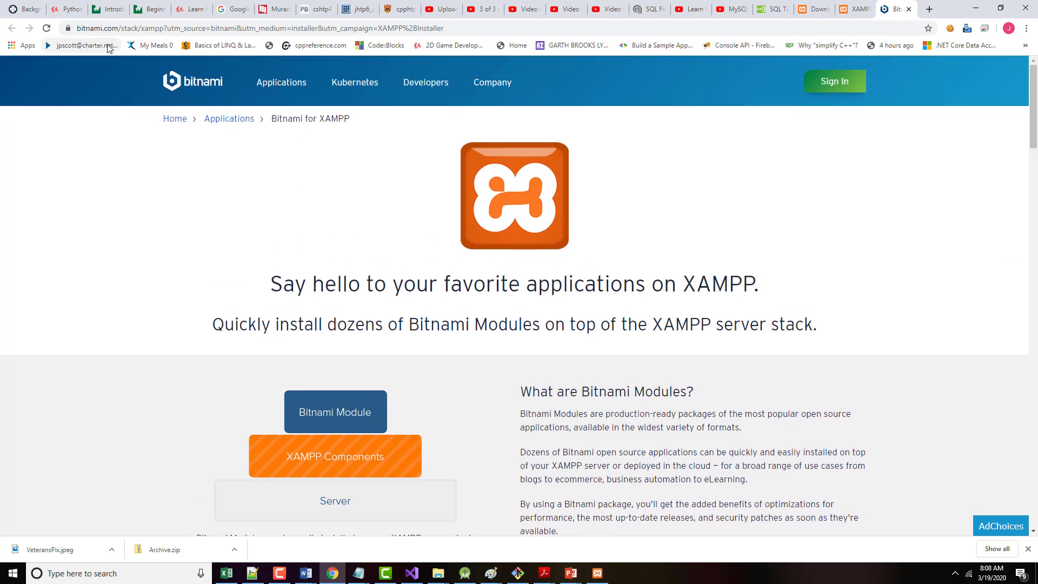
mouse_move(437, 573)
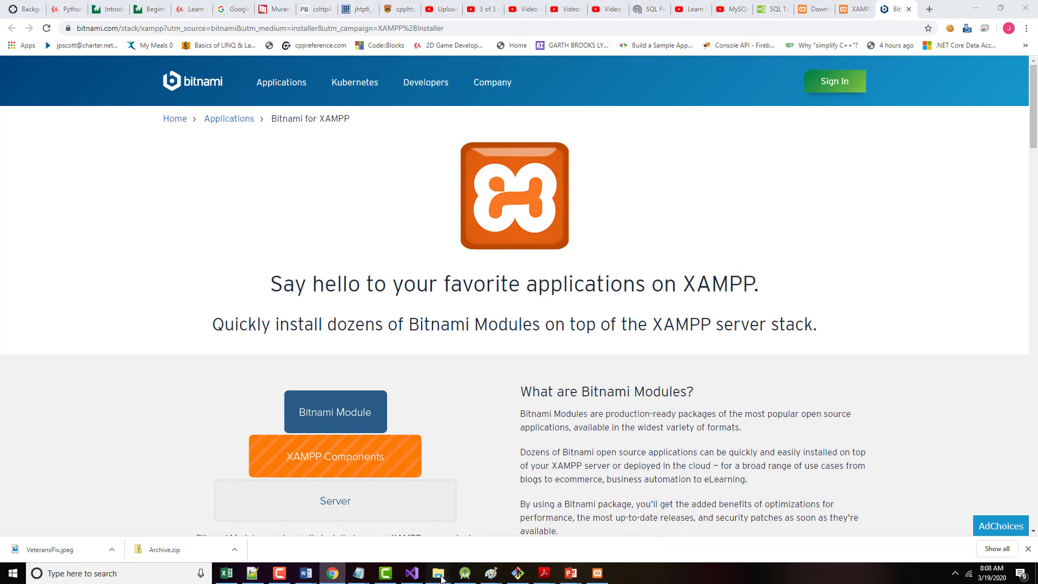
left_click(436, 573)
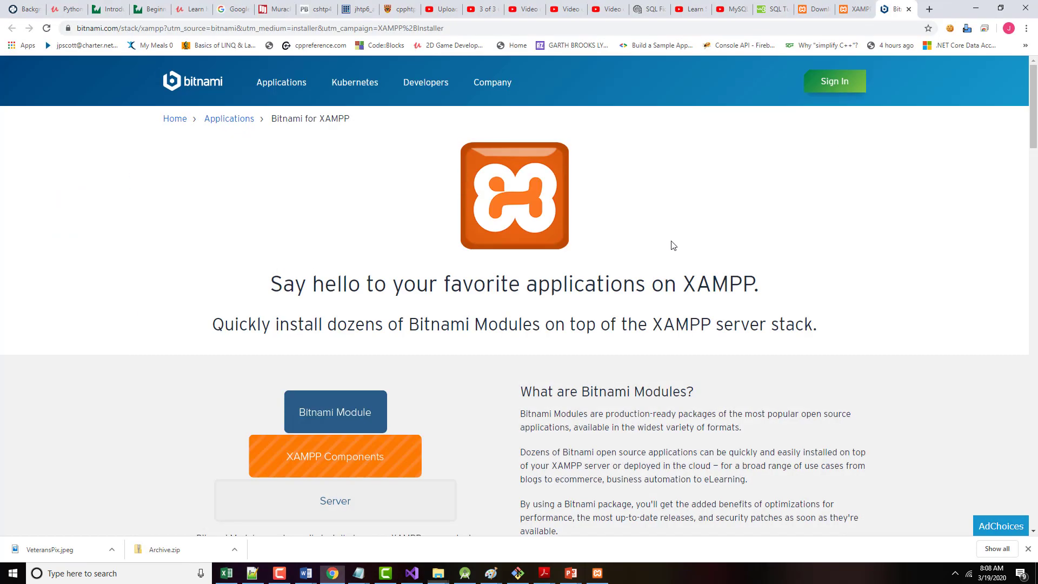
mouse_move(833, 81)
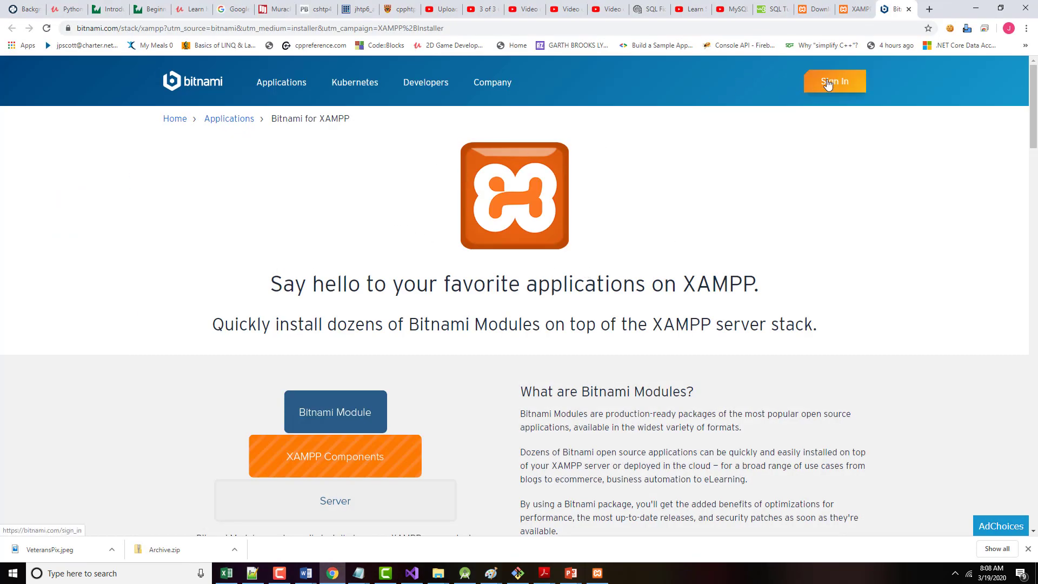
left_click(833, 81)
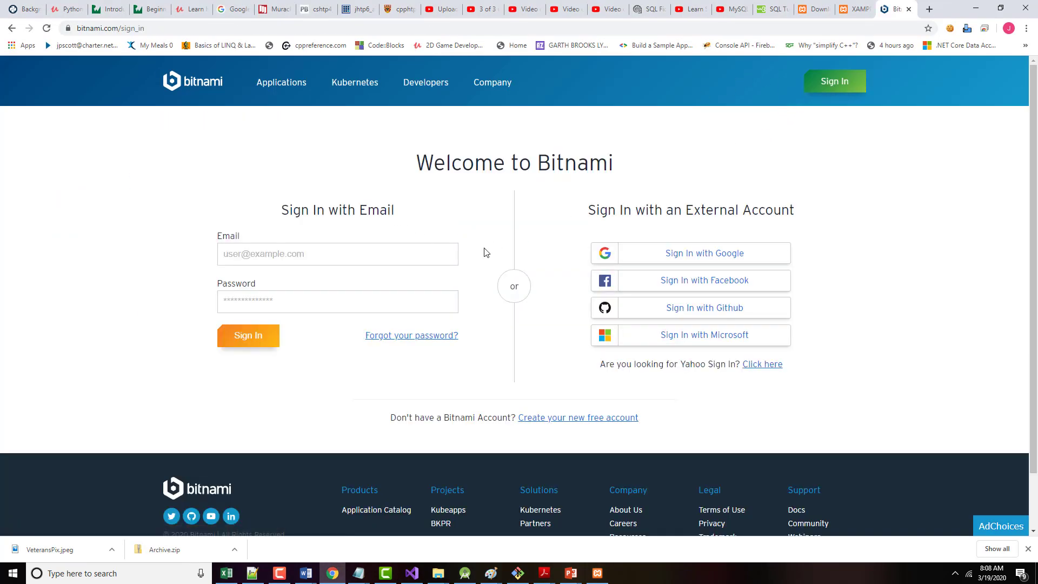
mouse_move(648, 246)
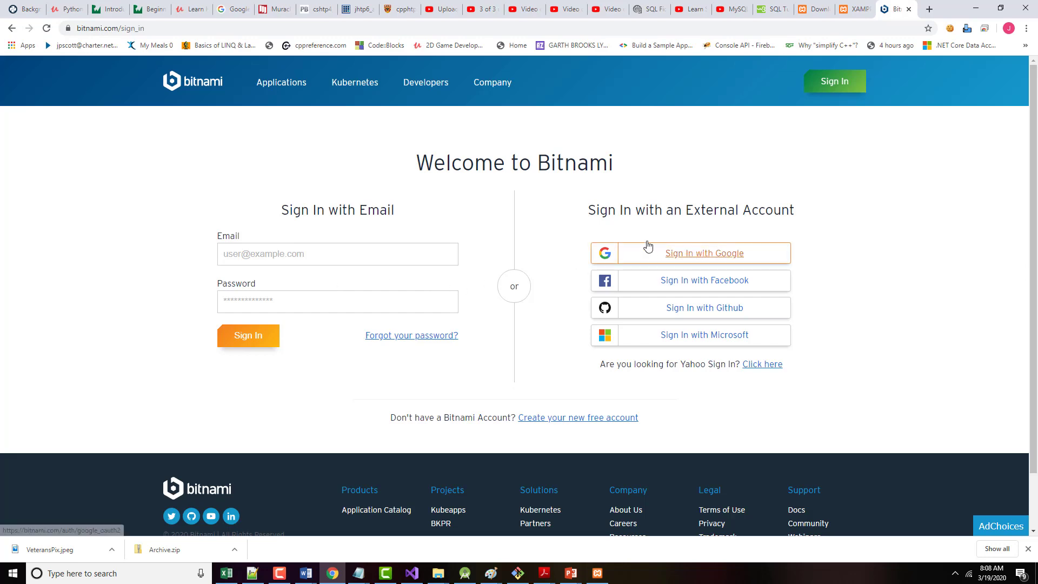
left_click(704, 252)
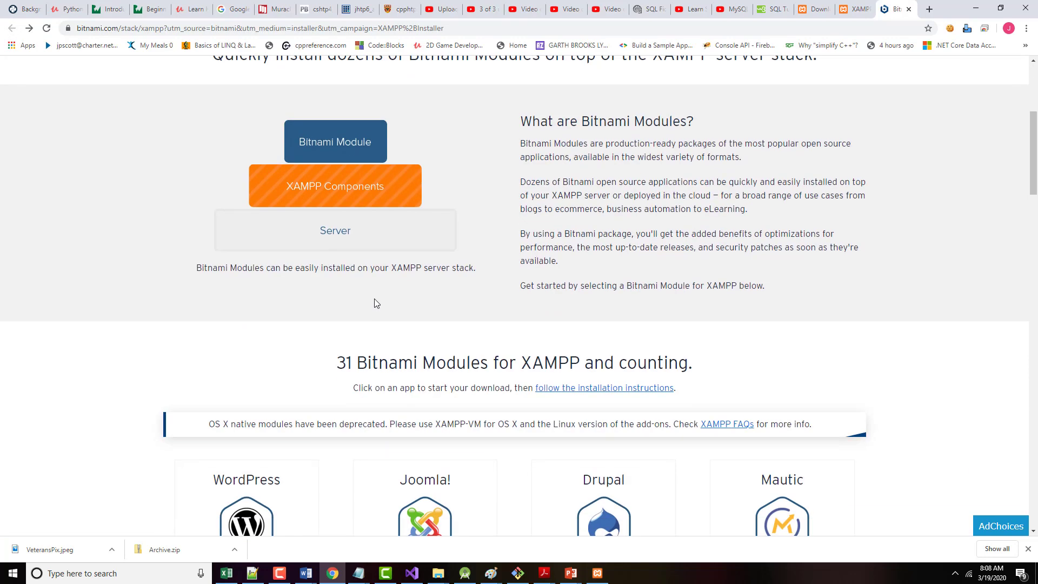
scroll("down", 3)
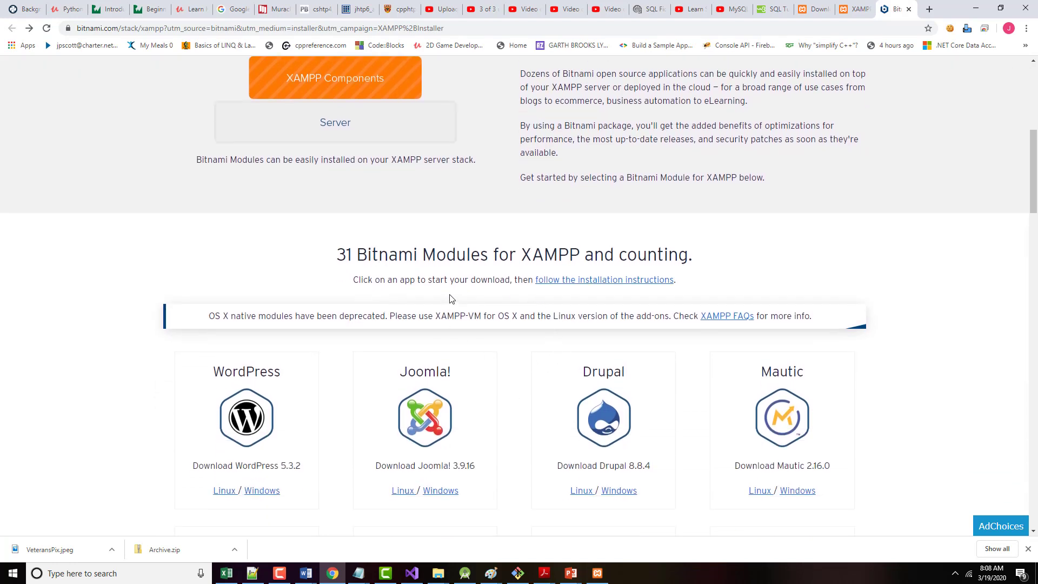
mouse_move(409, 290)
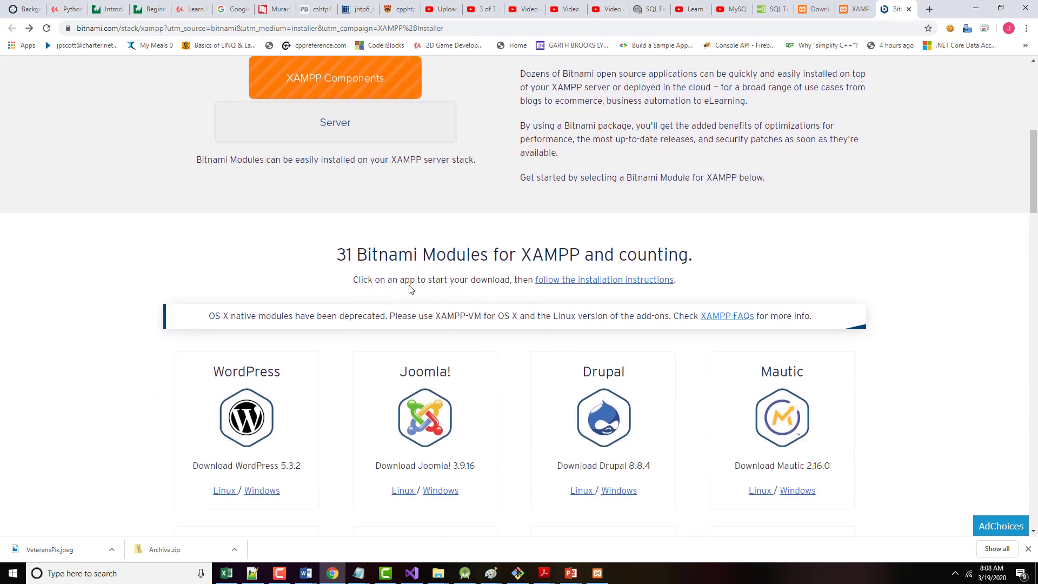
mouse_move(537, 290)
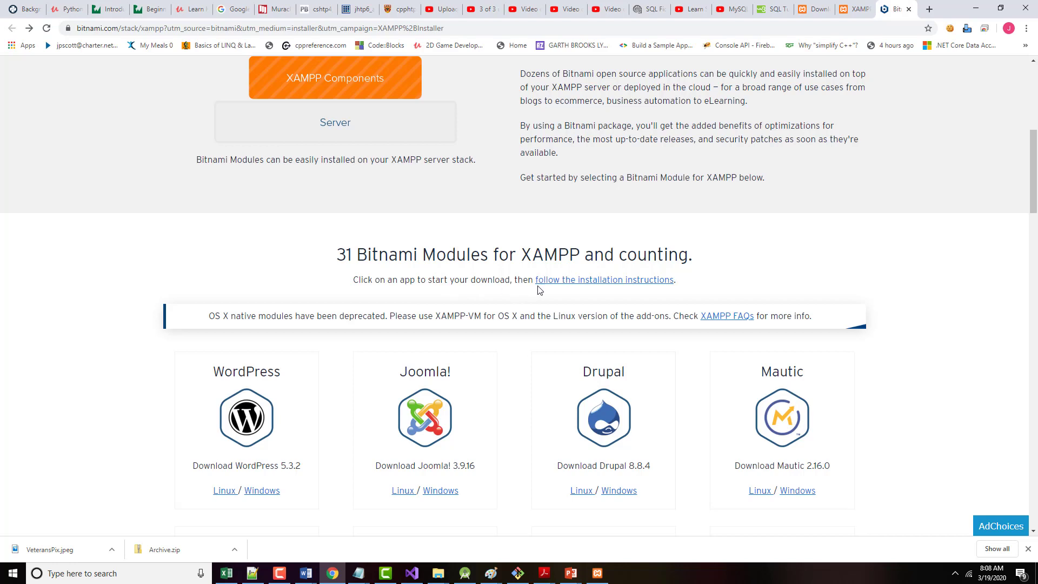
scroll("down", 3)
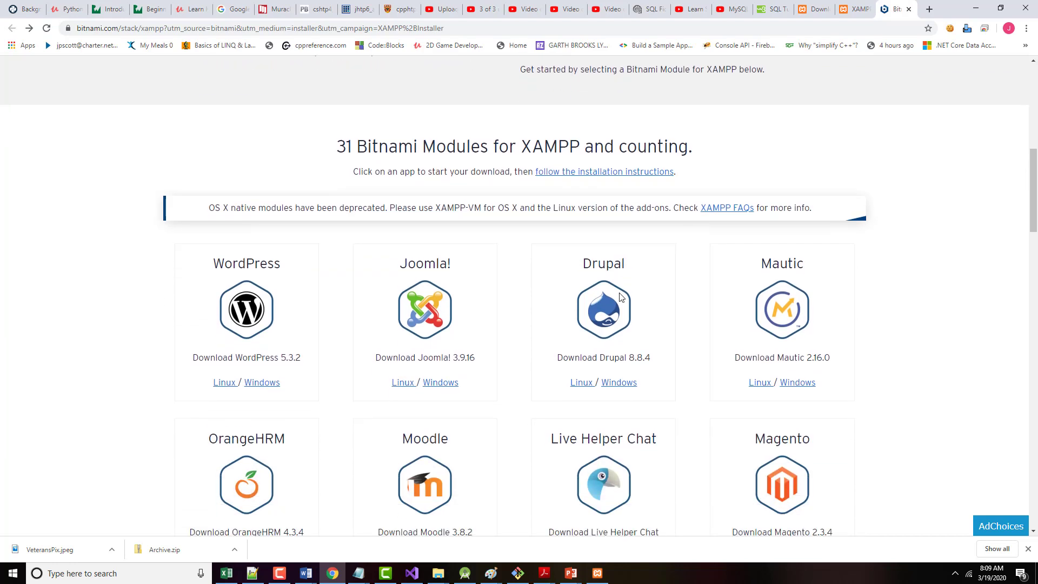
scroll("down", 3)
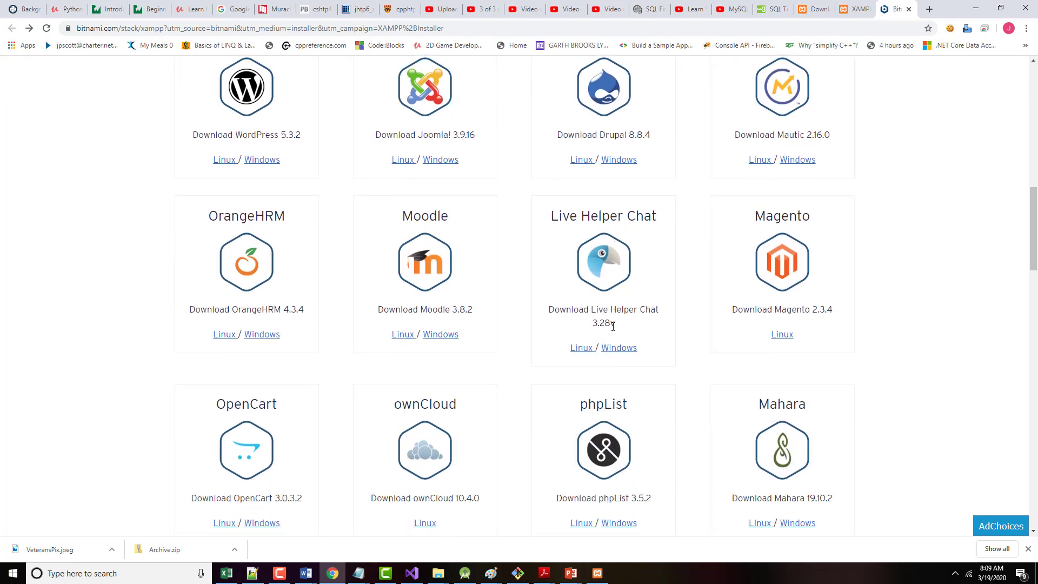
scroll("down", 3)
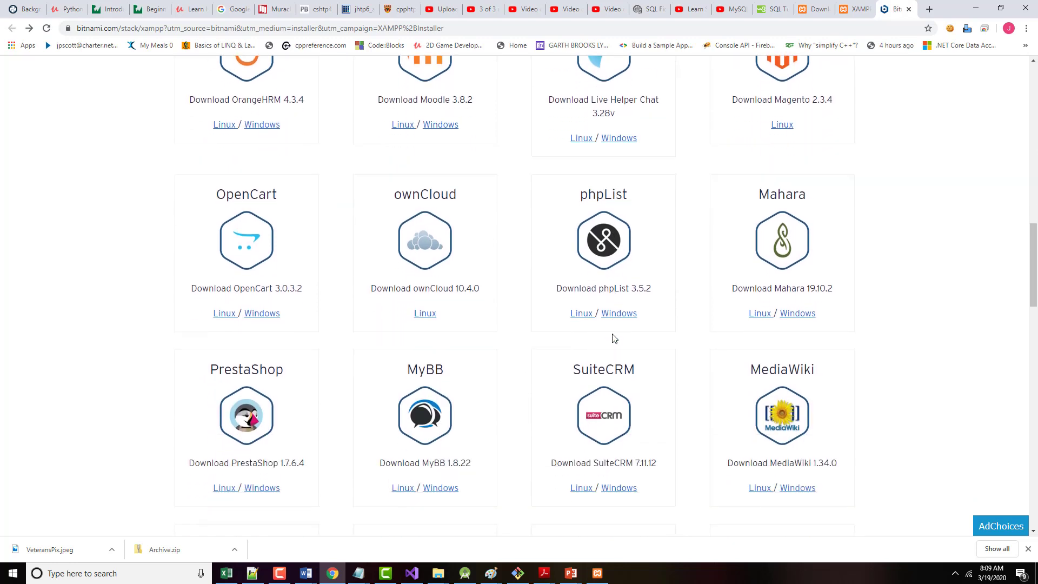
scroll("down", 3)
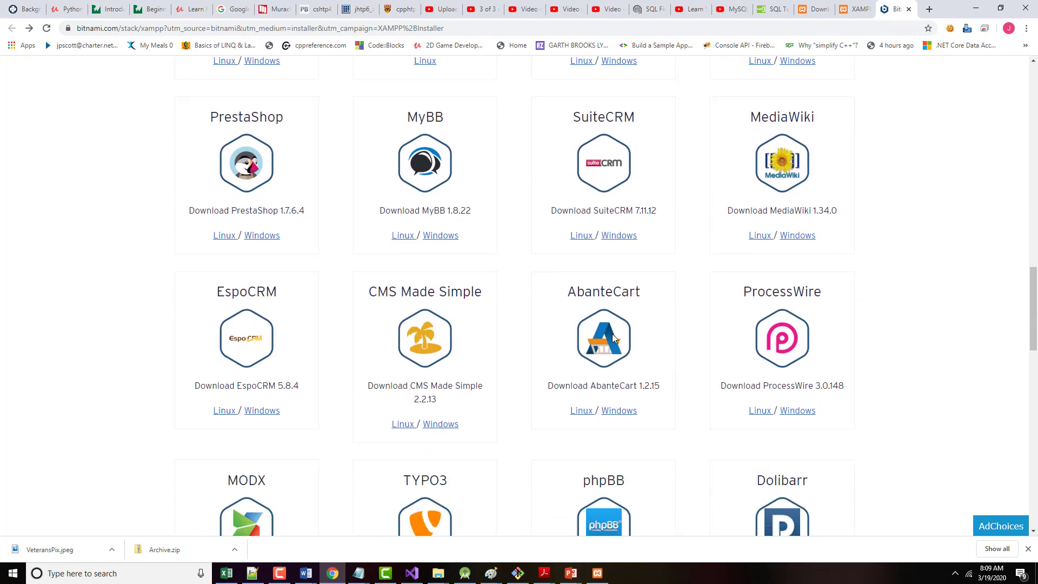
scroll("down", 3)
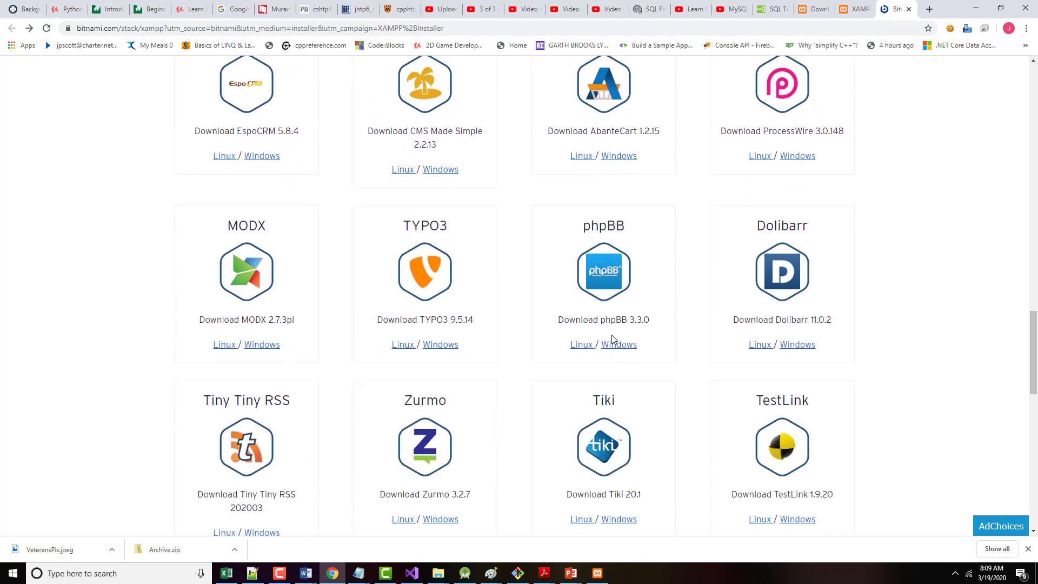
scroll("down", 3)
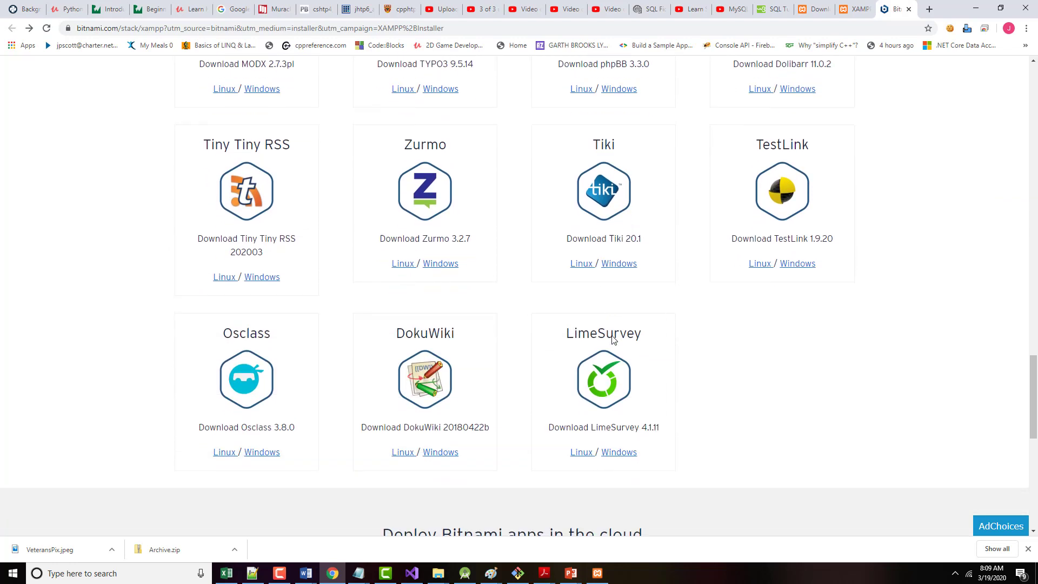
scroll("down", 3)
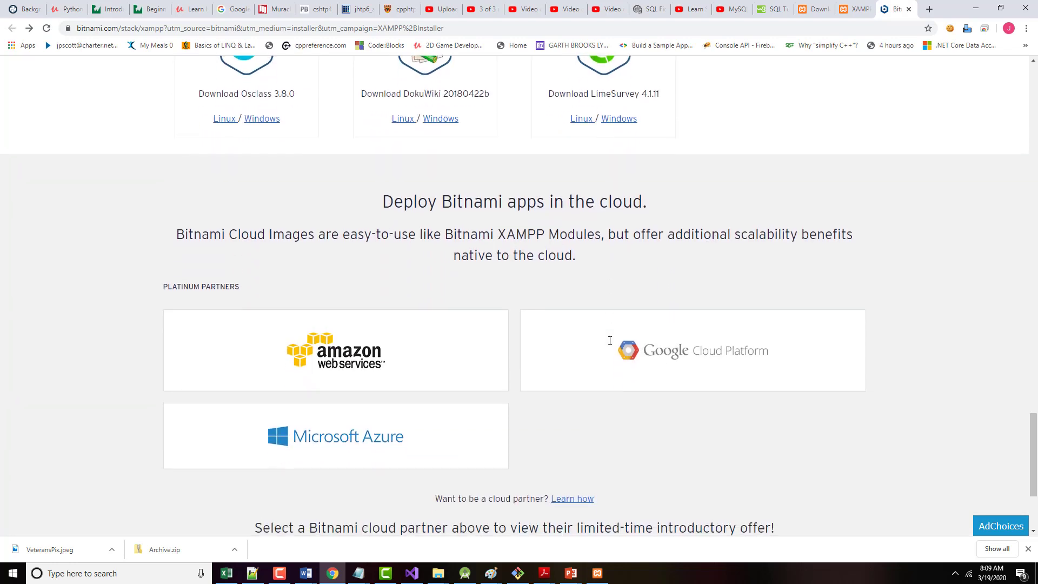
scroll("down", 3)
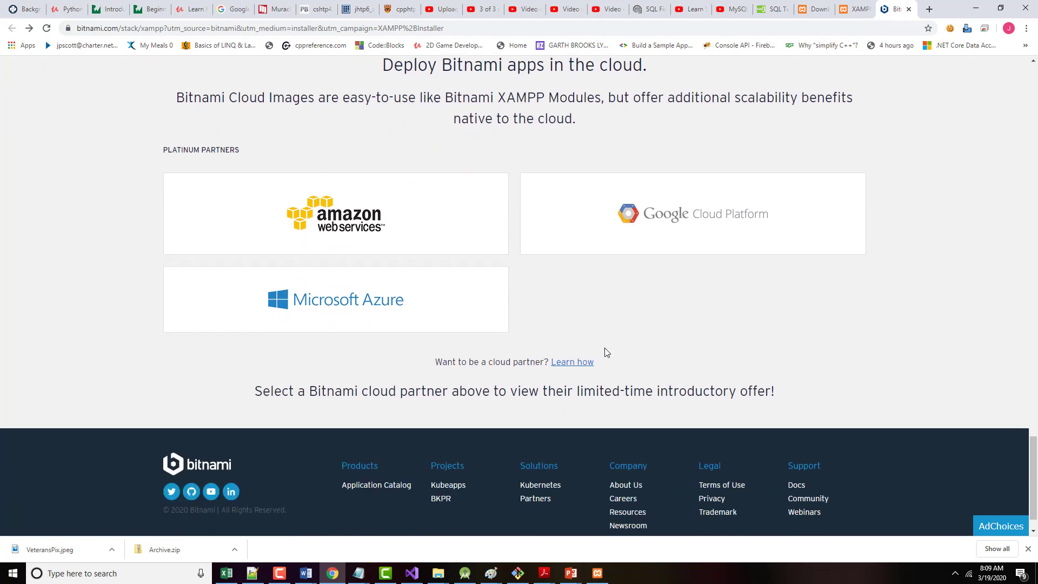
scroll("down", 3)
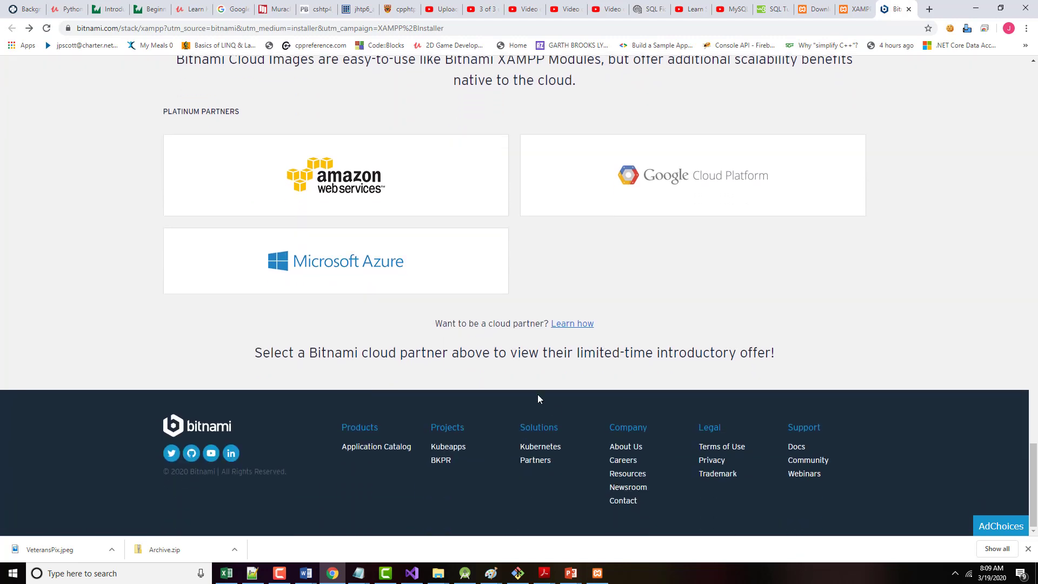
mouse_move(721, 446)
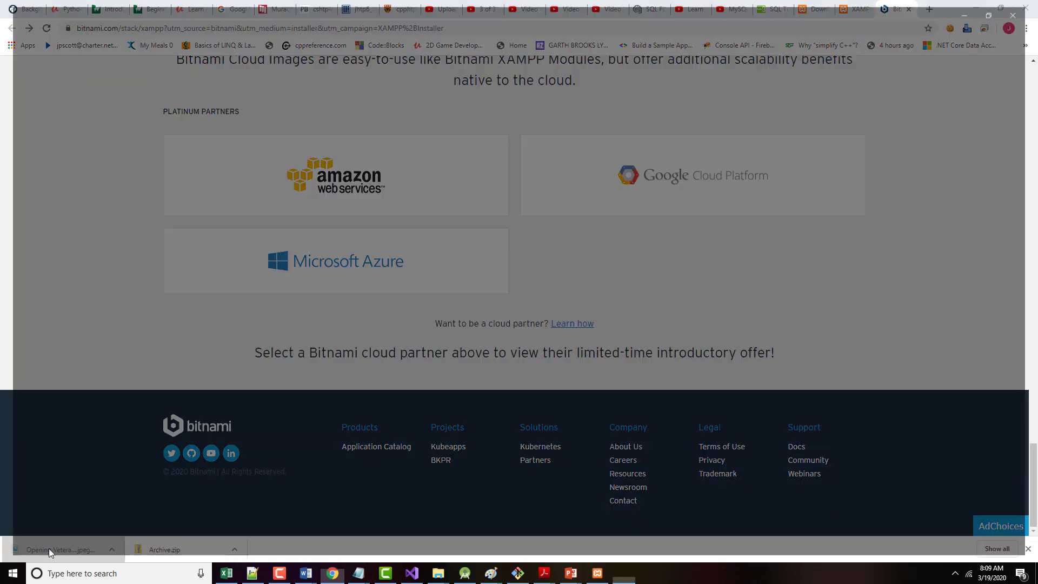
Run a Google search for download phpmyadmin from the address bar
left_click(60, 549)
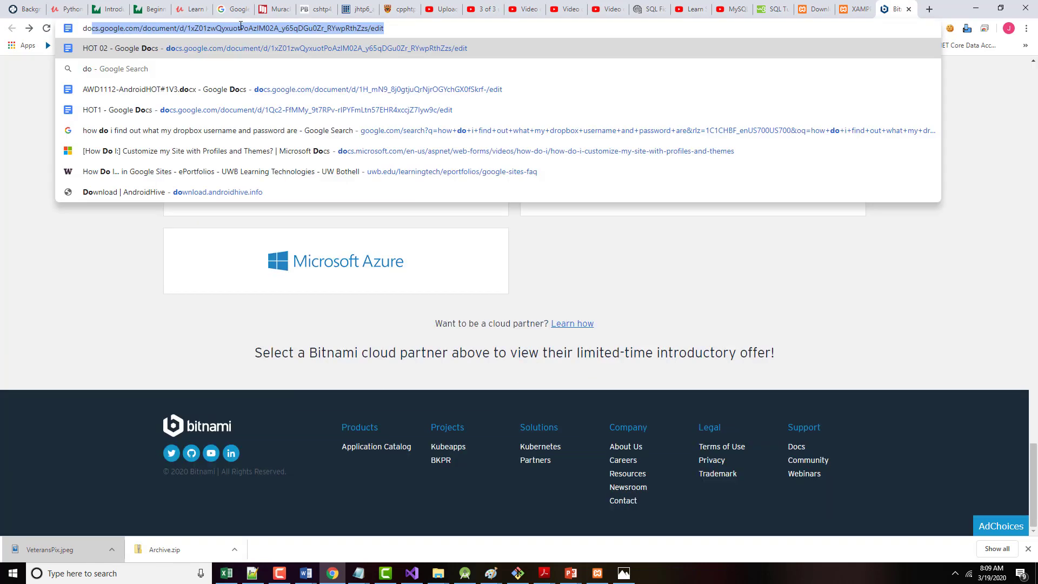
type("download phpmyadmin")
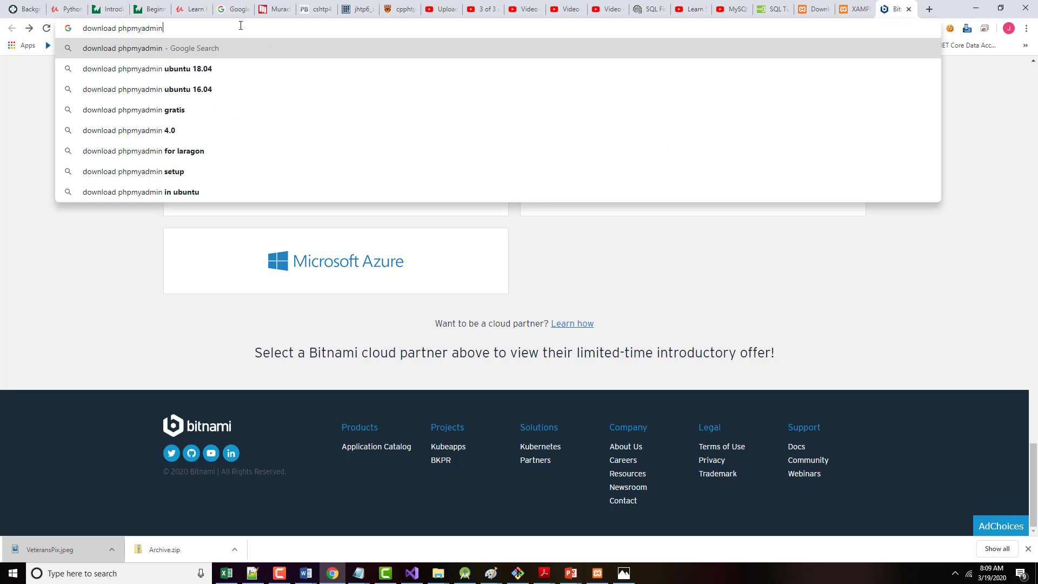
key("Return")
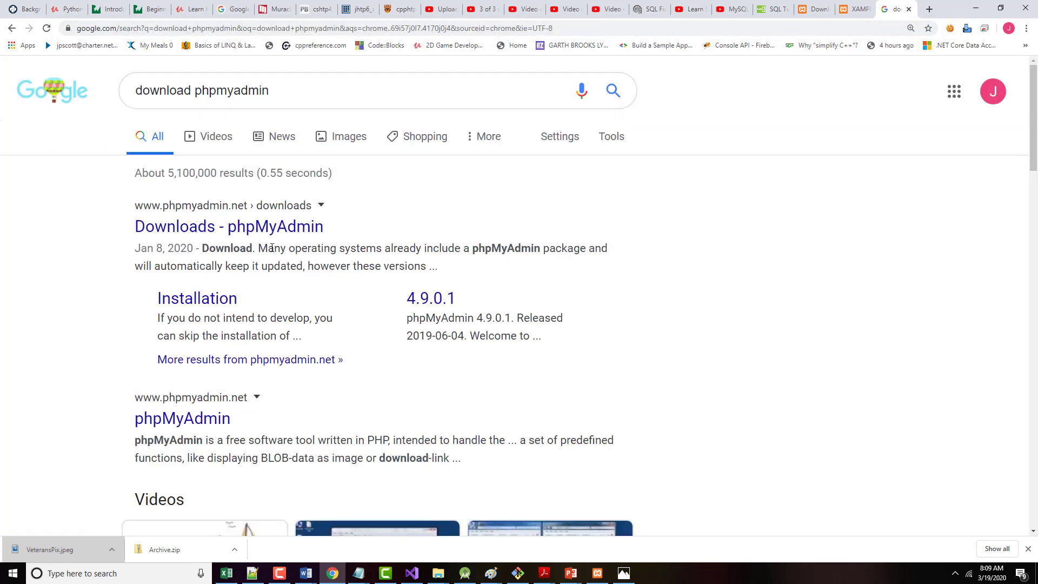
mouse_move(213, 330)
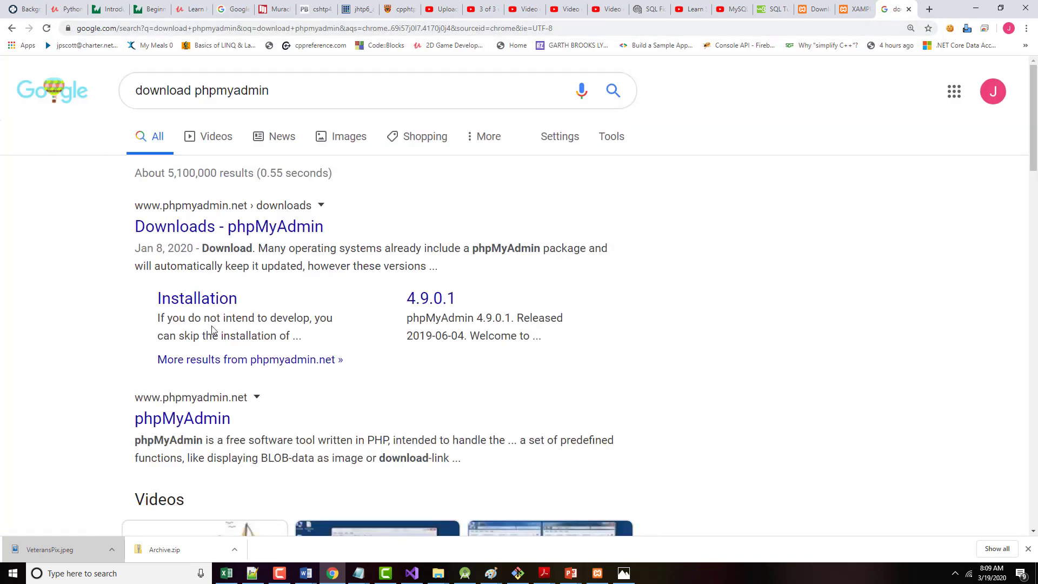
mouse_move(228, 226)
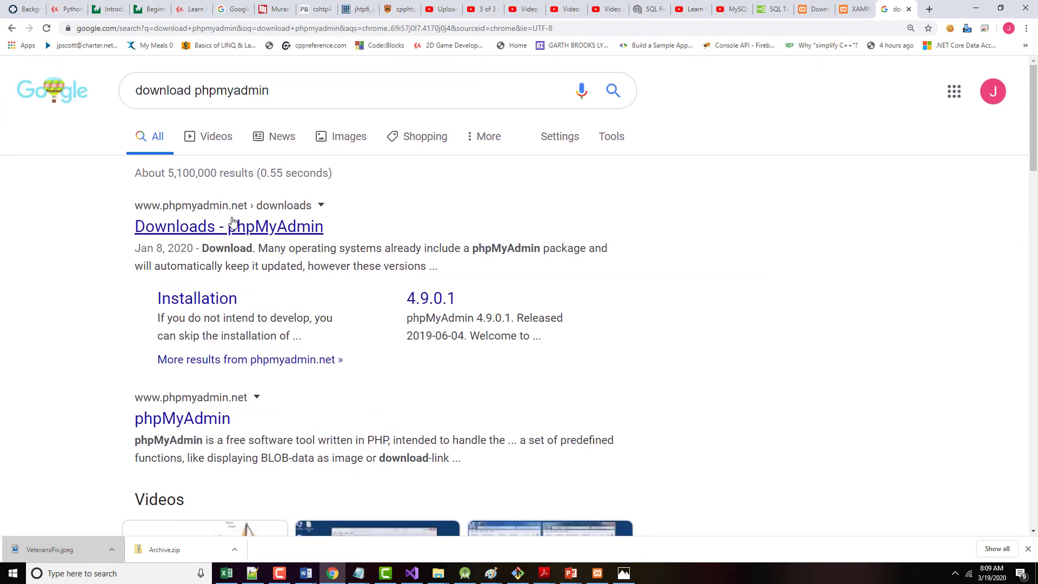
Go to the phpMyAdmin downloads page and look over the available packages
left_click(228, 226)
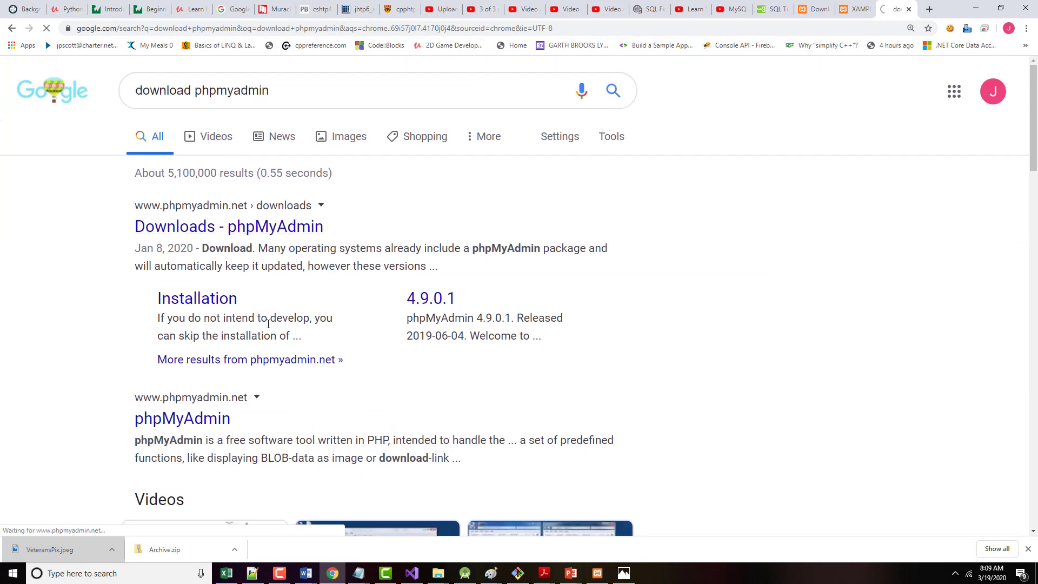
left_click(228, 226)
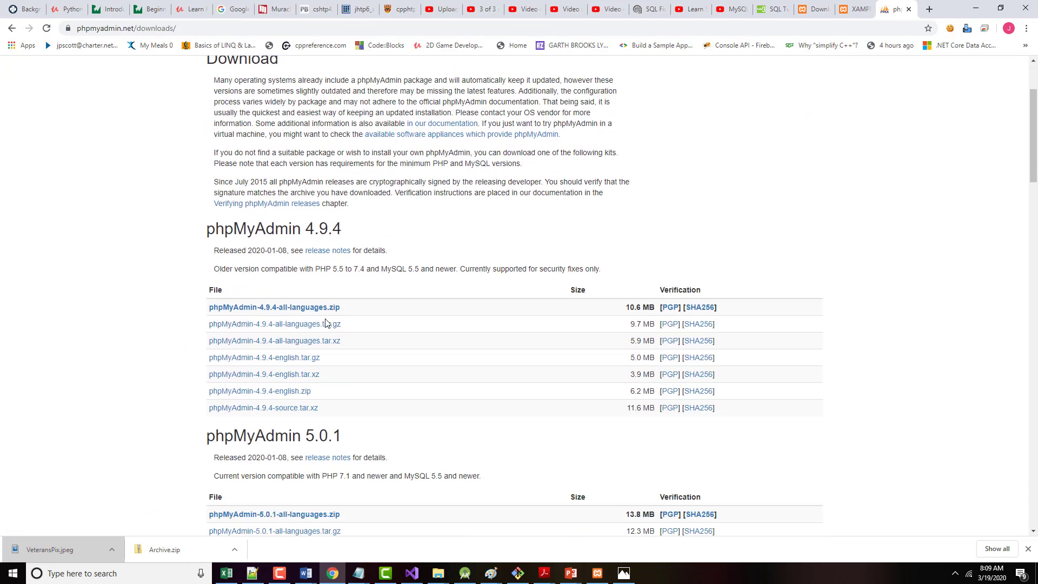
mouse_move(417, 310)
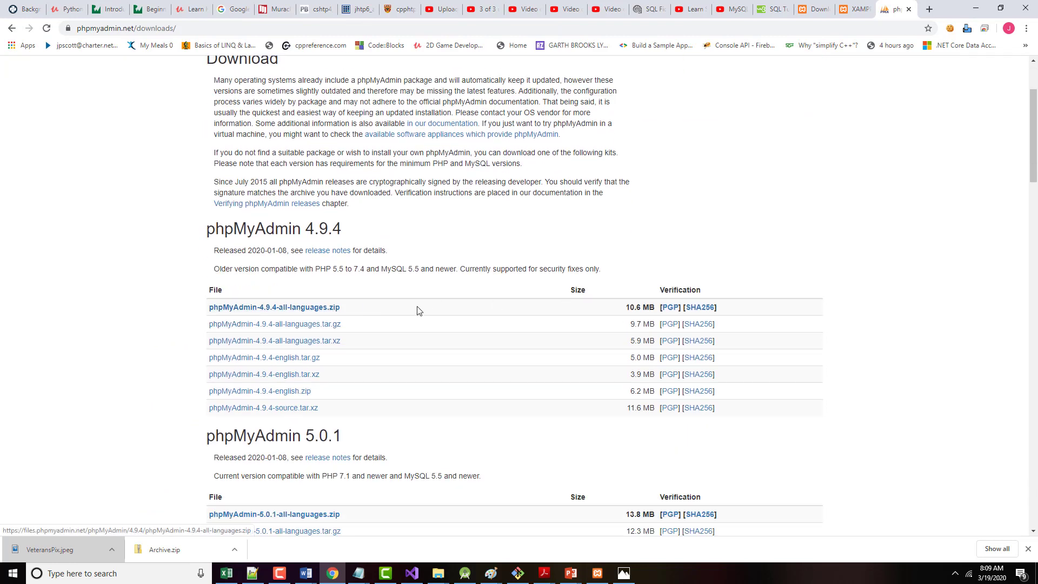
scroll("down", 3)
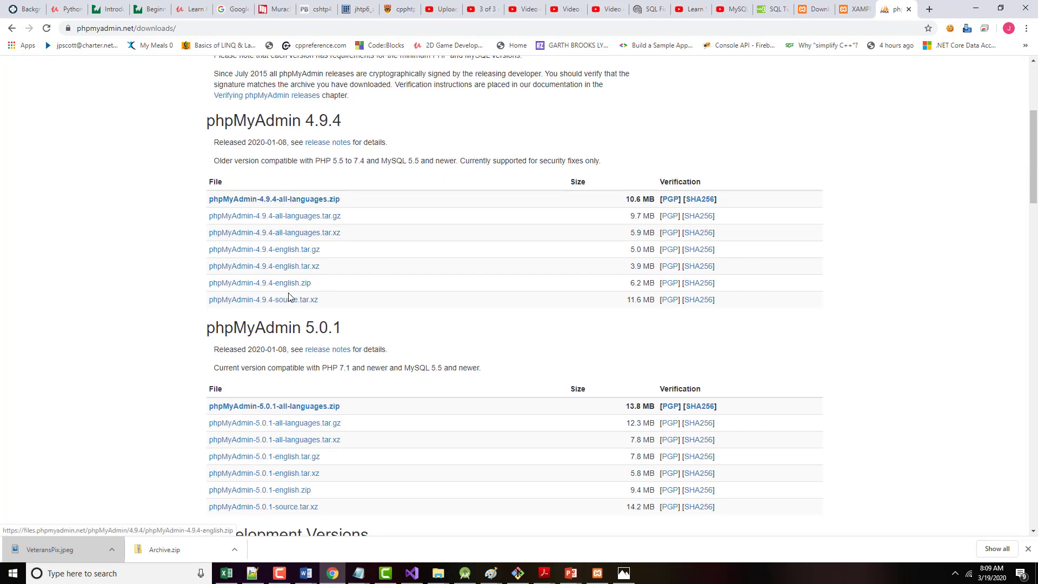
scroll("down", 3)
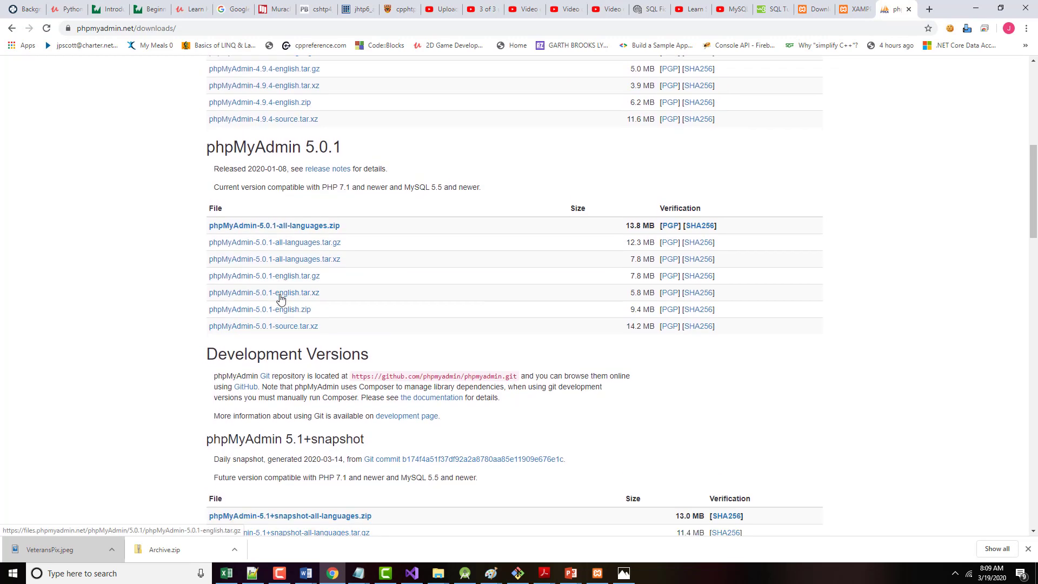
scroll("up", 3)
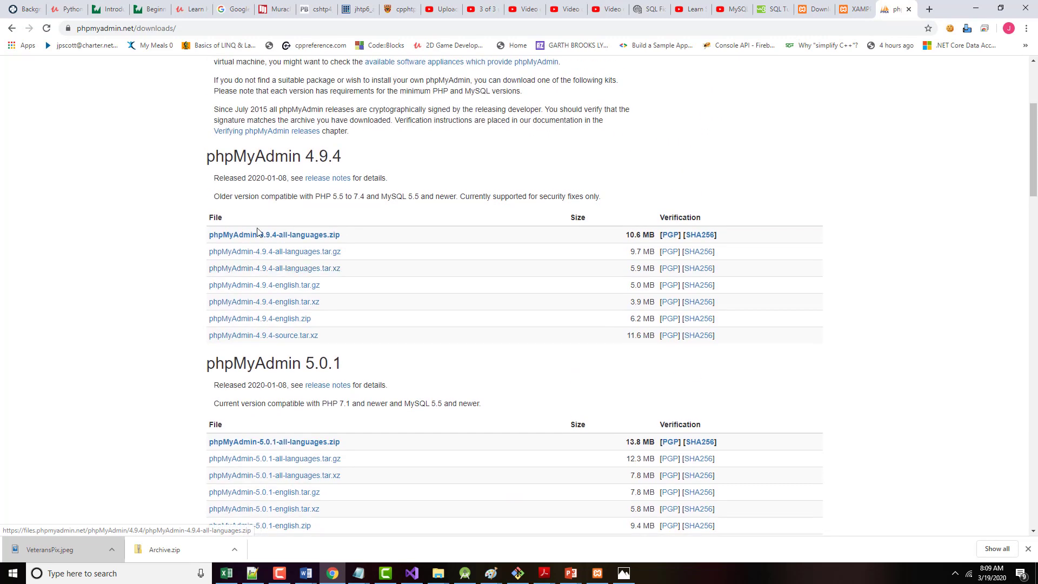
mouse_move(299, 239)
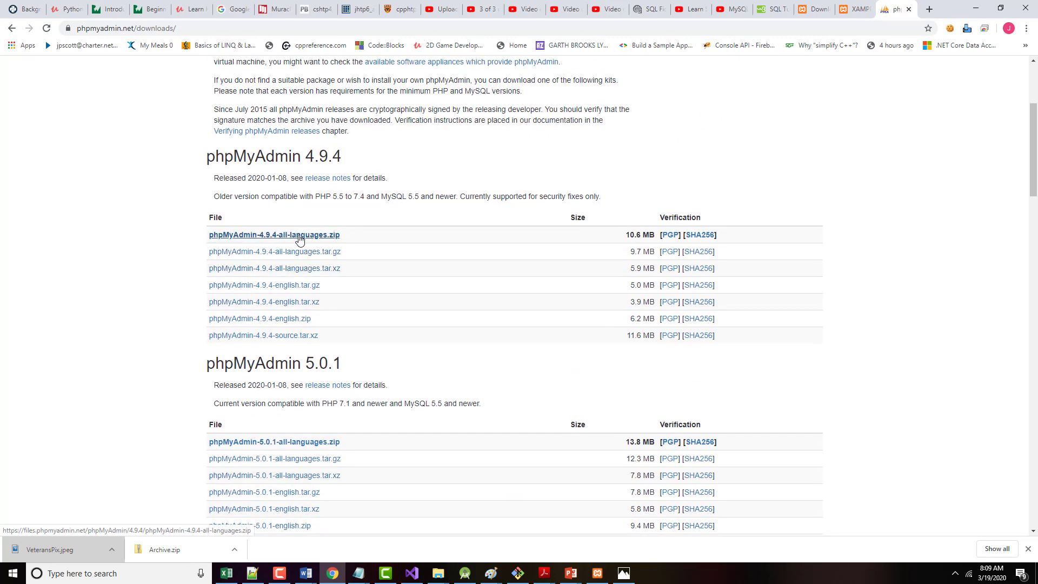
Download phpMyAdmin-4.9.4-all-languages.zip and close the thank-you notice
left_click(273, 235)
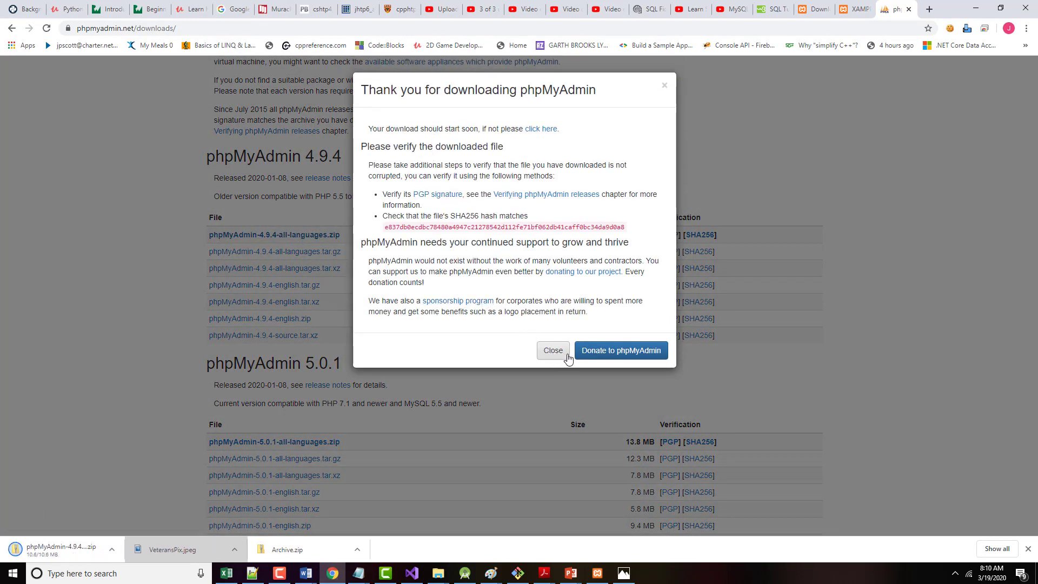
left_click(552, 351)
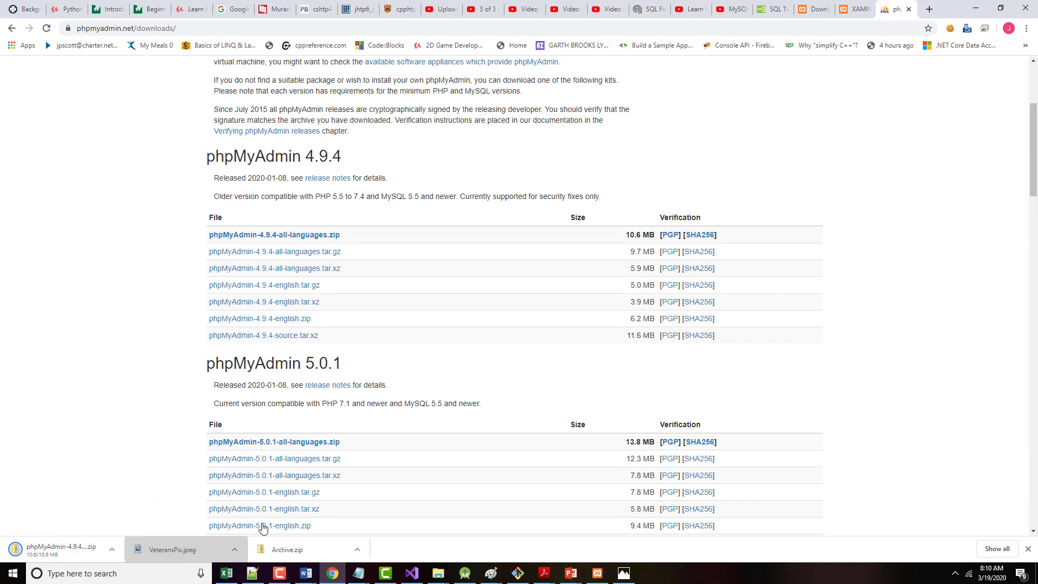
mouse_move(263, 508)
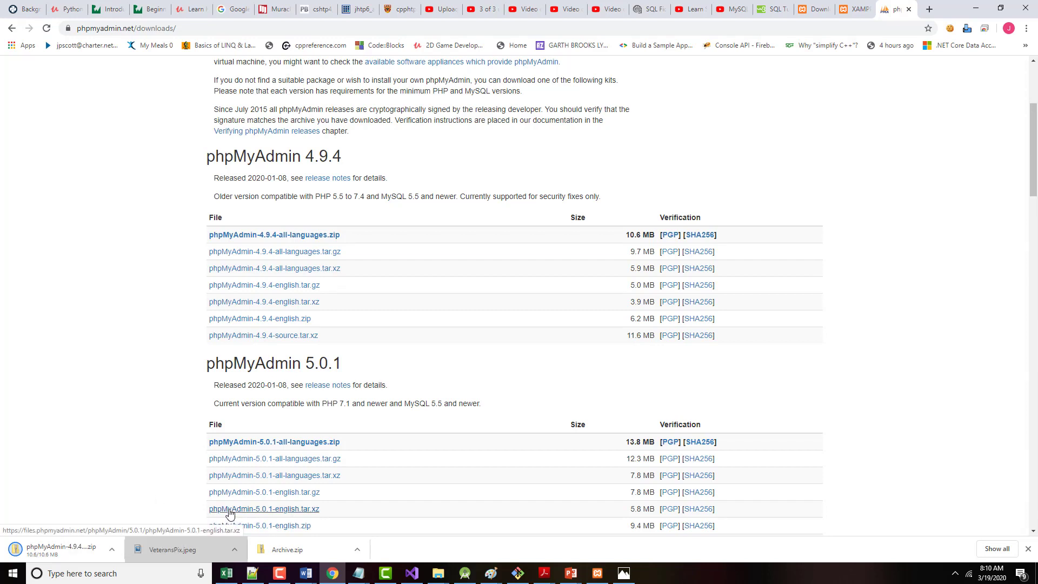
mouse_move(188, 517)
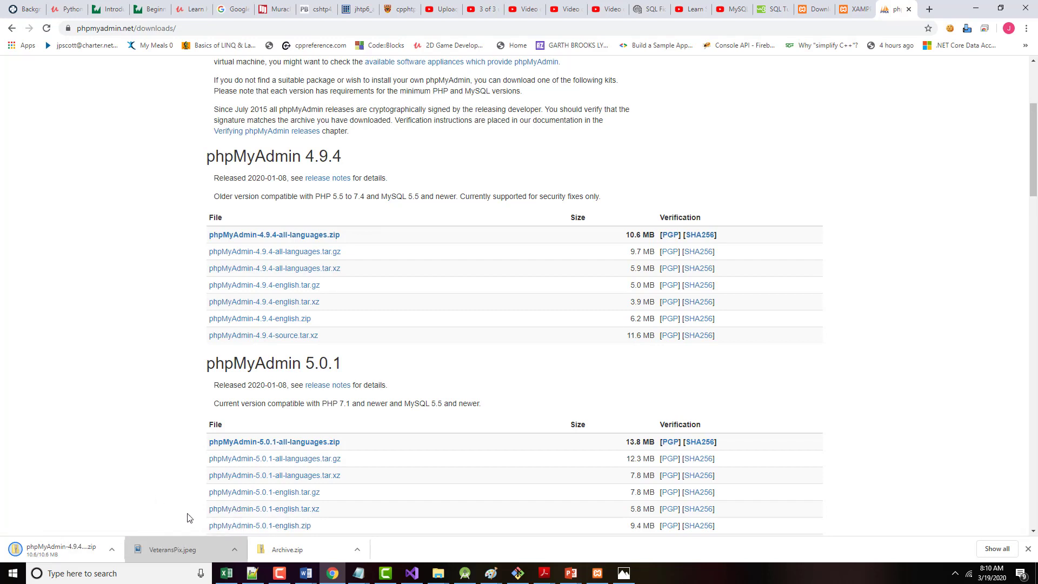
mouse_move(245, 491)
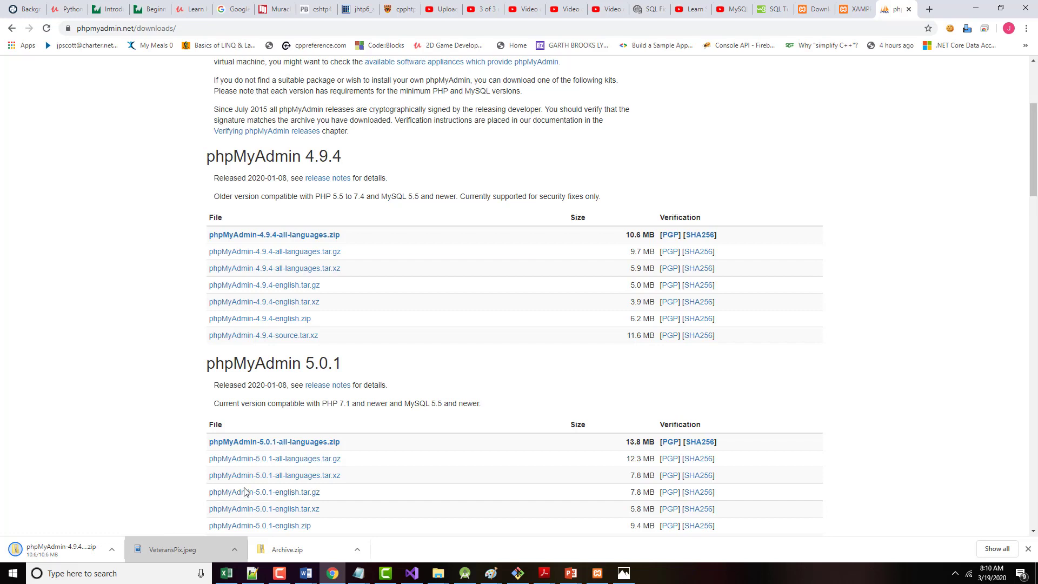
mouse_move(594, 187)
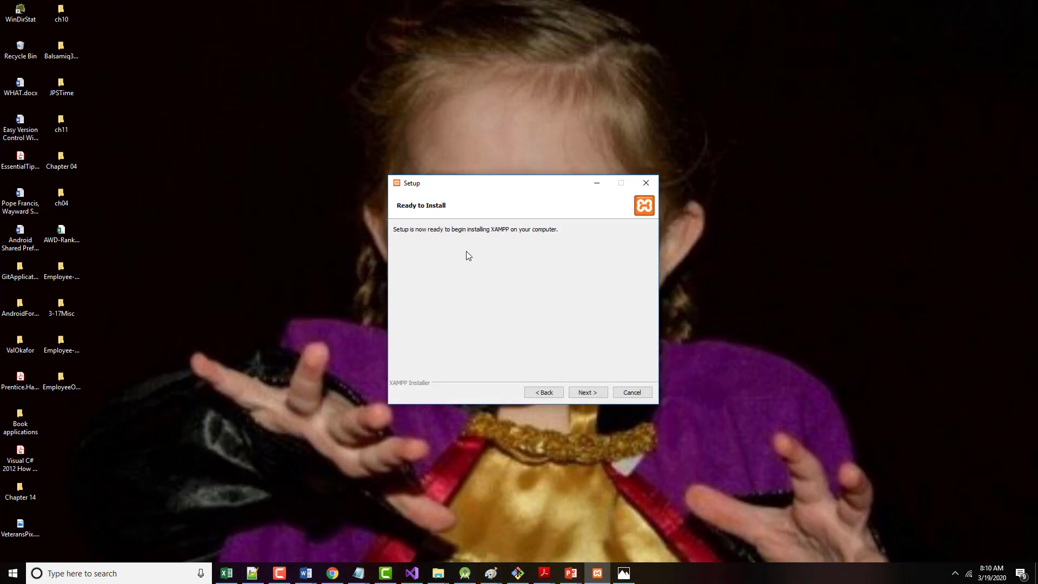
mouse_move(491, 261)
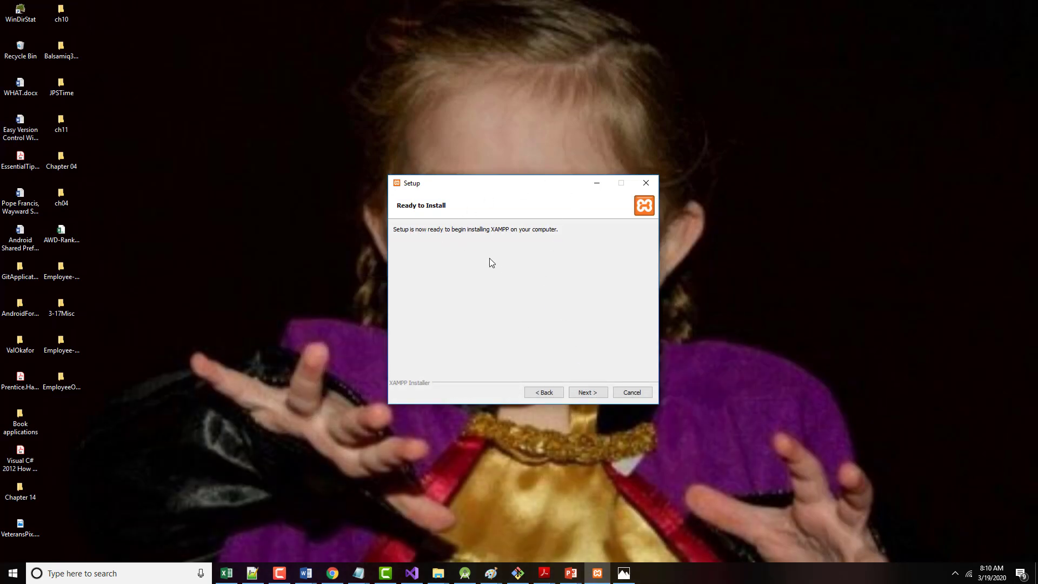
mouse_move(452, 255)
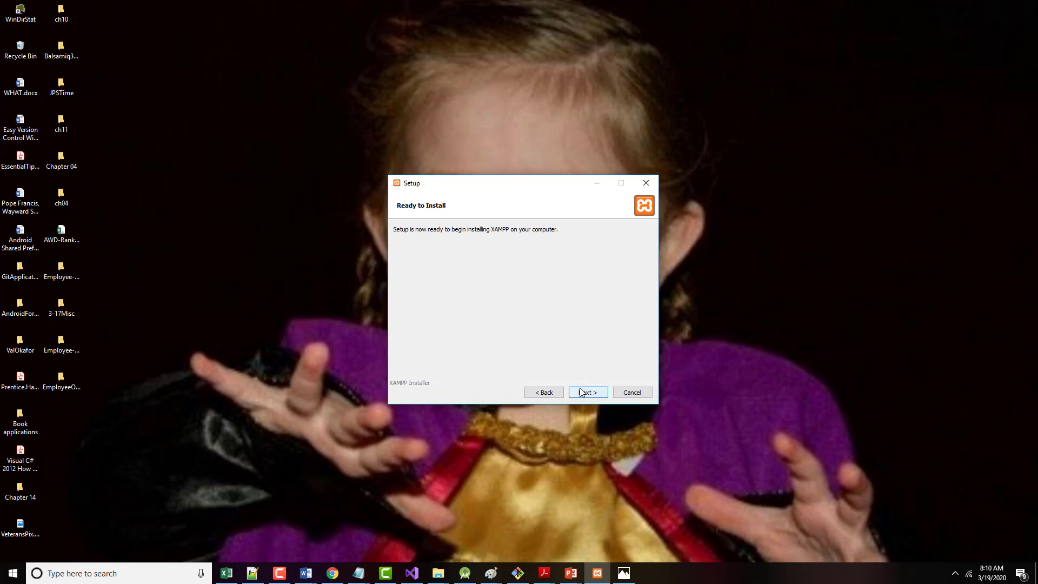
Start the XAMPP installation into C:\xampp and let it unpack files
left_click(586, 392)
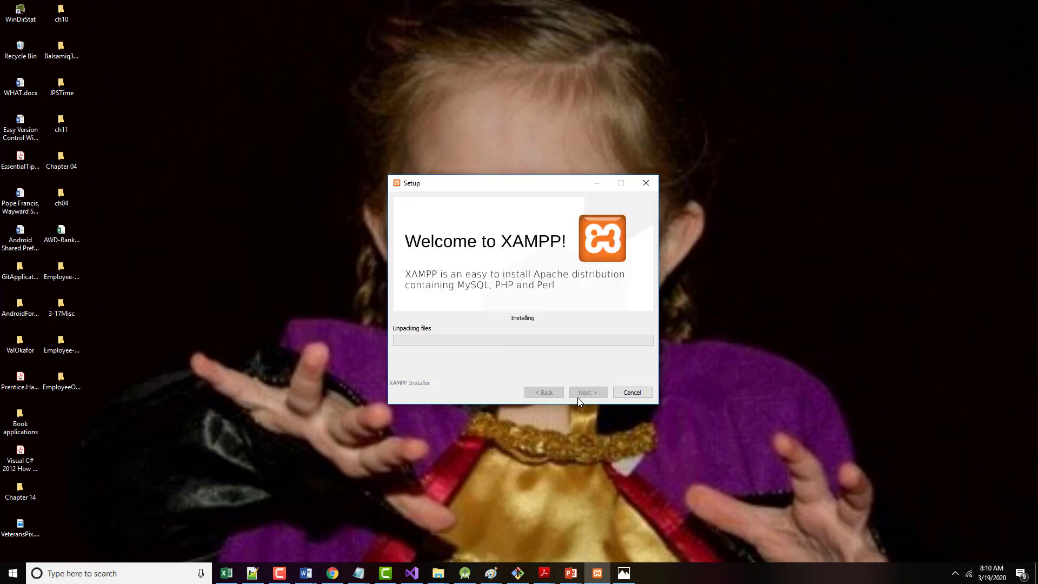
left_click(438, 573)
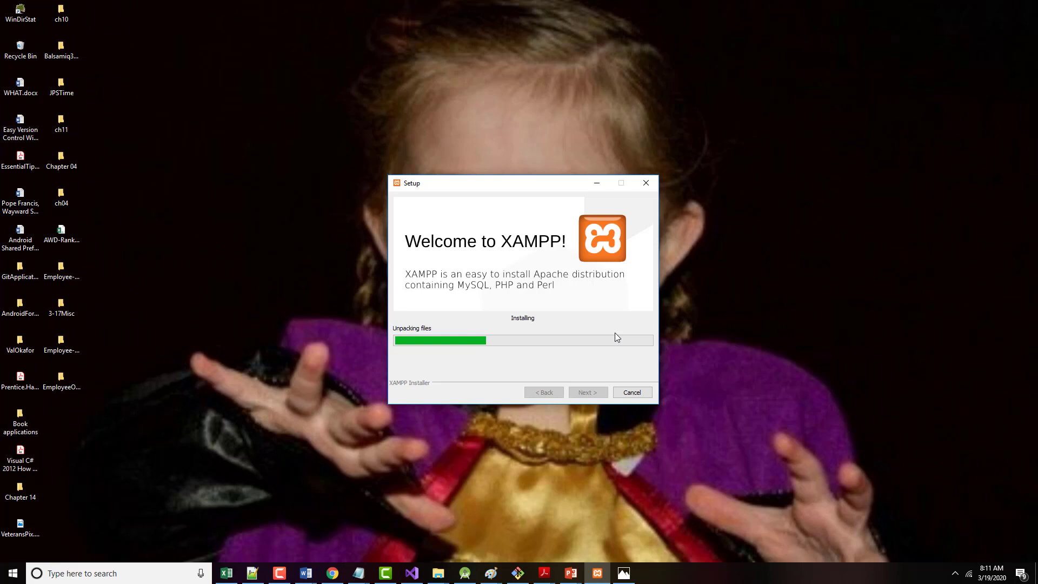
mouse_move(573, 338)
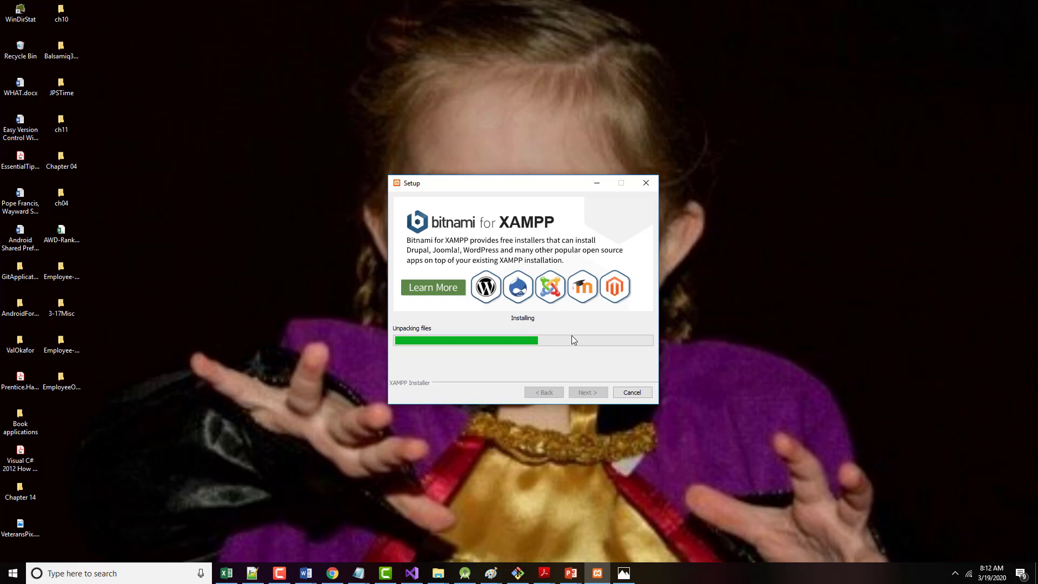
mouse_move(527, 240)
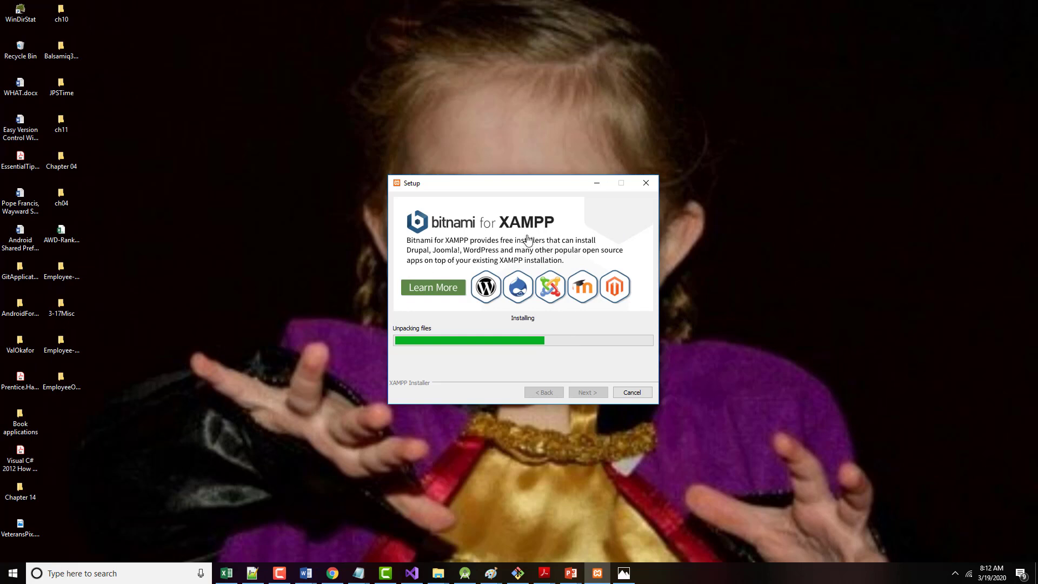
mouse_move(310, 571)
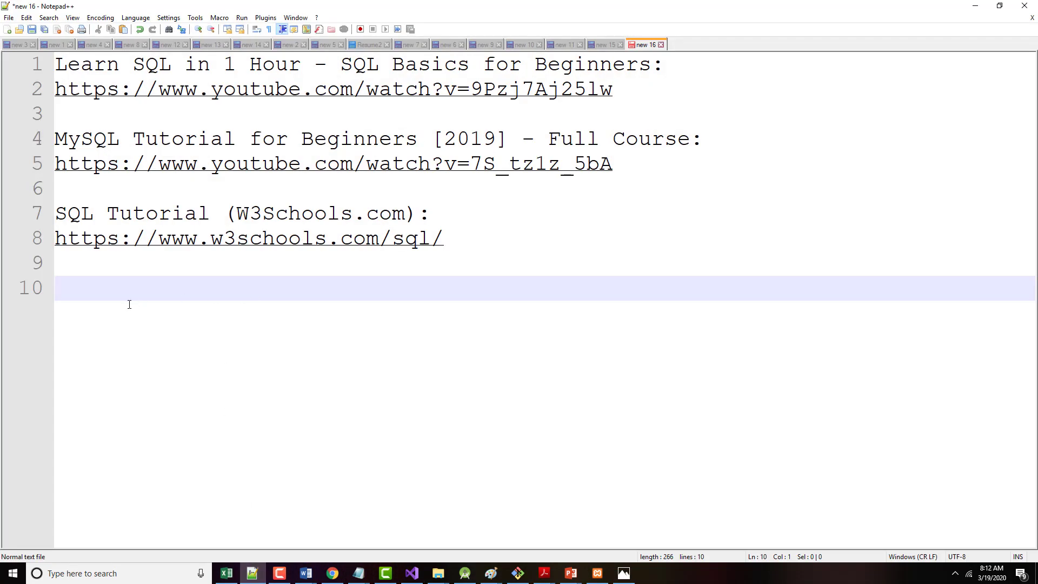
Write the note 'Go to apachefriends.org, download Xampp'
type("W")
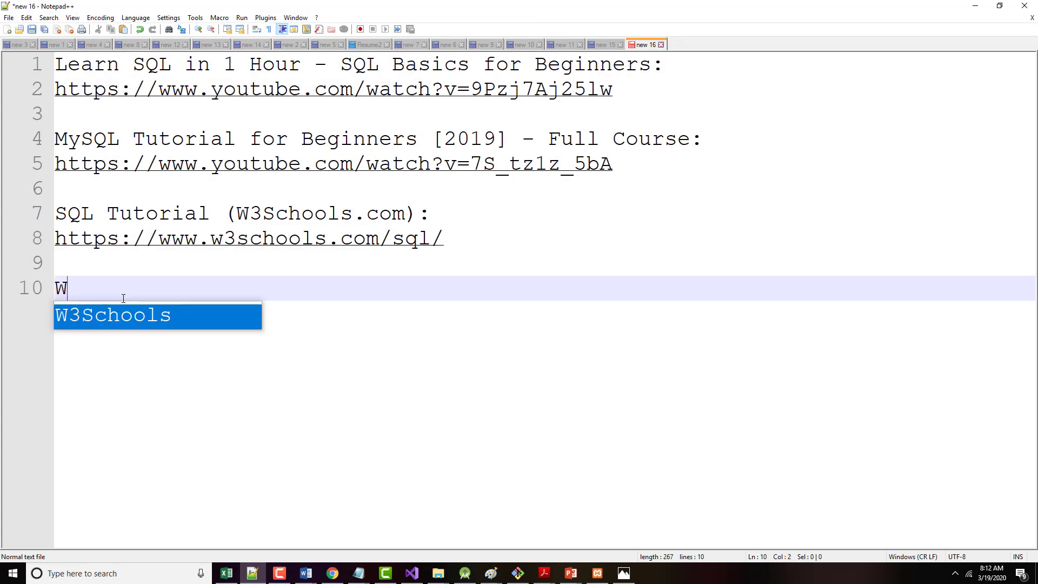
type("Go to")
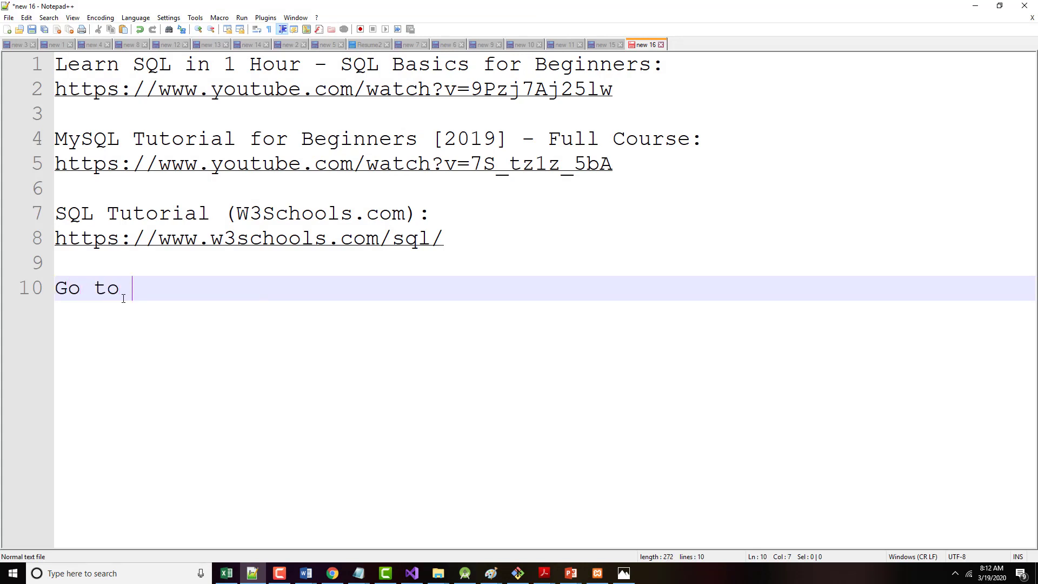
type("apach")
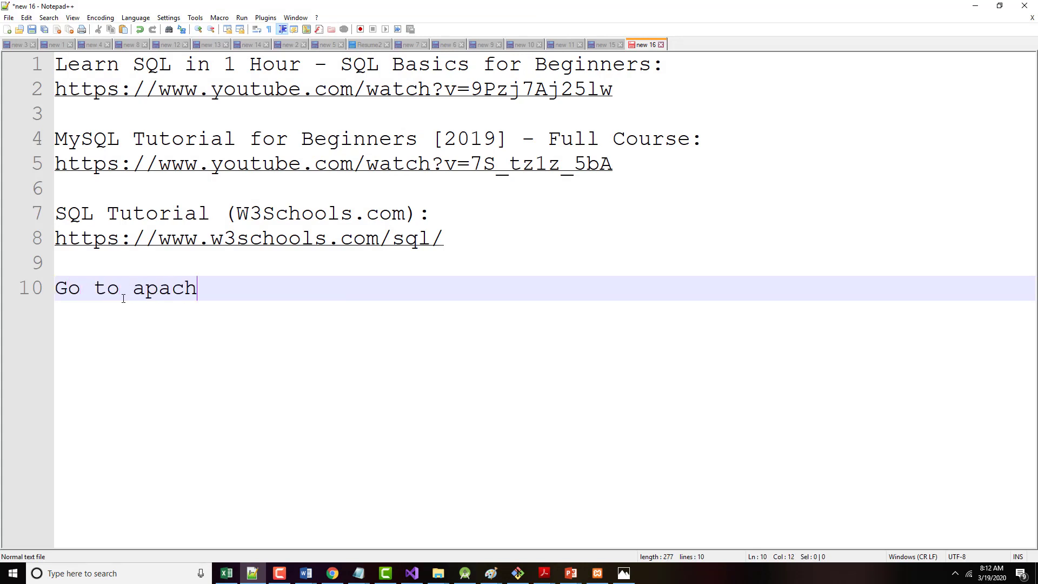
type("efriend")
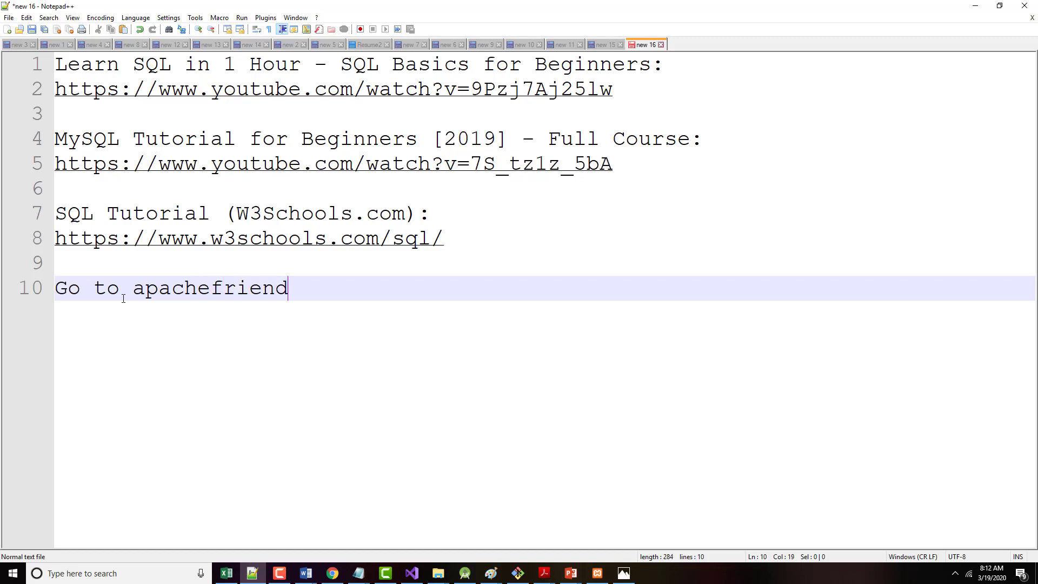
type("s.org")
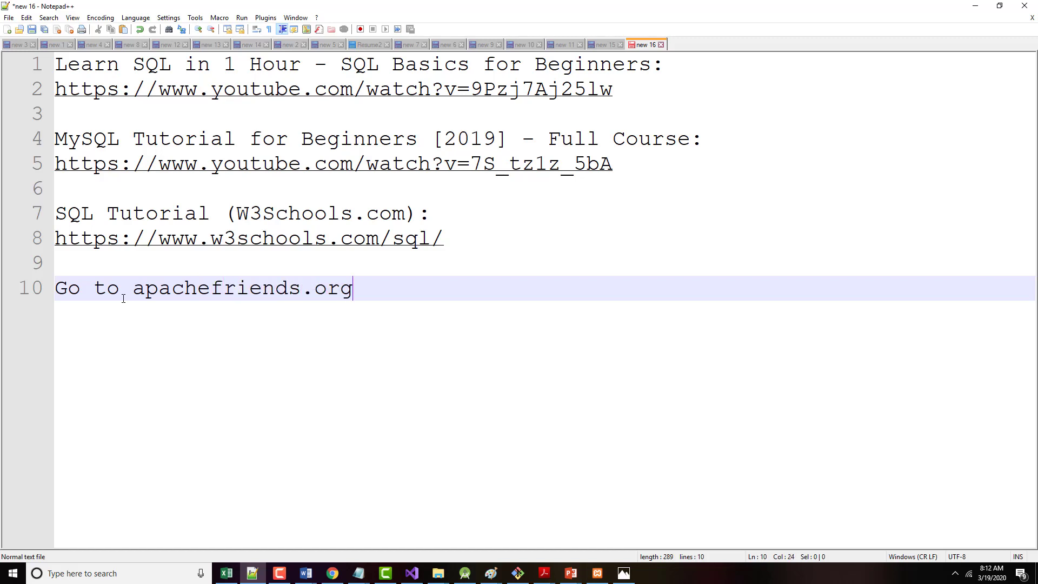
type(", downl")
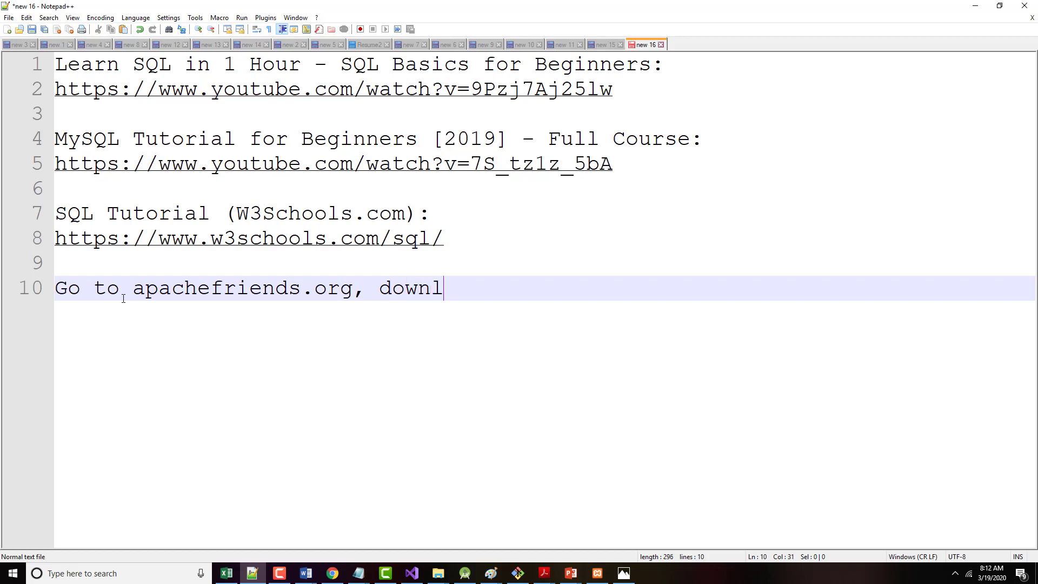
type("oad X")
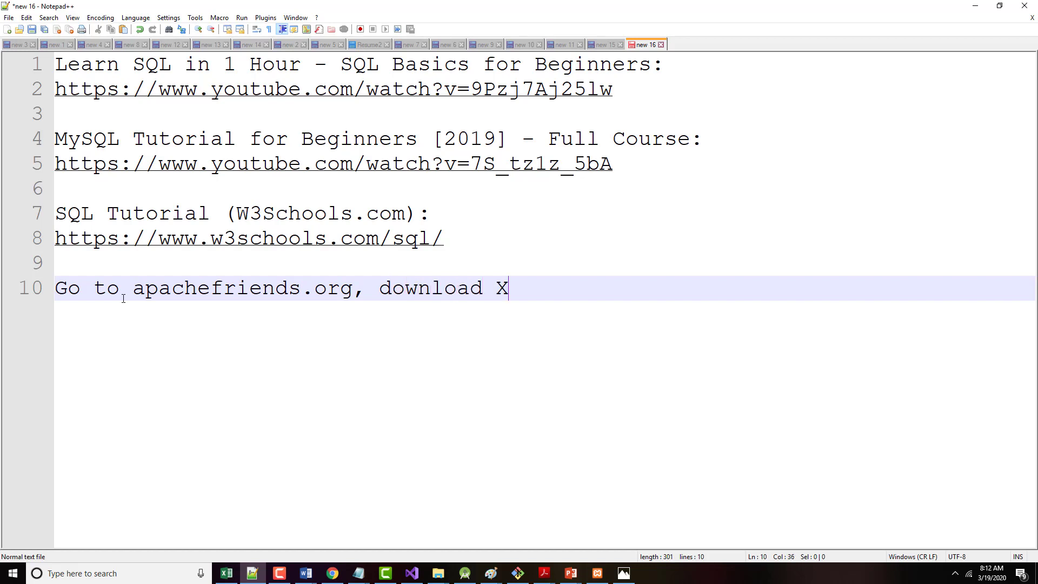
type("ampp")
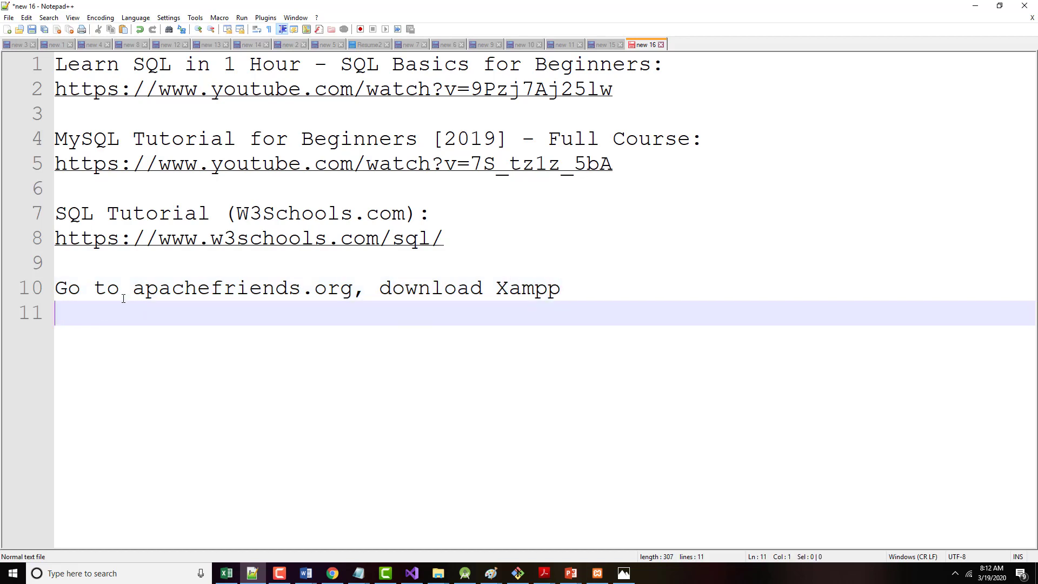
Add the note 'Do NOT add any bitnami add-ons.' on a new line
type("Do NOT a")
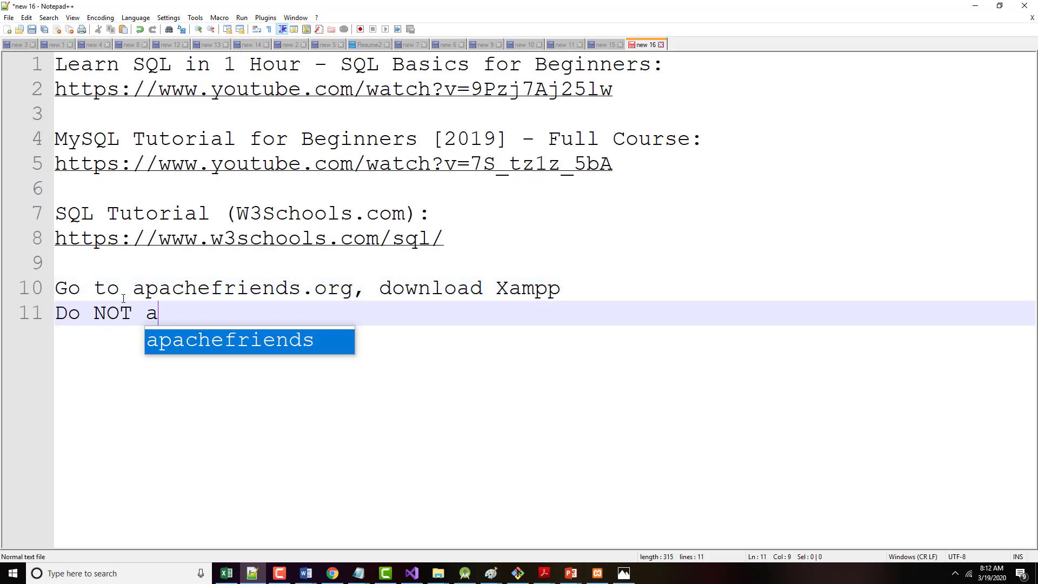
type("dd any")
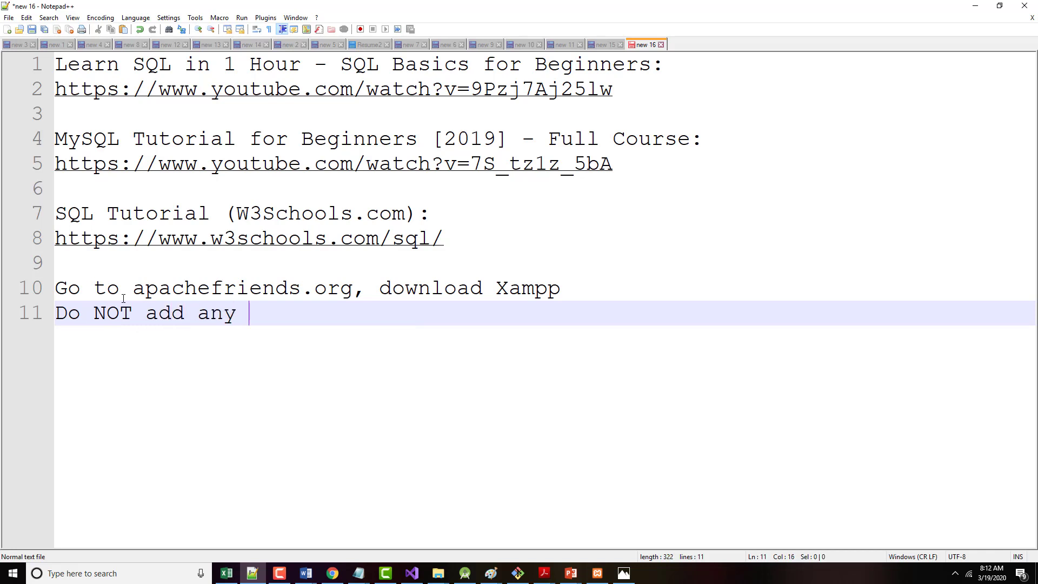
type("bitnami")
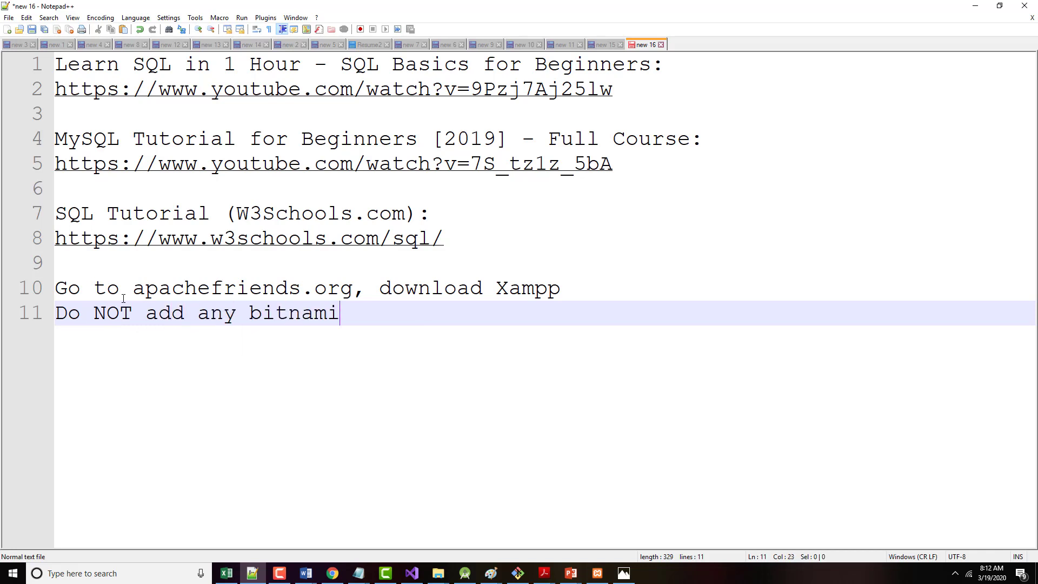
type("add-ons.")
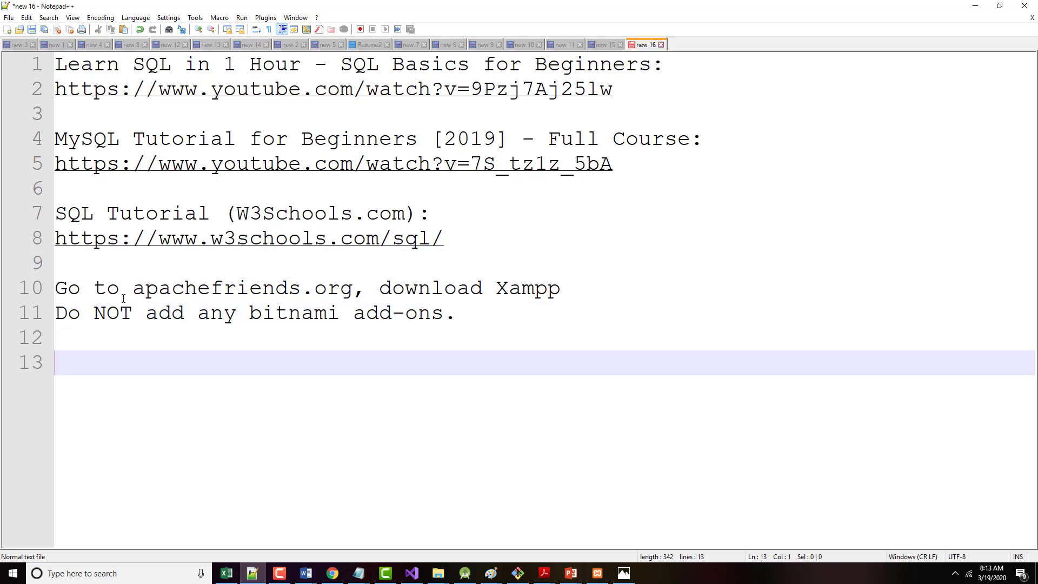
mouse_move(975, 7)
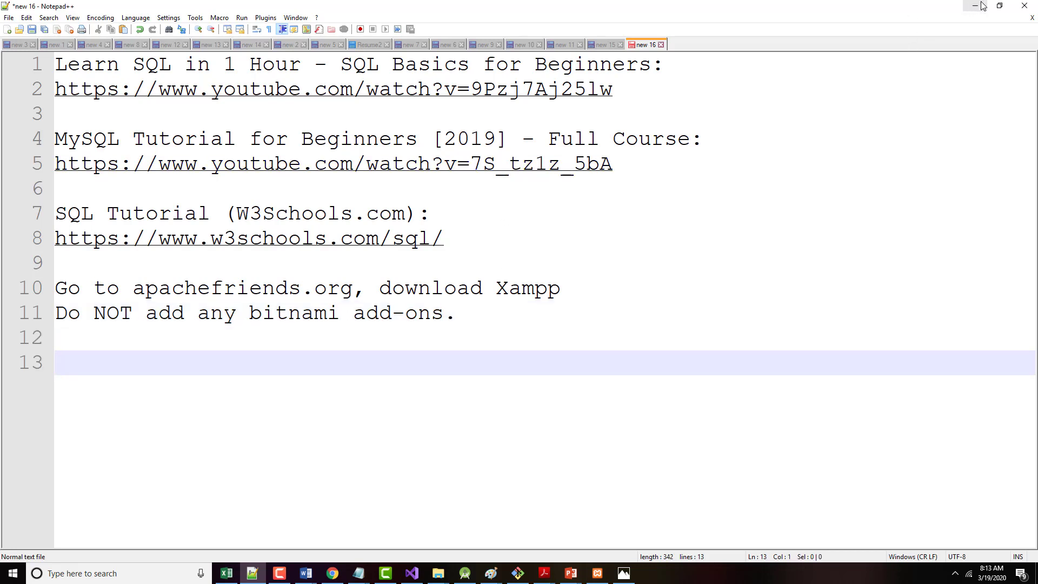
Minimize Notepad++ to watch the installer, then bring up File Explorer
left_click(974, 7)
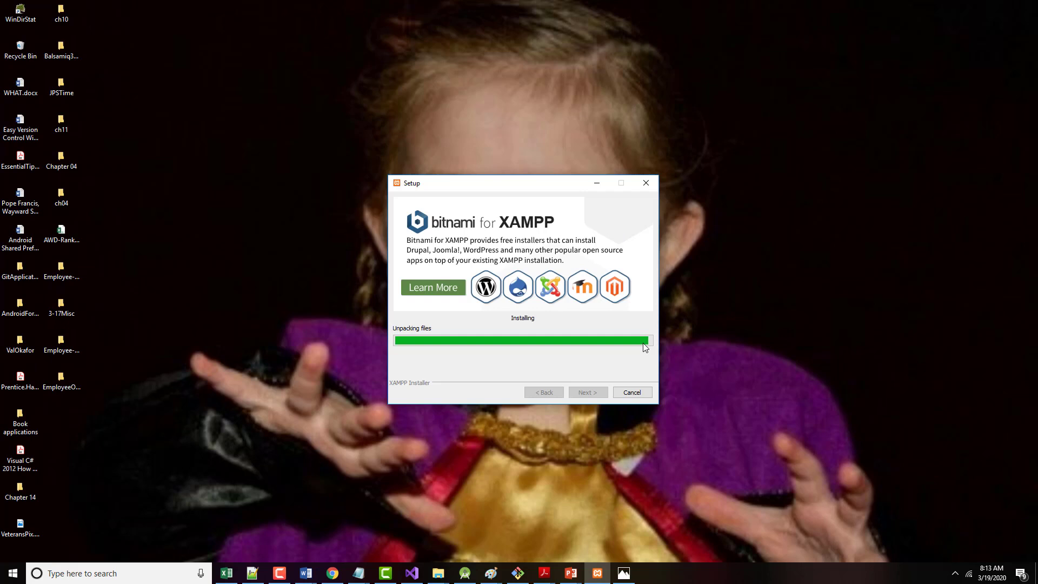
mouse_move(573, 449)
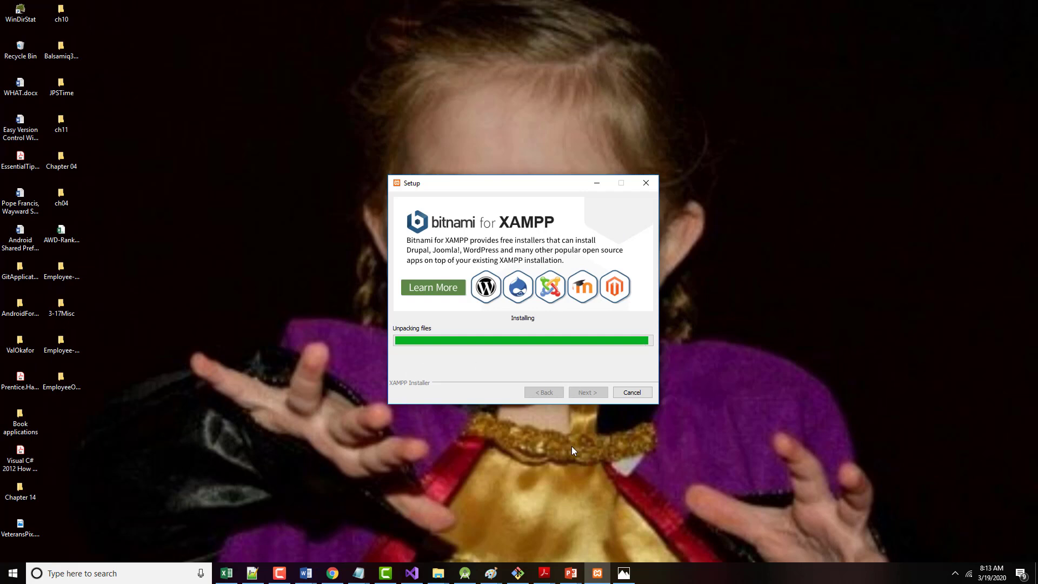
mouse_move(435, 548)
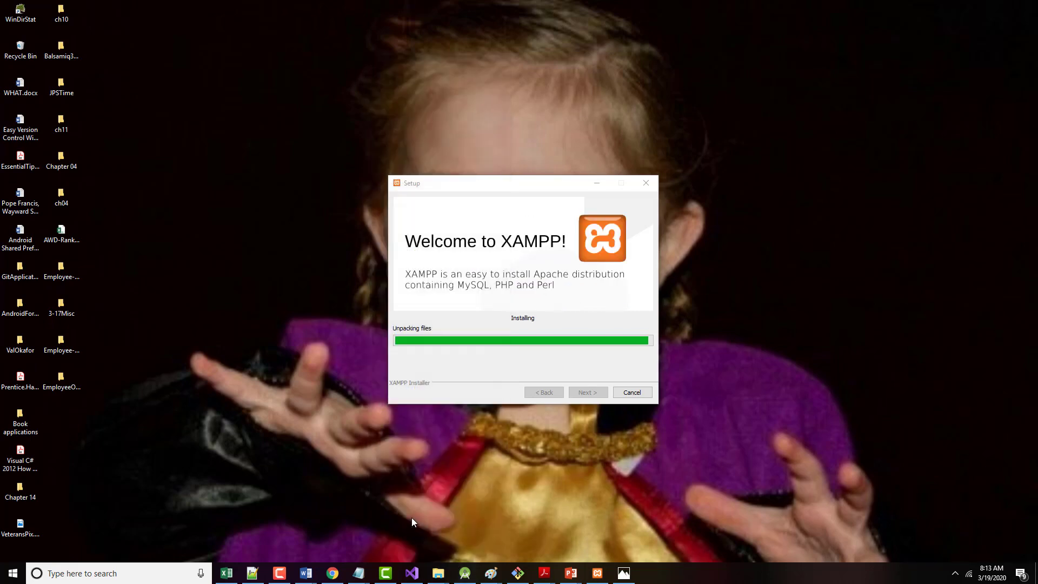
left_click(438, 573)
type("e")
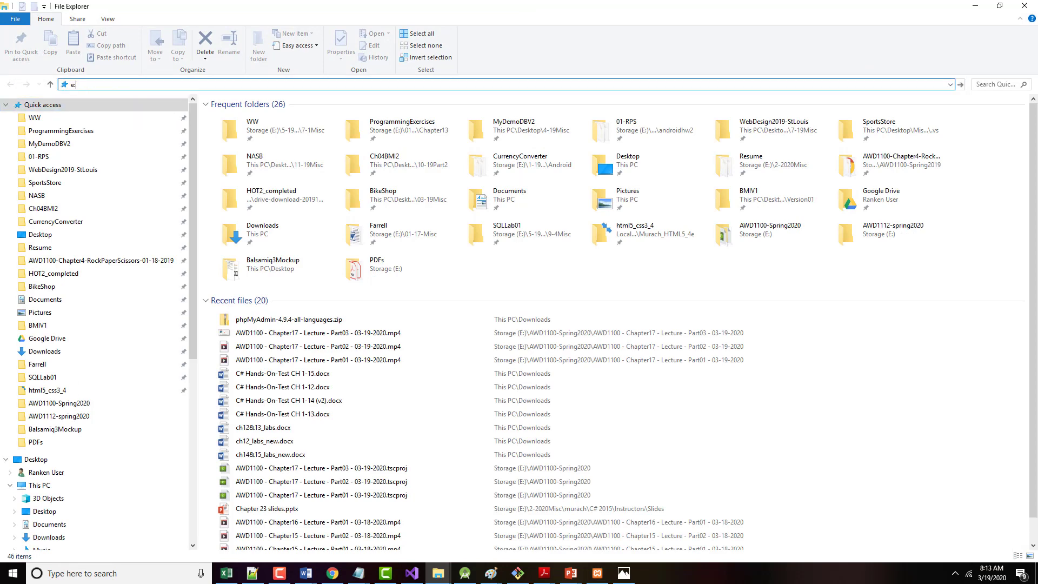
Search the E: drive in File Explorer for *product*.sql files
type(":\\")
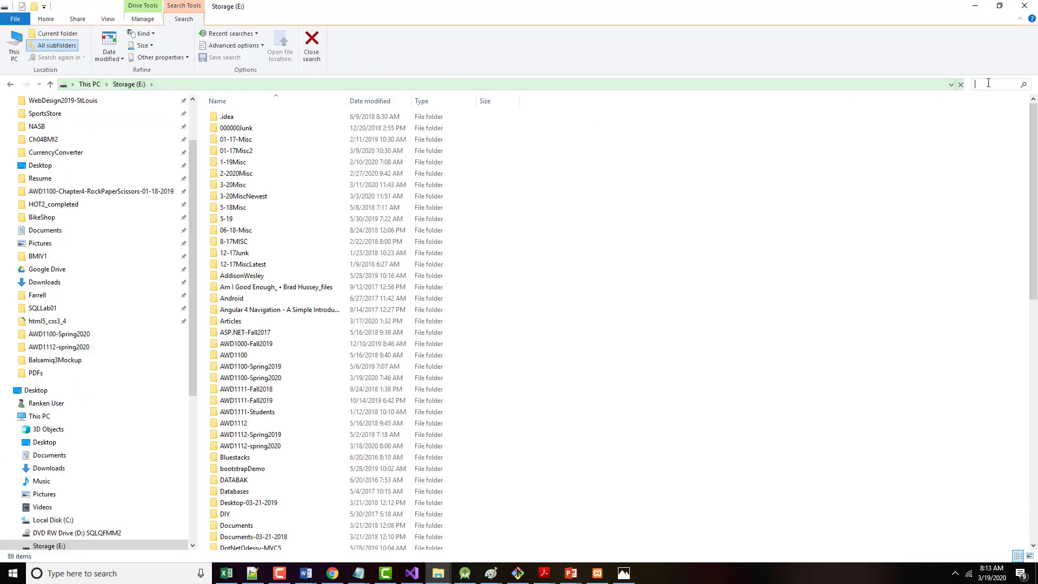
type("*produc")
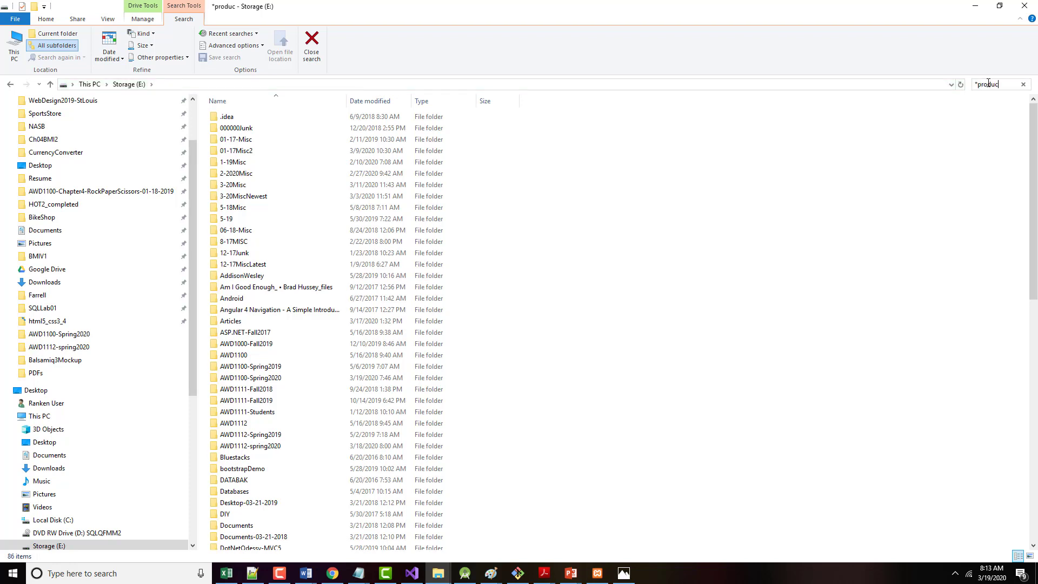
type("t*.sql")
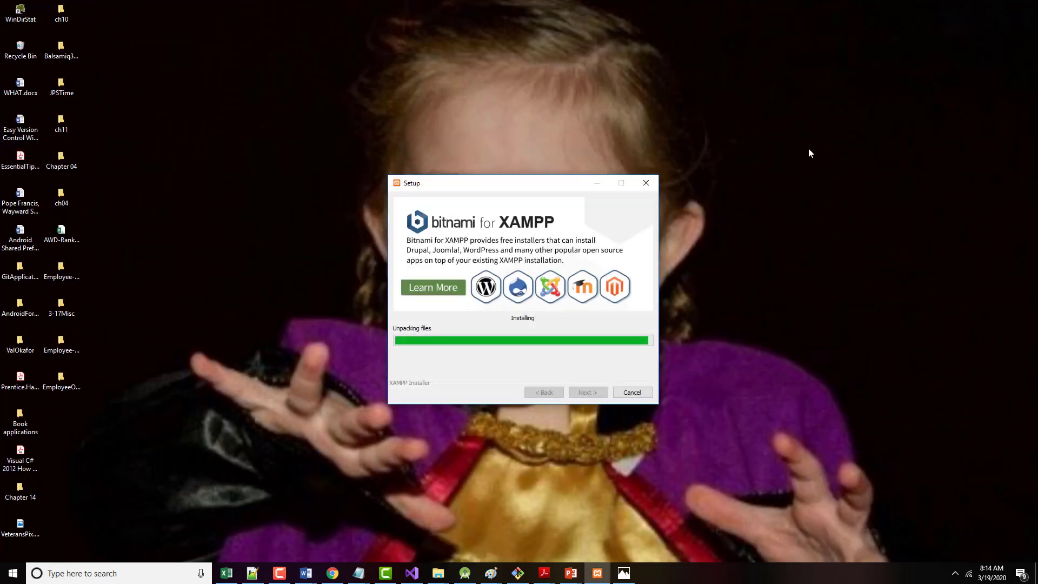
mouse_move(585, 403)
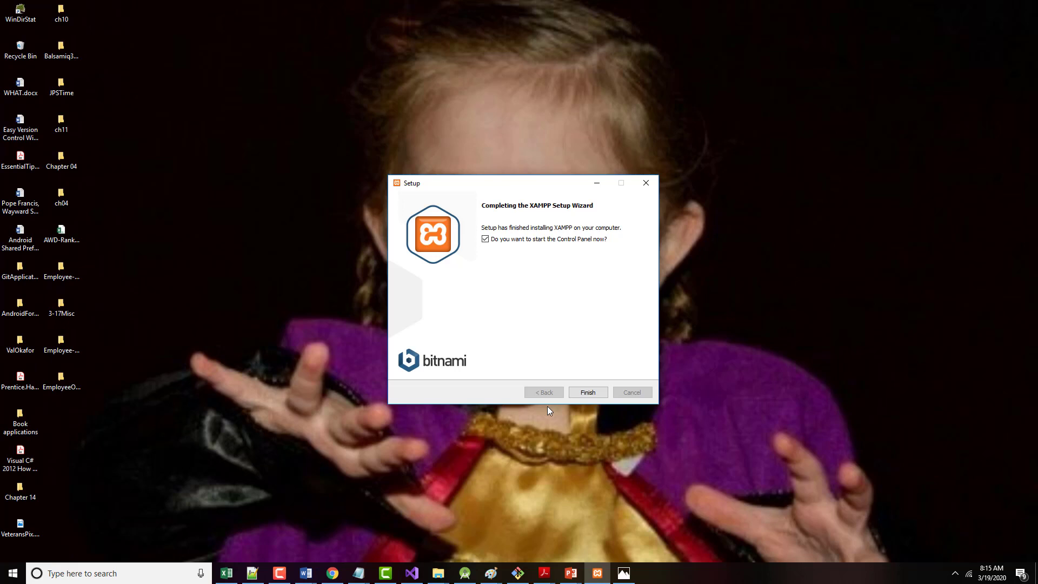
Finish setup, dismiss the language prompt and centre the XAMPP Control Panel window
left_click(587, 391)
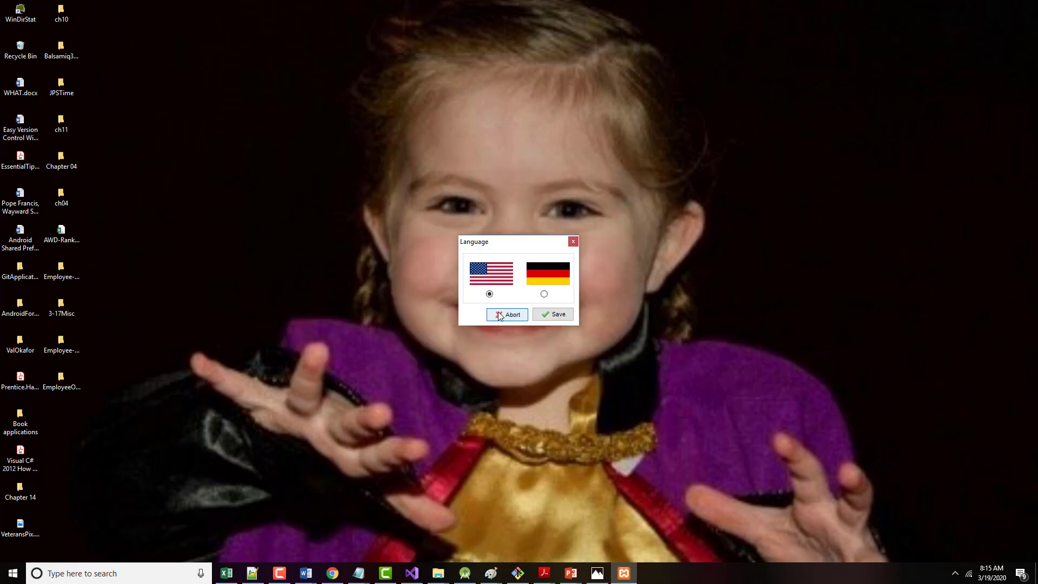
left_click(507, 313)
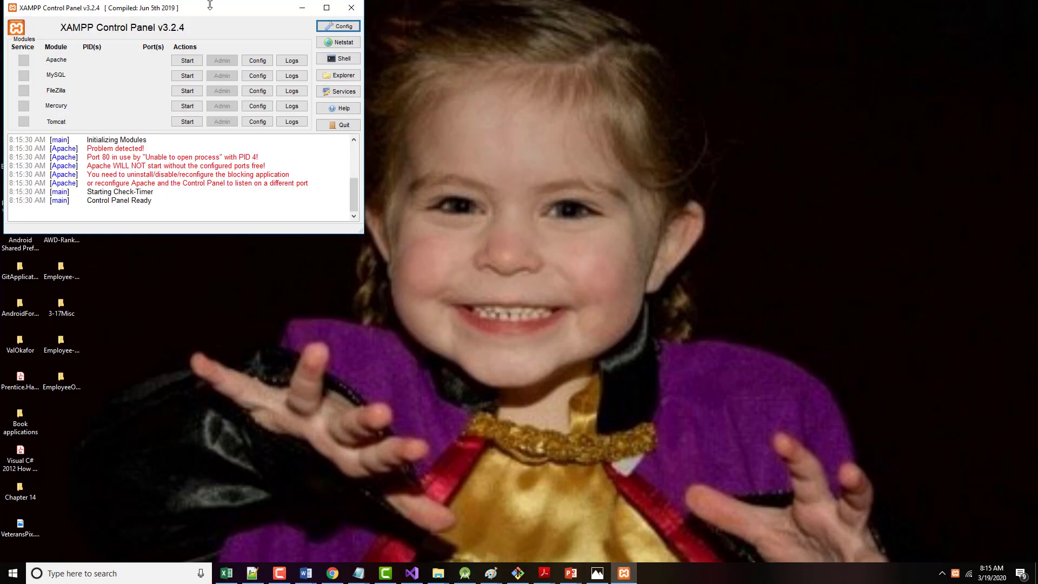
left_click_drag(159, 7, 321, 87)
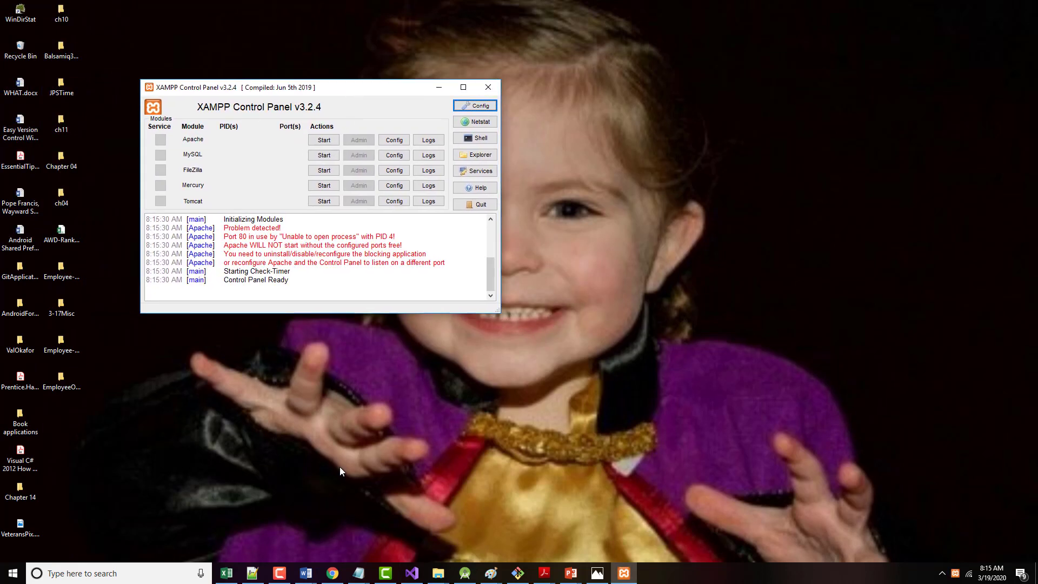
mouse_move(585, 568)
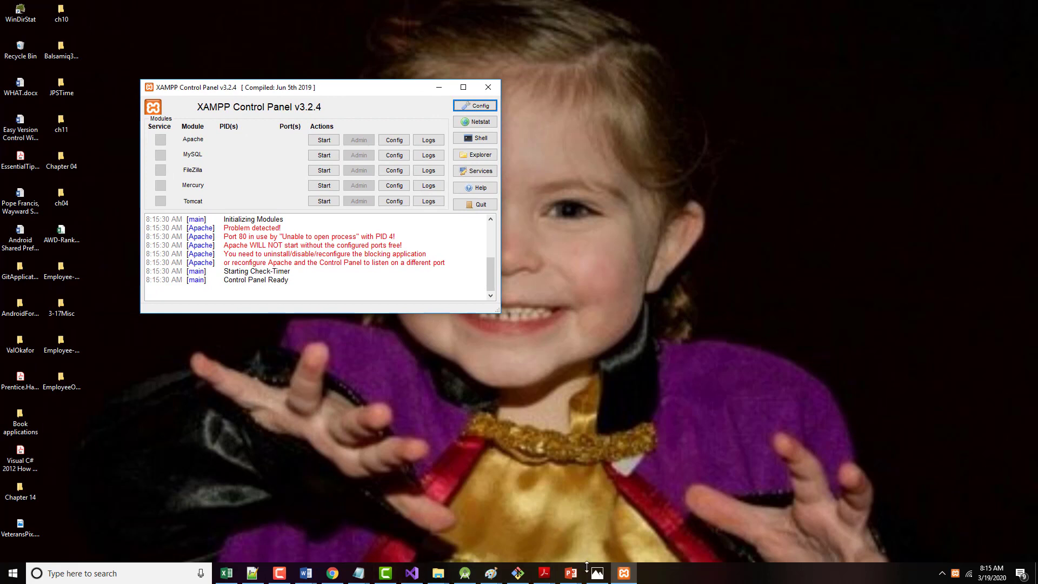
mouse_move(154, 116)
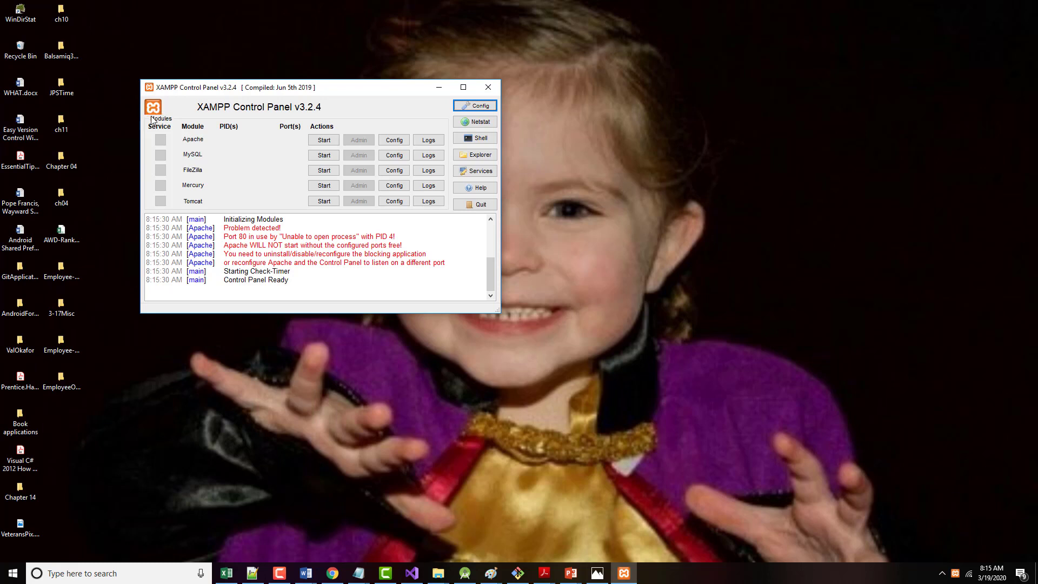
mouse_move(230, 260)
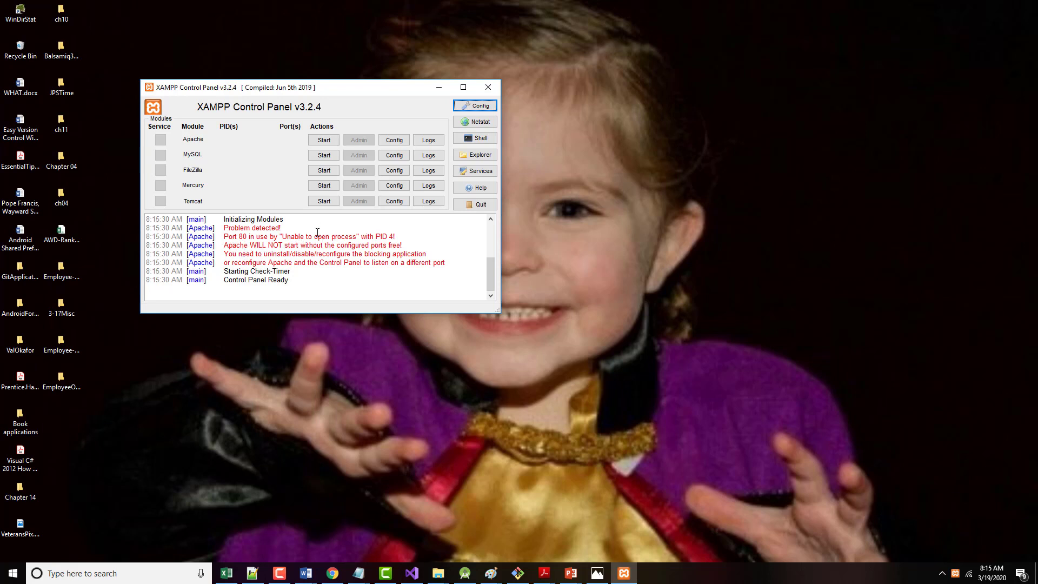
mouse_move(465, 368)
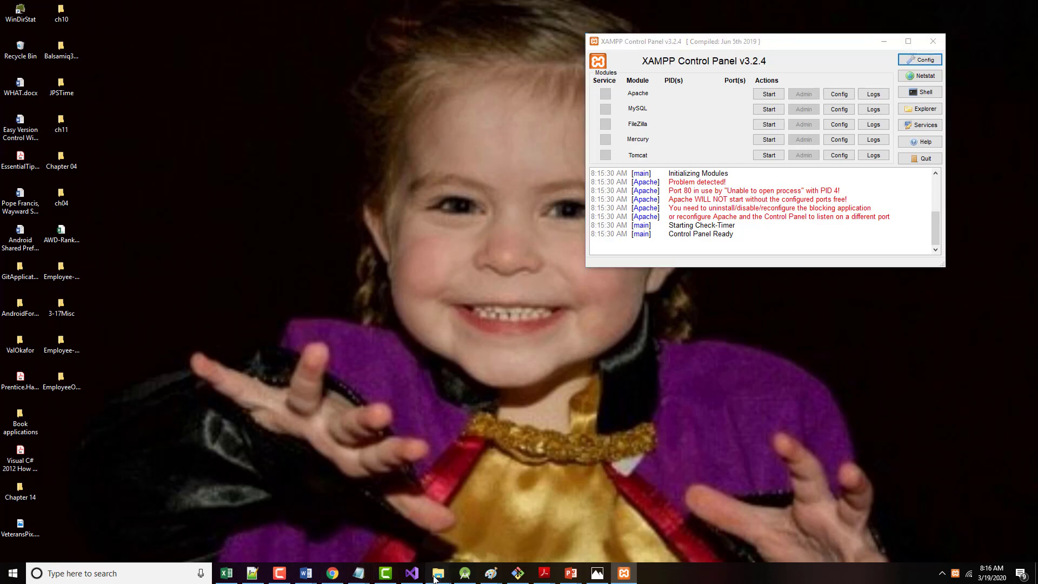
mouse_move(436, 573)
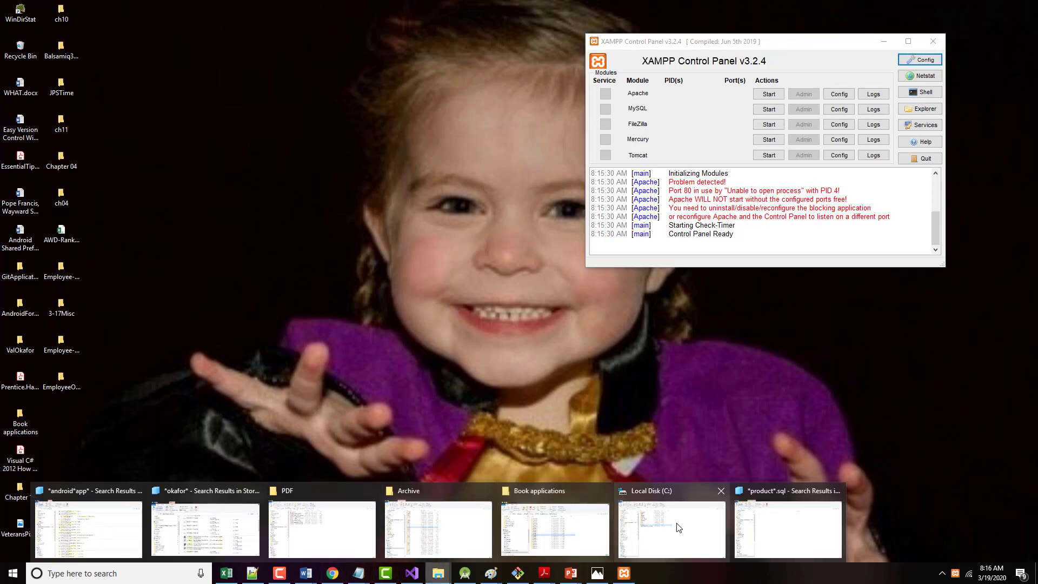
Search the C:\xampp folder for php.ini
left_click(670, 528)
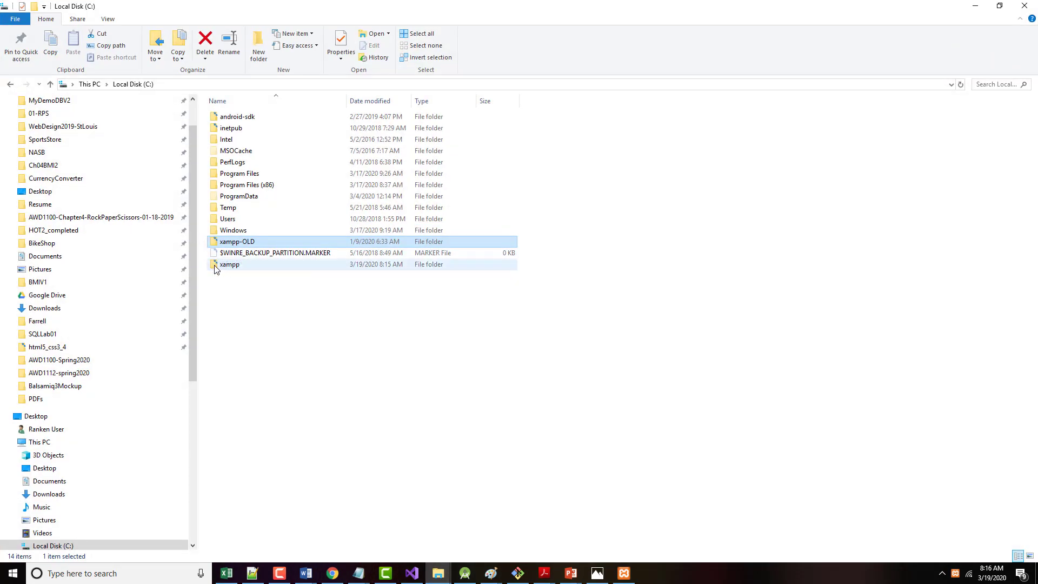
double_click(229, 263)
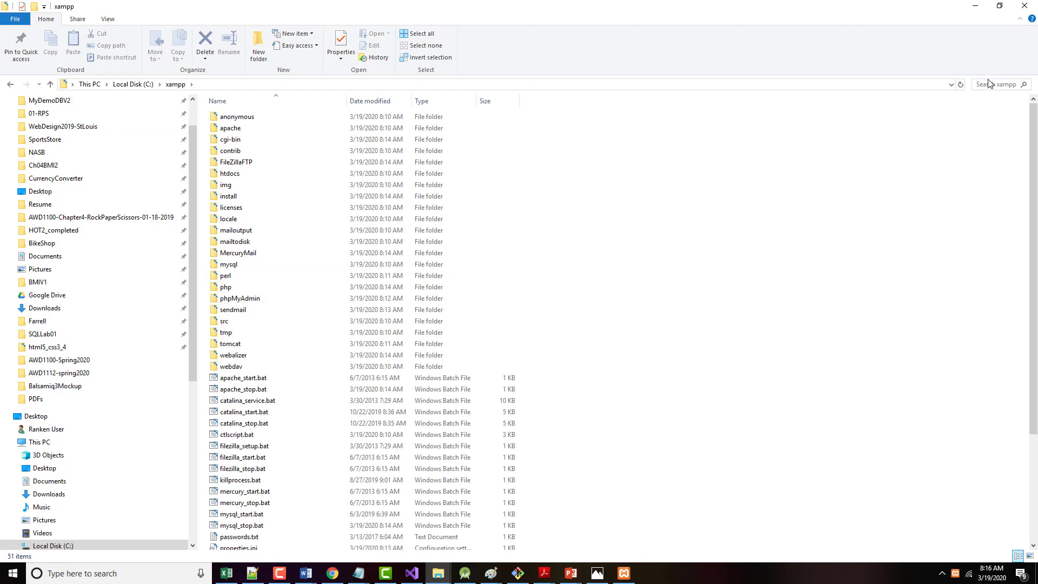
left_click(995, 84)
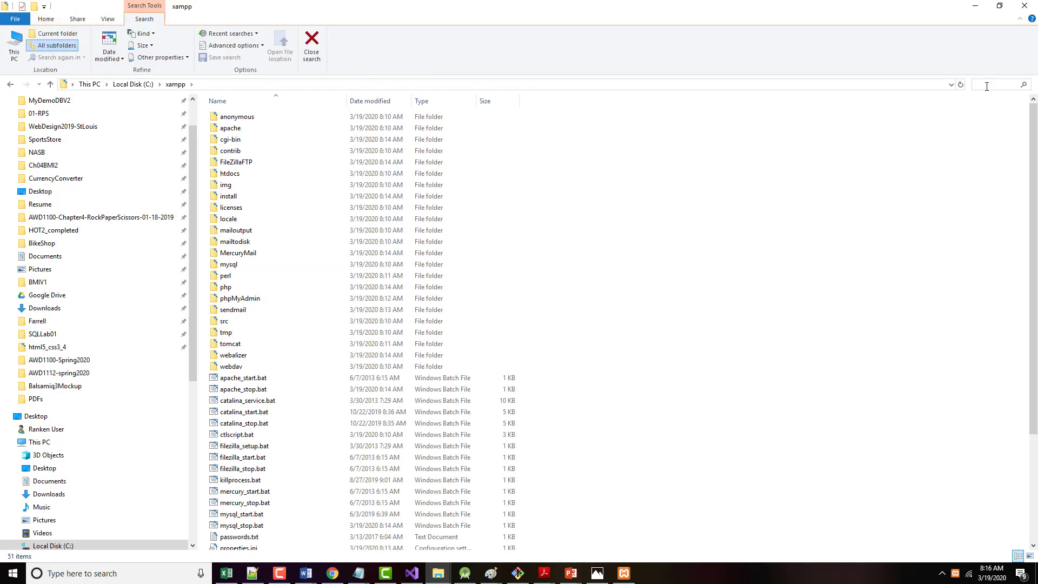
type("php.ini")
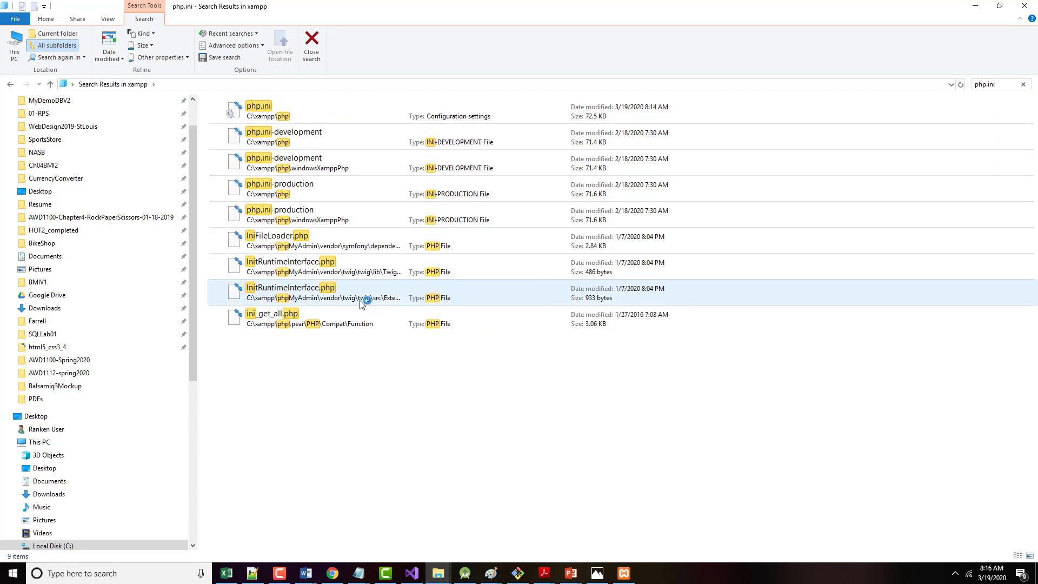
Open the php.ini result with Edit with Notepad++
left_click(258, 111)
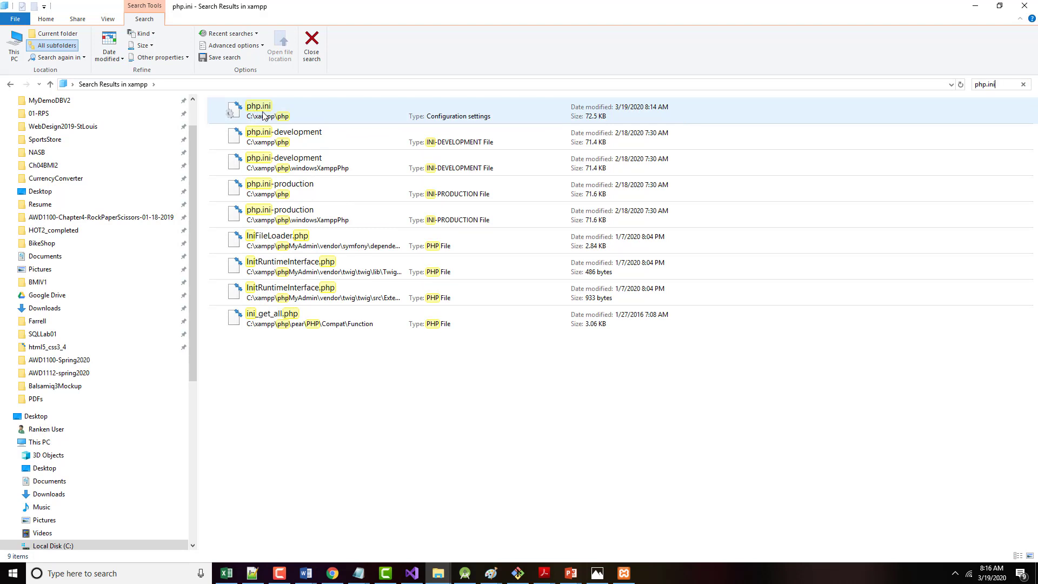
mouse_move(256, 123)
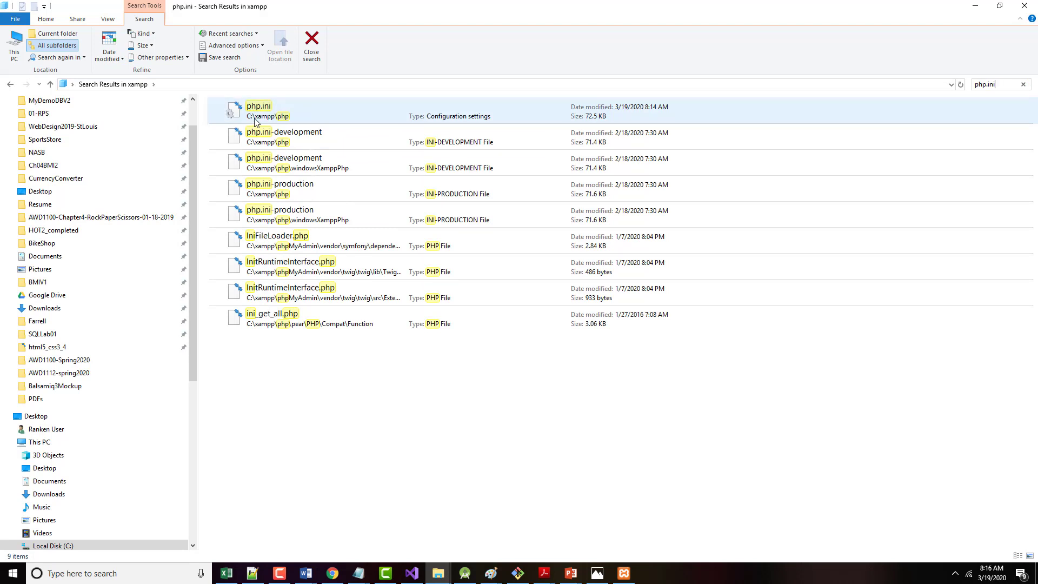
right_click(258, 110)
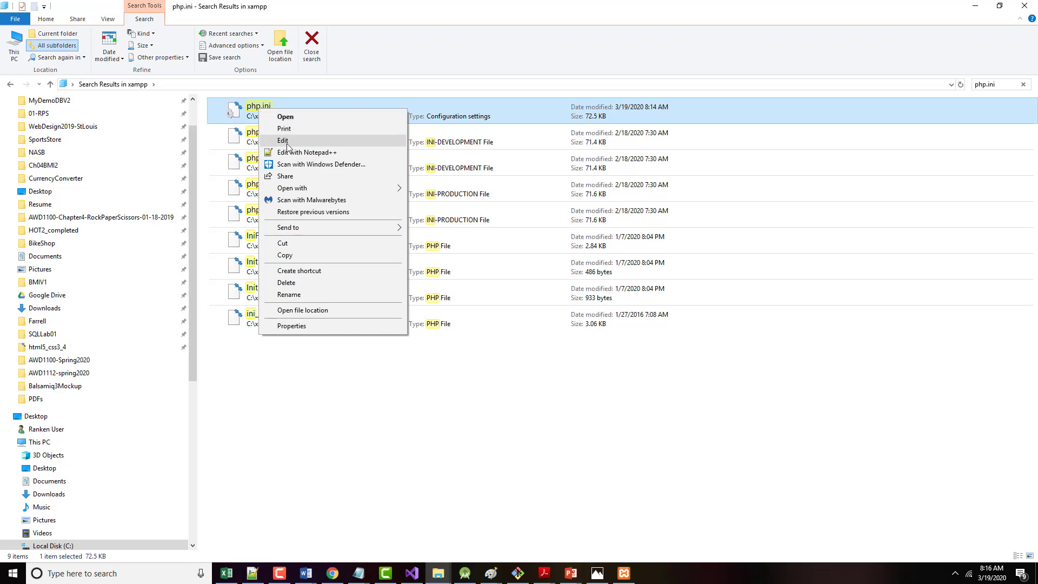
left_click(283, 140)
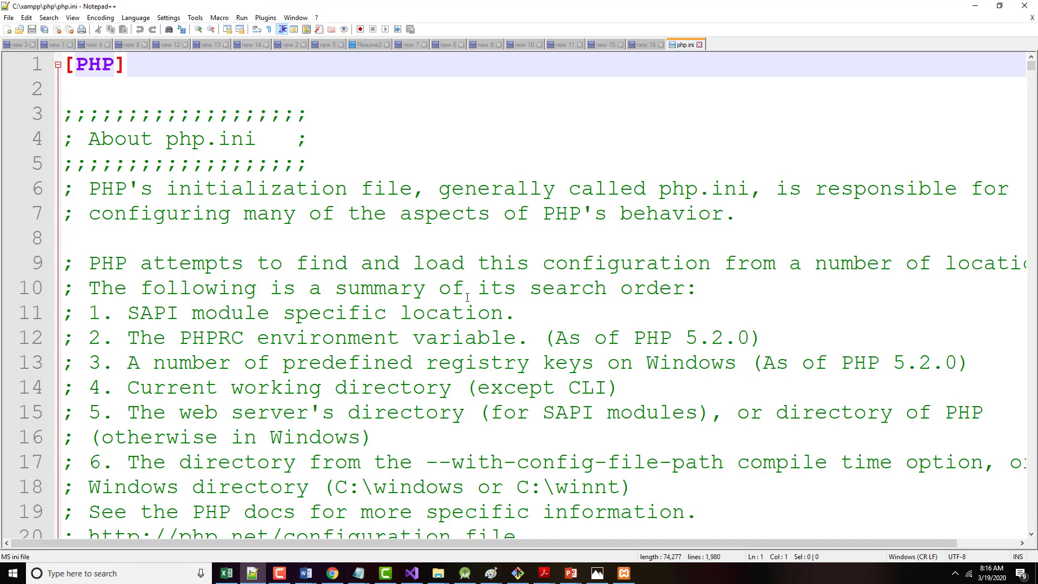
key("Ctrl+f")
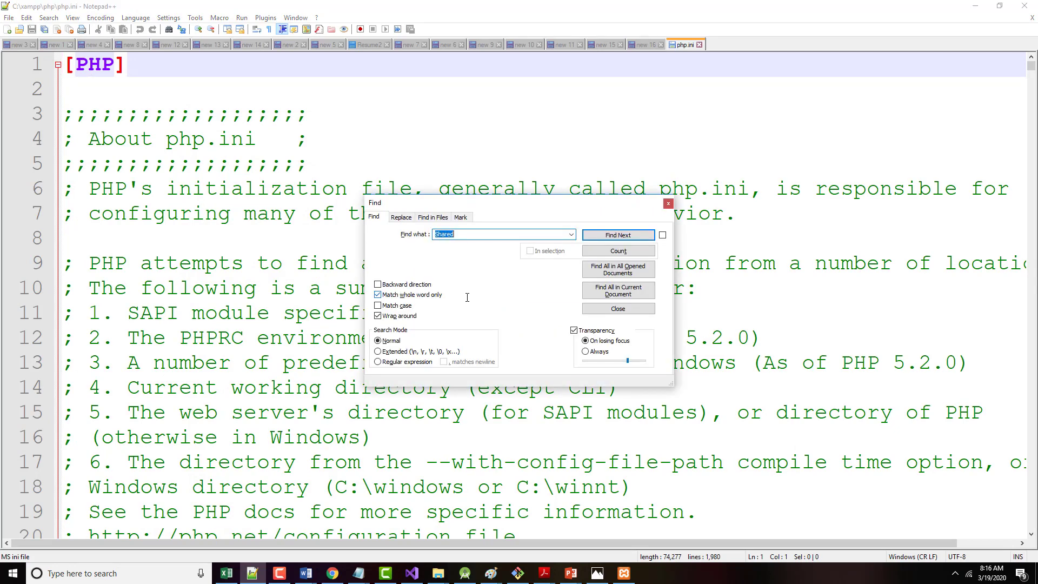
type("8")
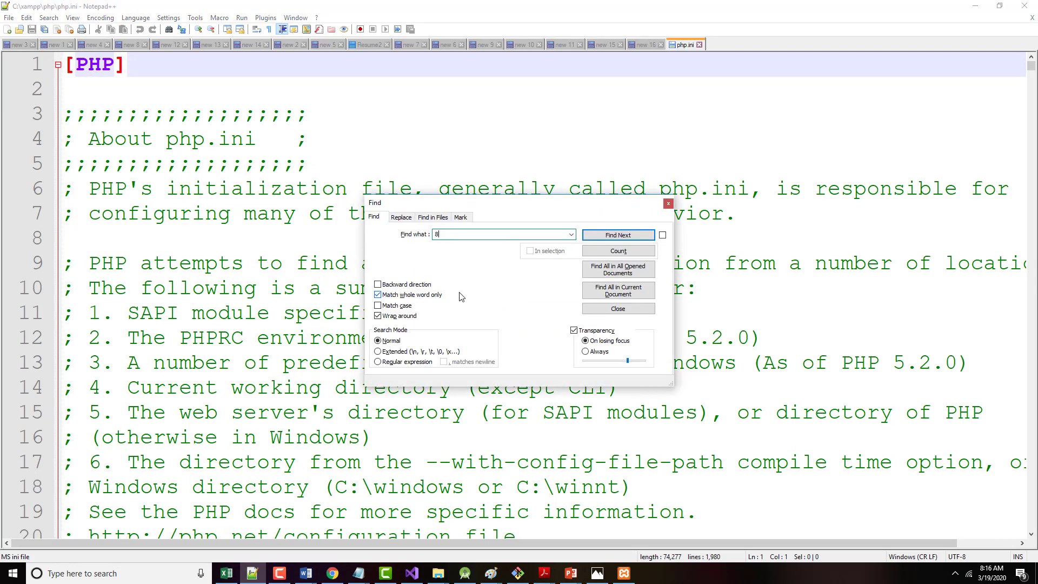
left_click(616, 234)
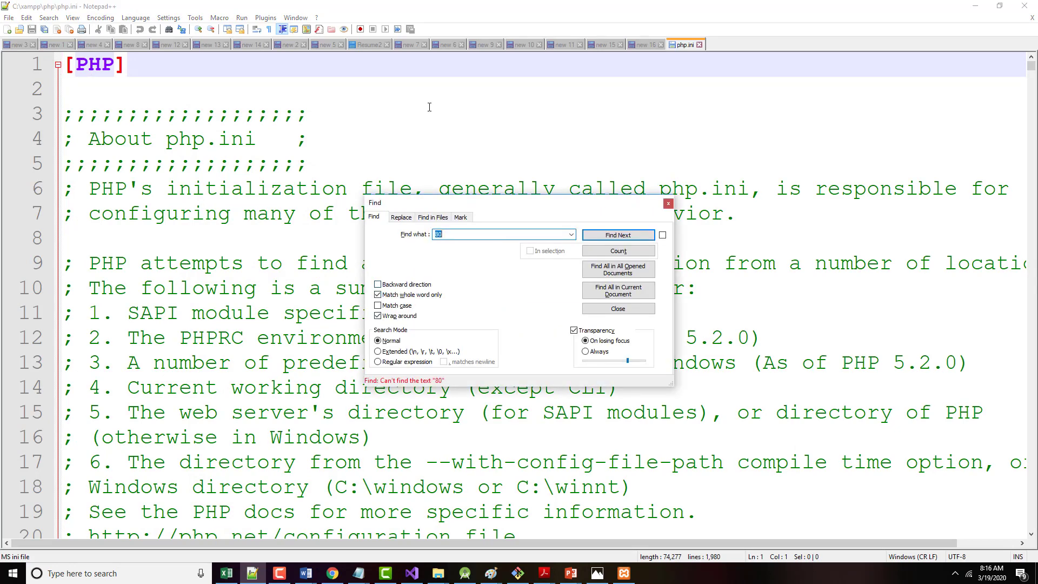
left_click(616, 308)
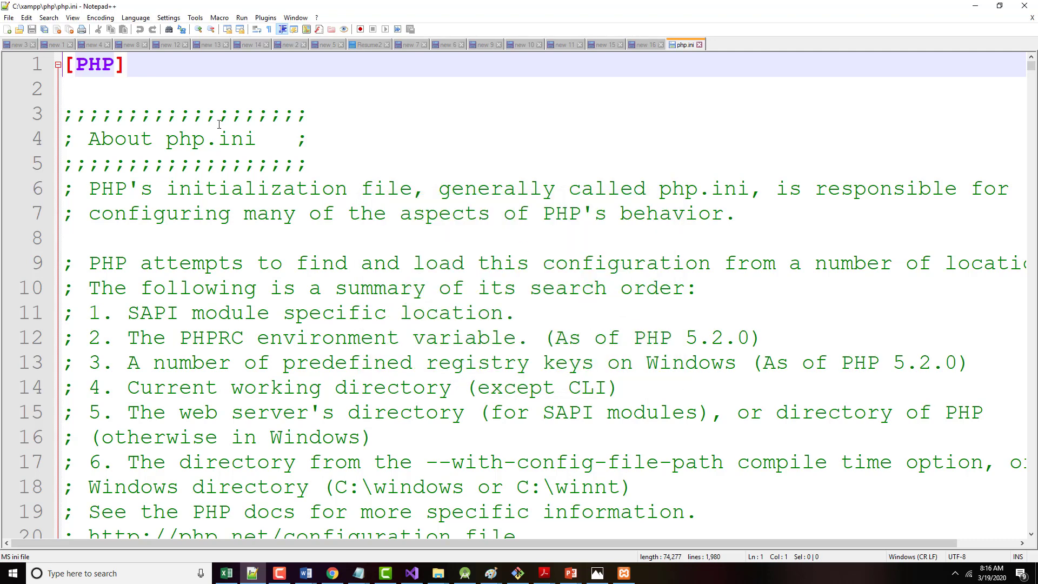
left_click(464, 87)
type("po")
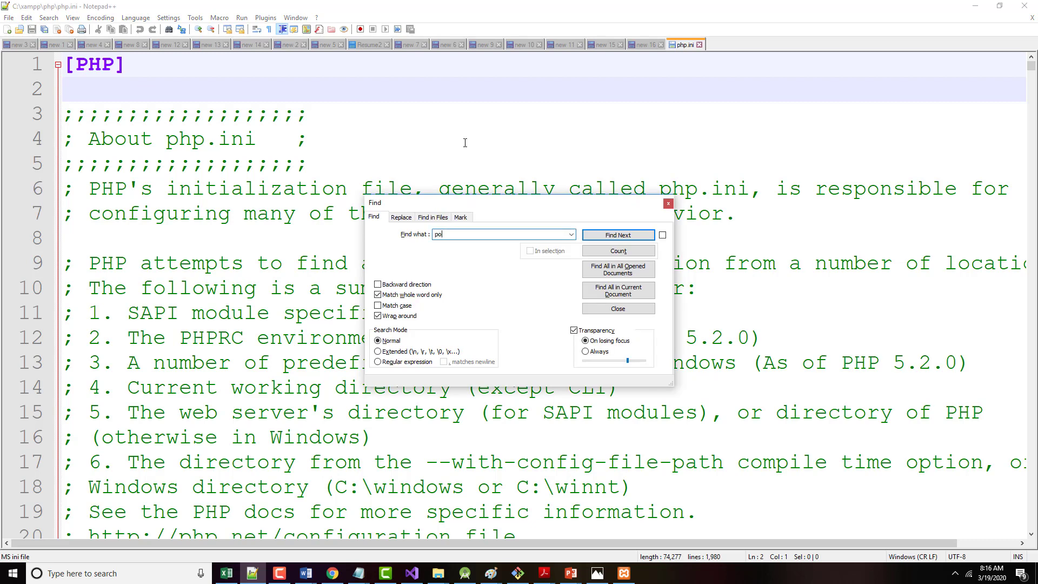
left_click(616, 235)
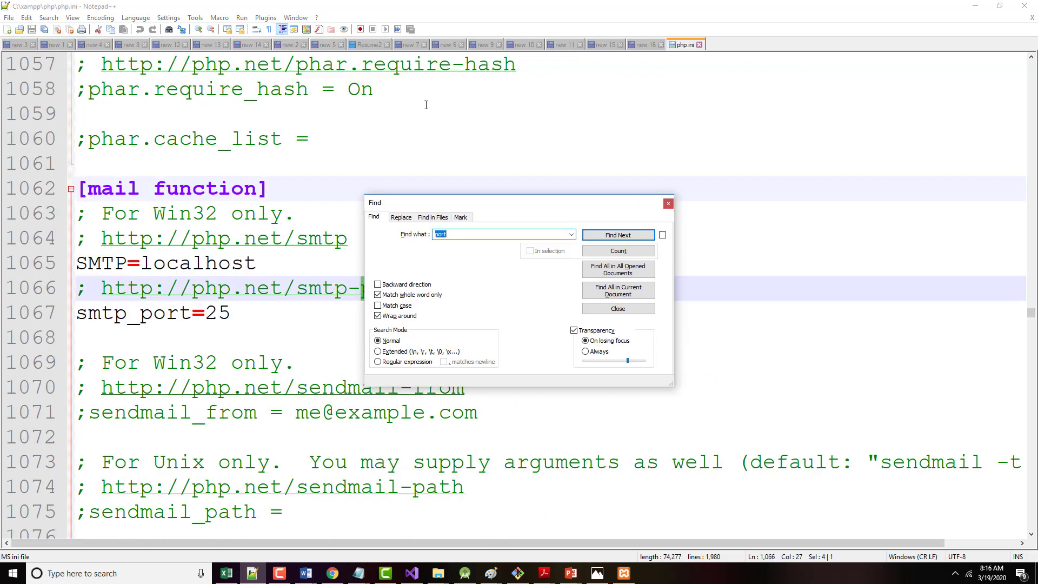
left_click(616, 308)
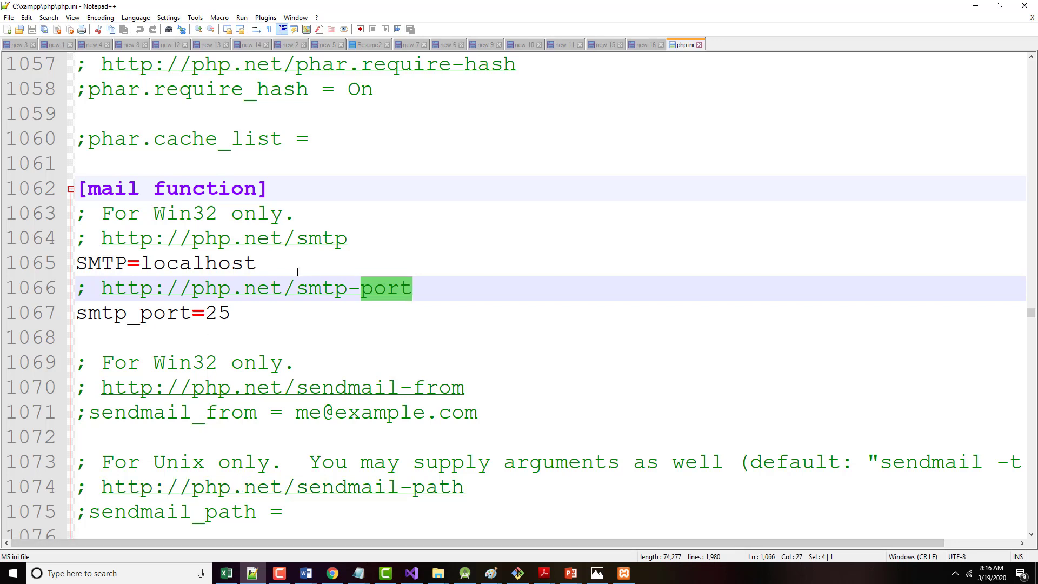
key("ctrl+f")
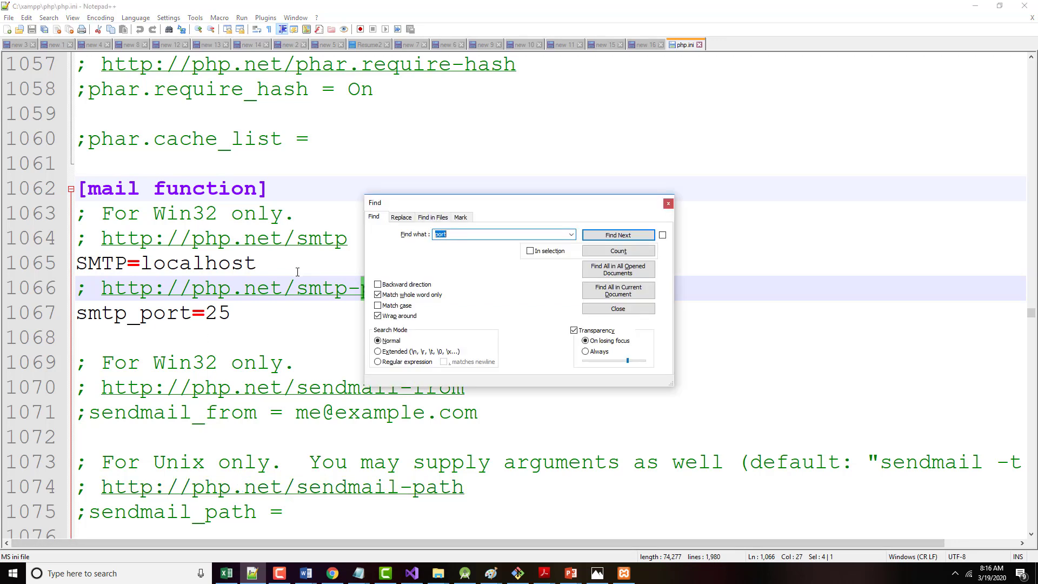
left_click(616, 235)
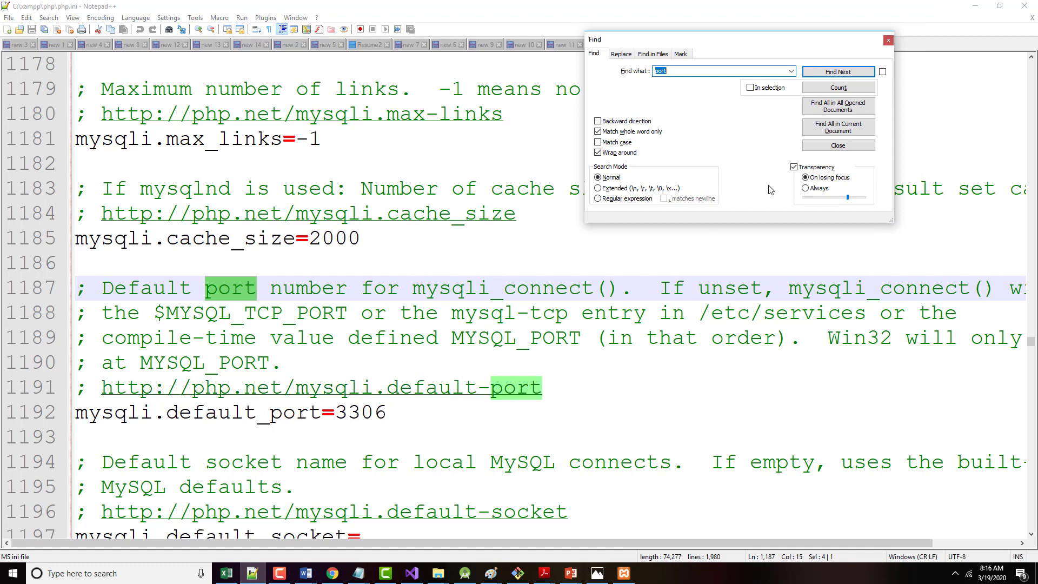
left_click(837, 71)
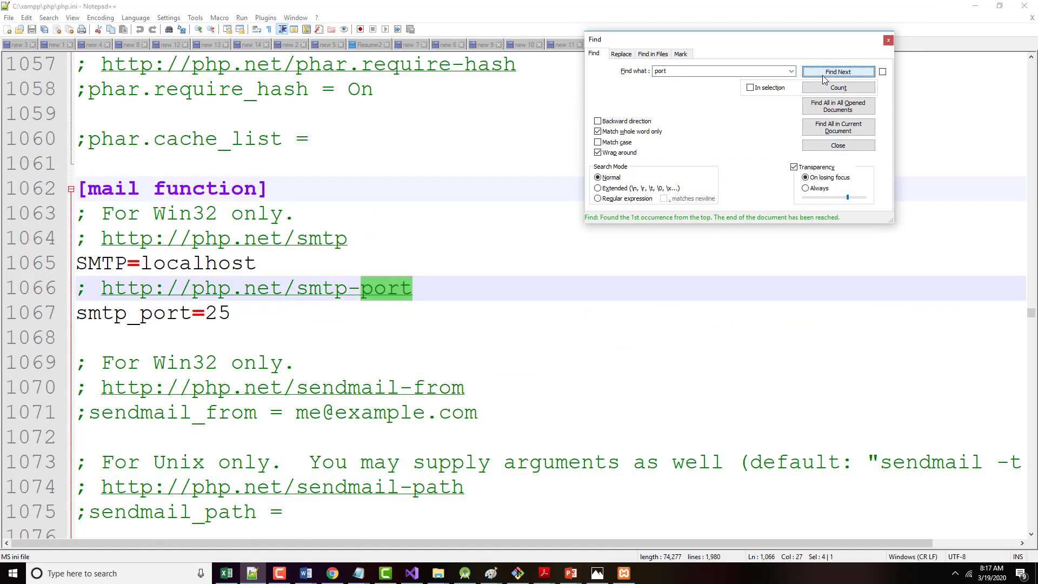
left_click(837, 71)
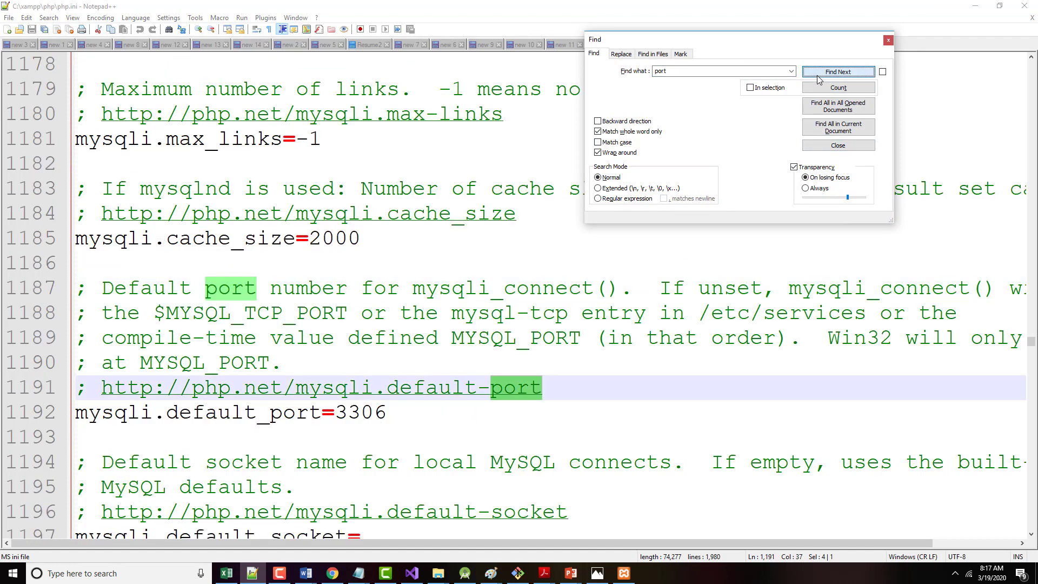
left_click(836, 71)
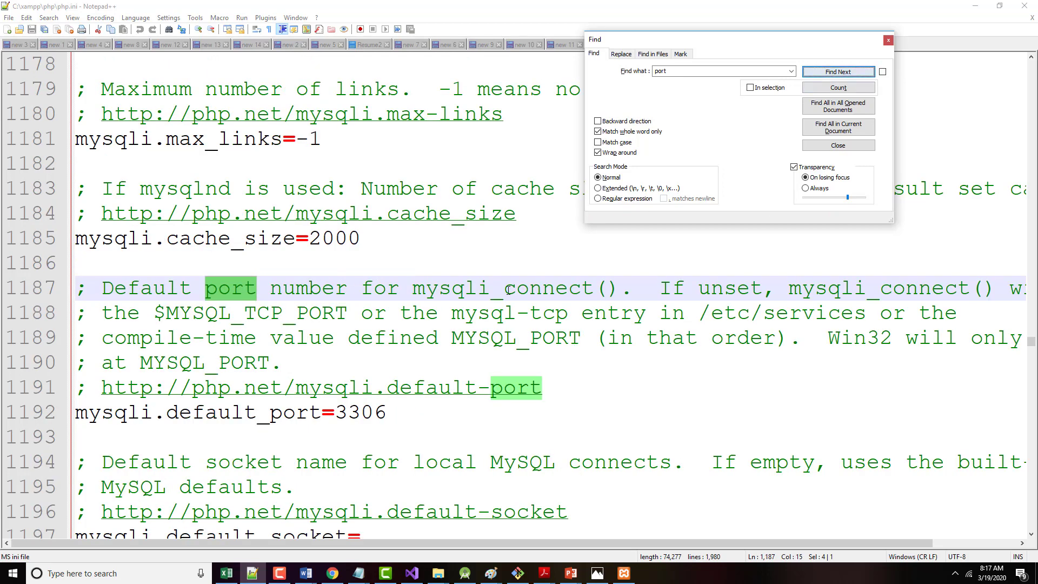
left_click(837, 71)
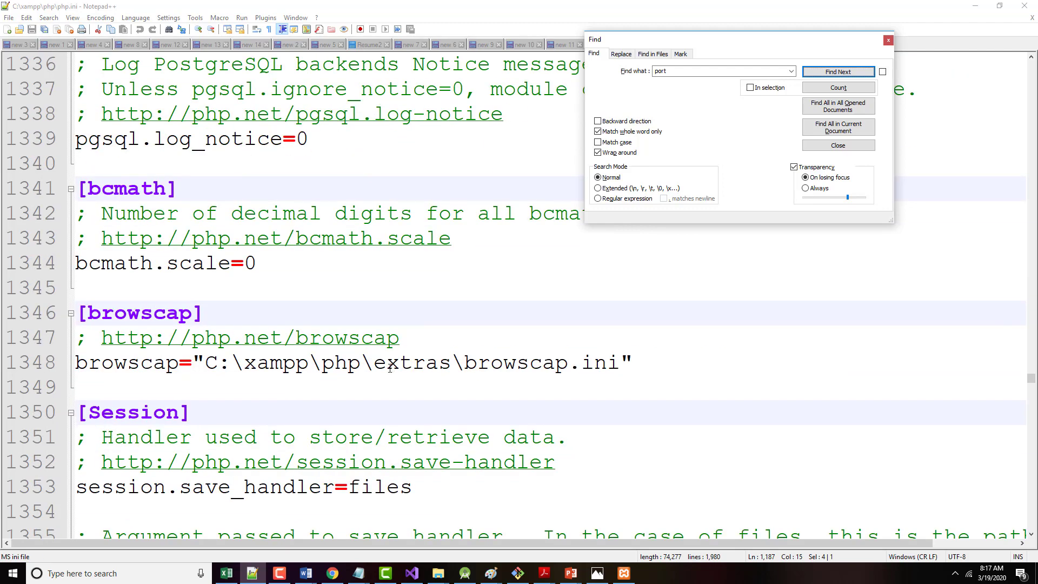
scroll("down", 3)
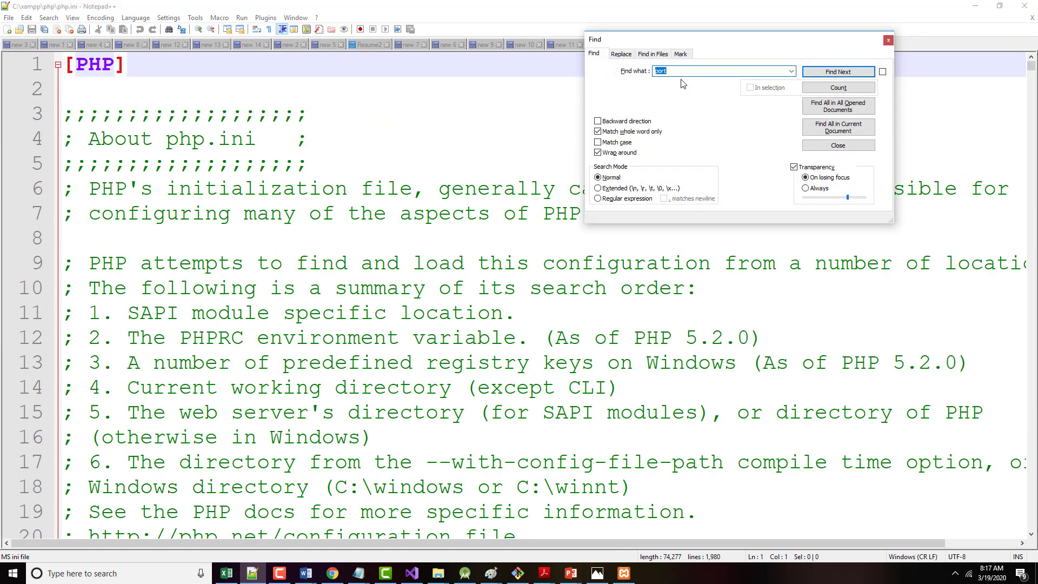
left_click(837, 72)
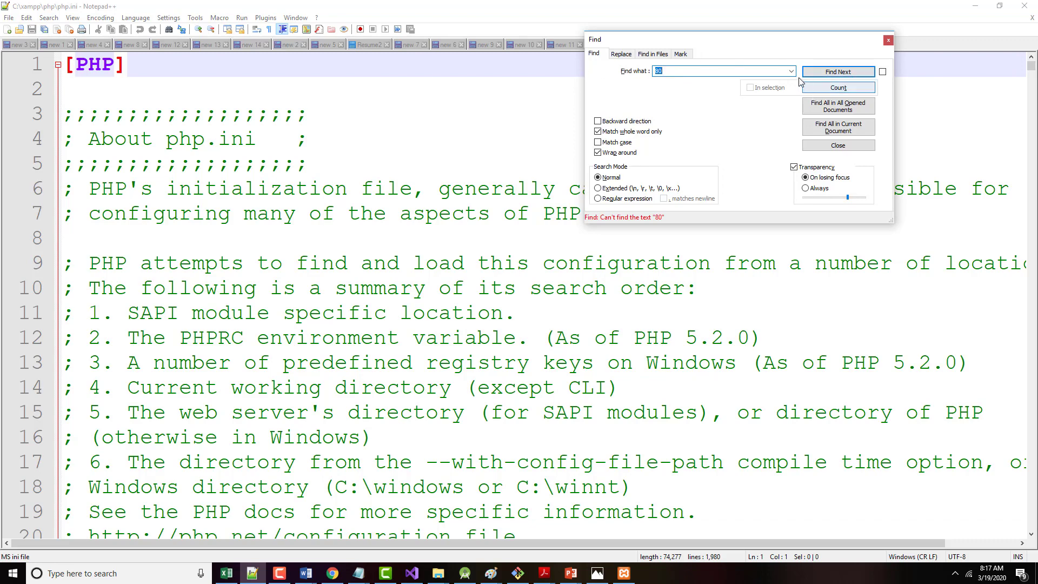
left_click(836, 145)
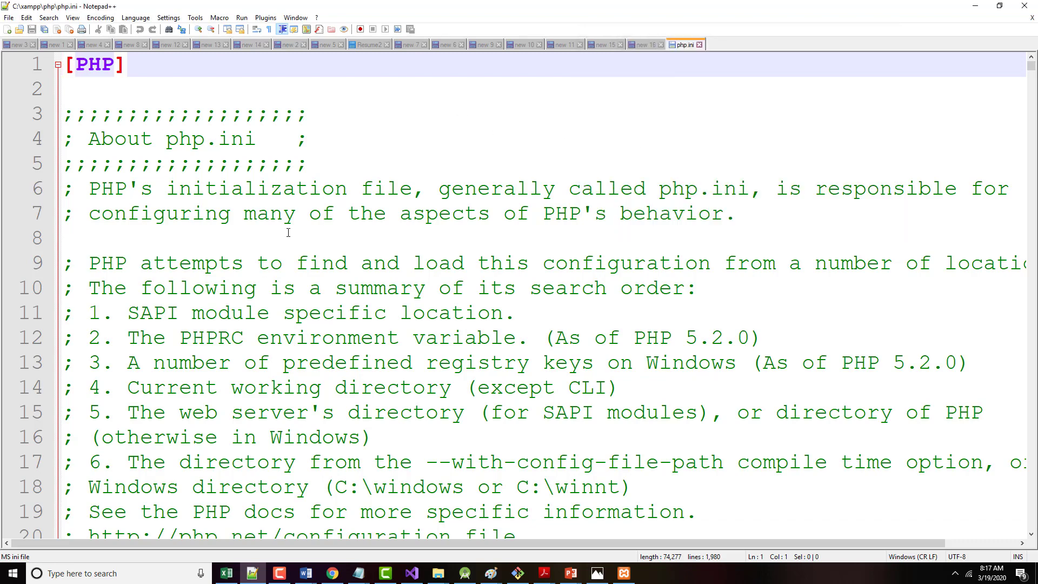
scroll("down", 3)
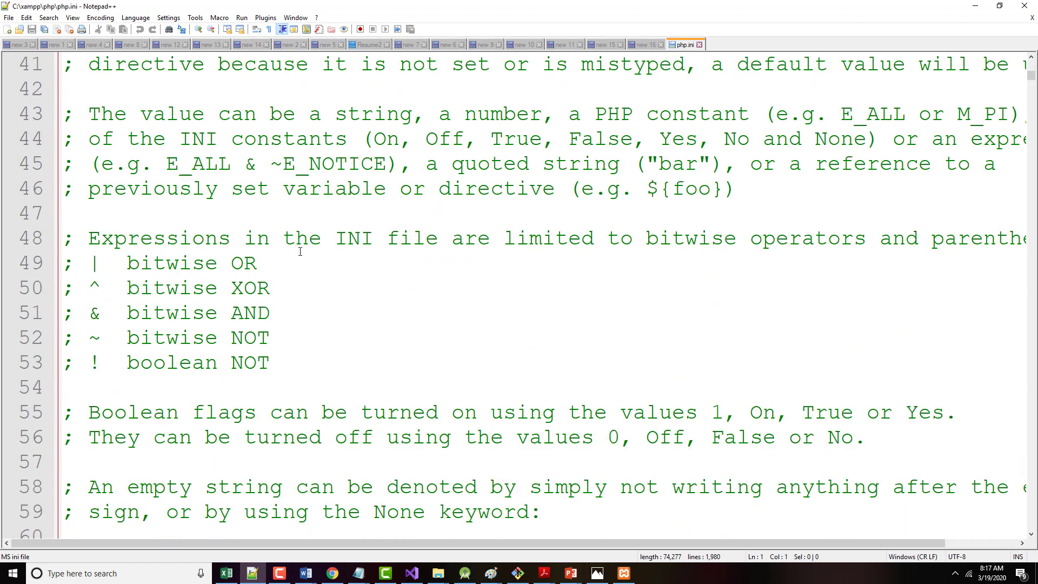
scroll("down", 3)
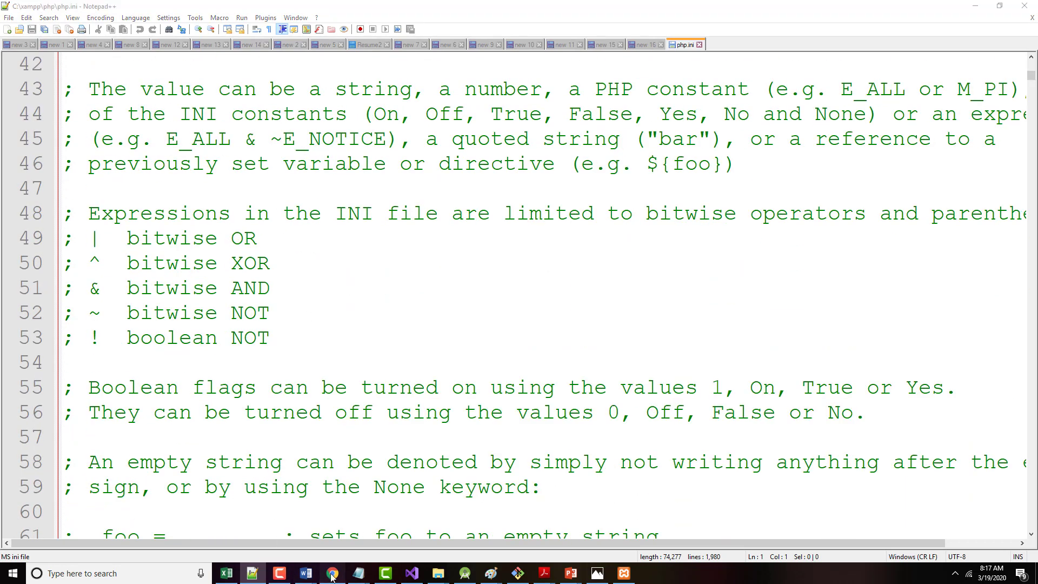
left_click(332, 573)
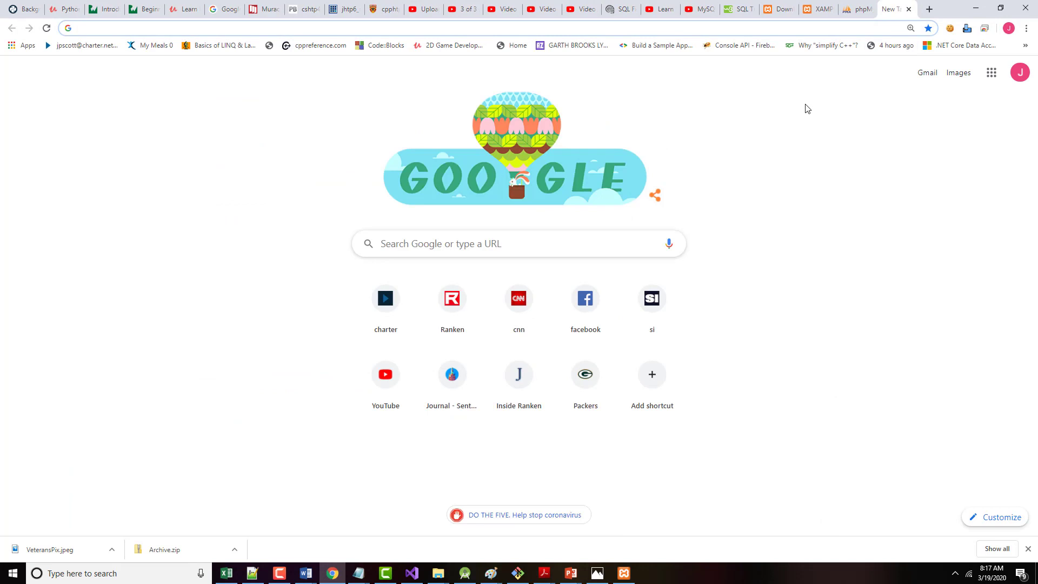
Run a Google search for "xampp port 80 error" from the Chrome address bar
type("xampp download")
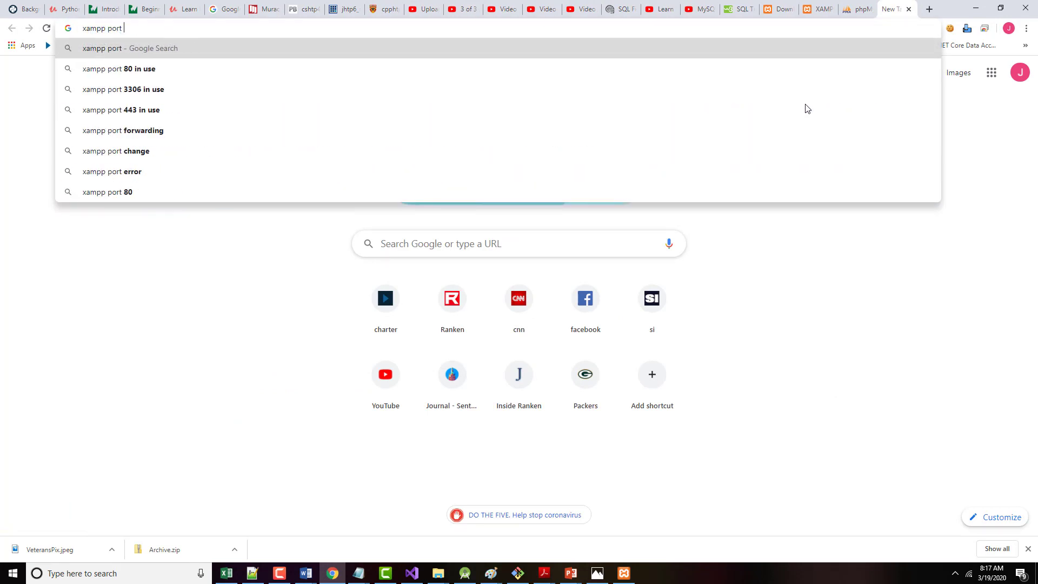
type("80 e")
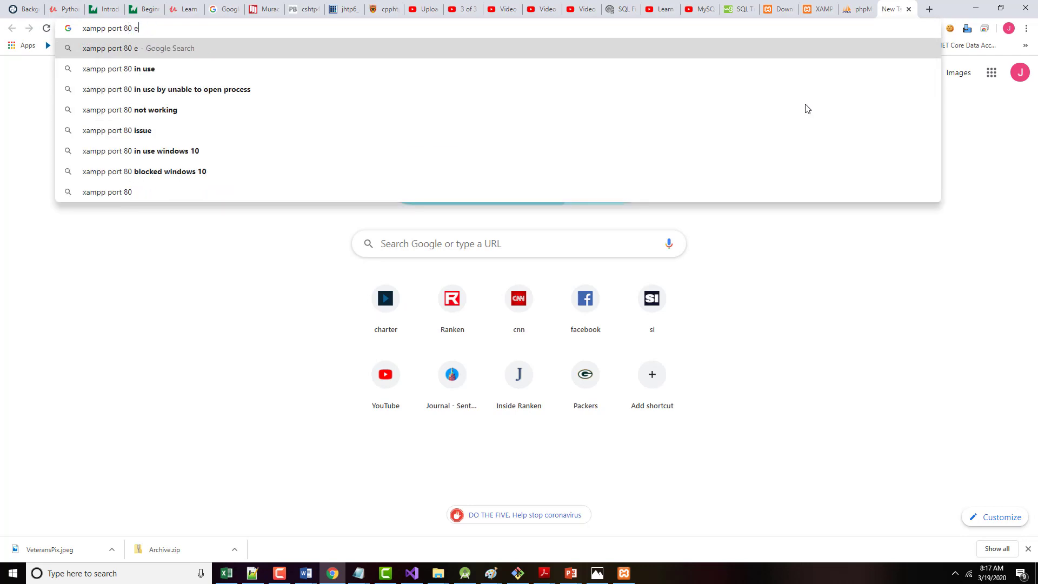
key("Return")
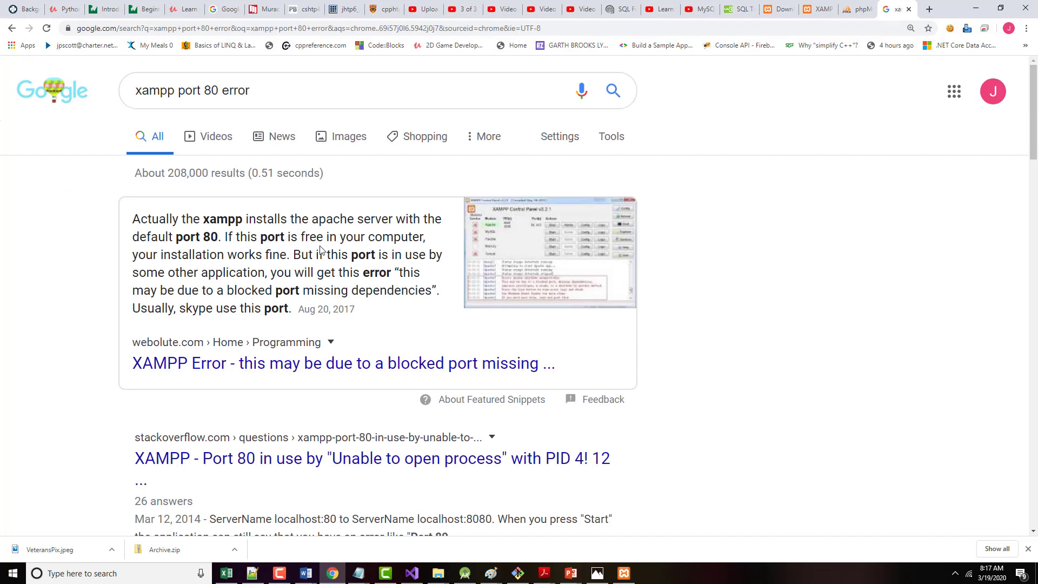
mouse_move(223, 269)
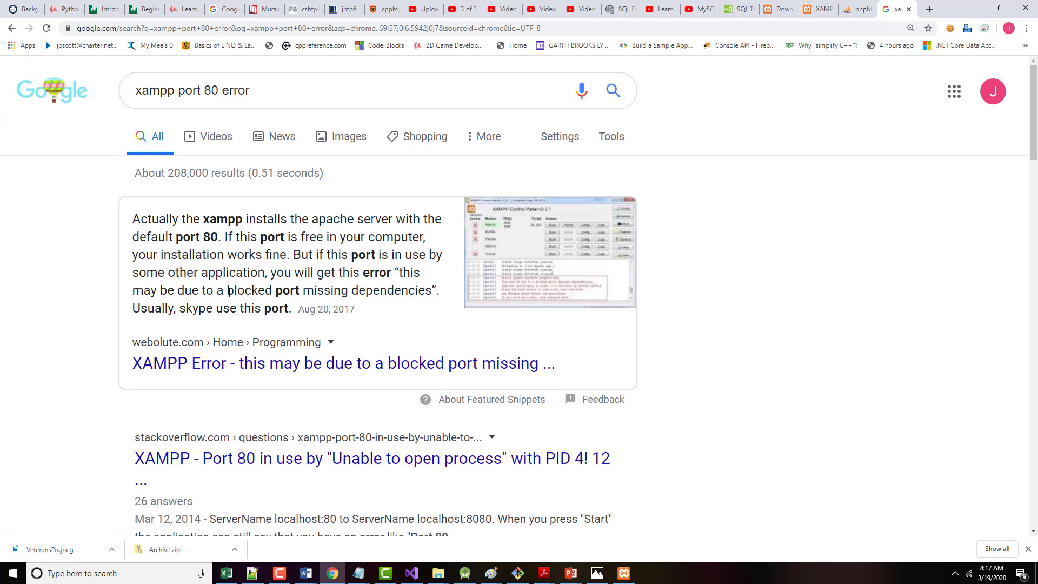
mouse_move(214, 322)
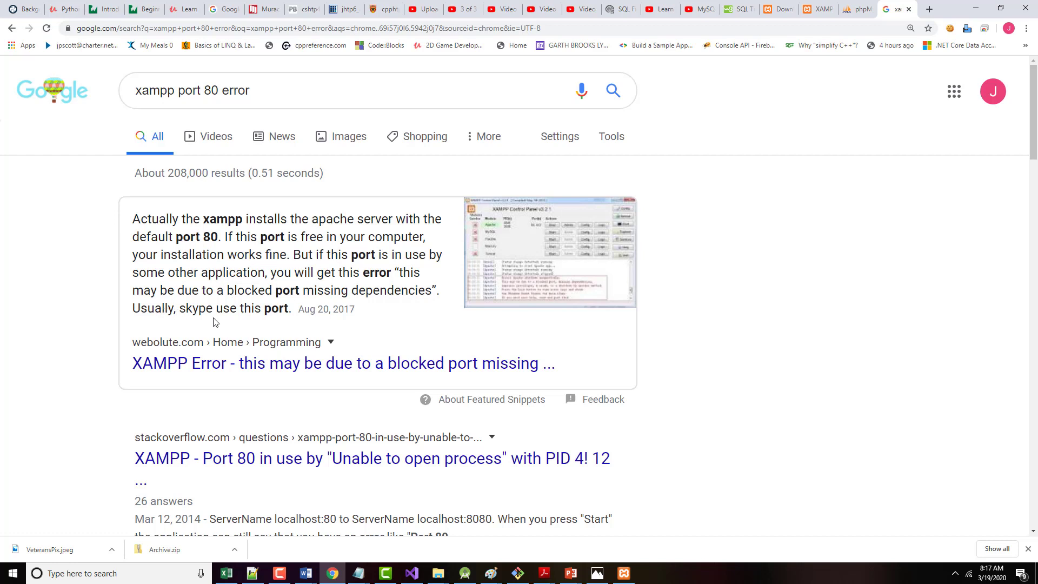
mouse_move(214, 356)
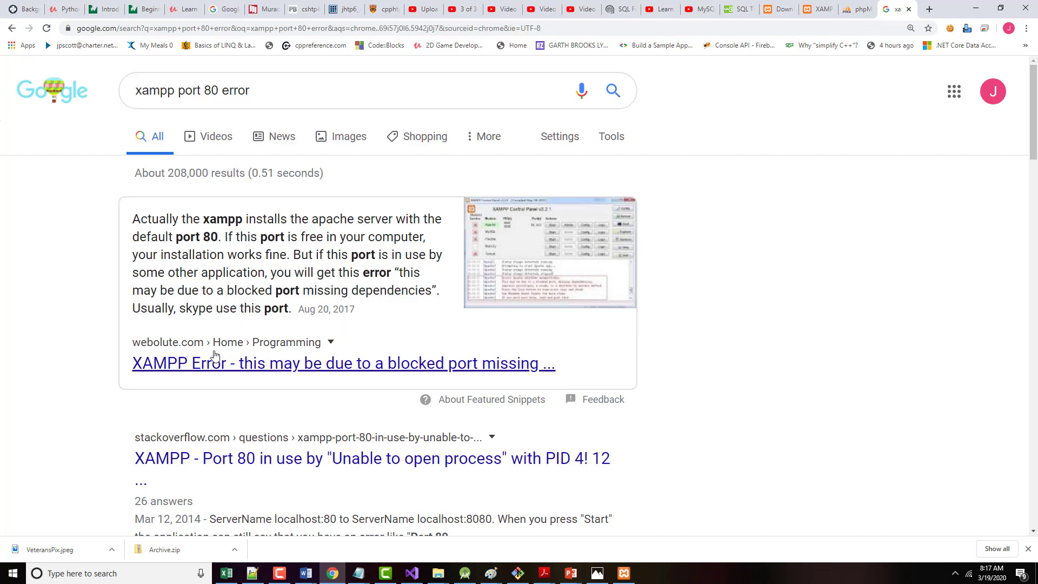
mouse_move(339, 369)
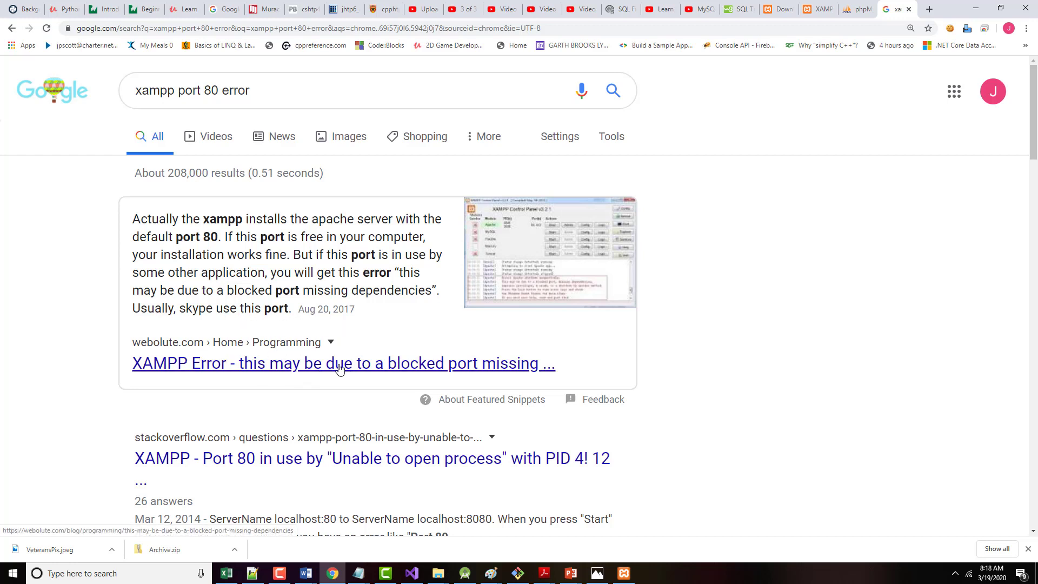
Read the Webolute article's steps for changing port 80 and pick out the file name httpd.conf
left_click(342, 363)
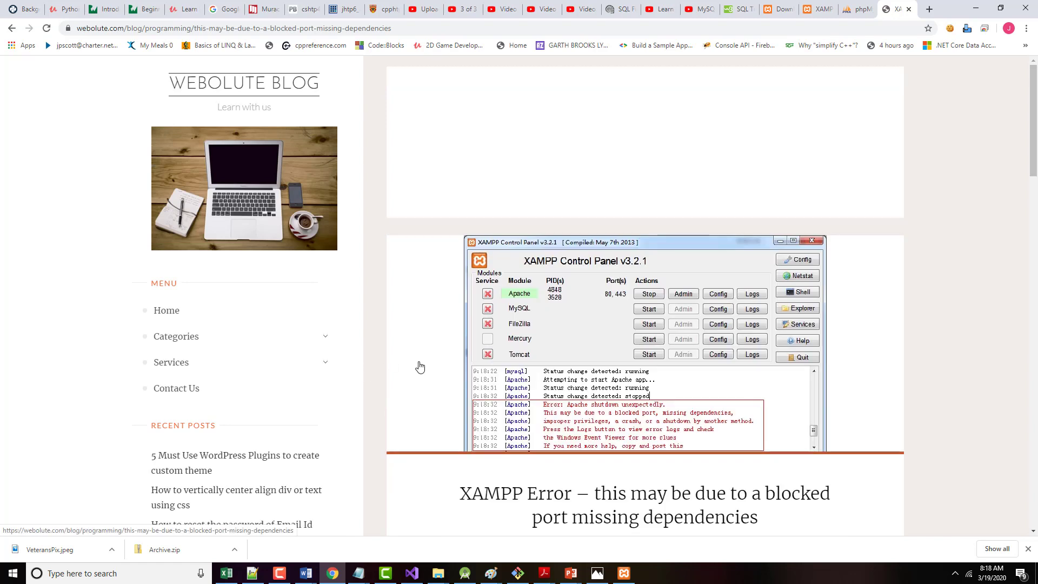
scroll("down", 3)
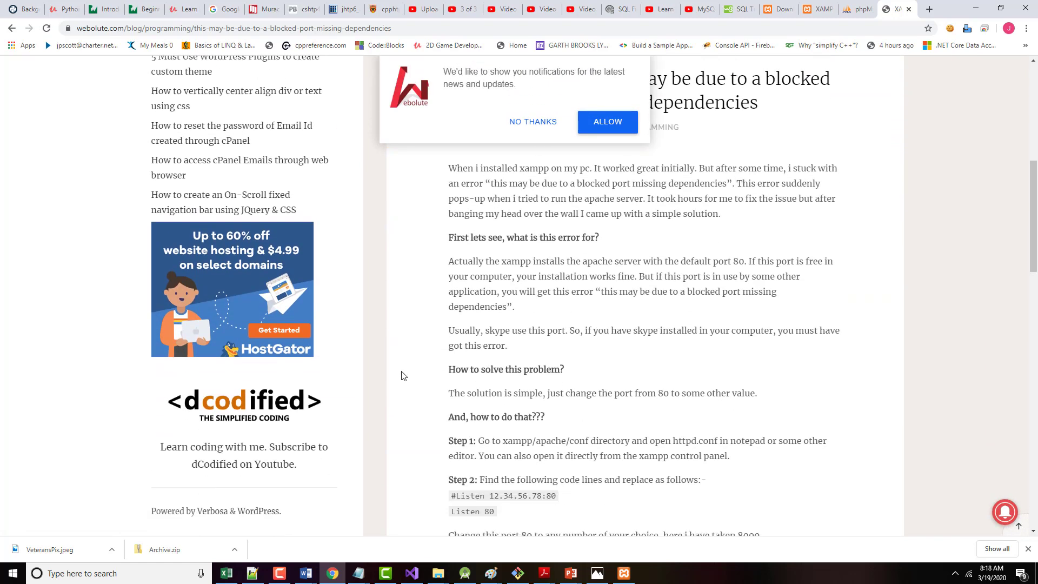
scroll("down", 3)
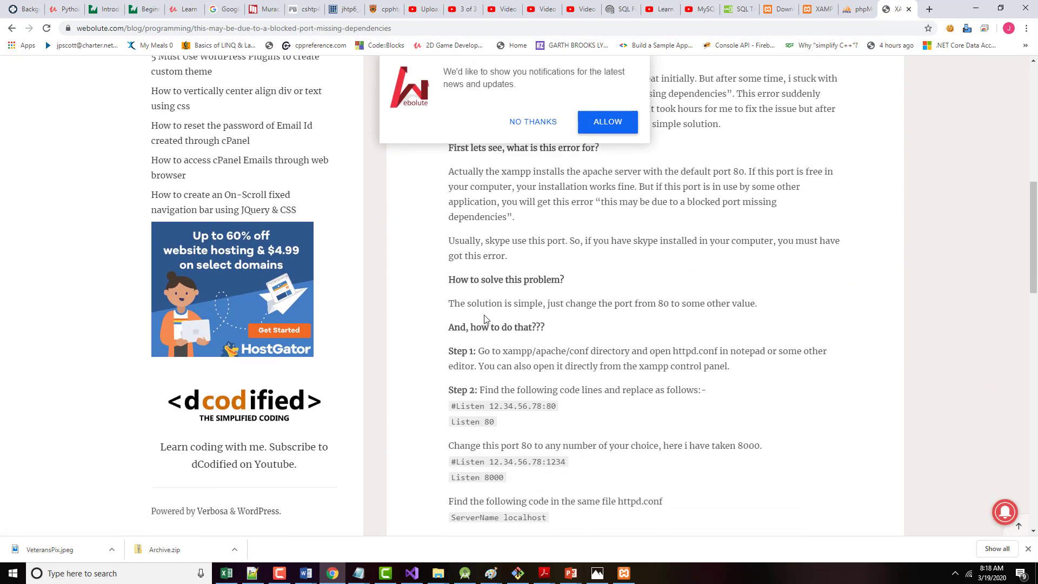
mouse_move(634, 321)
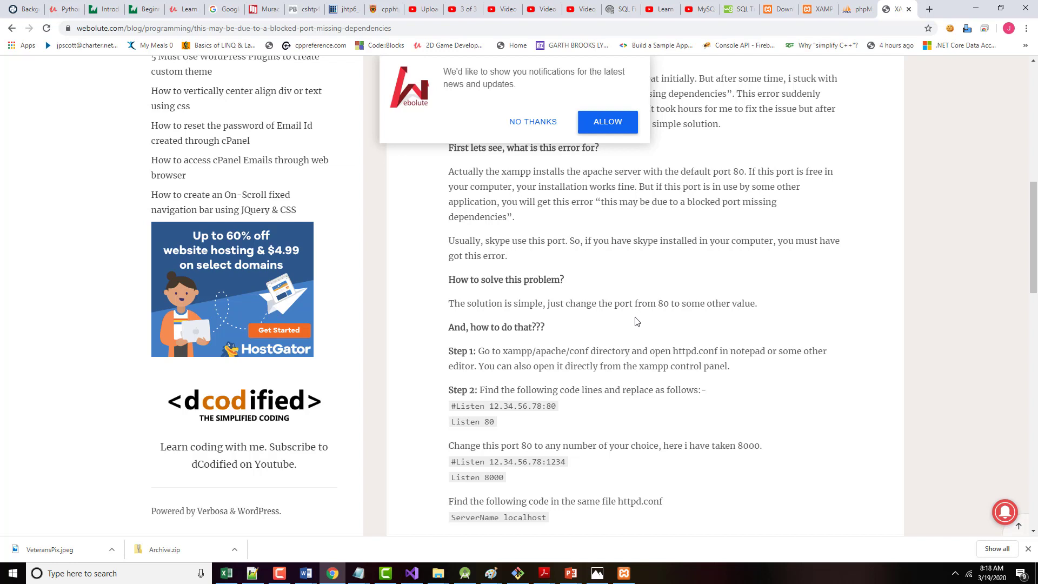
mouse_move(471, 378)
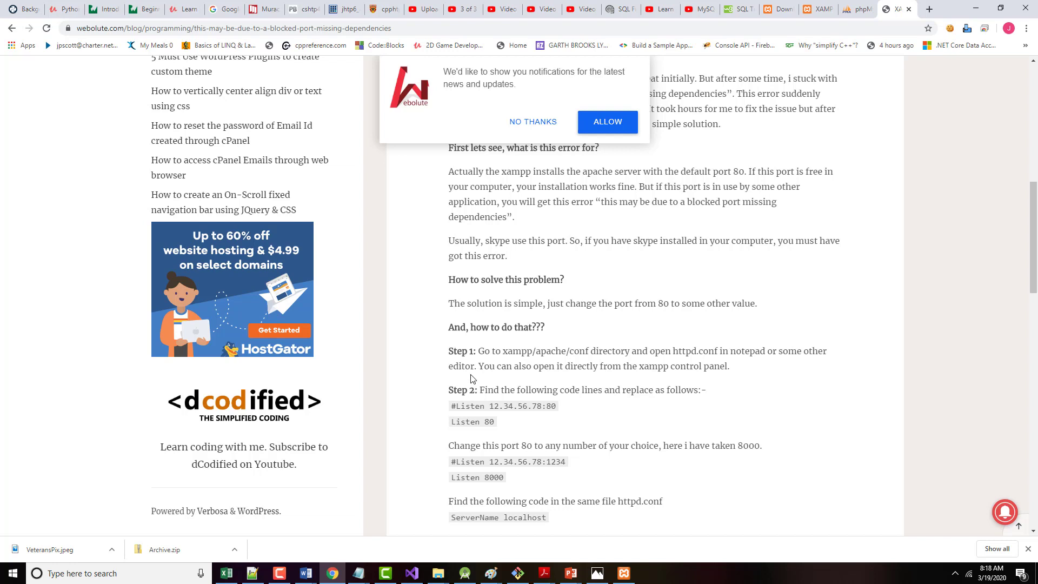
mouse_move(522, 356)
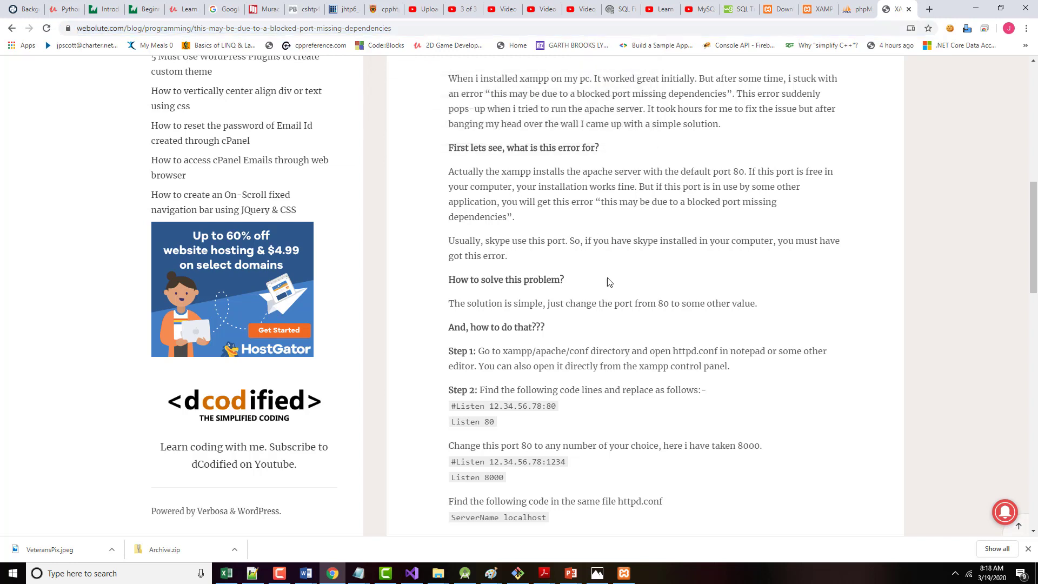
mouse_move(574, 352)
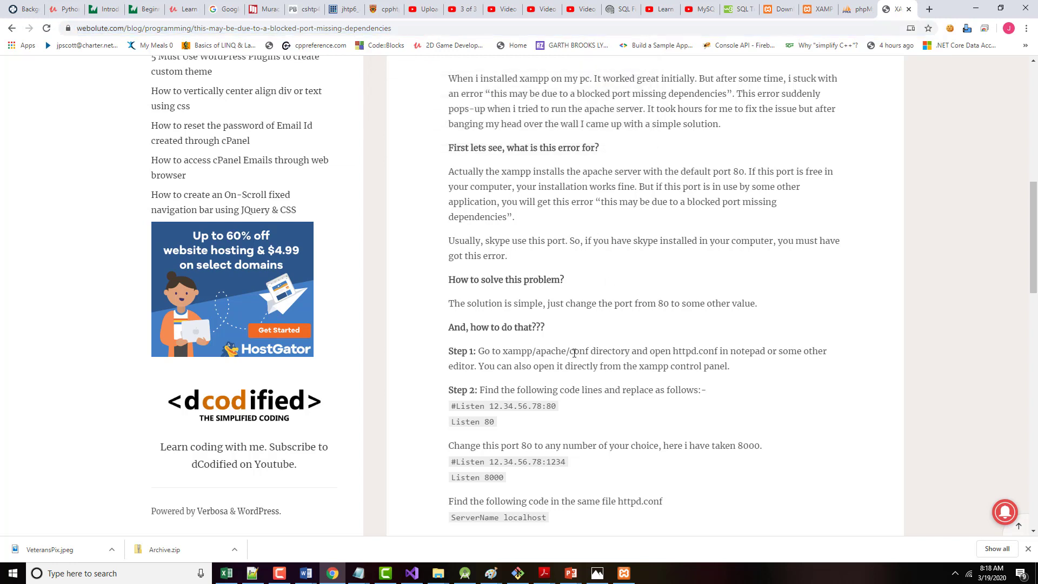
mouse_move(536, 362)
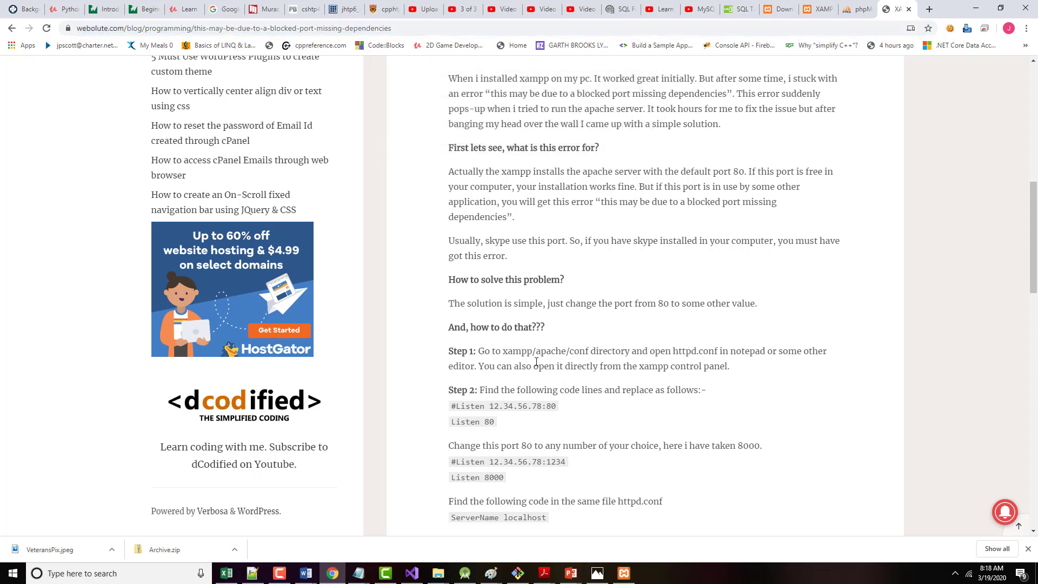
mouse_move(594, 352)
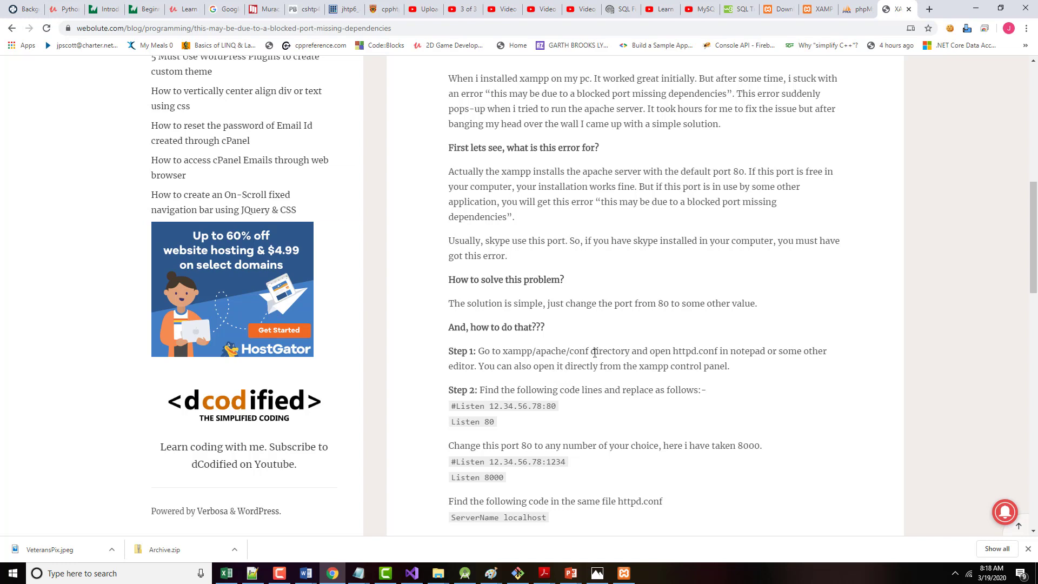
double_click(687, 351)
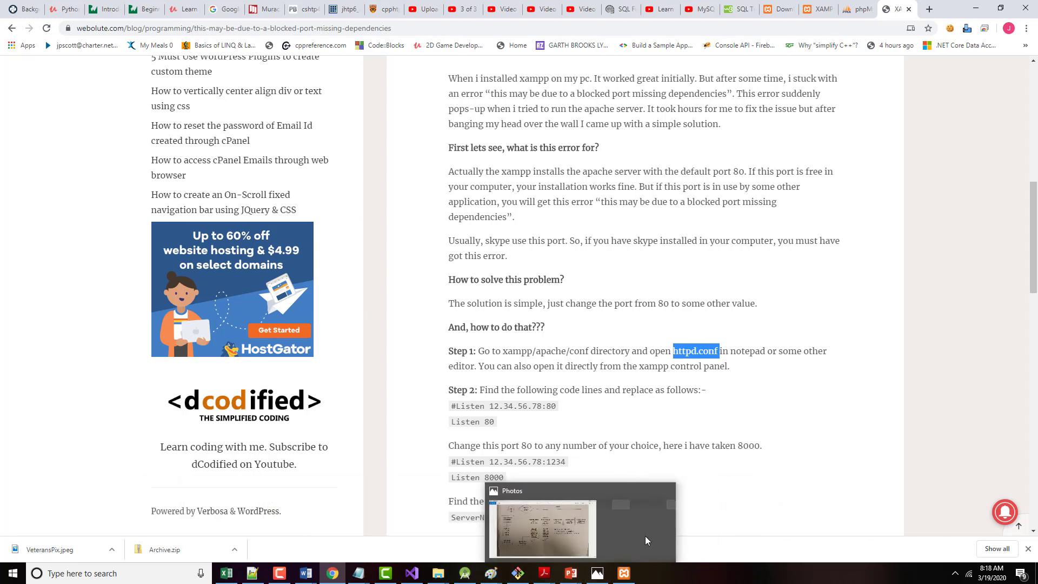
mouse_move(436, 573)
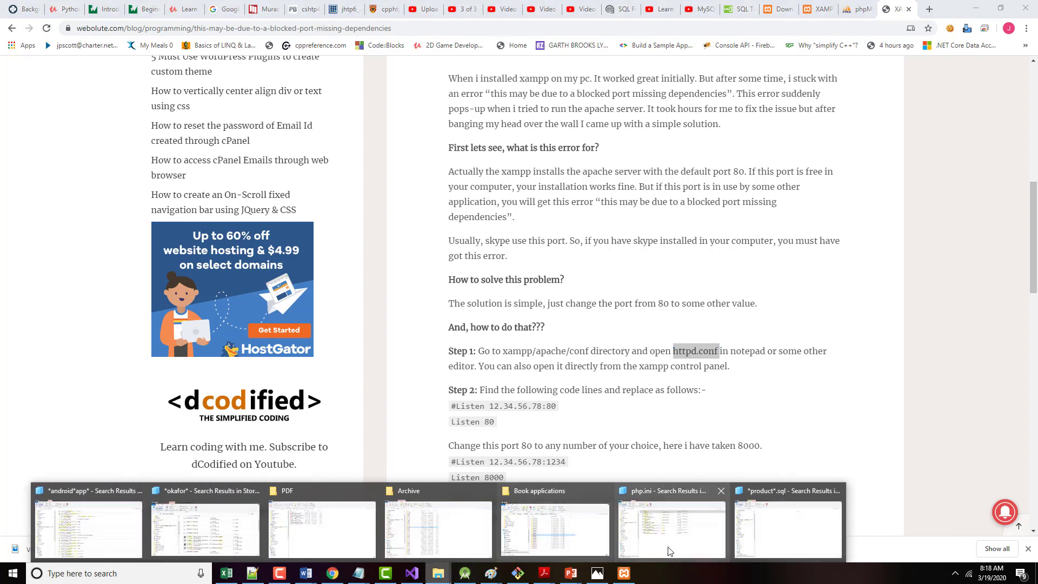
Navigate File Explorer from the search results into C:\xampp\apache\conf
left_click(670, 528)
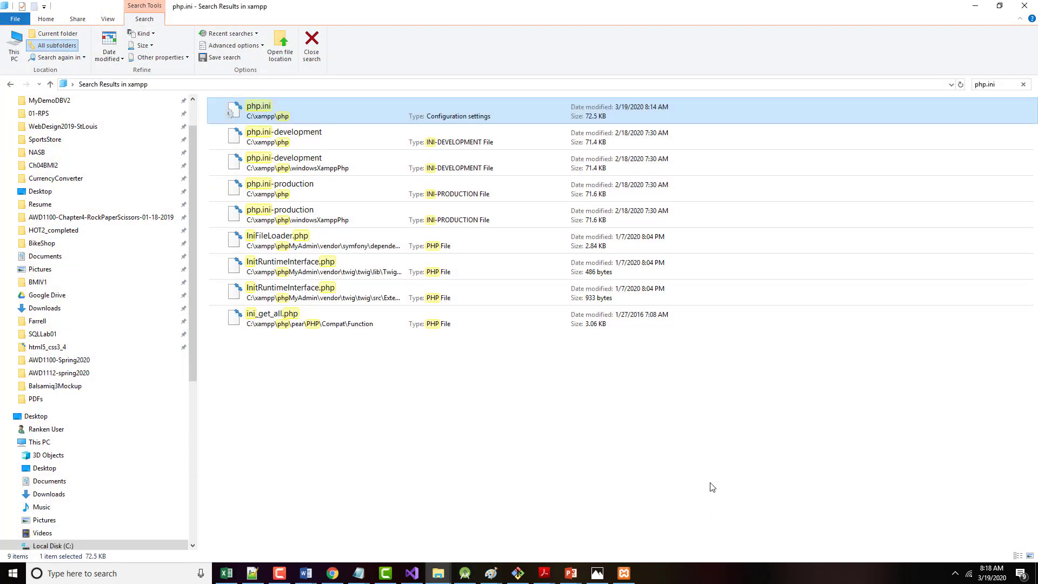
mouse_move(50, 84)
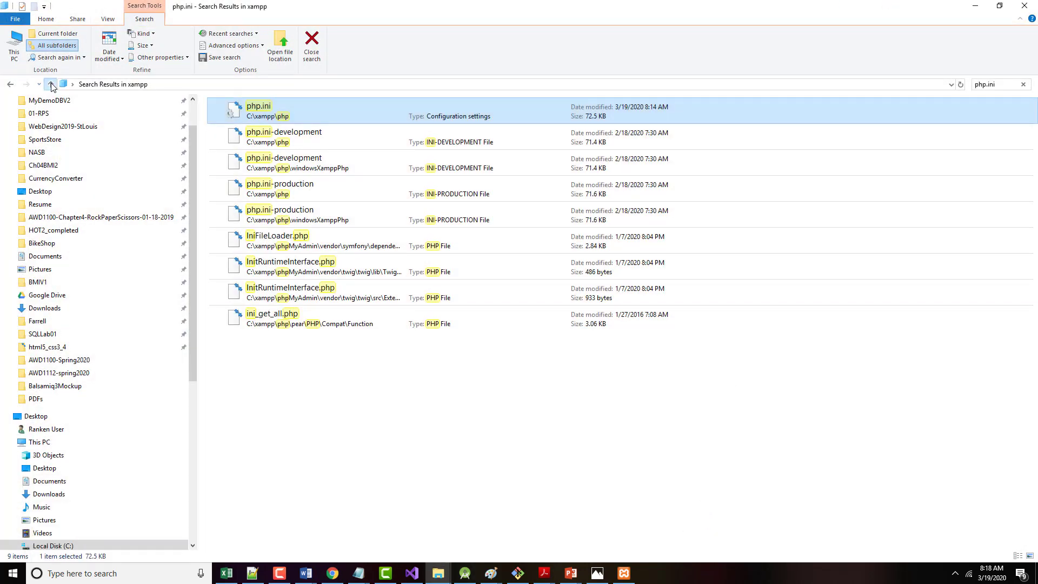
left_click(49, 85)
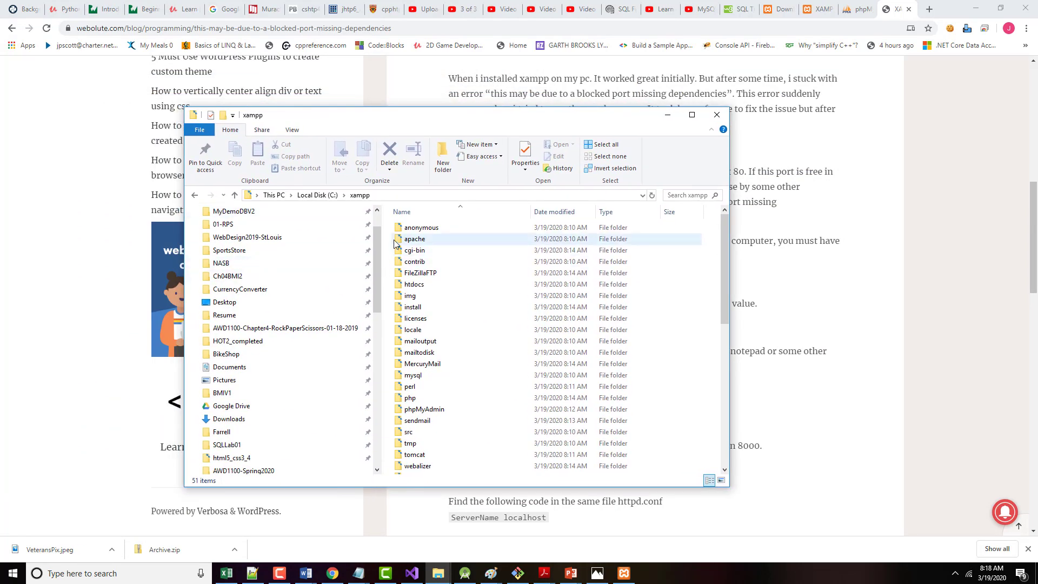
left_click(414, 238)
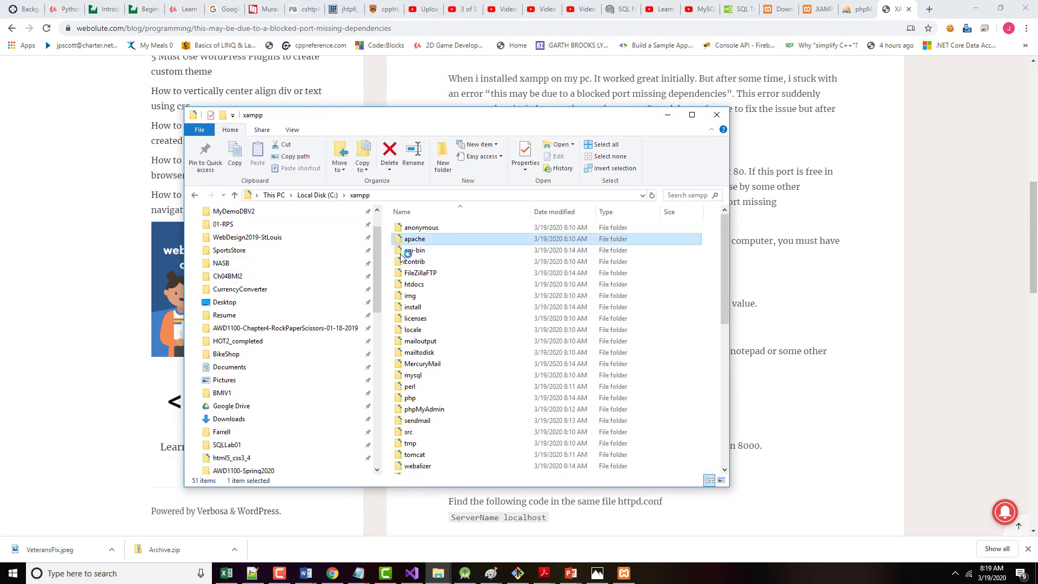
double_click(414, 238)
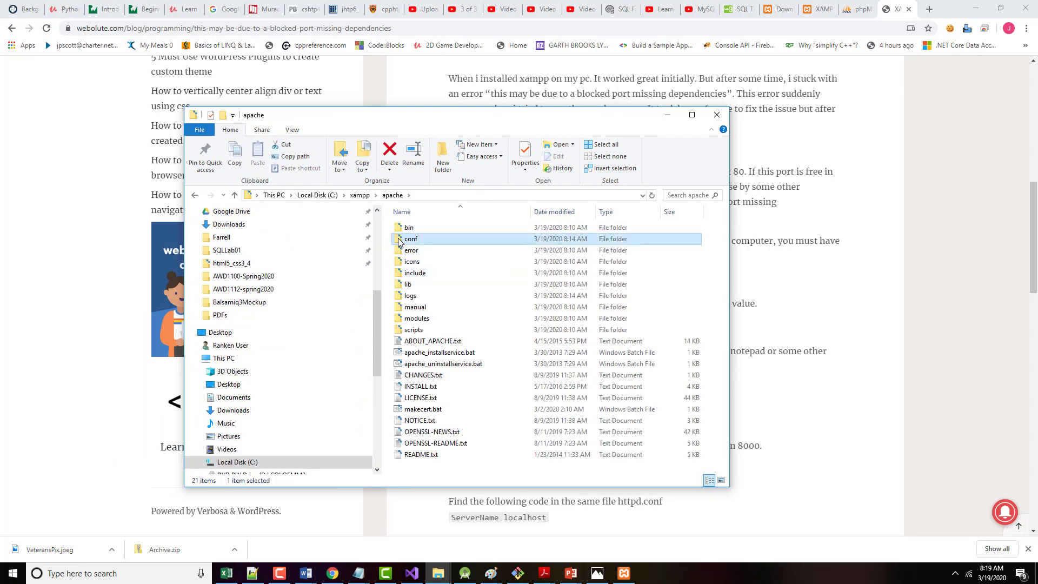
double_click(411, 237)
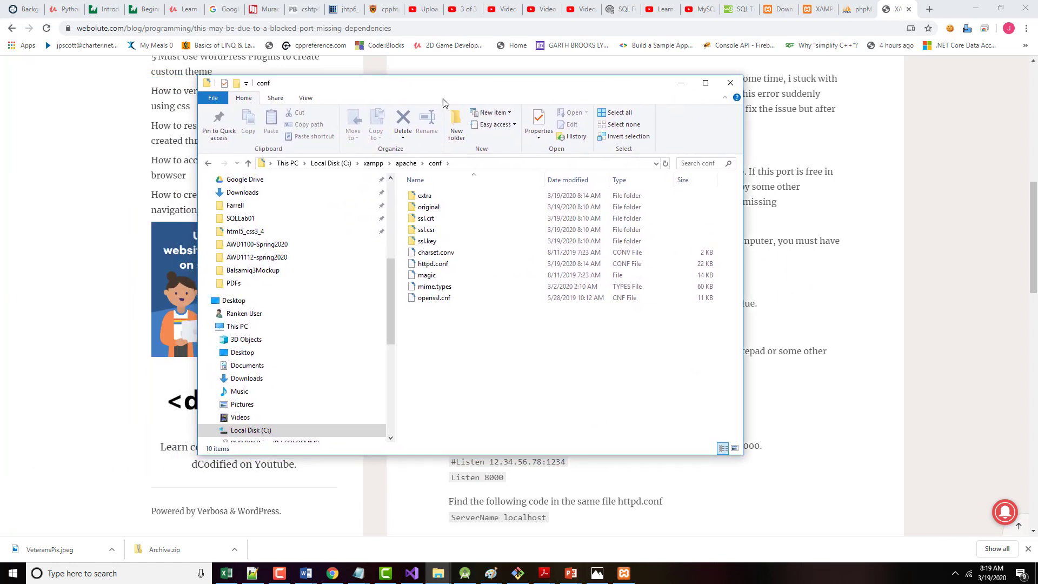
Open httpd.conf from the conf folder in Notepad++
left_click(433, 264)
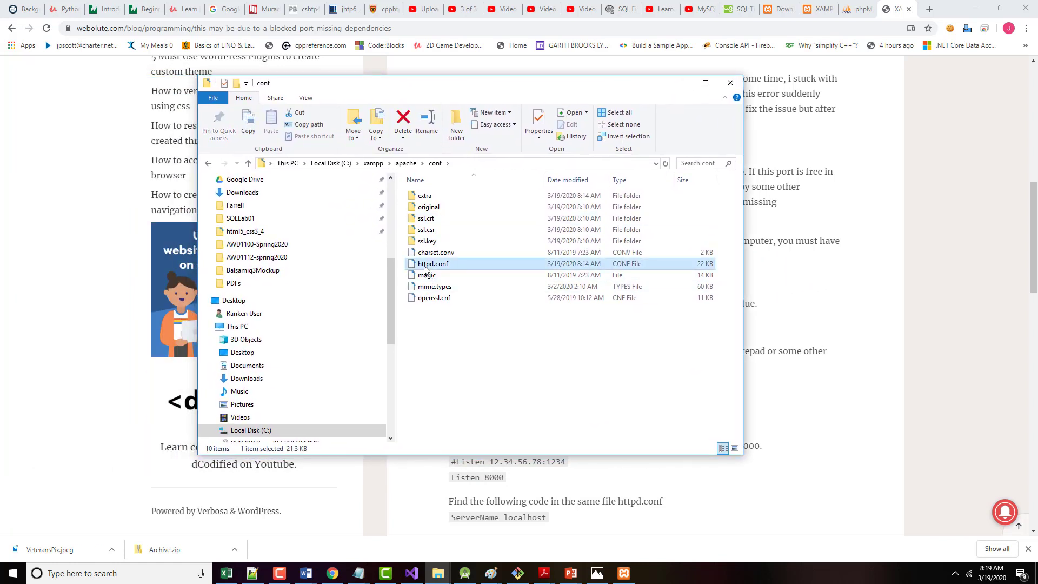
double_click(433, 264)
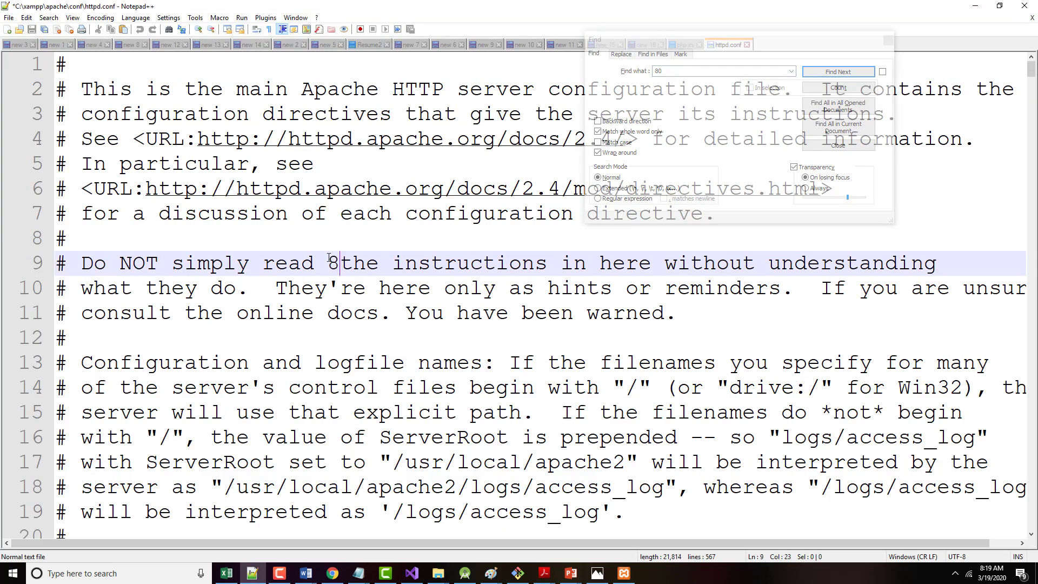
Search httpd.conf for "80" and reach the Listen 8080 line
key("Backspace")
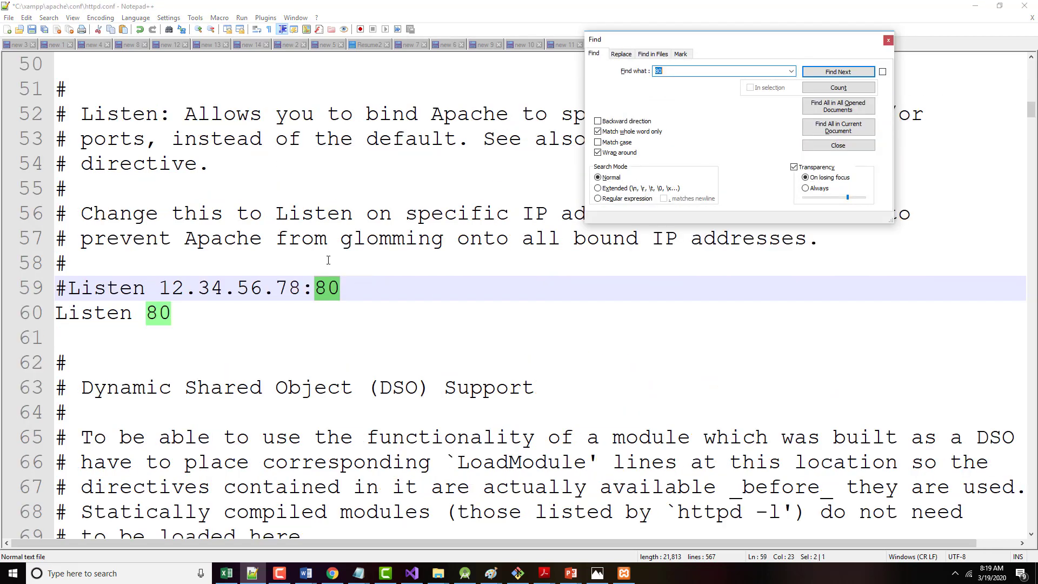
mouse_move(342, 306)
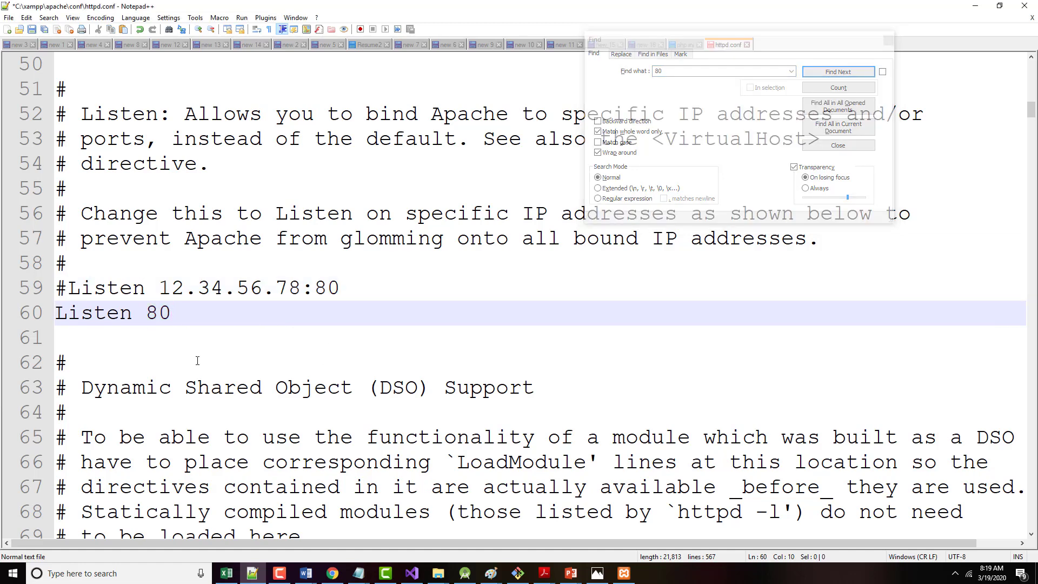
type("80")
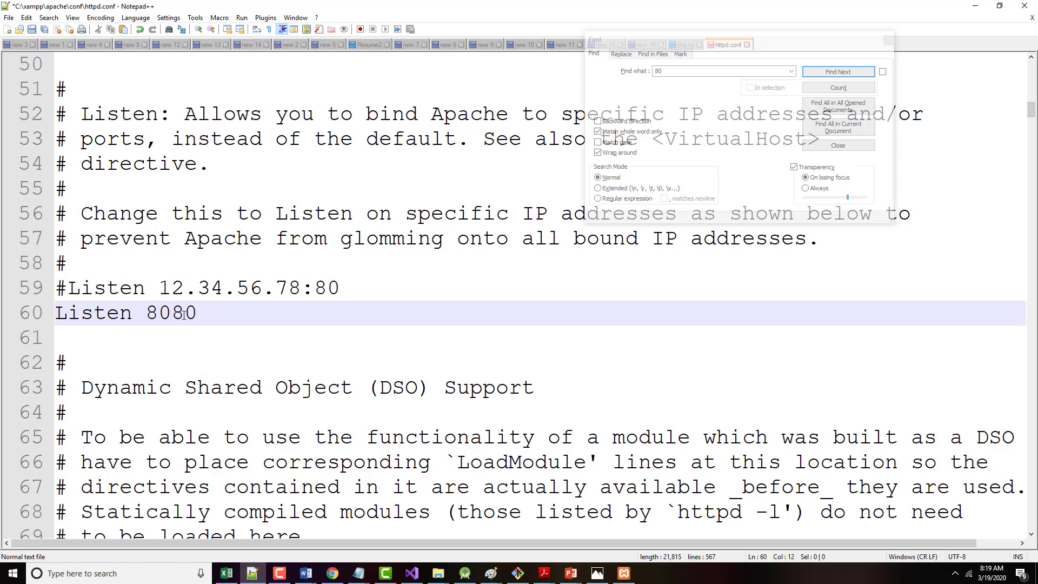
mouse_move(837, 72)
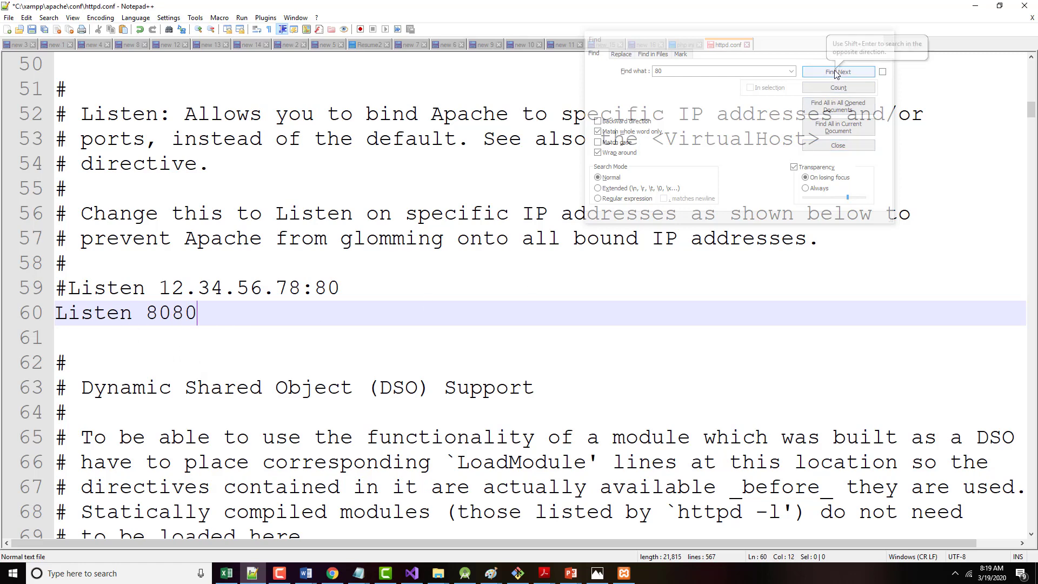
left_click(837, 71)
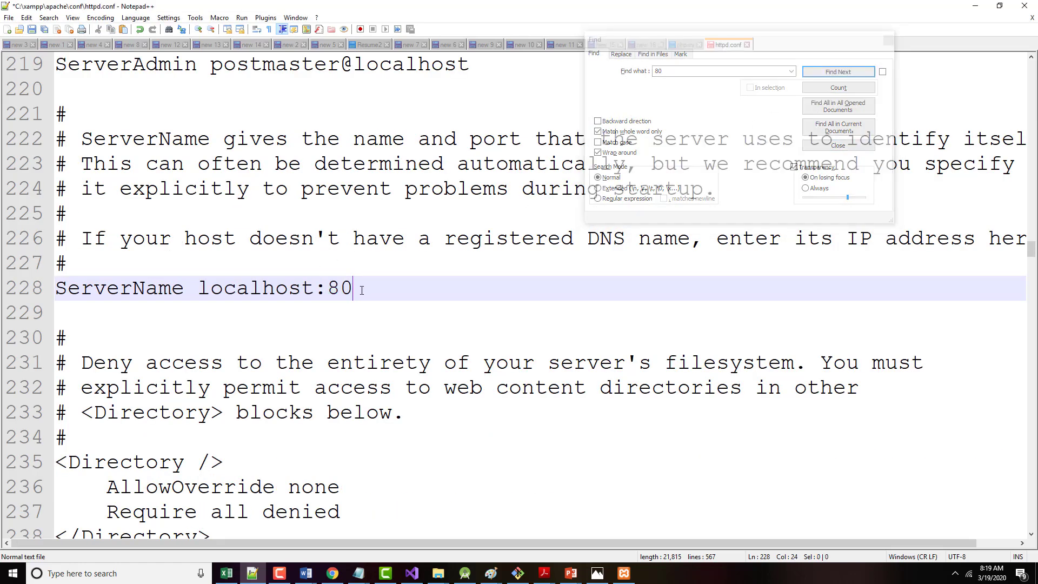
type("80")
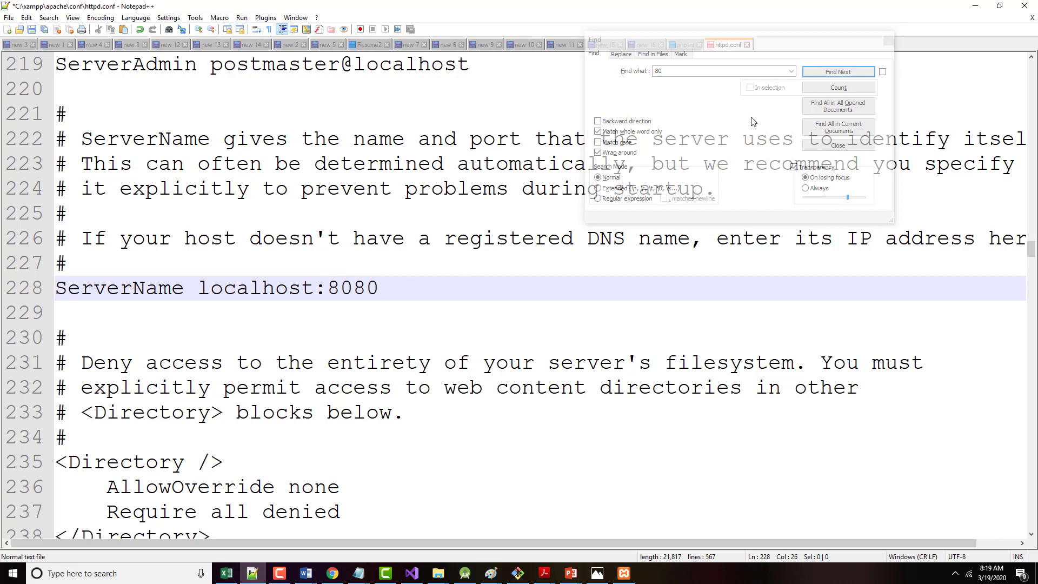
left_click(837, 71)
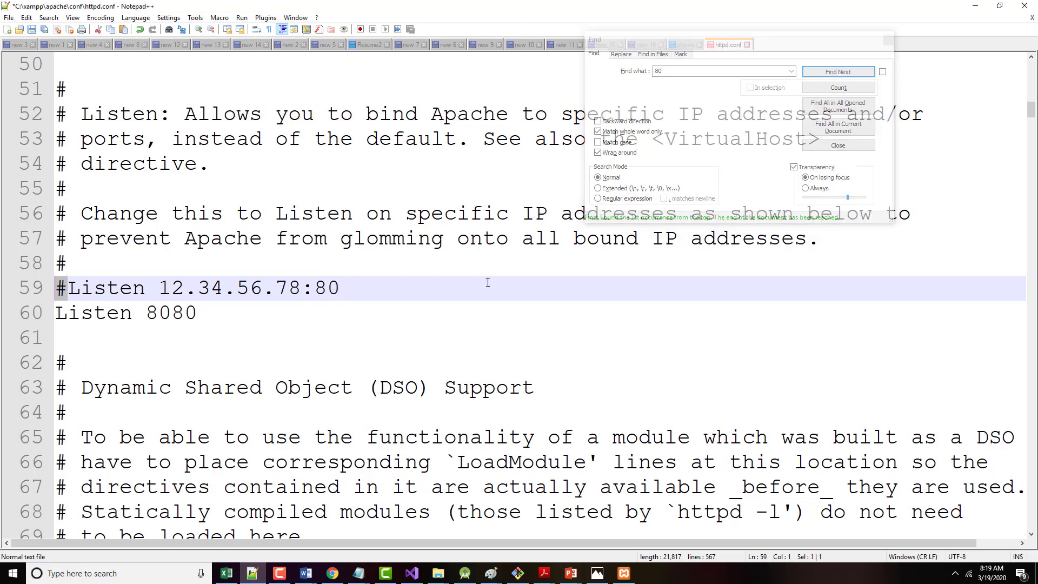
left_click(837, 71)
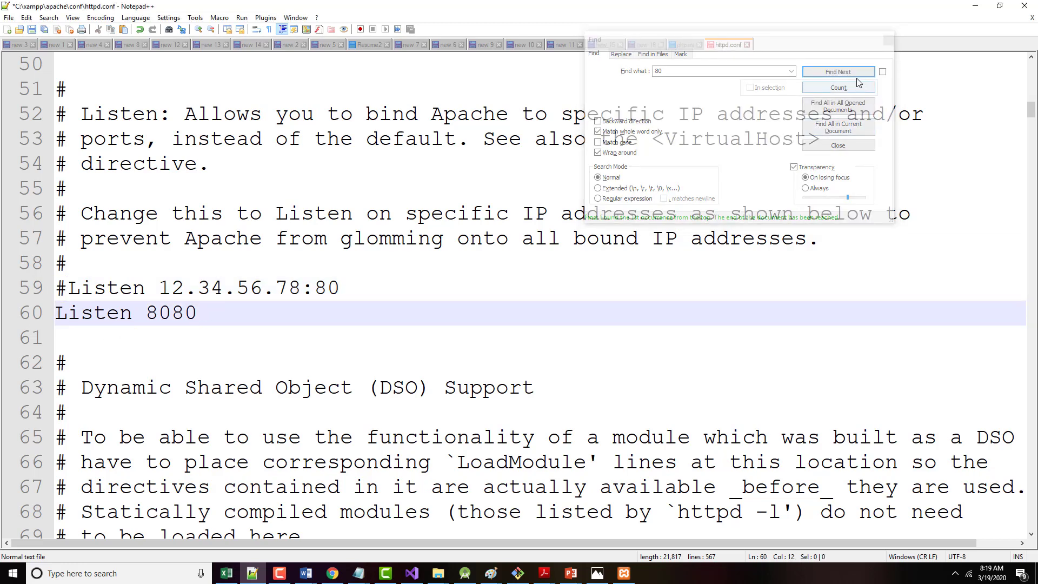
Step through the remaining 80 matches to confirm ServerName localhost:8080, then dismiss the search
left_click(837, 71)
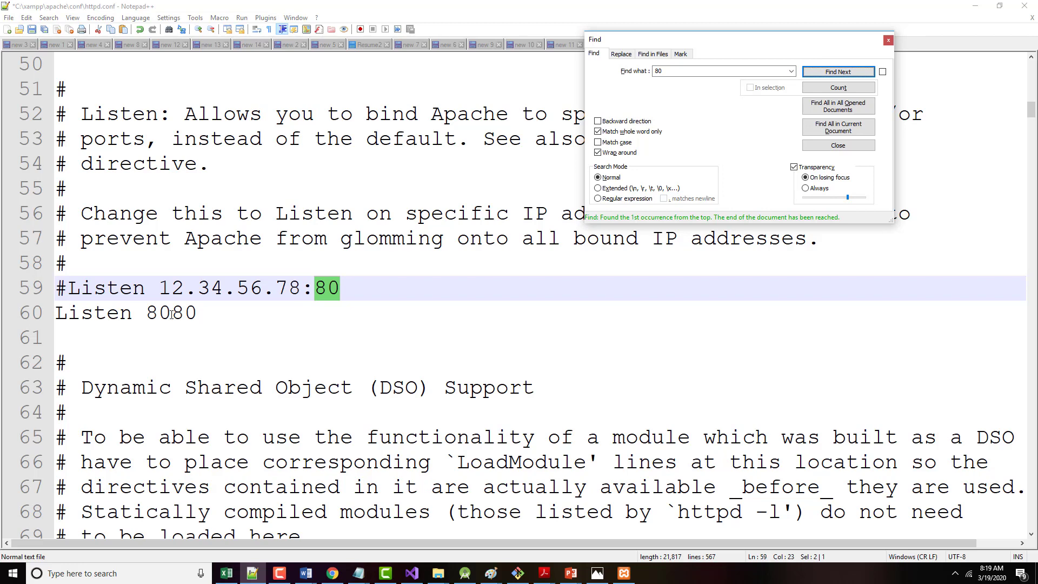
left_click(836, 72)
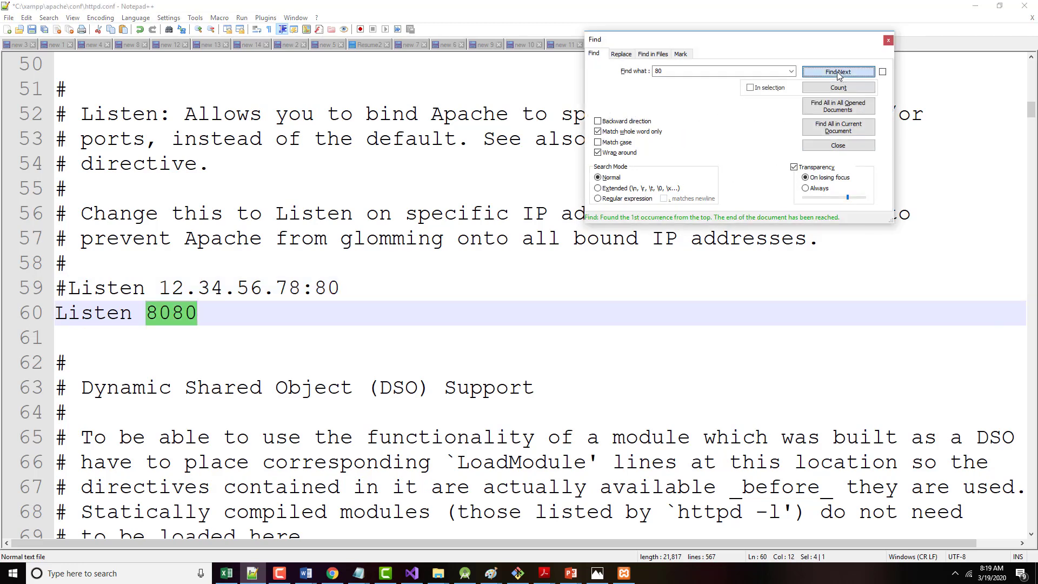
left_click(838, 71)
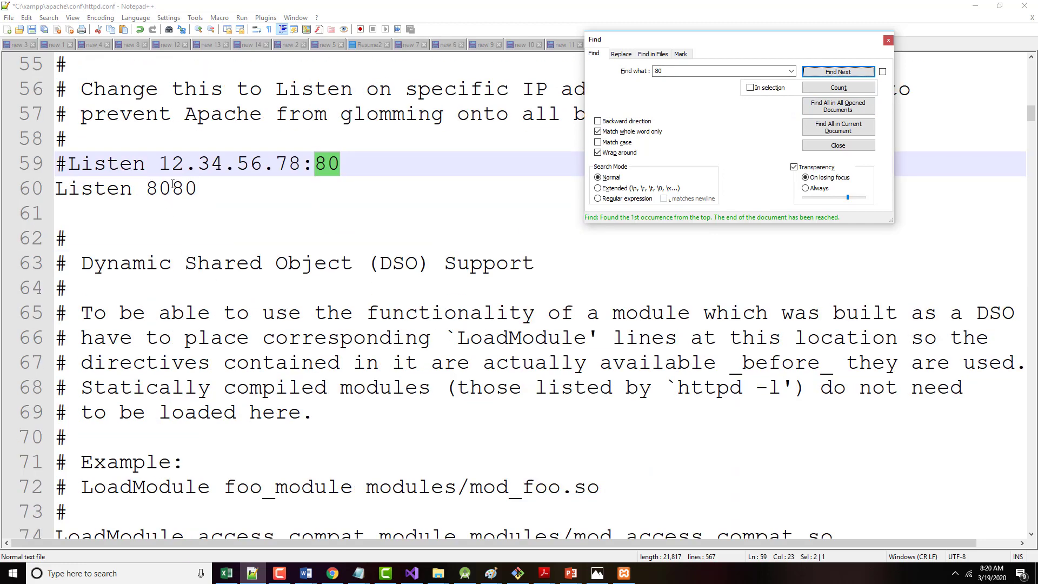
scroll("down", 3)
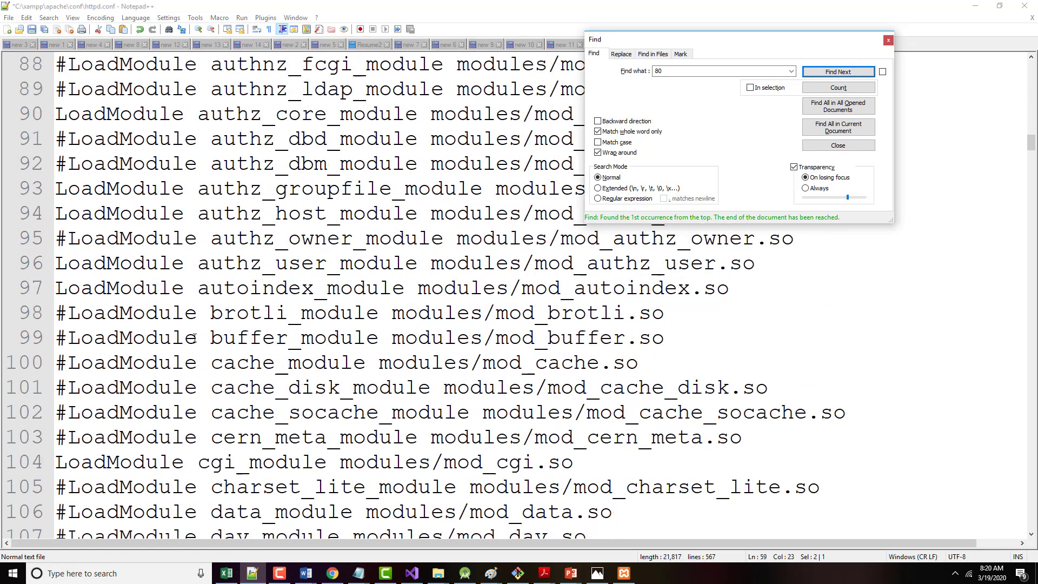
scroll("down", 3)
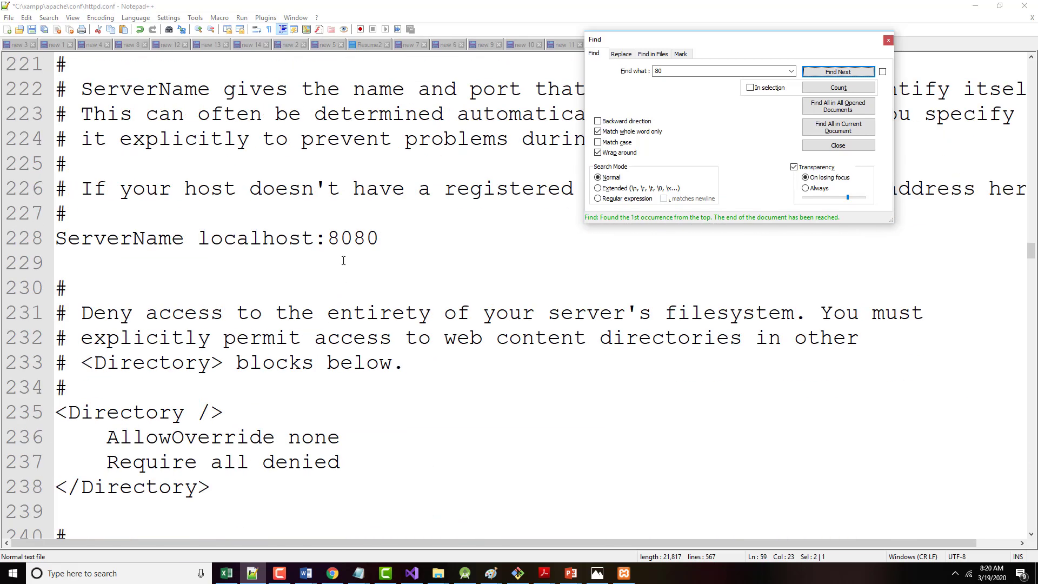
left_click(836, 144)
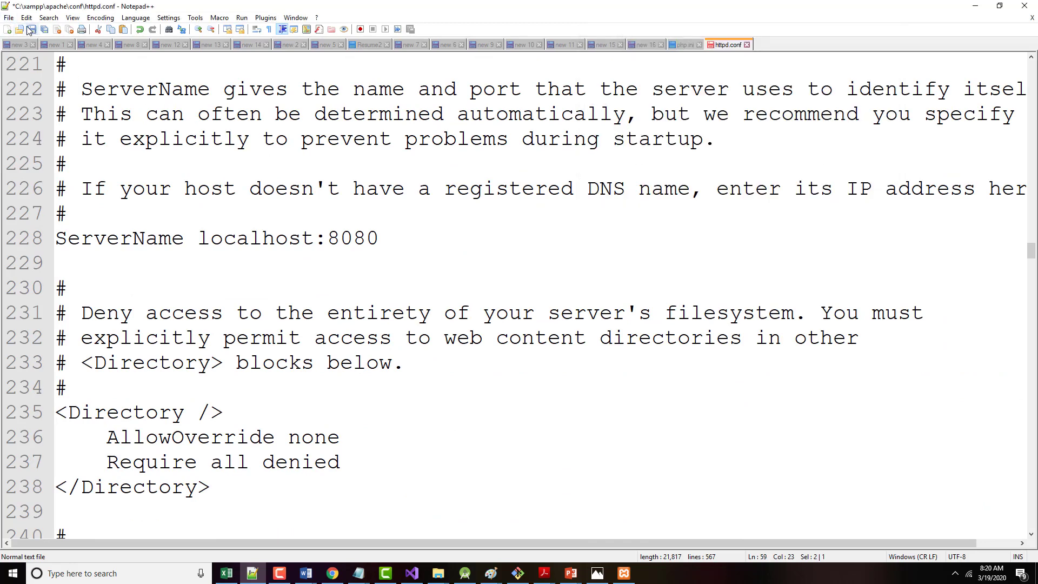
Save httpd.conf with the port 8080 changes
left_click(9, 18)
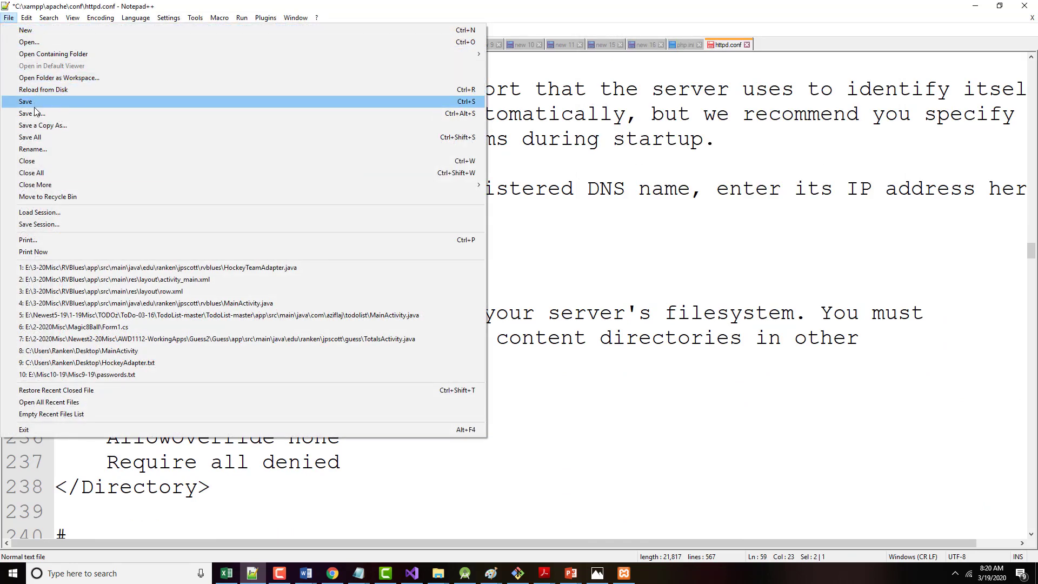
left_click(24, 102)
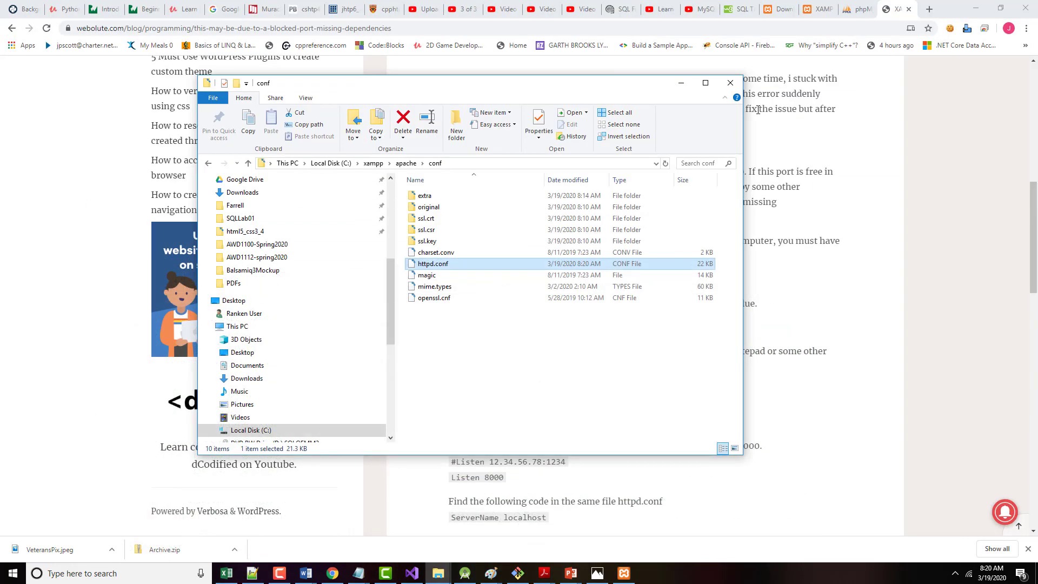
Close the XAMPP download and phpMyAdmin downloads tabs in Chrome, leaving the Webolute article
left_click(730, 82)
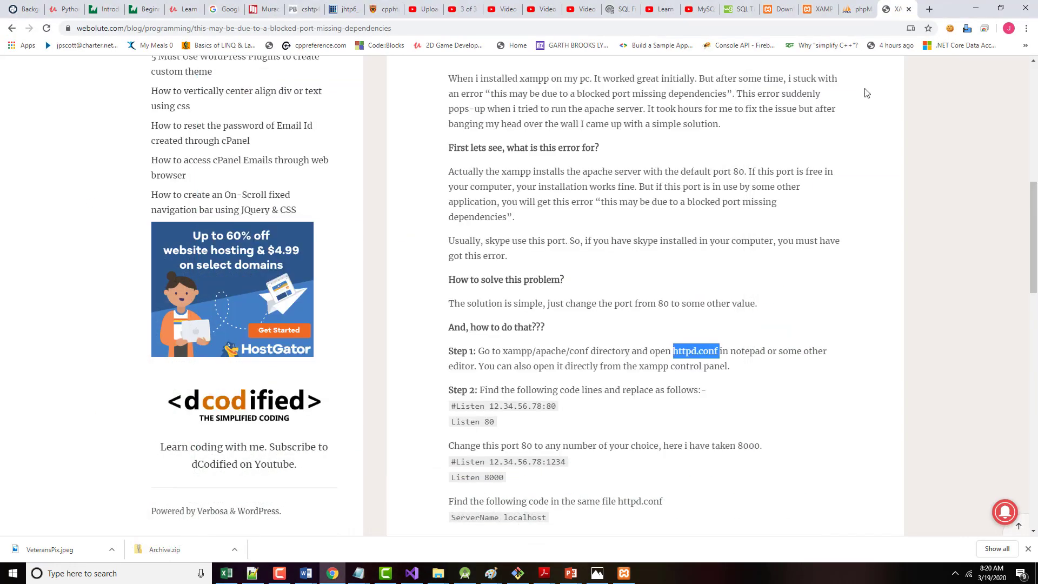
mouse_move(875, 23)
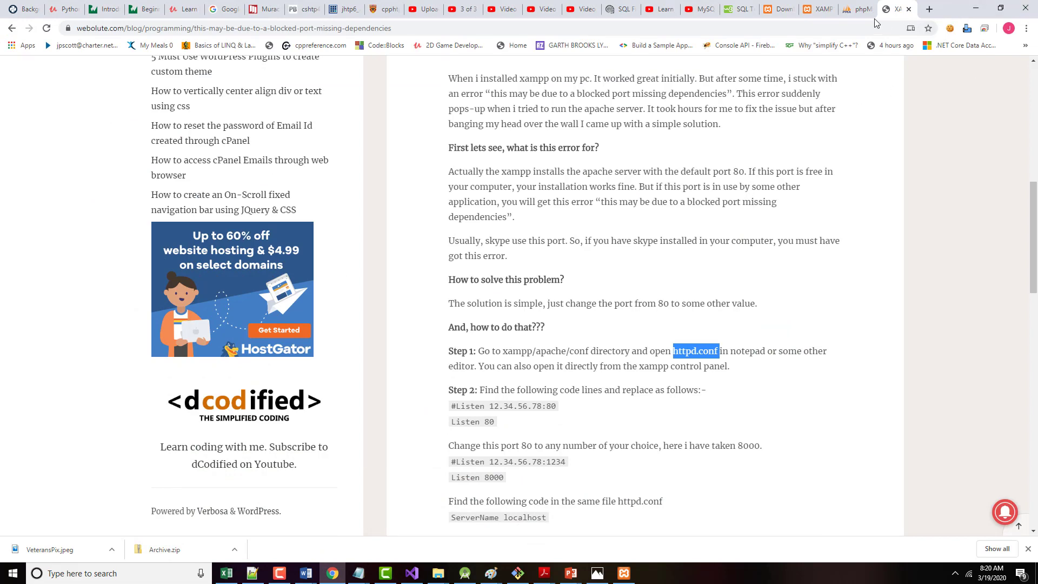
left_click(767, 8)
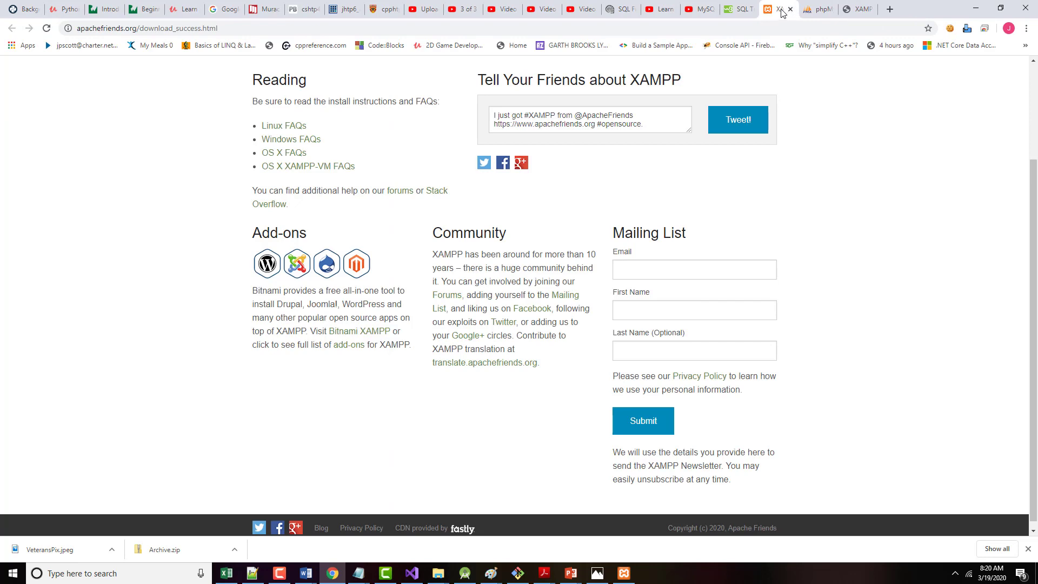
left_click(769, 9)
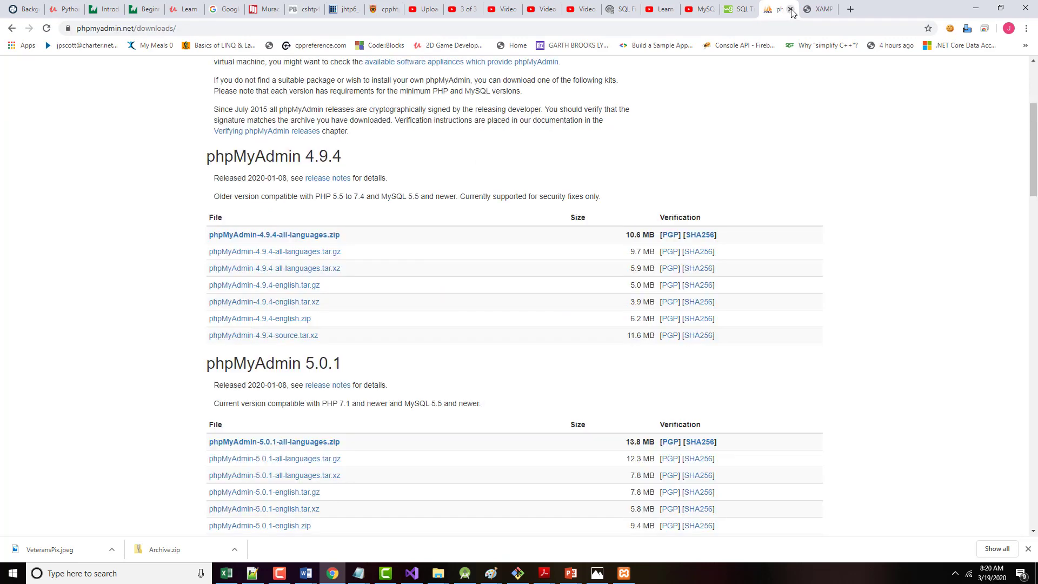
left_click(790, 10)
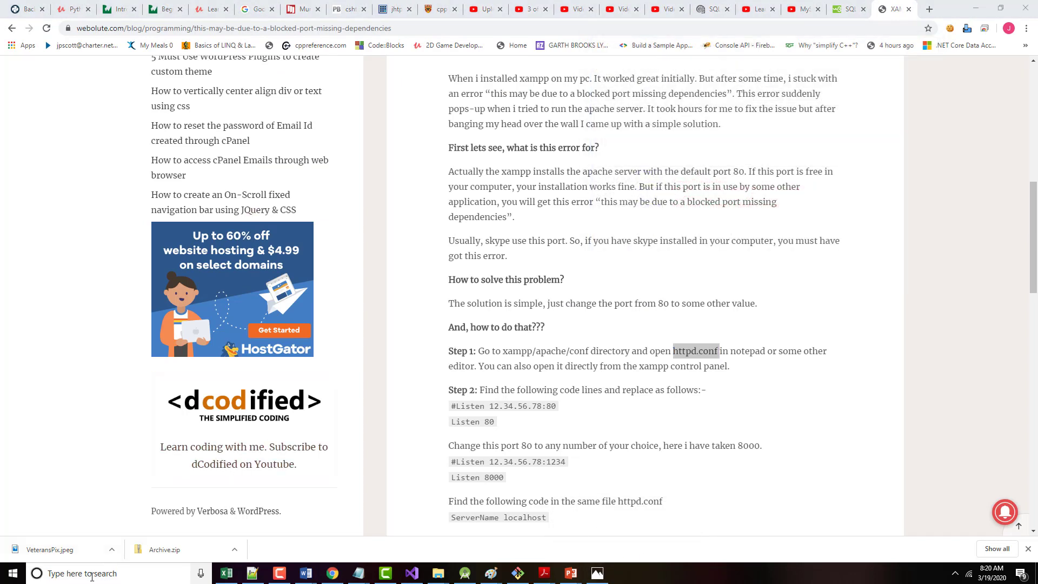
Launch XAMPP Control Panel from the Windows search box
type("x")
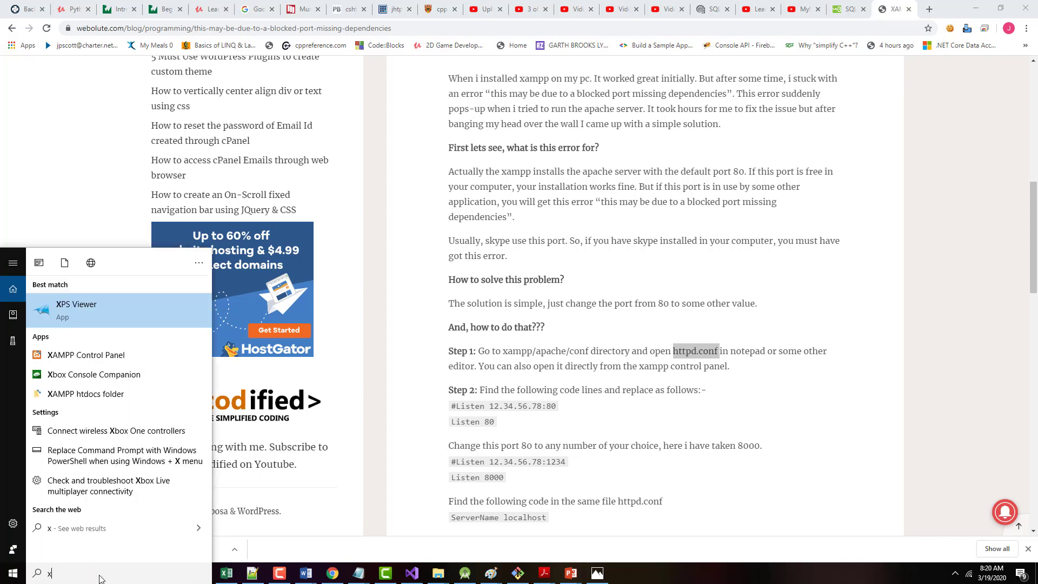
left_click(85, 355)
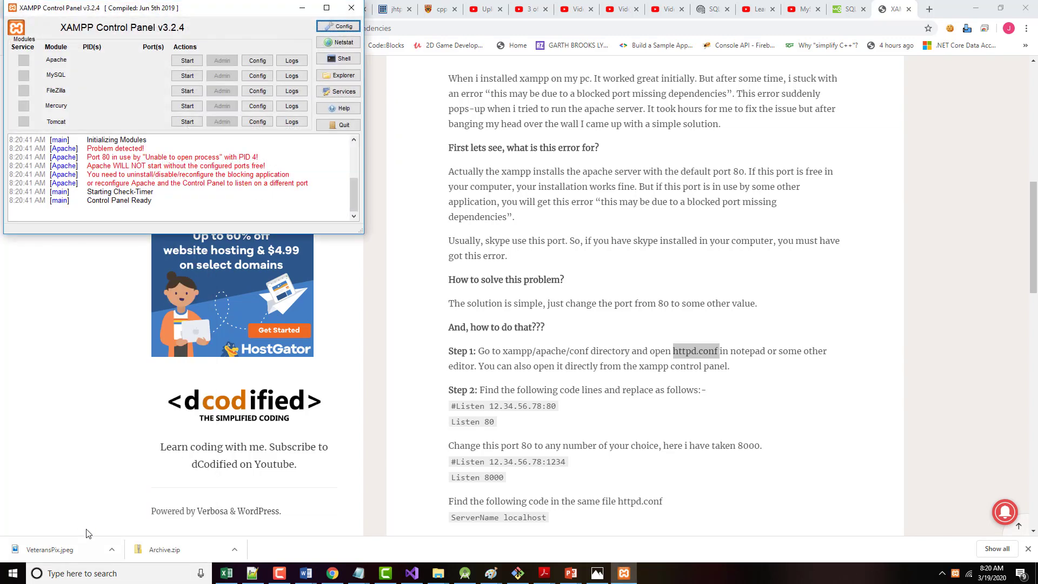
mouse_move(188, 238)
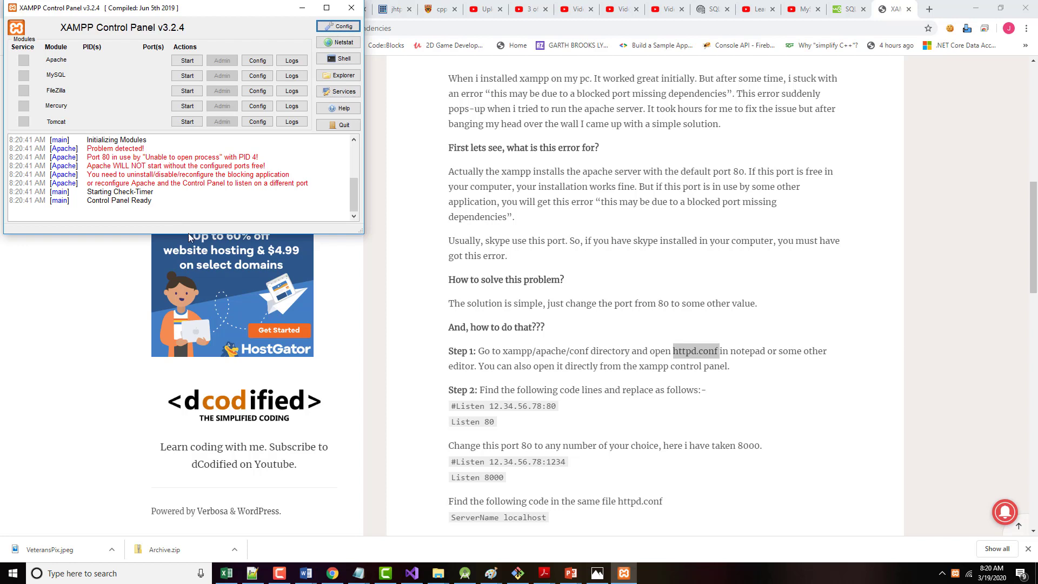
mouse_move(195, 250)
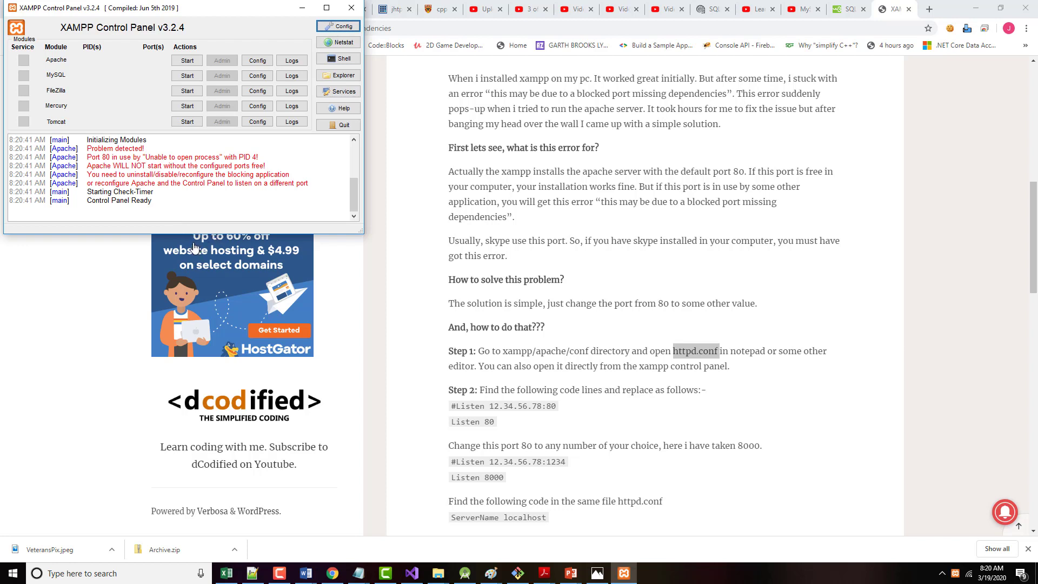
mouse_move(218, 234)
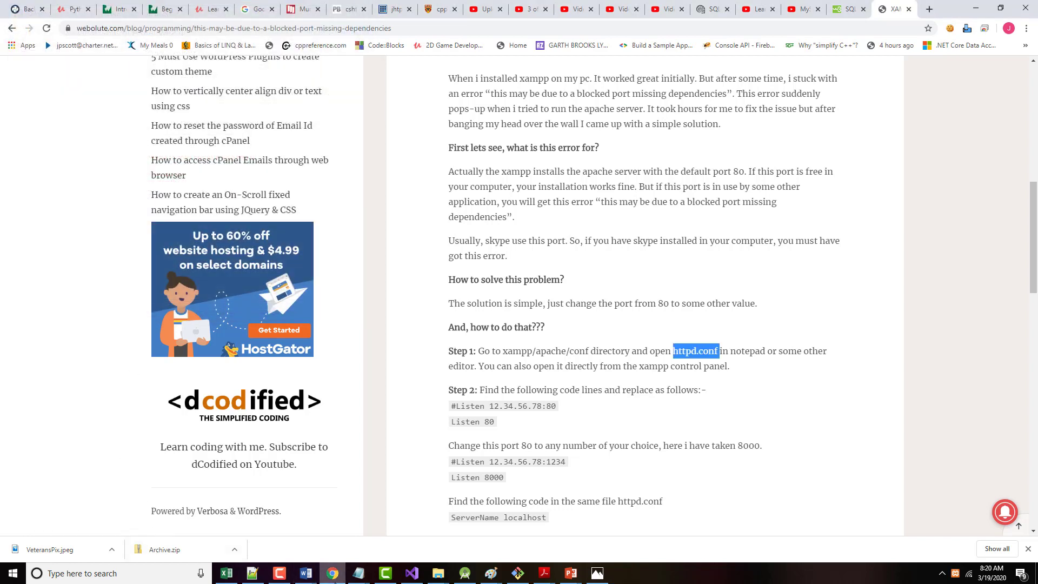
left_click(279, 572)
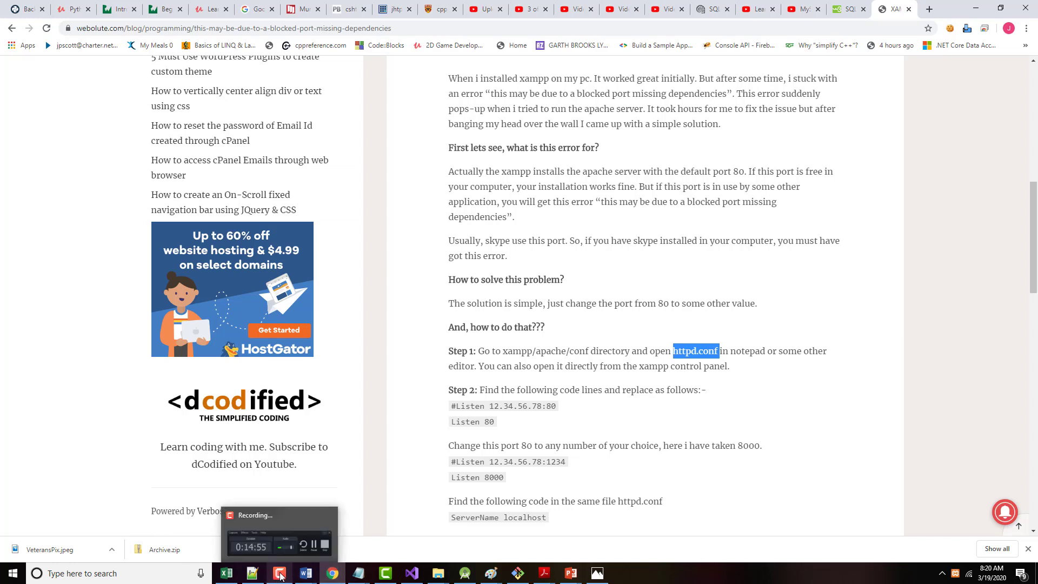